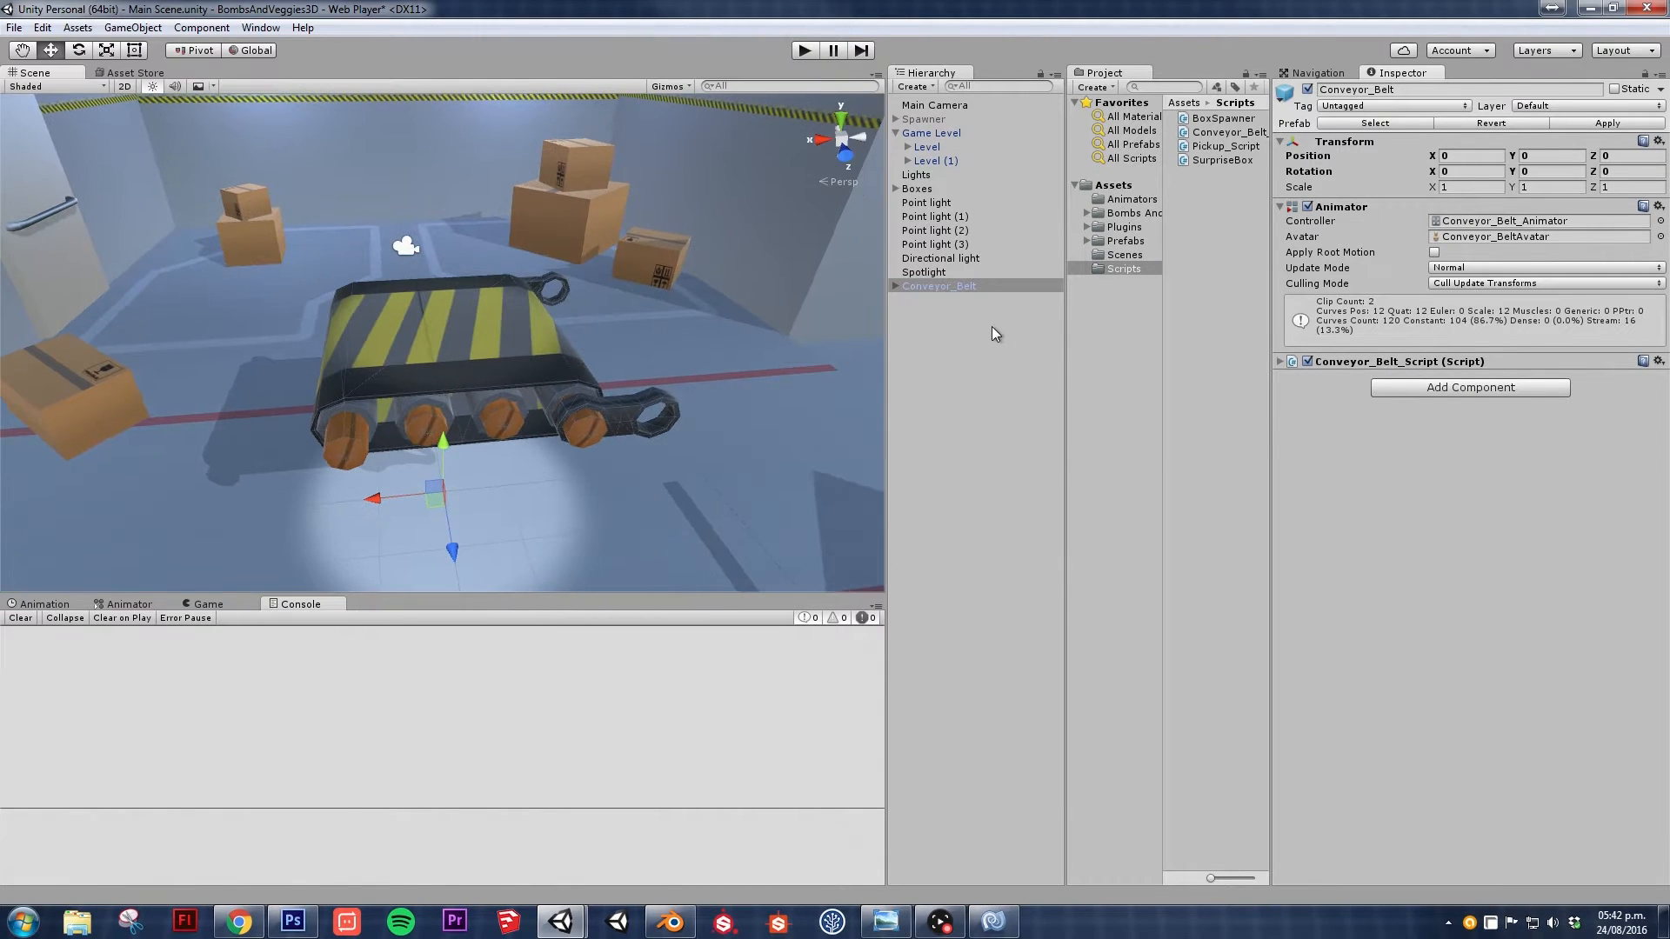
# - Browse the art pack folders, then open Assets > Prefabs and select Conveyor_Belt for copying
pyautogui.click(937, 286)
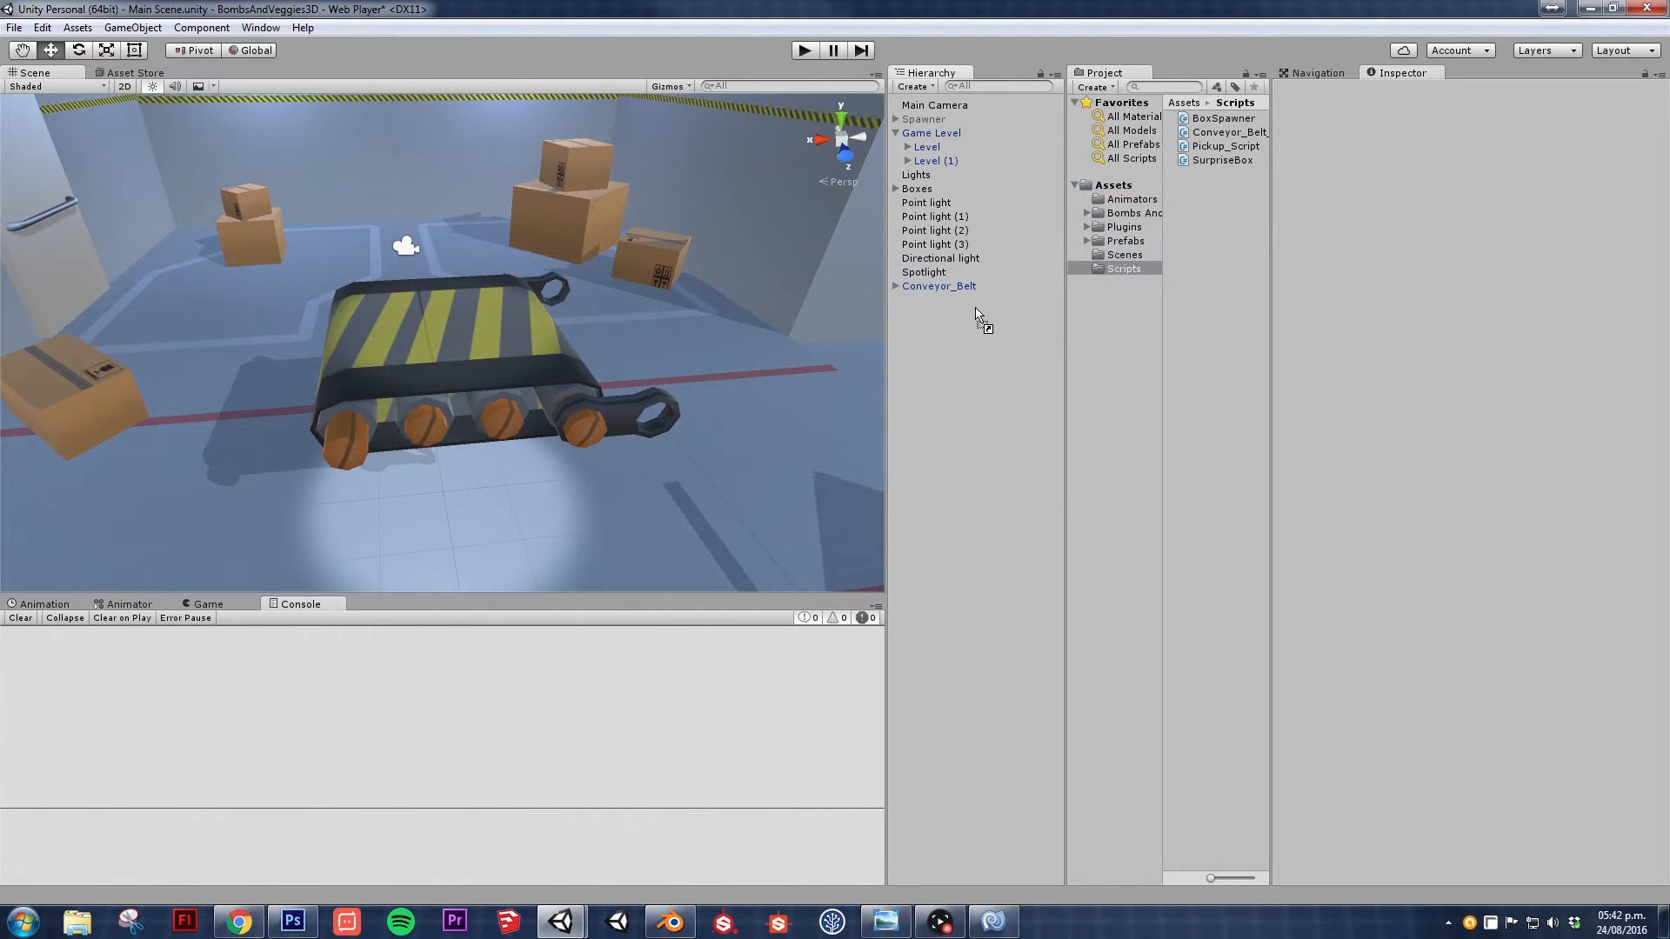
pyautogui.click(937, 285)
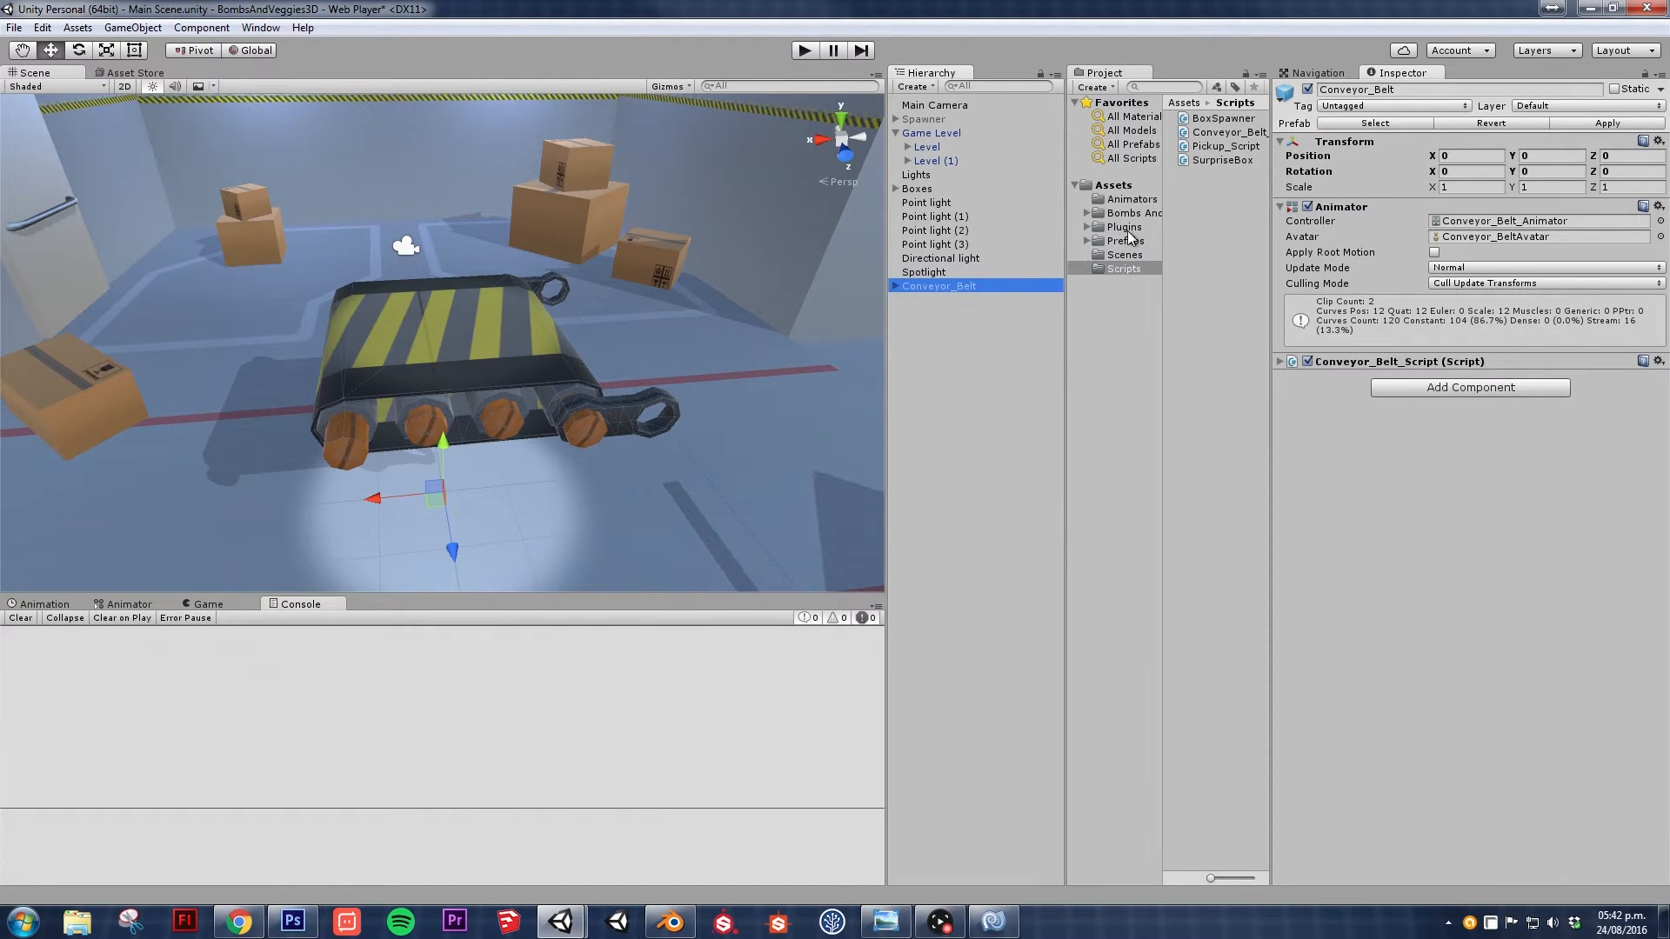
pyautogui.click(1134, 213)
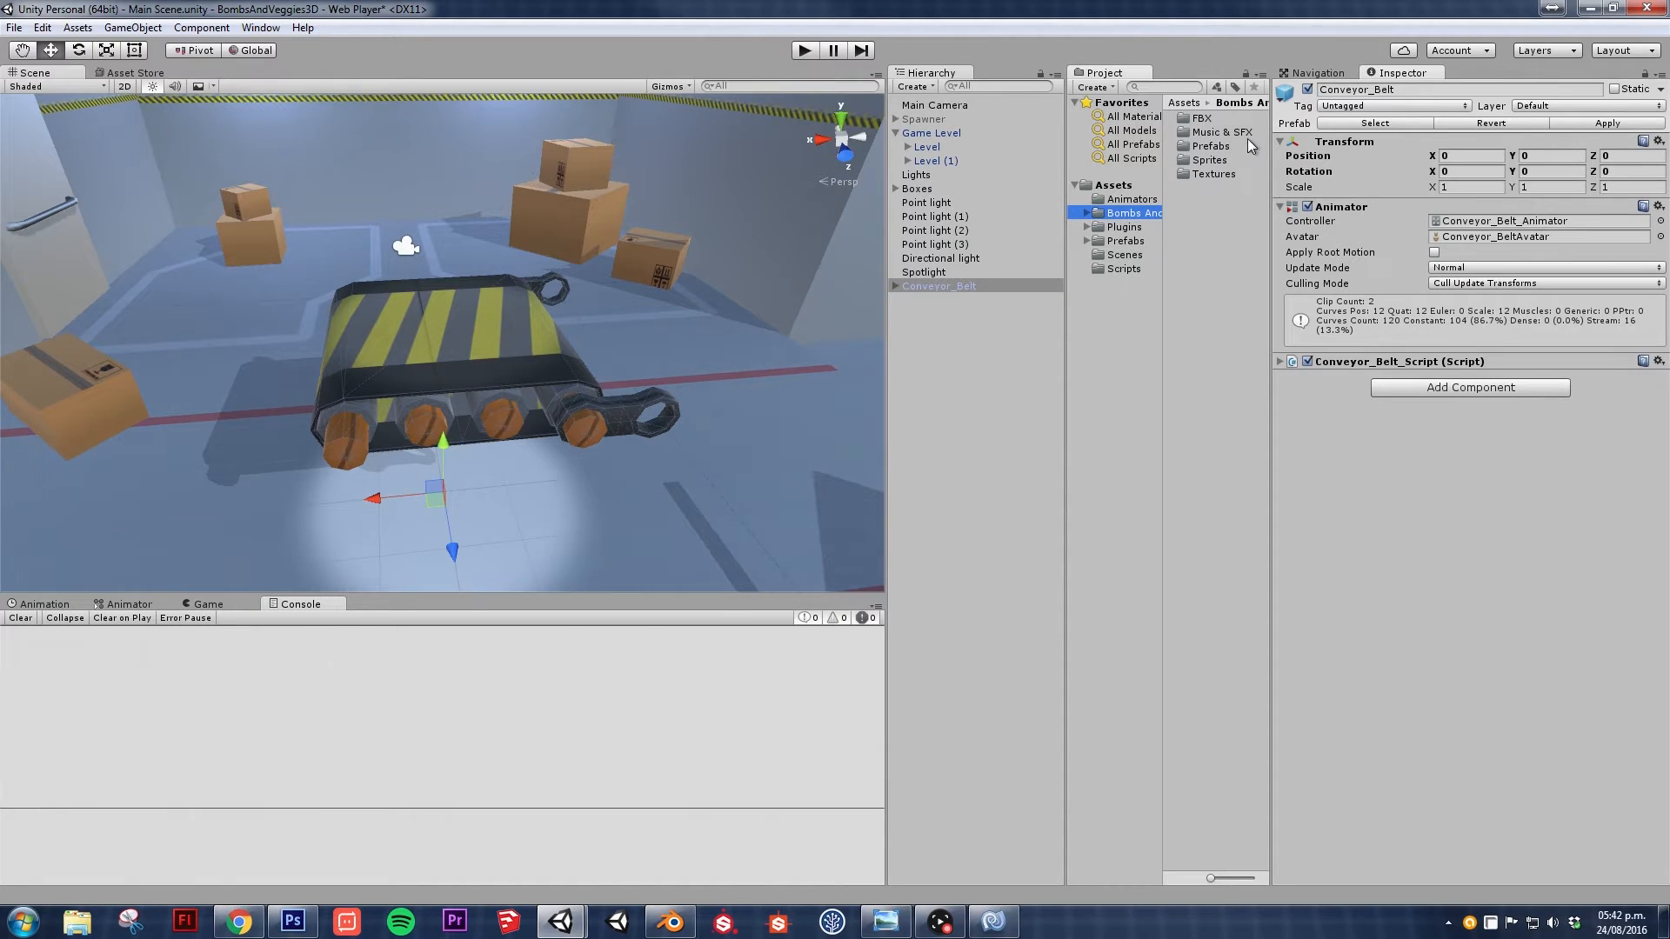
pyautogui.click(1209, 146)
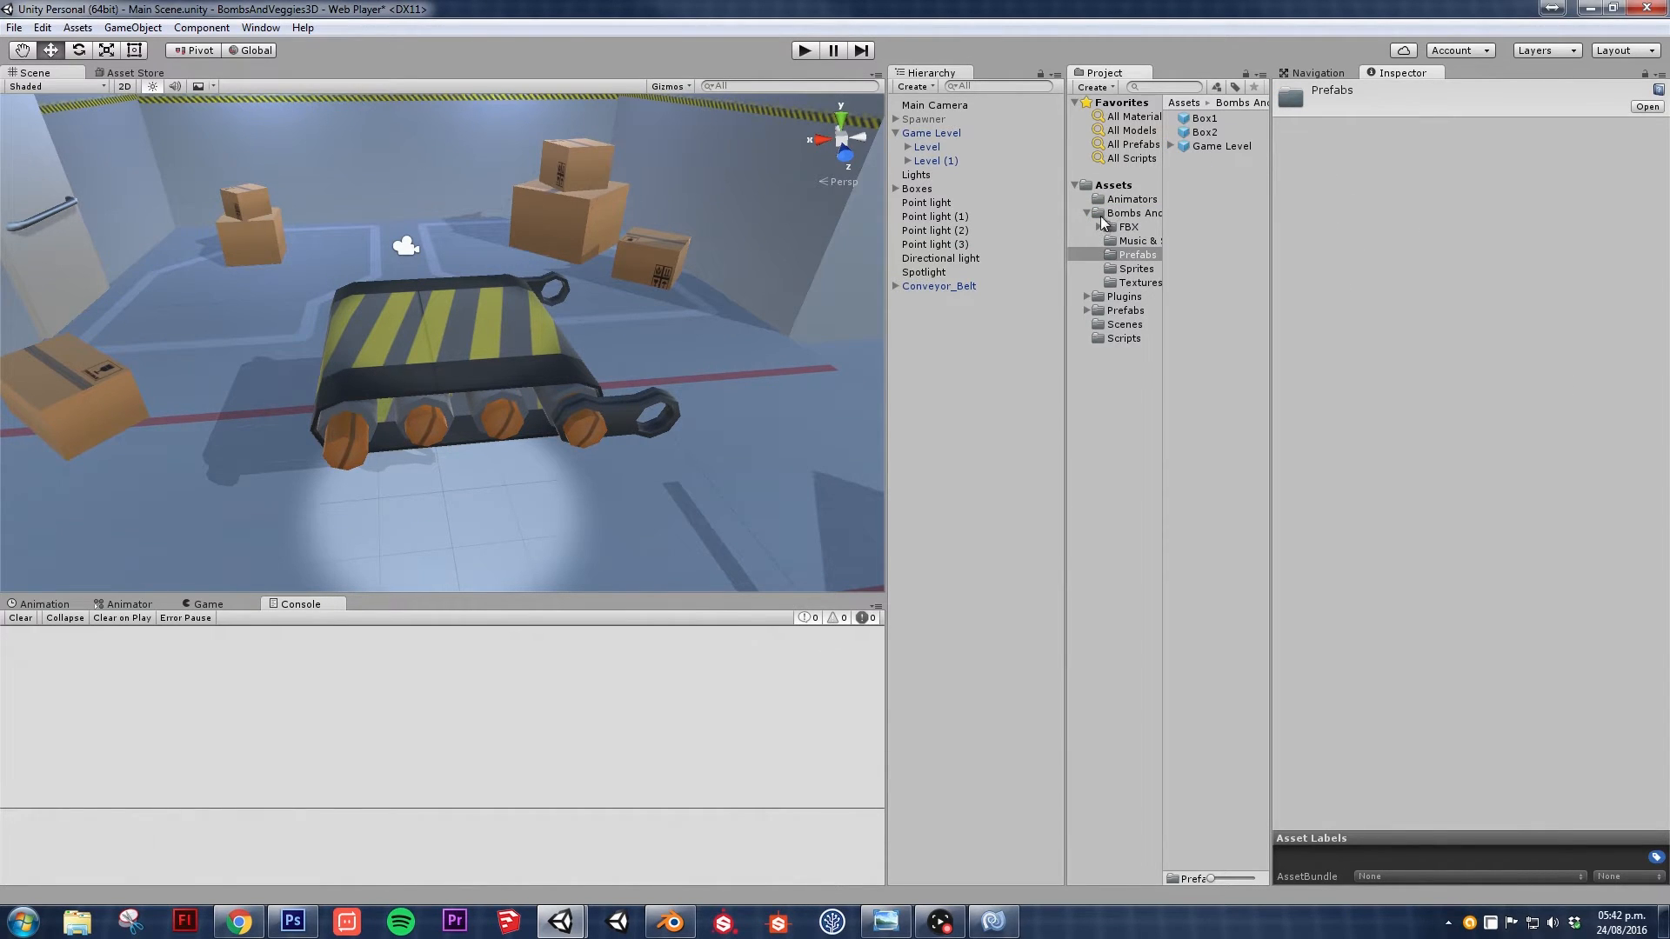
pyautogui.click(1112, 185)
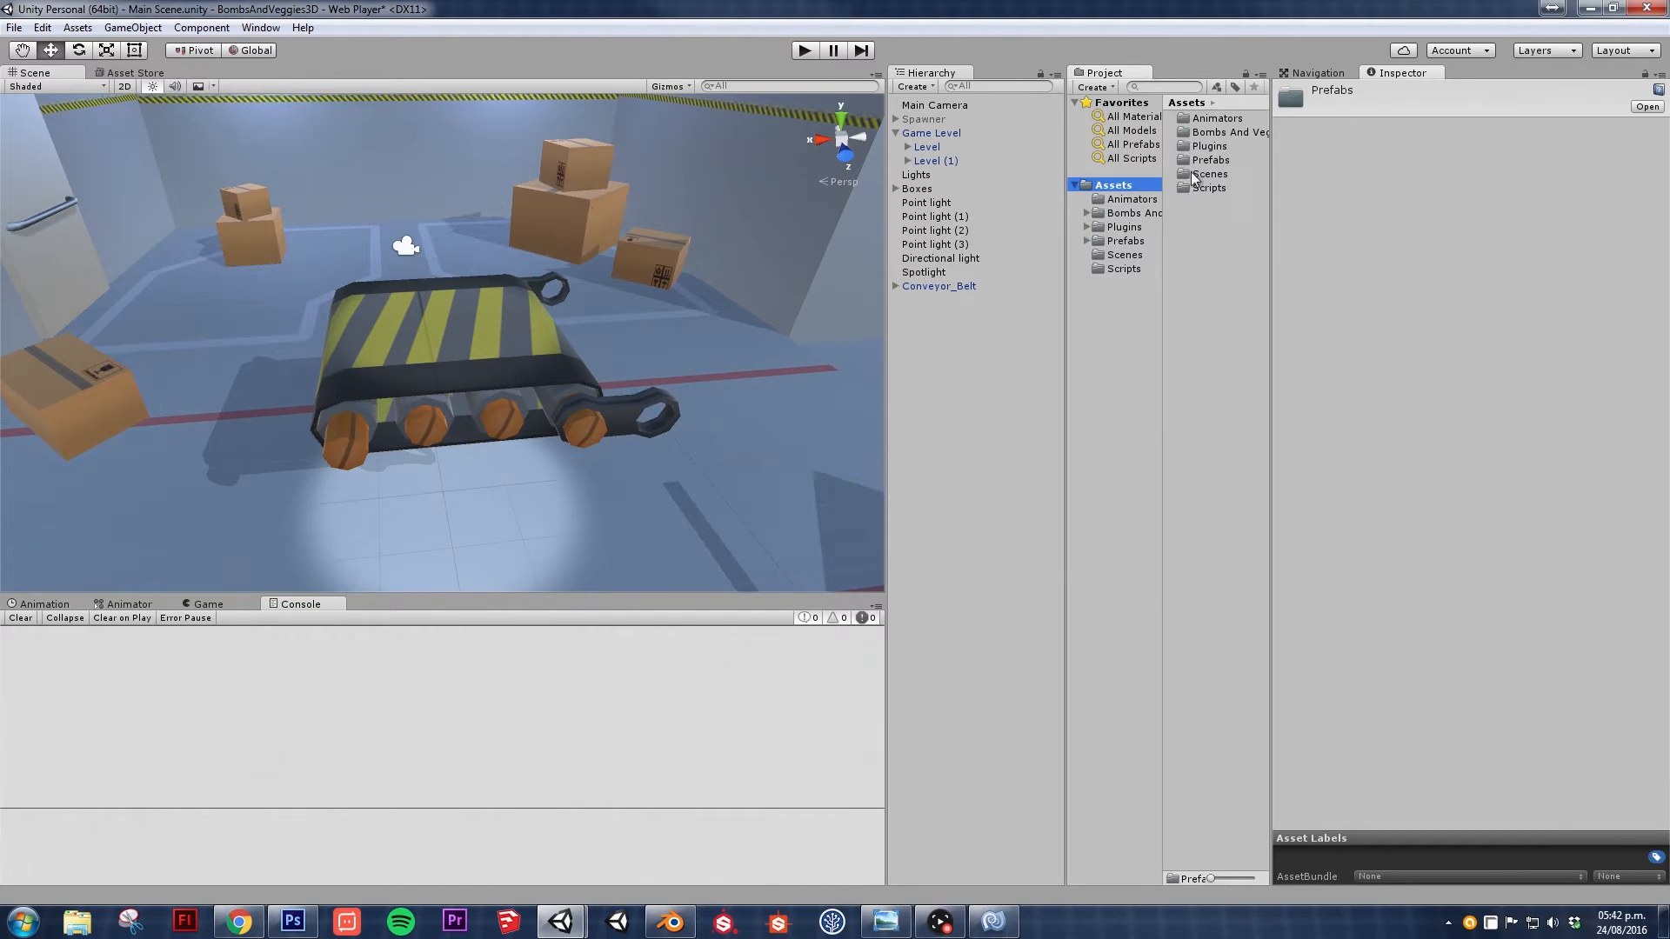
pyautogui.doubleClick(1126, 240)
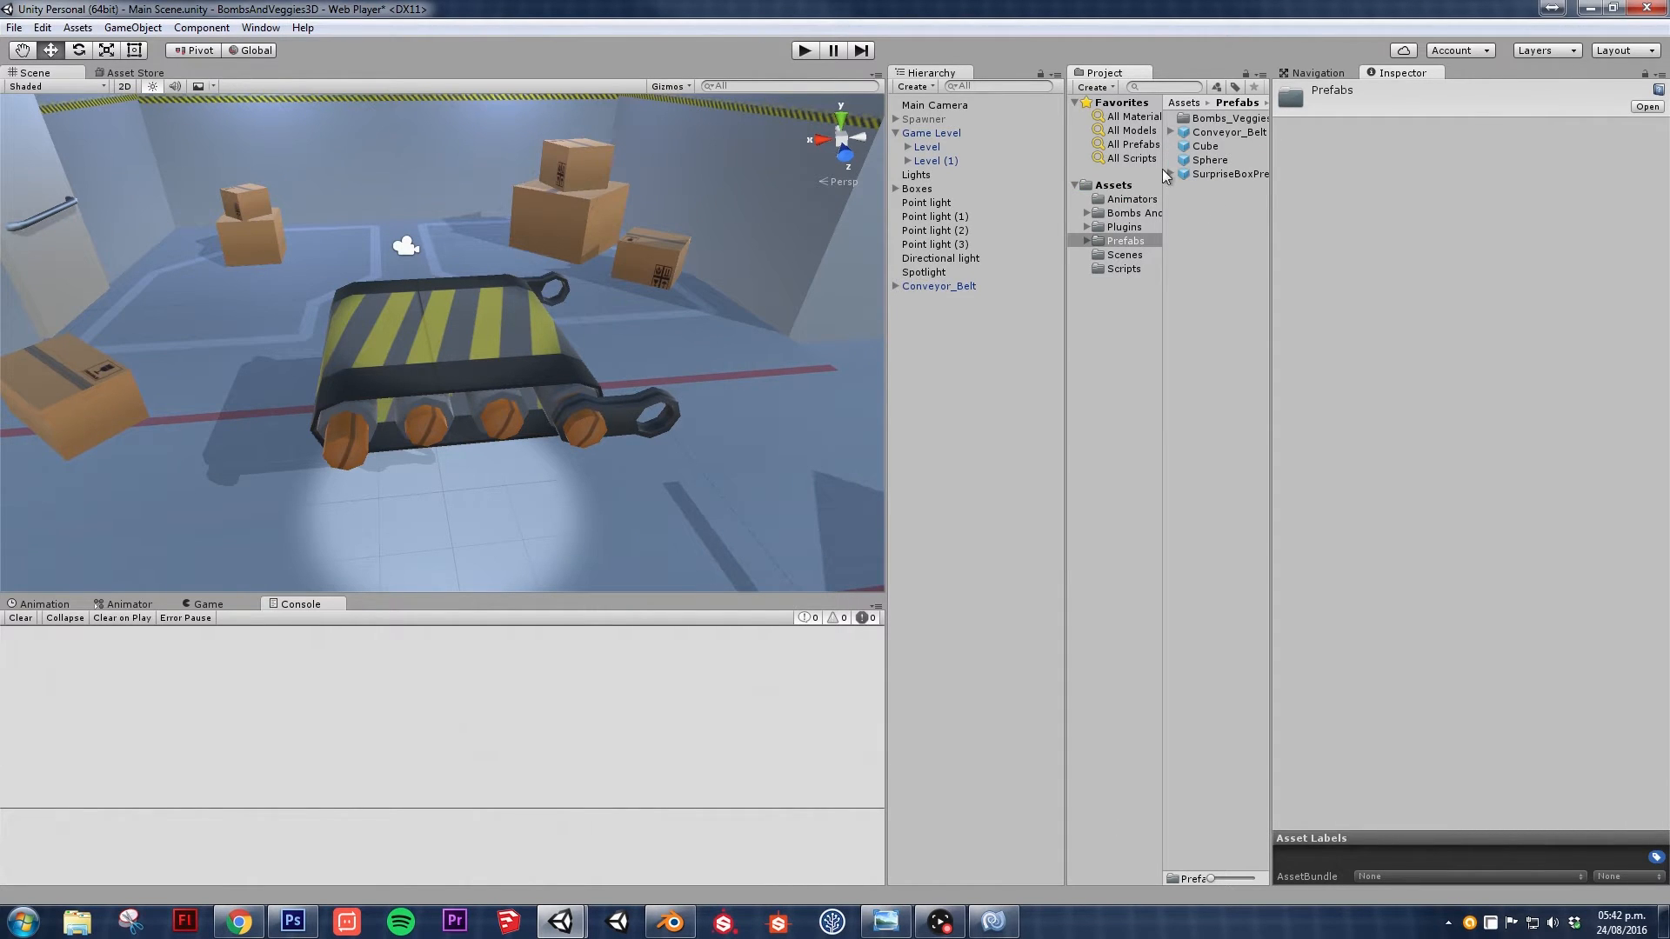
pyautogui.click(938, 285)
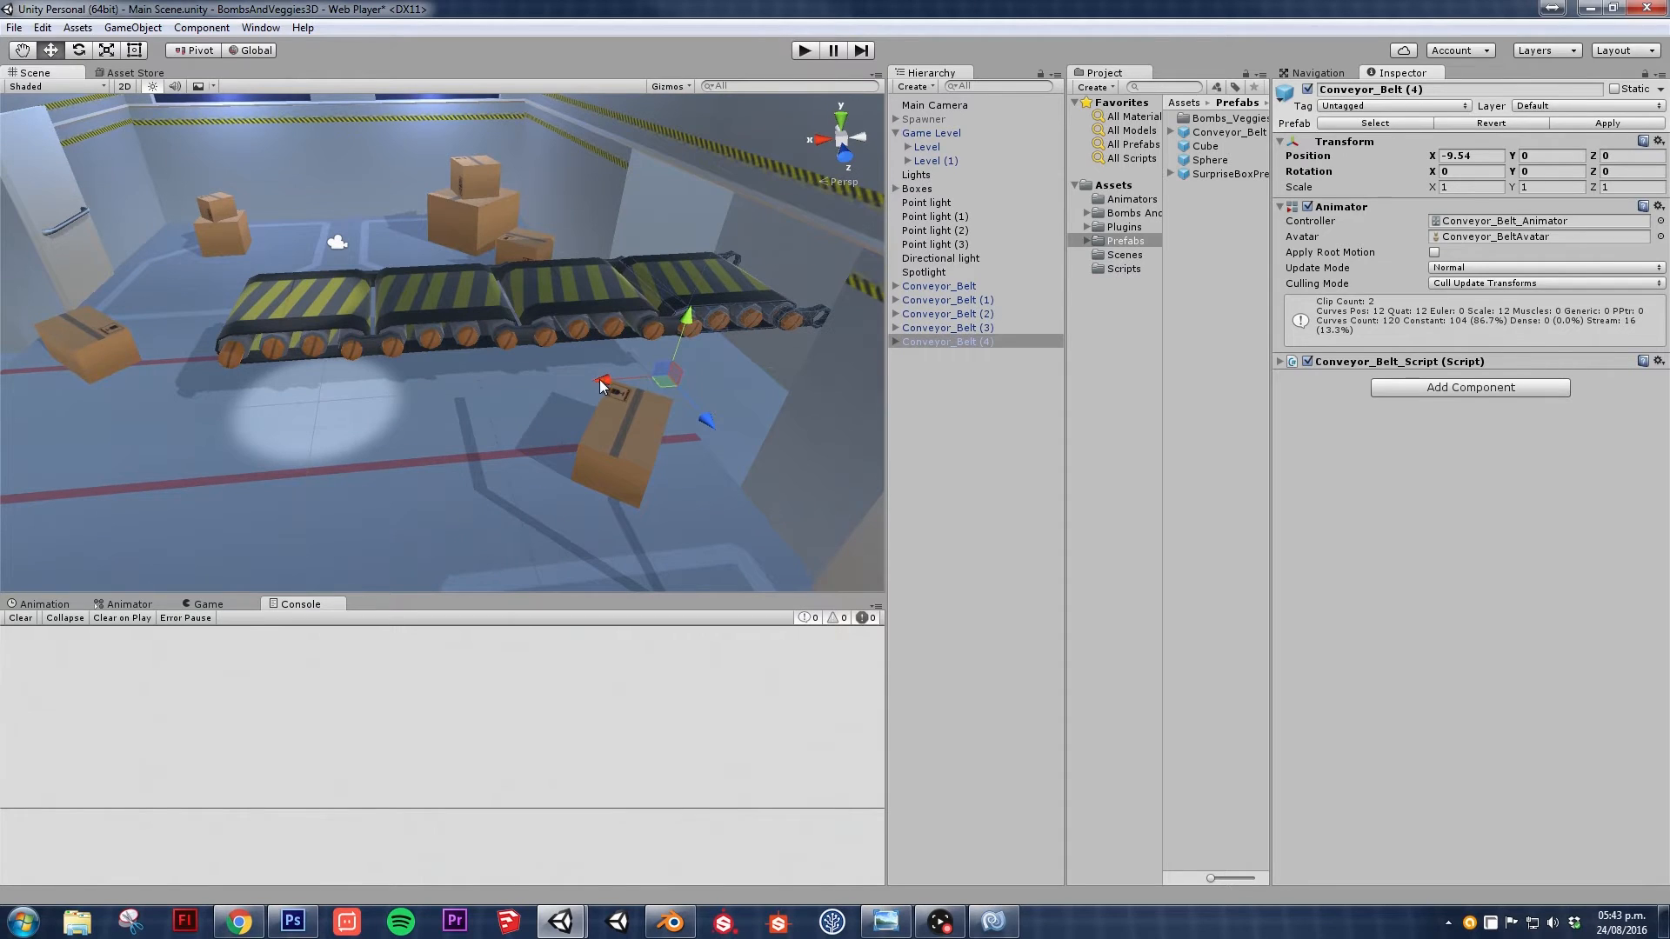
# - Drag the duplicated conveyor belts along X so seven belts form one continuous line
pyautogui.moveTo(602, 381); pyautogui.dragTo(315, 437)
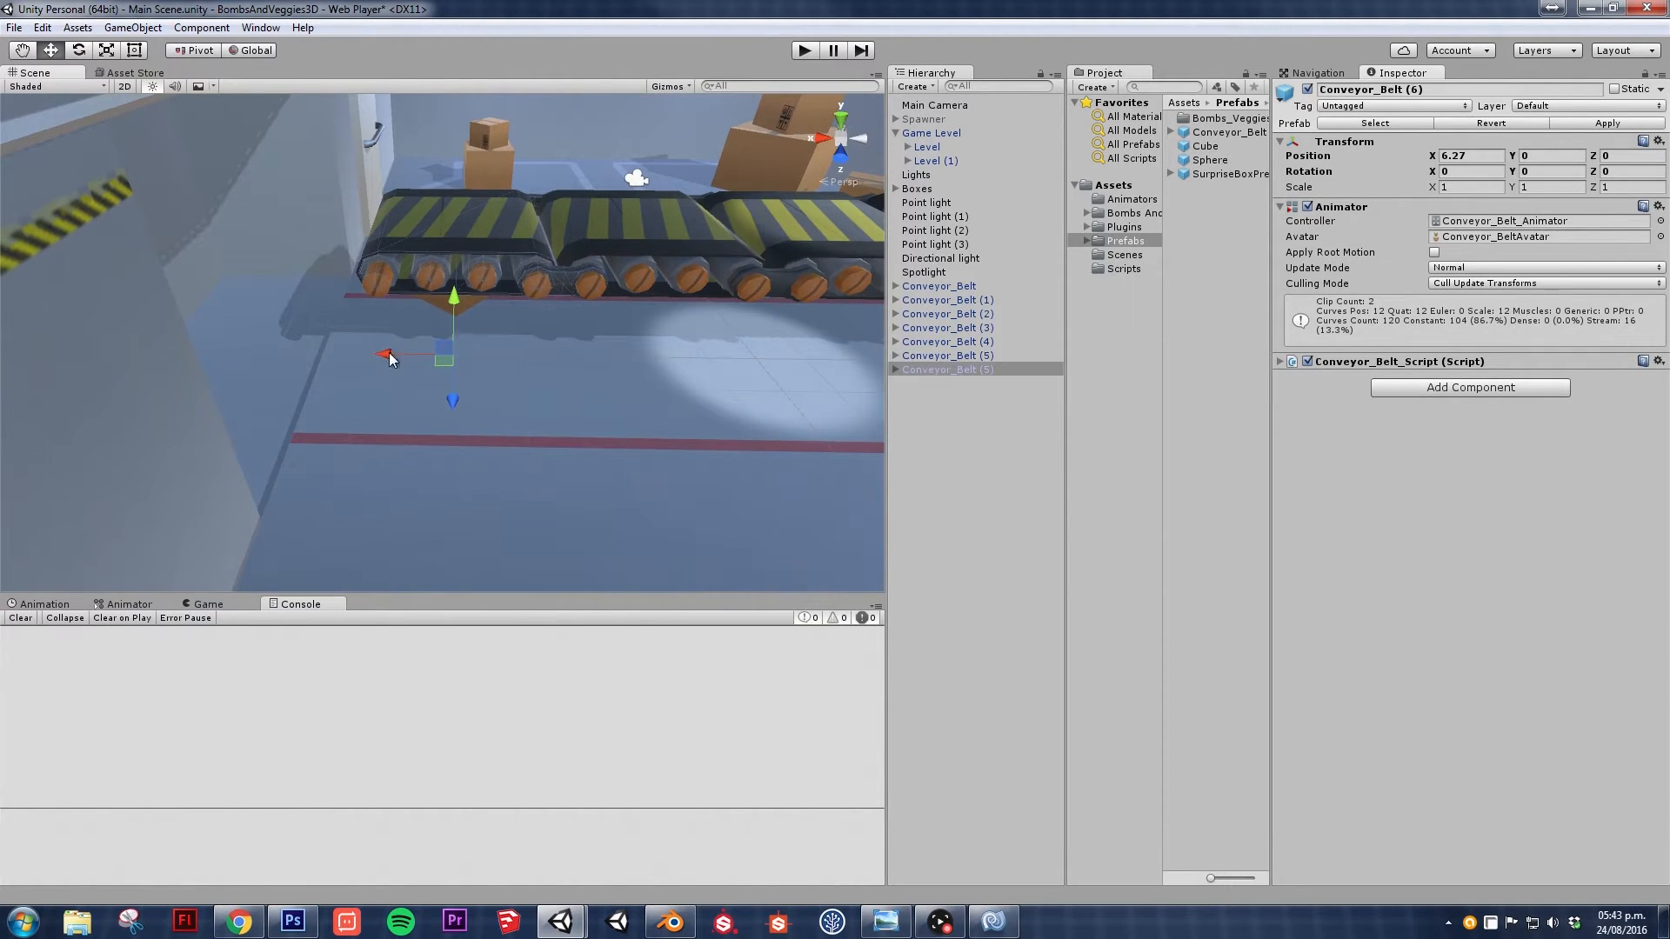
pyautogui.moveTo(387, 356); pyautogui.dragTo(256, 346)
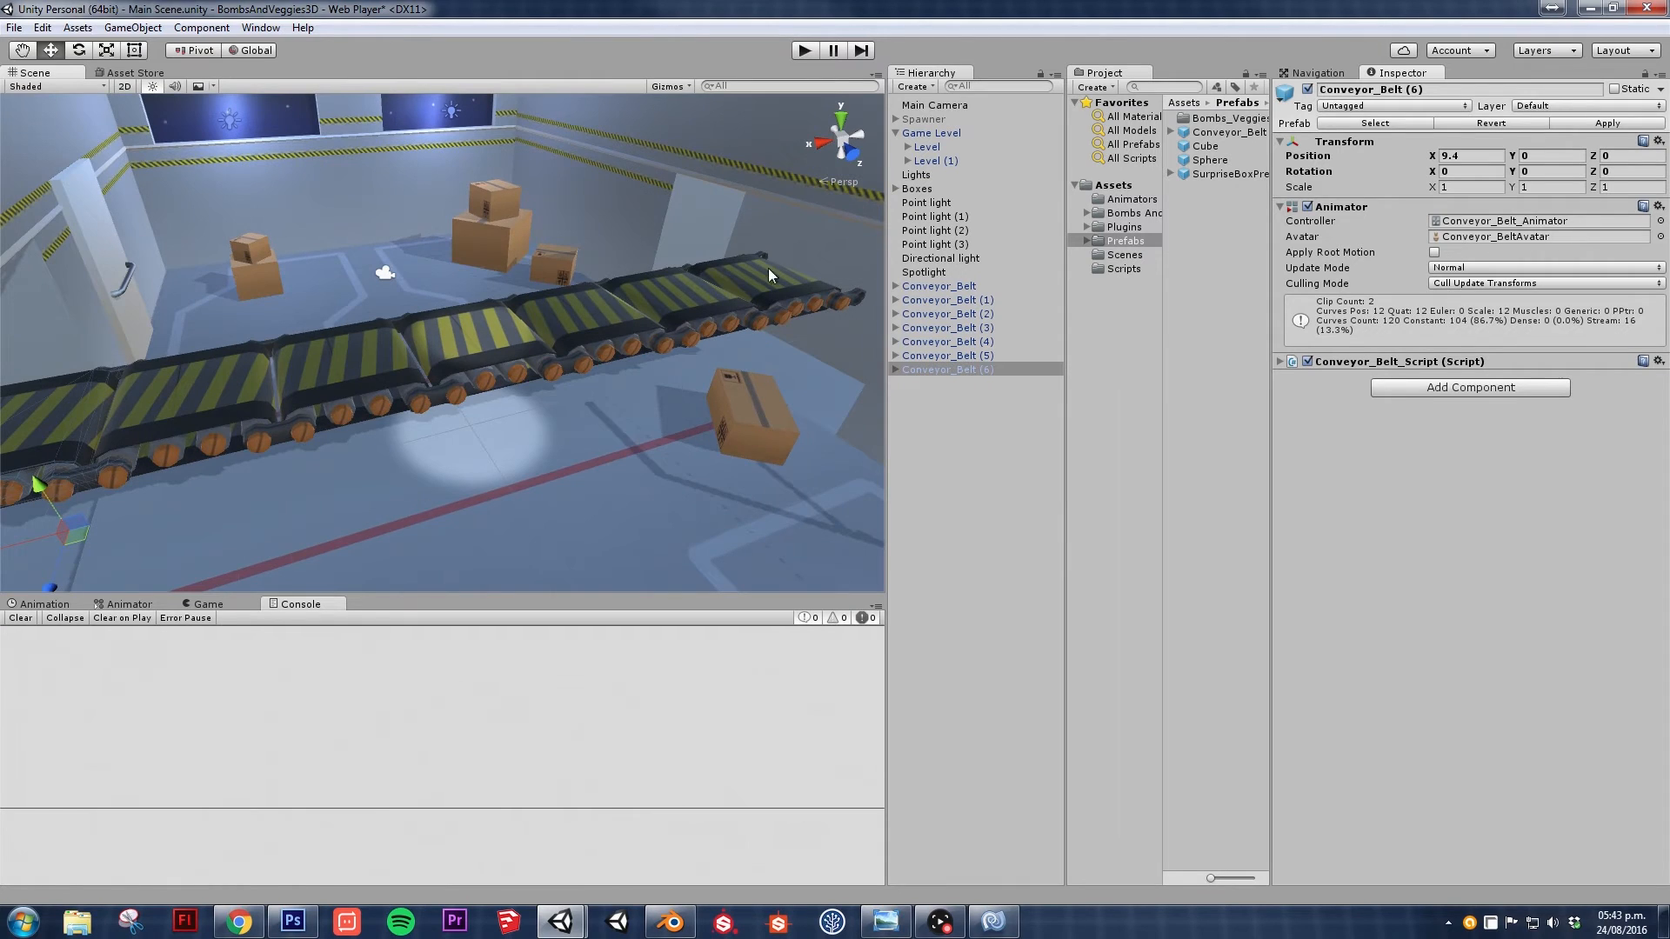
pyautogui.moveTo(372, 372)
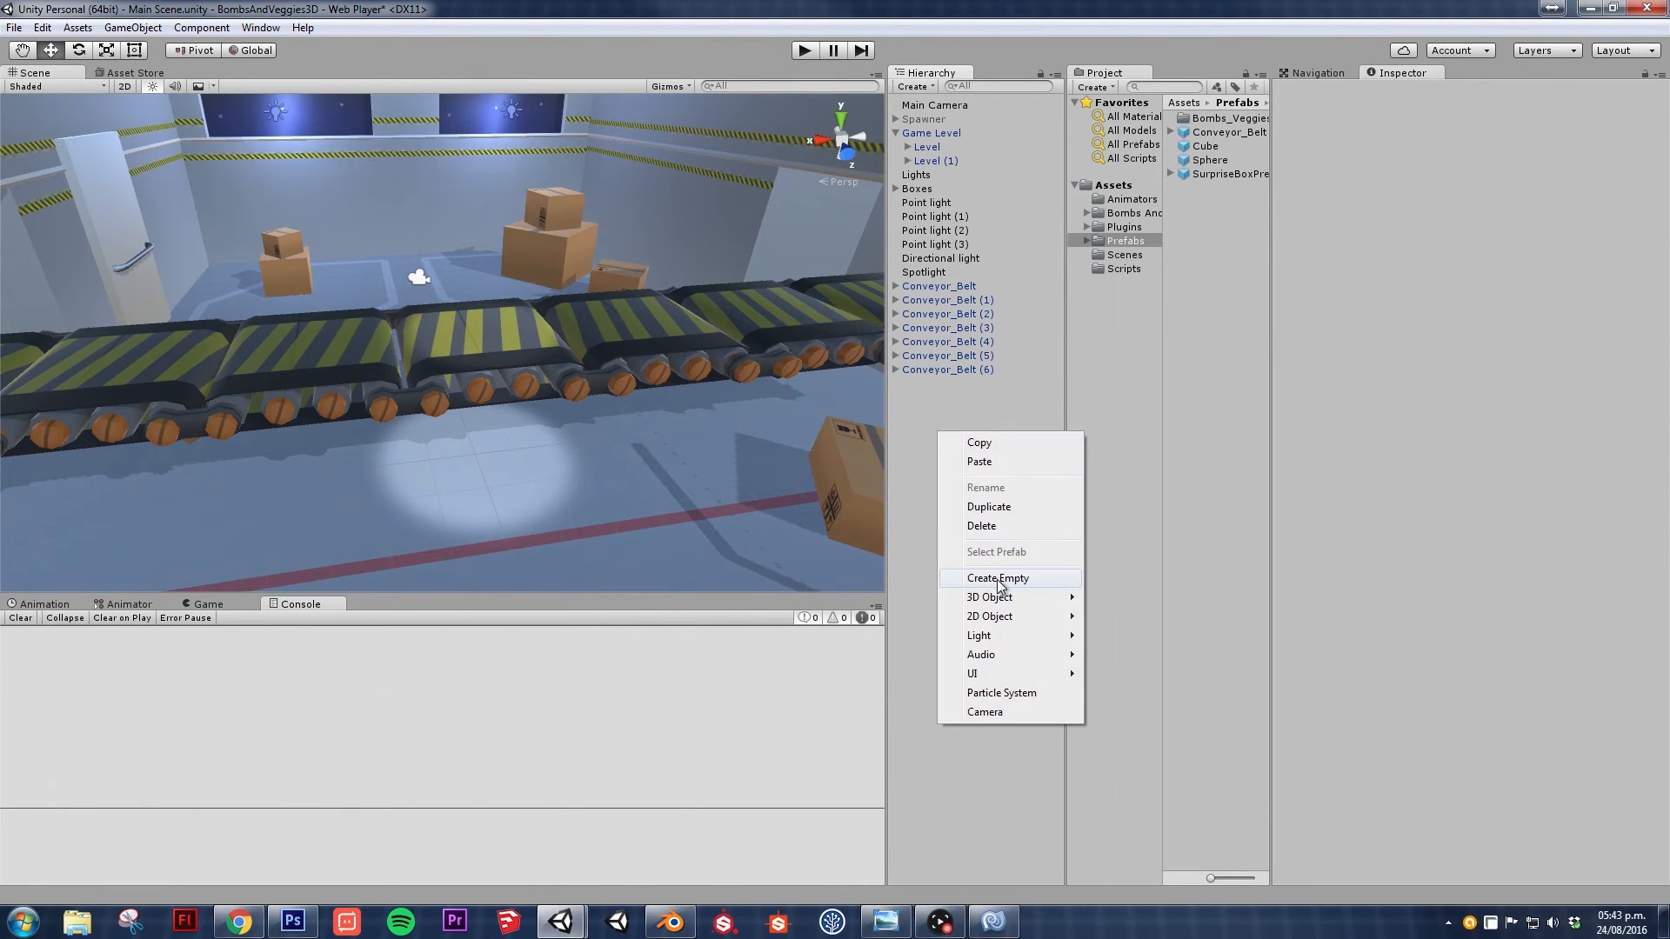
# - Create an empty object reset to the origin, name it Belt_Array and parent the seven belts under it
pyautogui.click(999, 578)
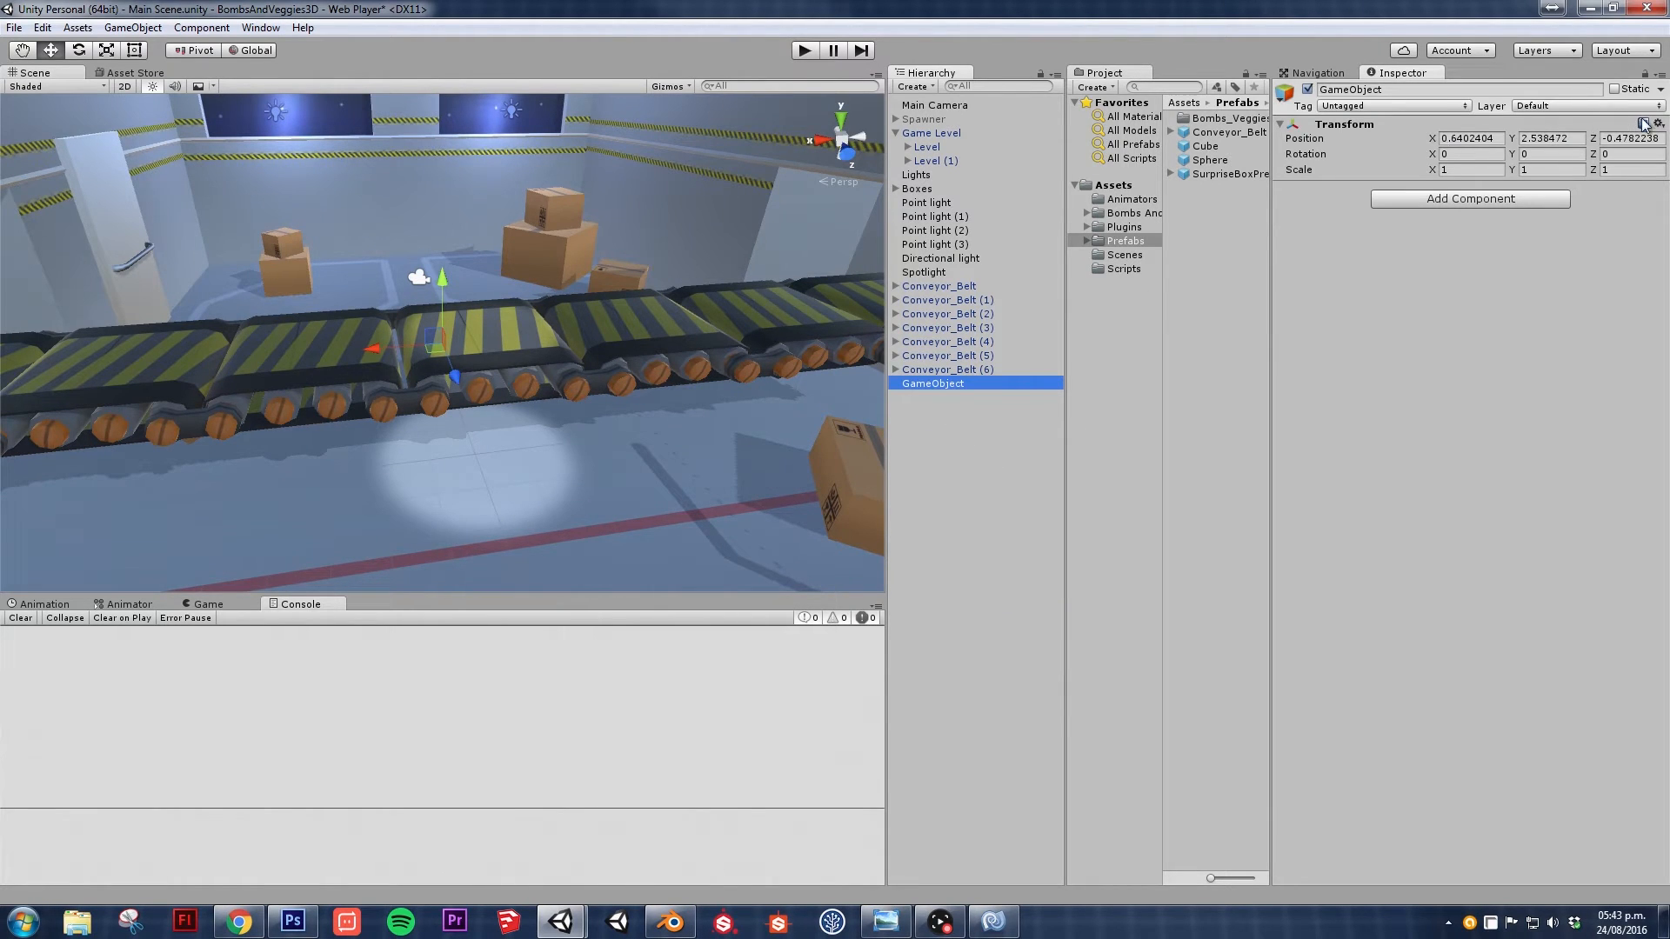
pyautogui.click(1646, 122)
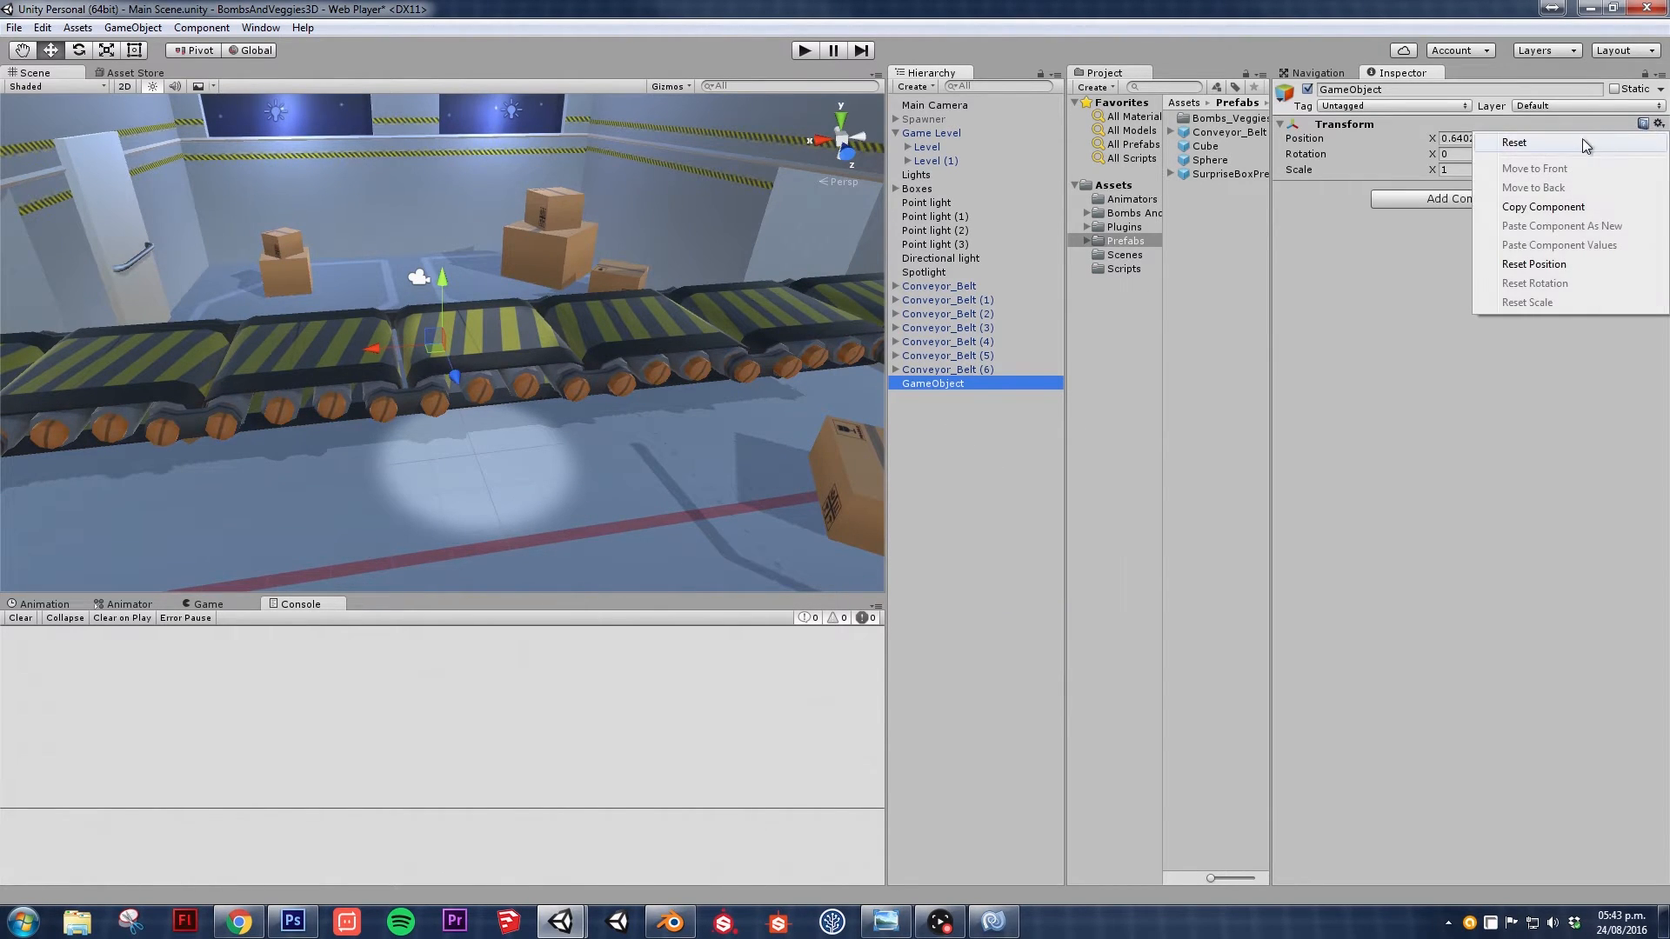
pyautogui.click(1511, 141)
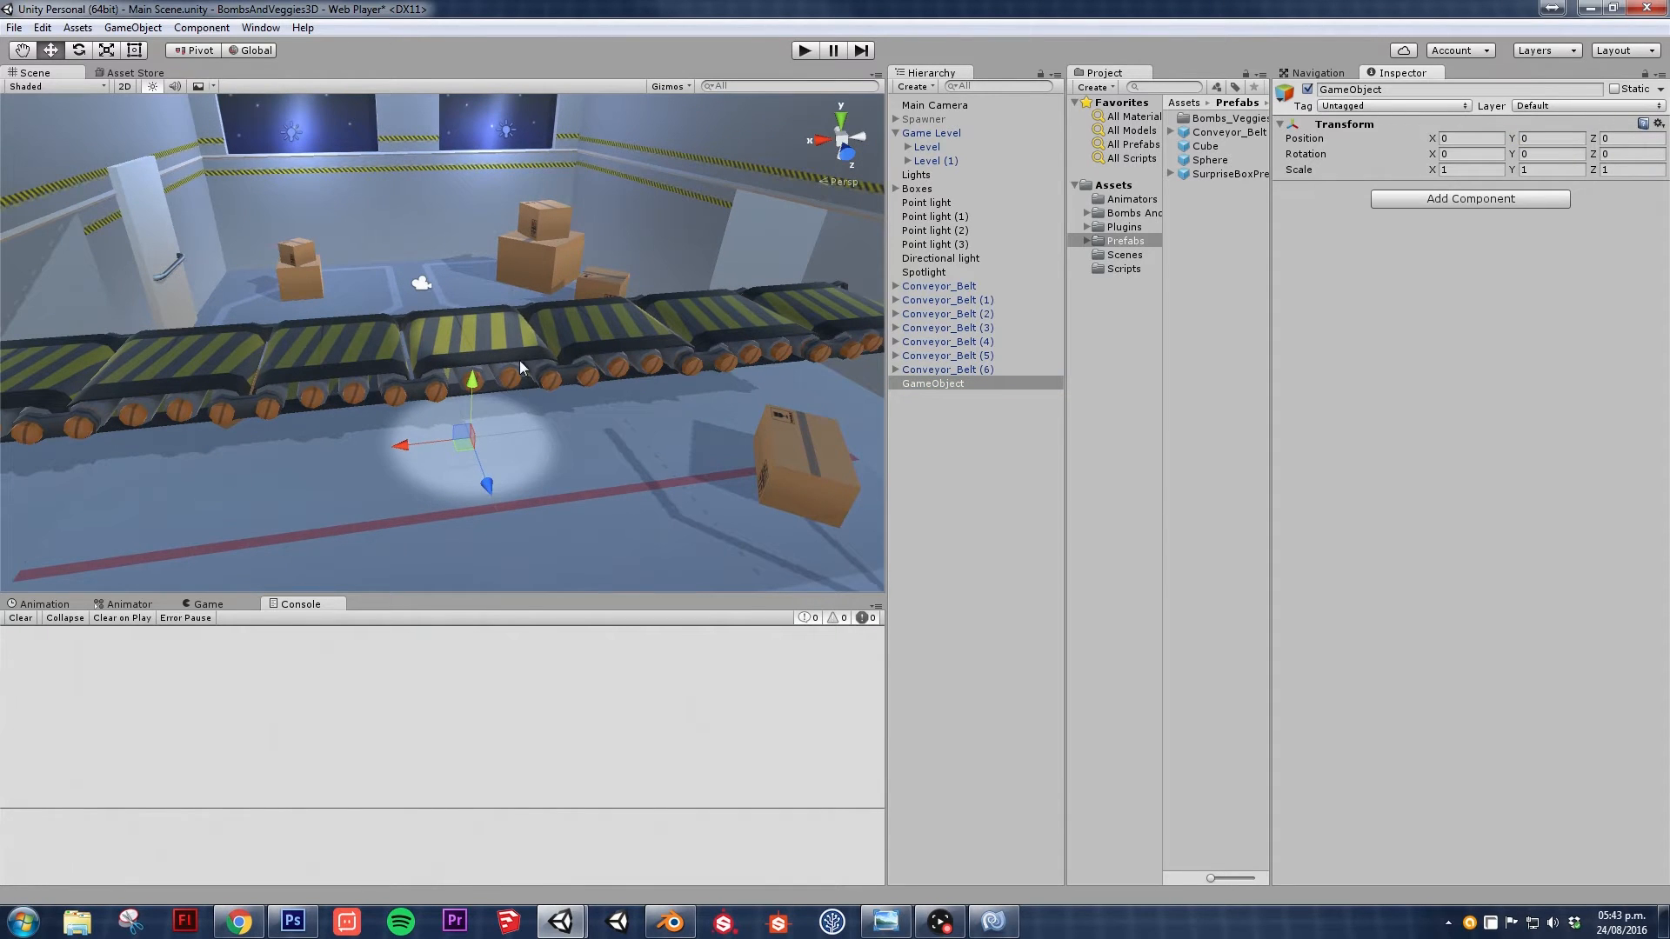
pyautogui.click(938, 286)
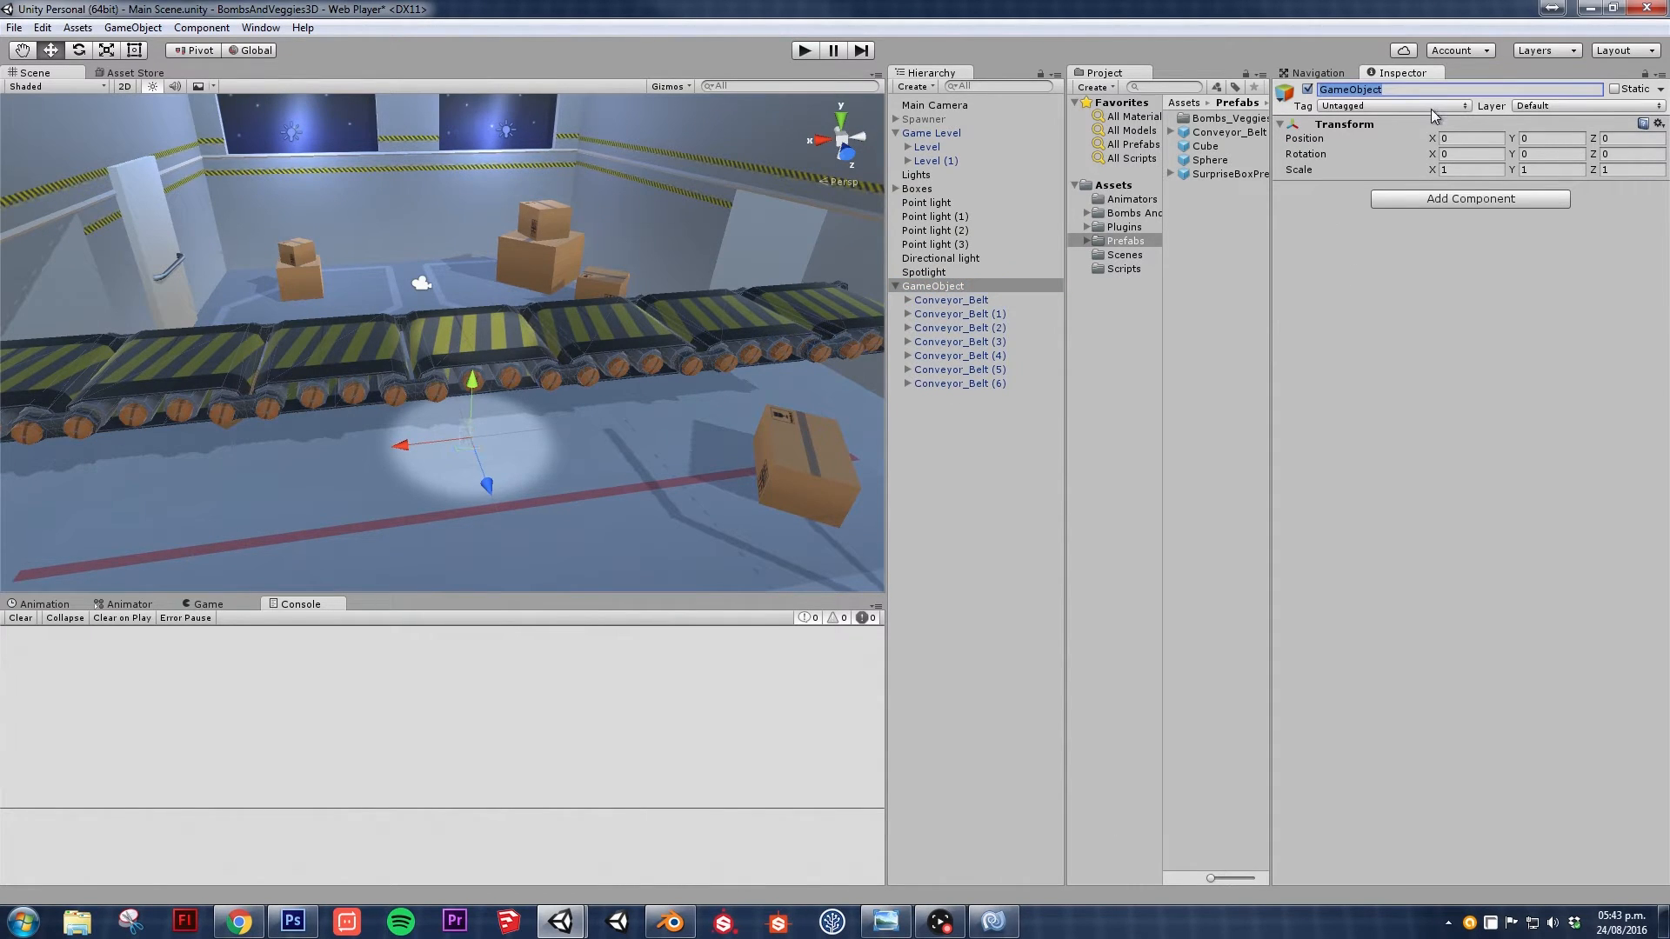
pyautogui.write('Belt_Array')
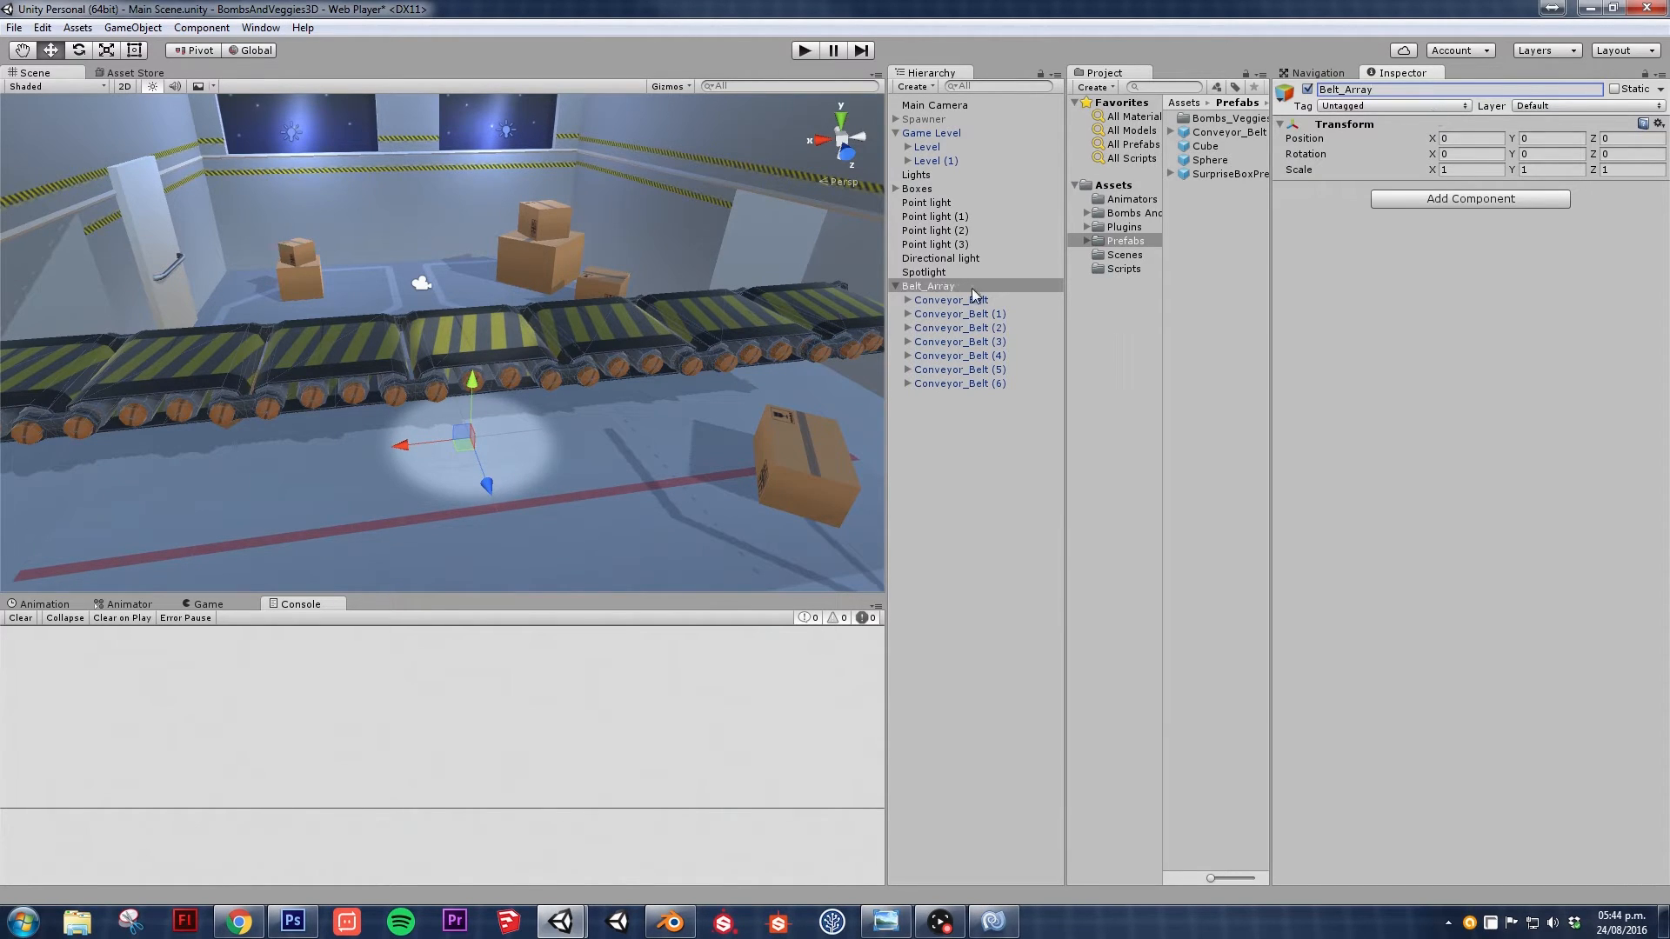
pyautogui.moveTo(1031, 249)
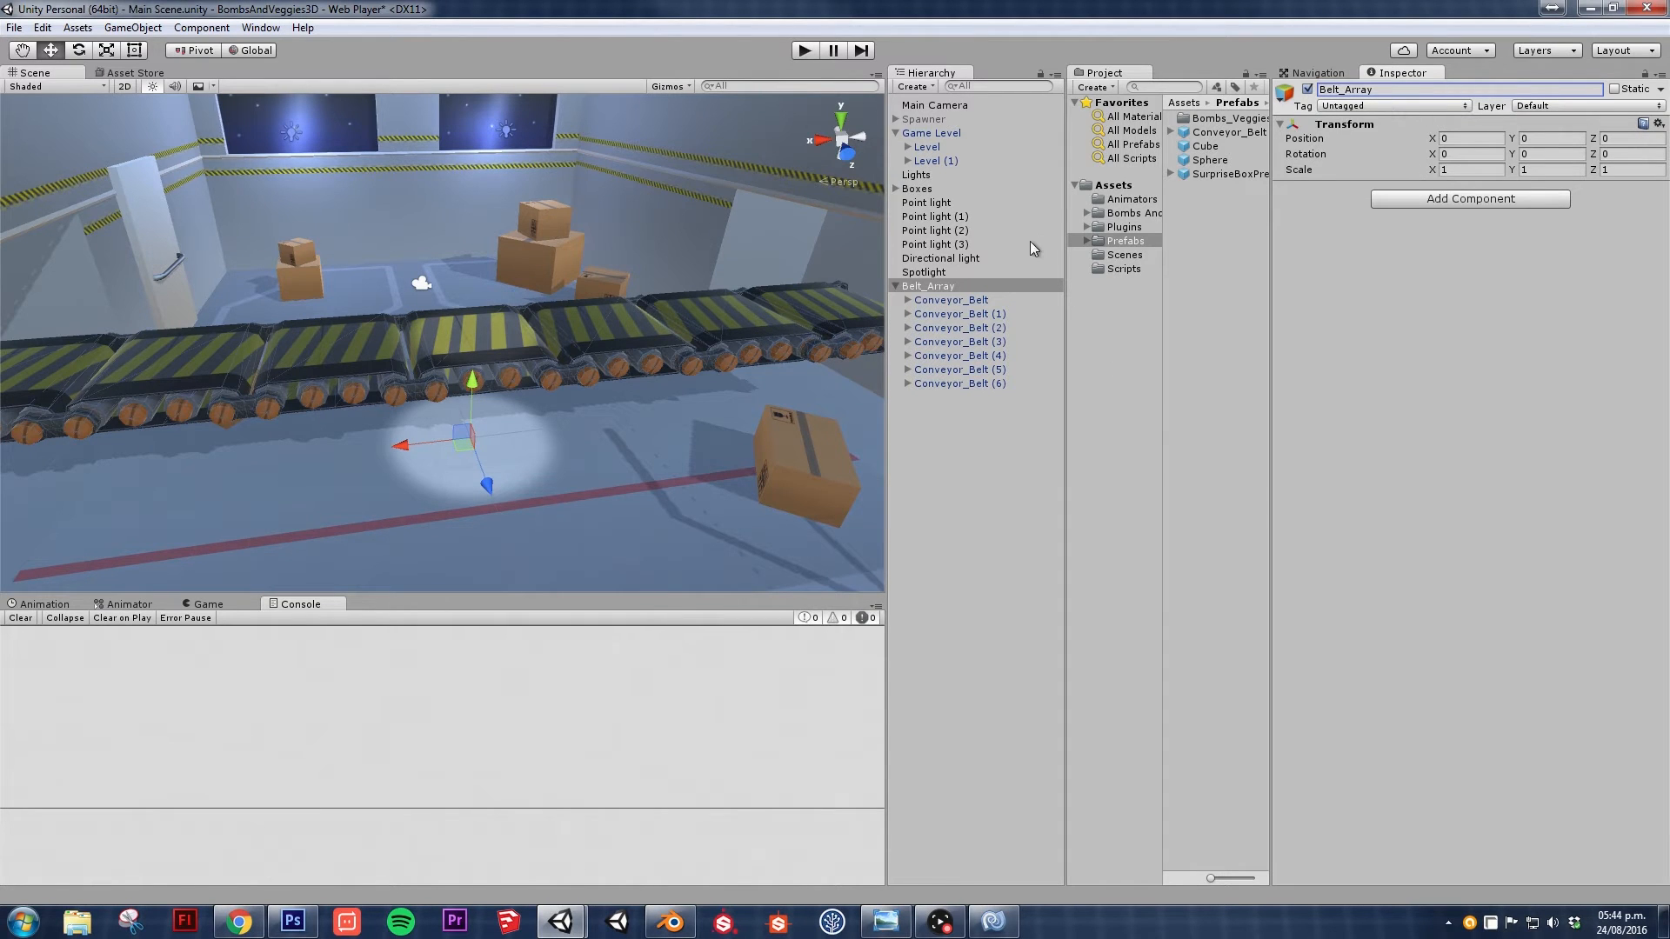
pyautogui.click(925, 285)
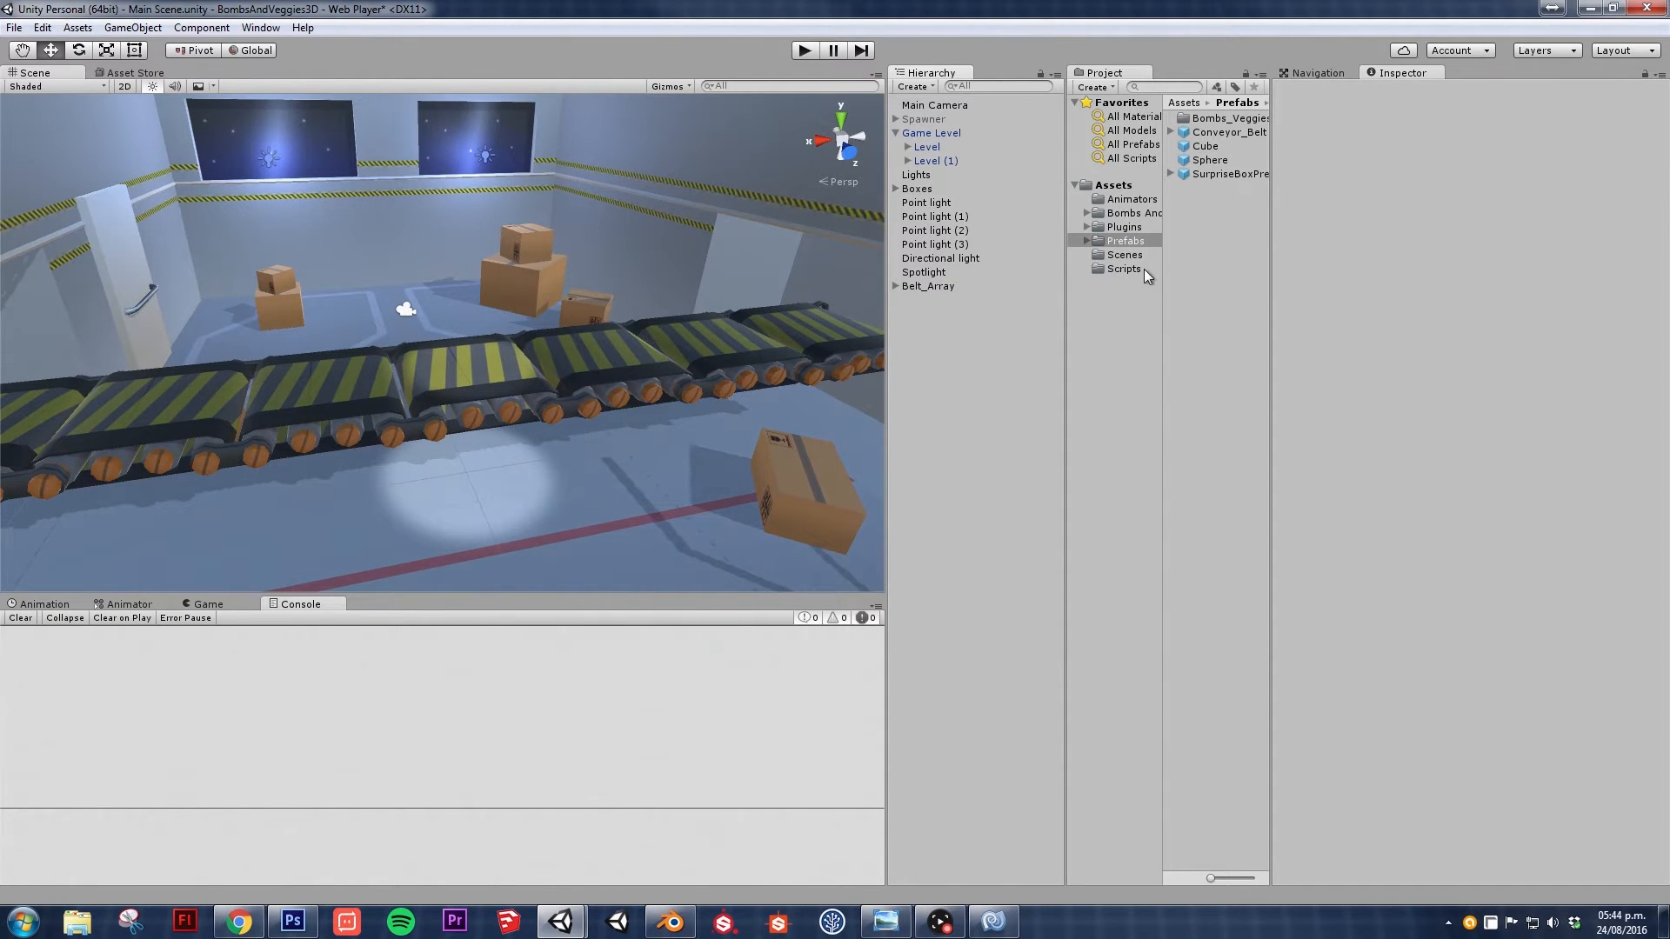
# - Create a BeltArray C# script in Scripts, attach it to Belt_Array and open it in MonoDevelop
pyautogui.rightClick(1123, 268)
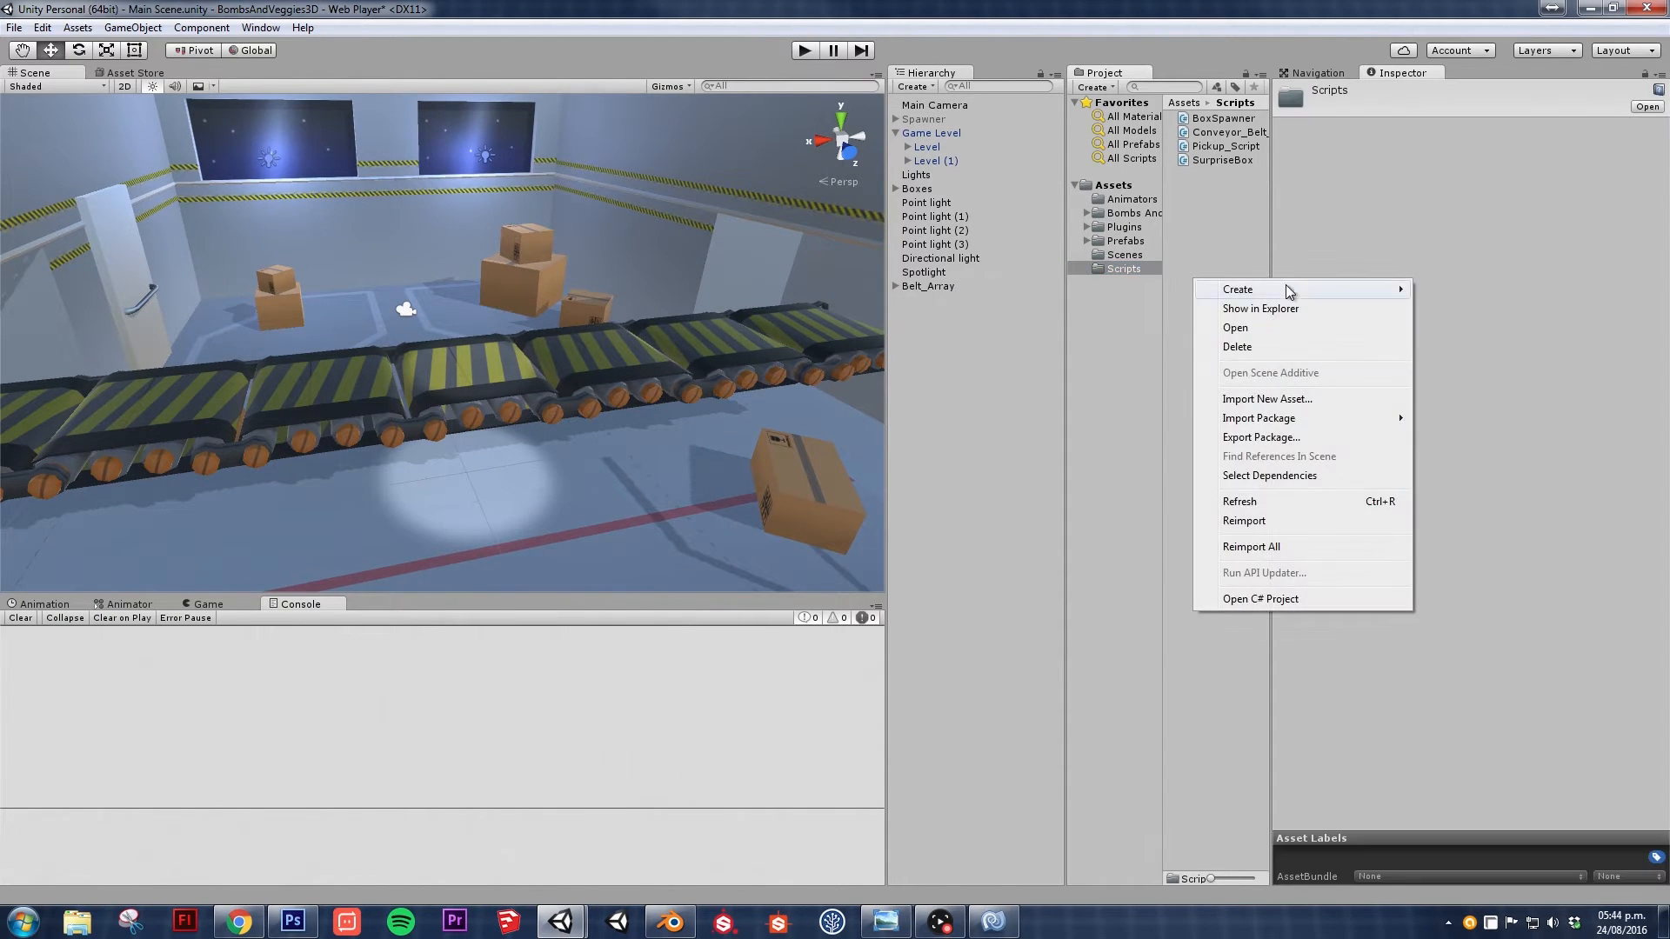
pyautogui.click(1237, 289)
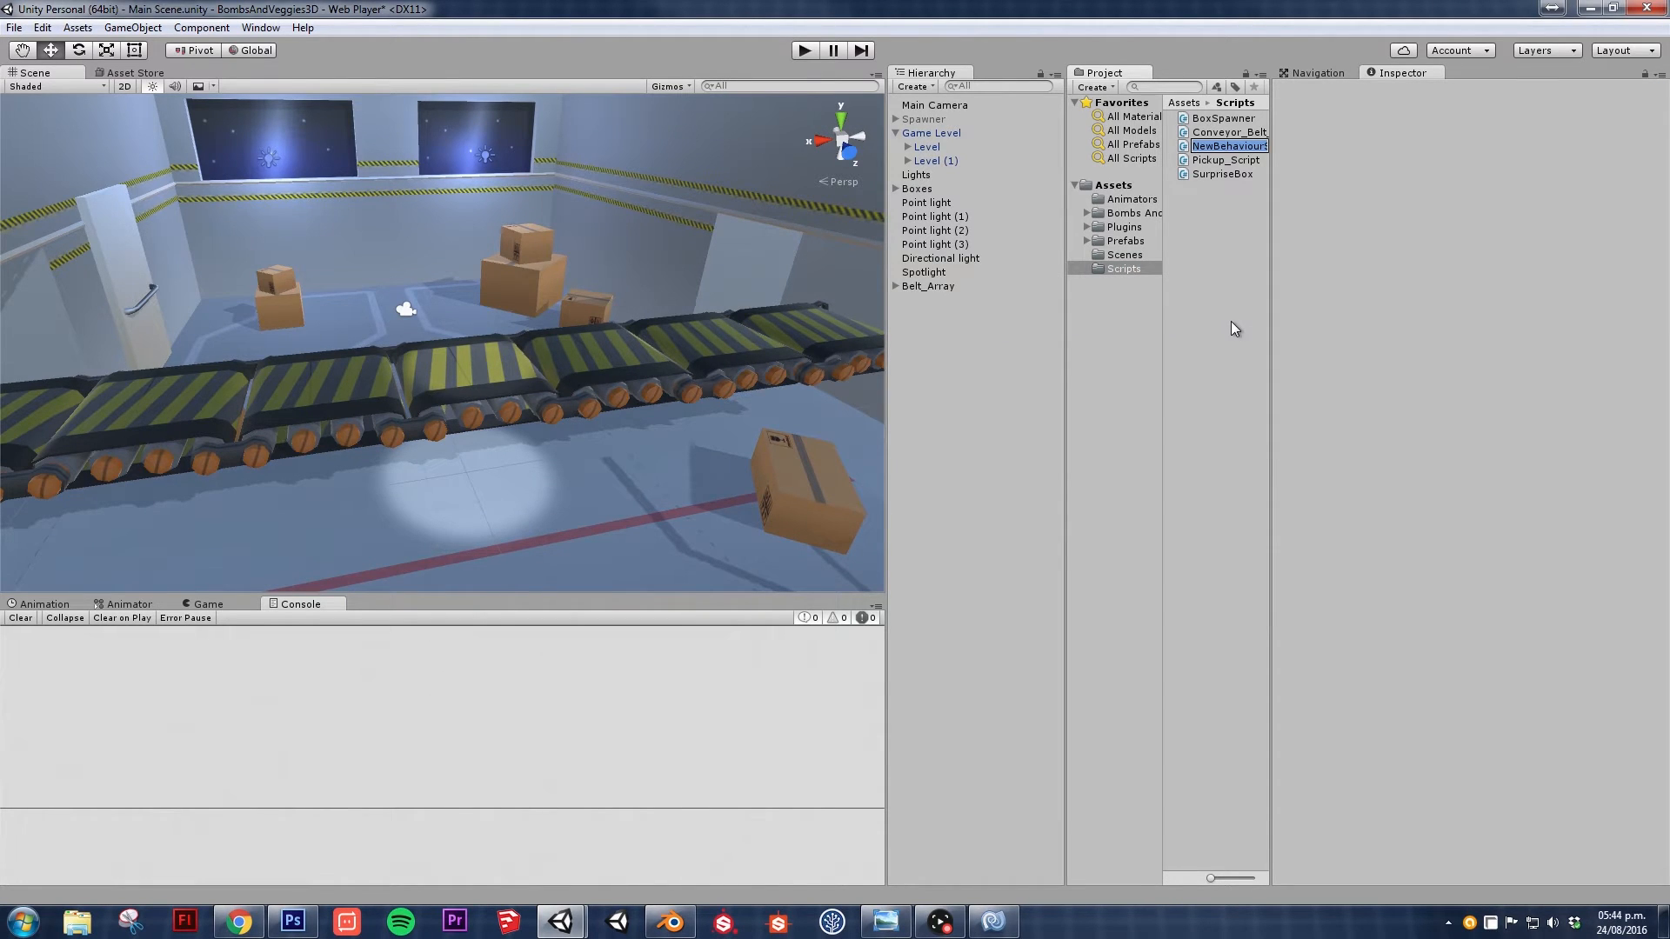
pyautogui.write('BeltArray')
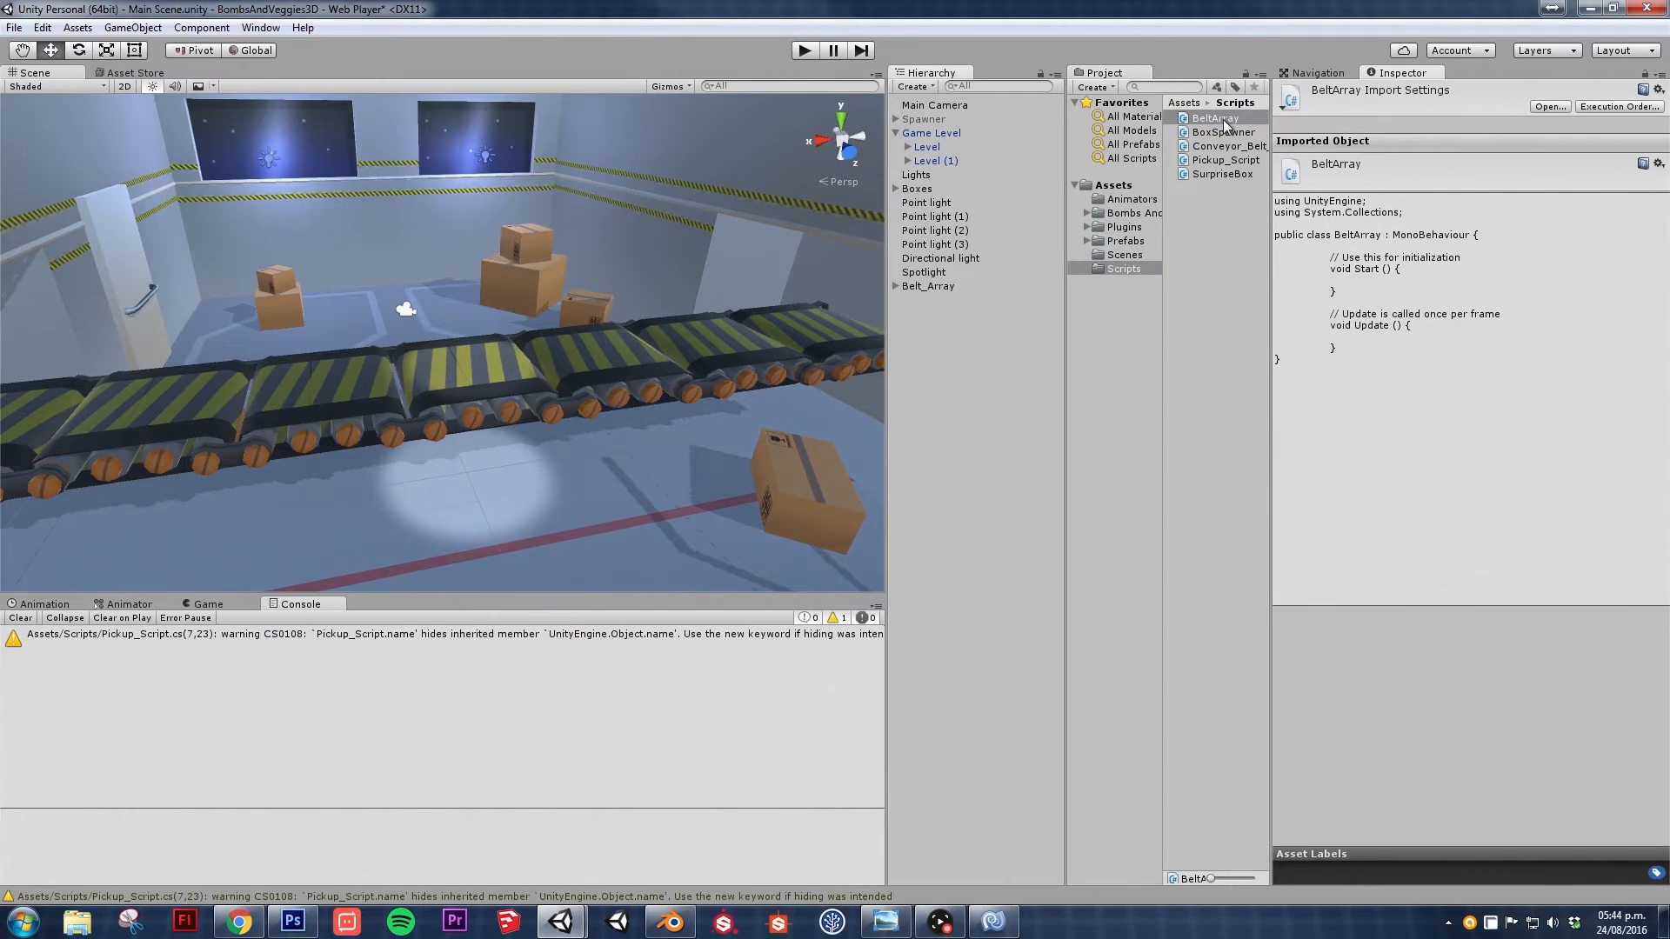
pyautogui.click(927, 285)
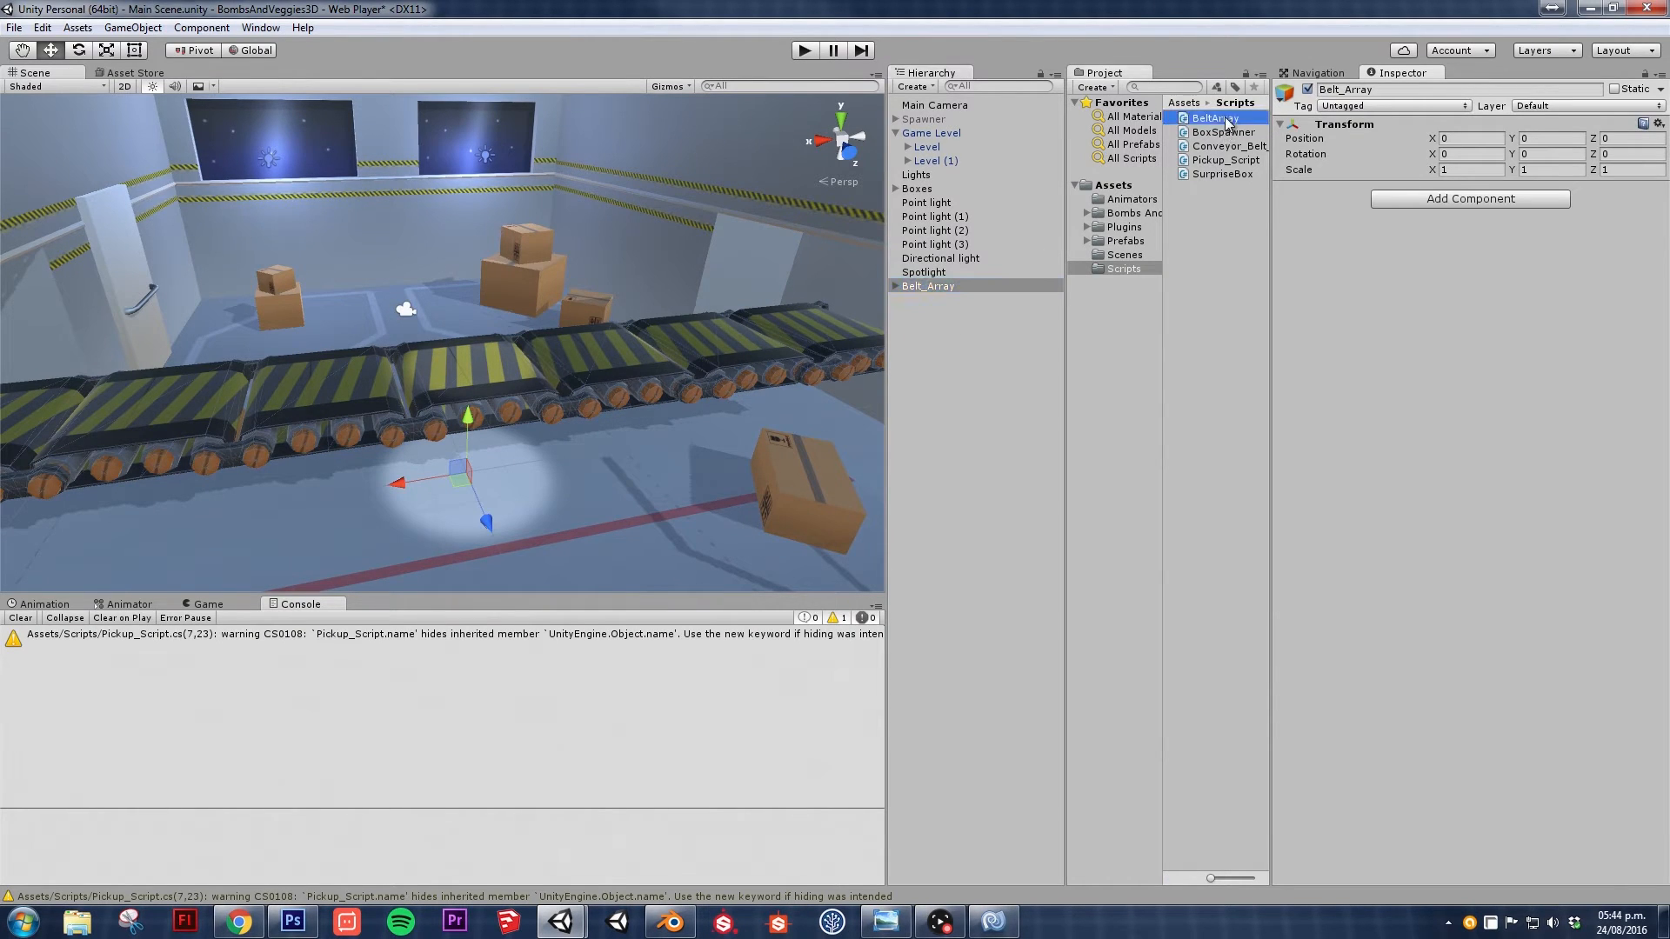
pyautogui.doubleClick(1215, 117)
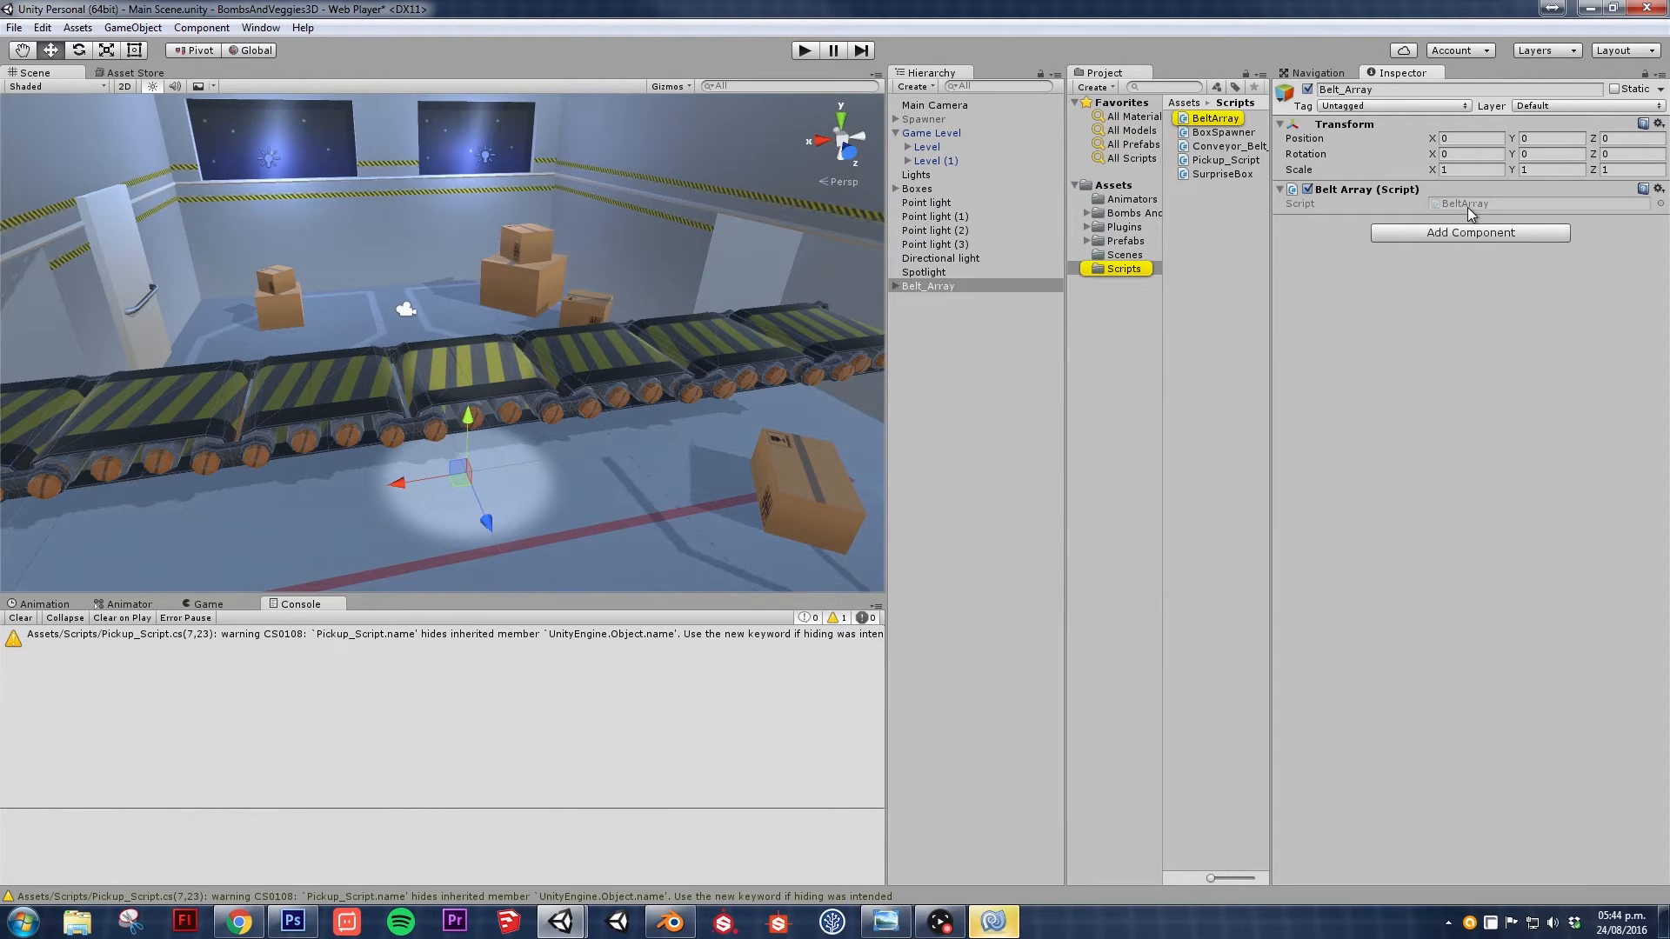
pyautogui.doubleClick(1215, 117)
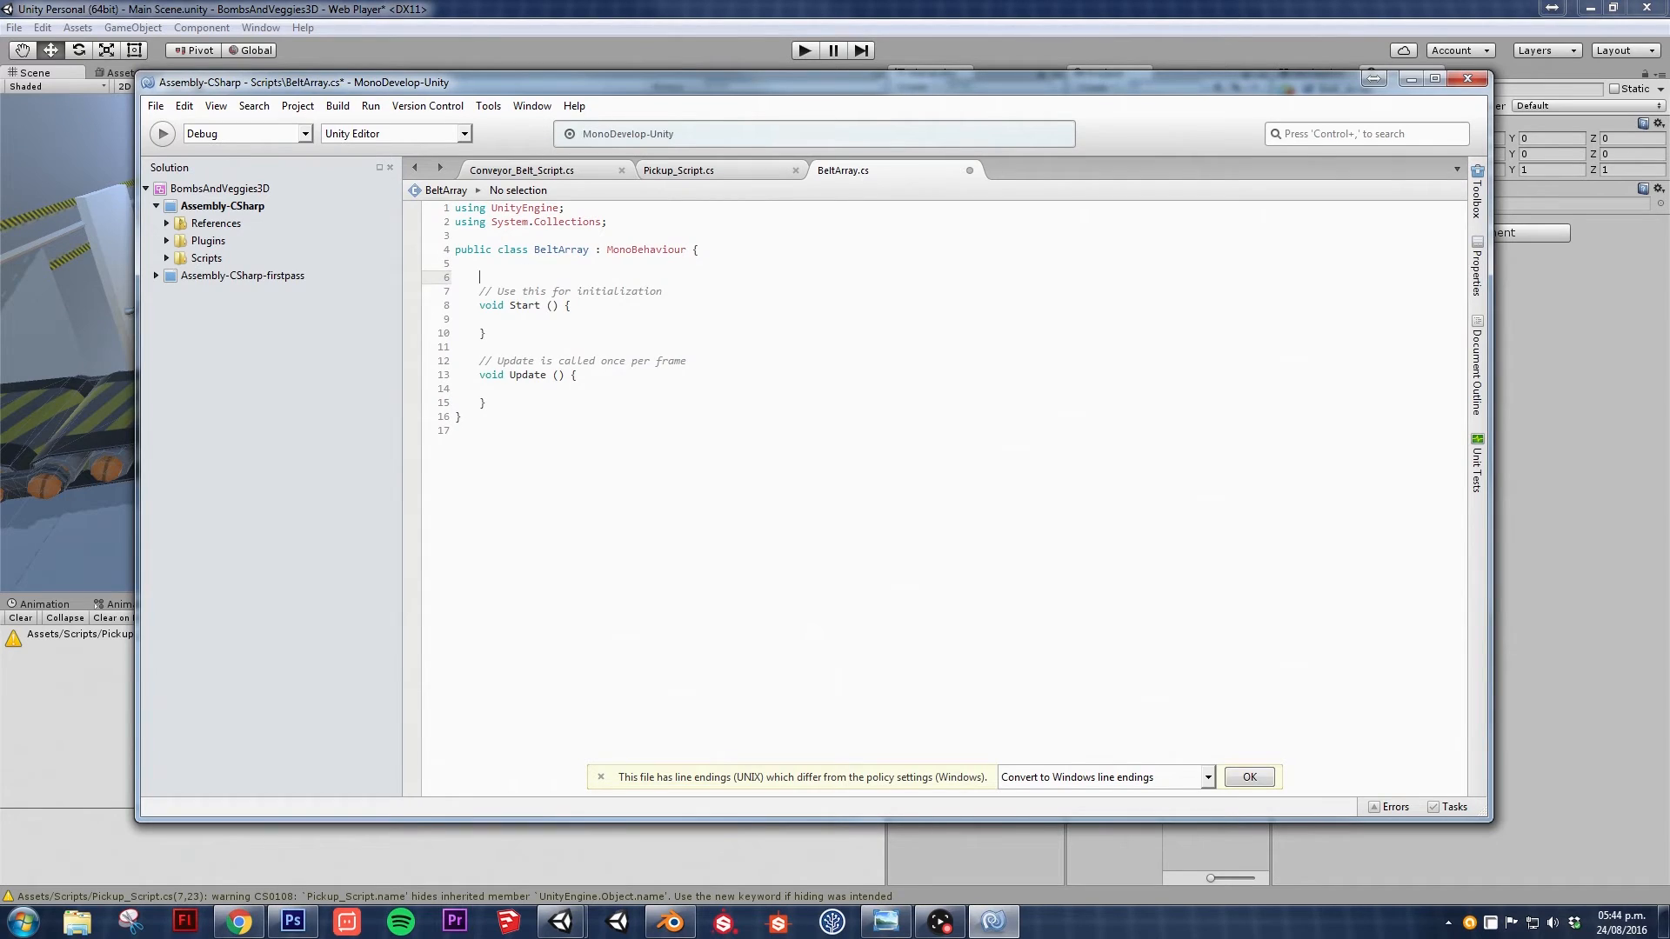
# - Declare 'public Conveyor_Belt_Script[] conveyor_belt_scripts;' above Start() in BeltArray.cs
pyautogui.write('public')
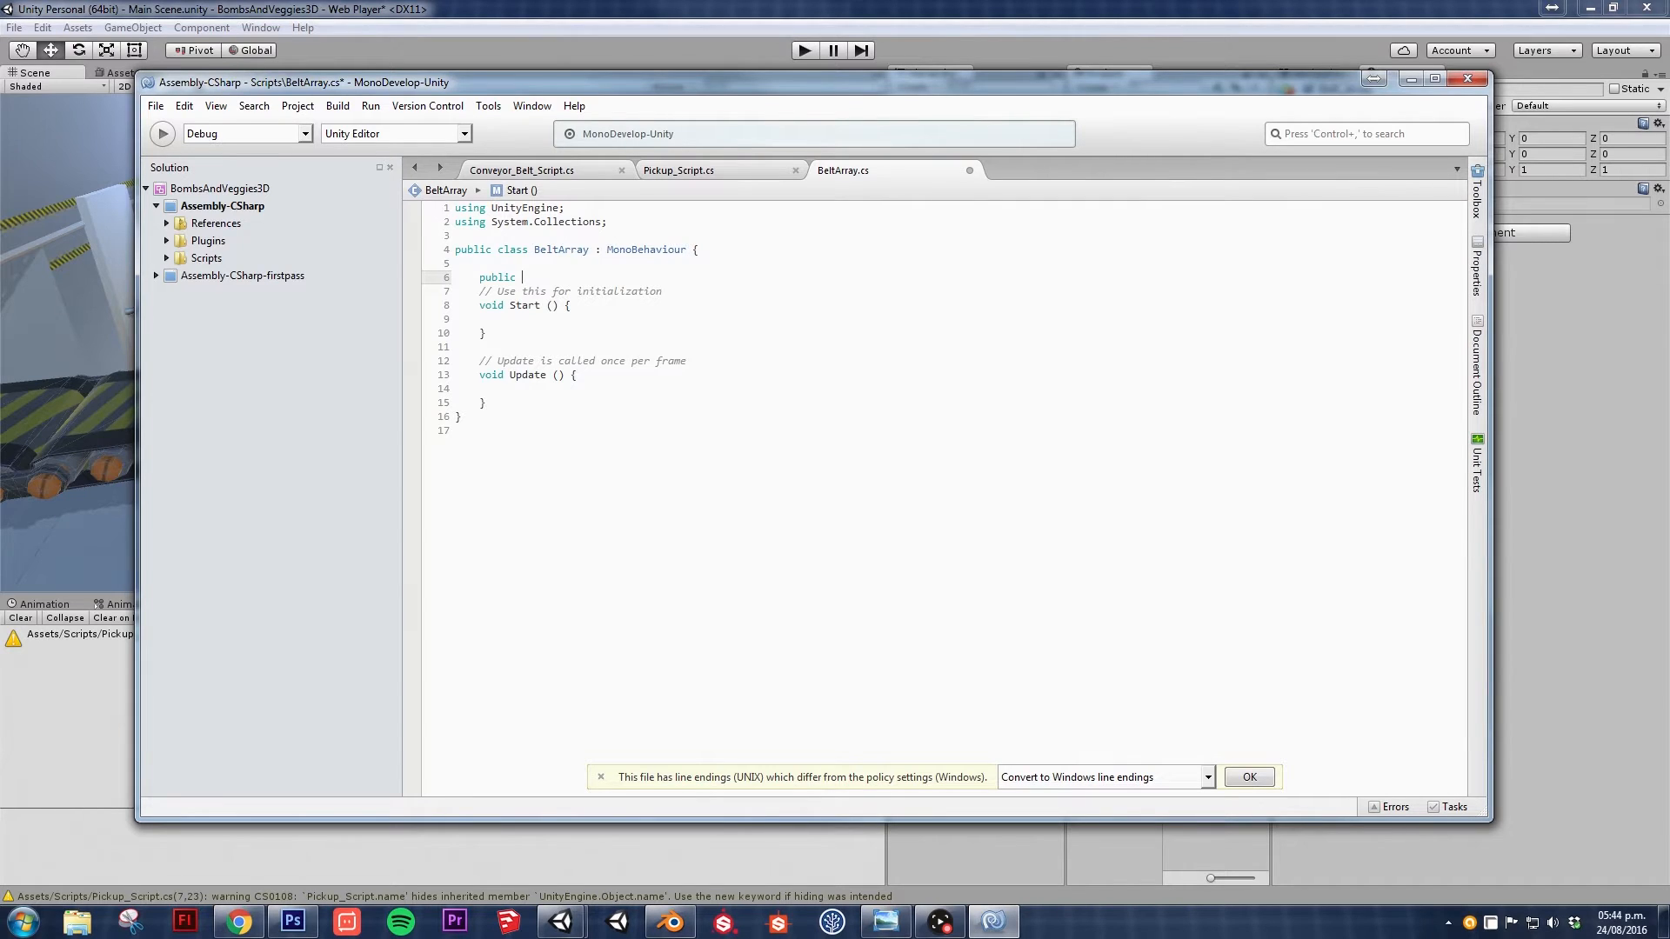
pyautogui.write('Conver')
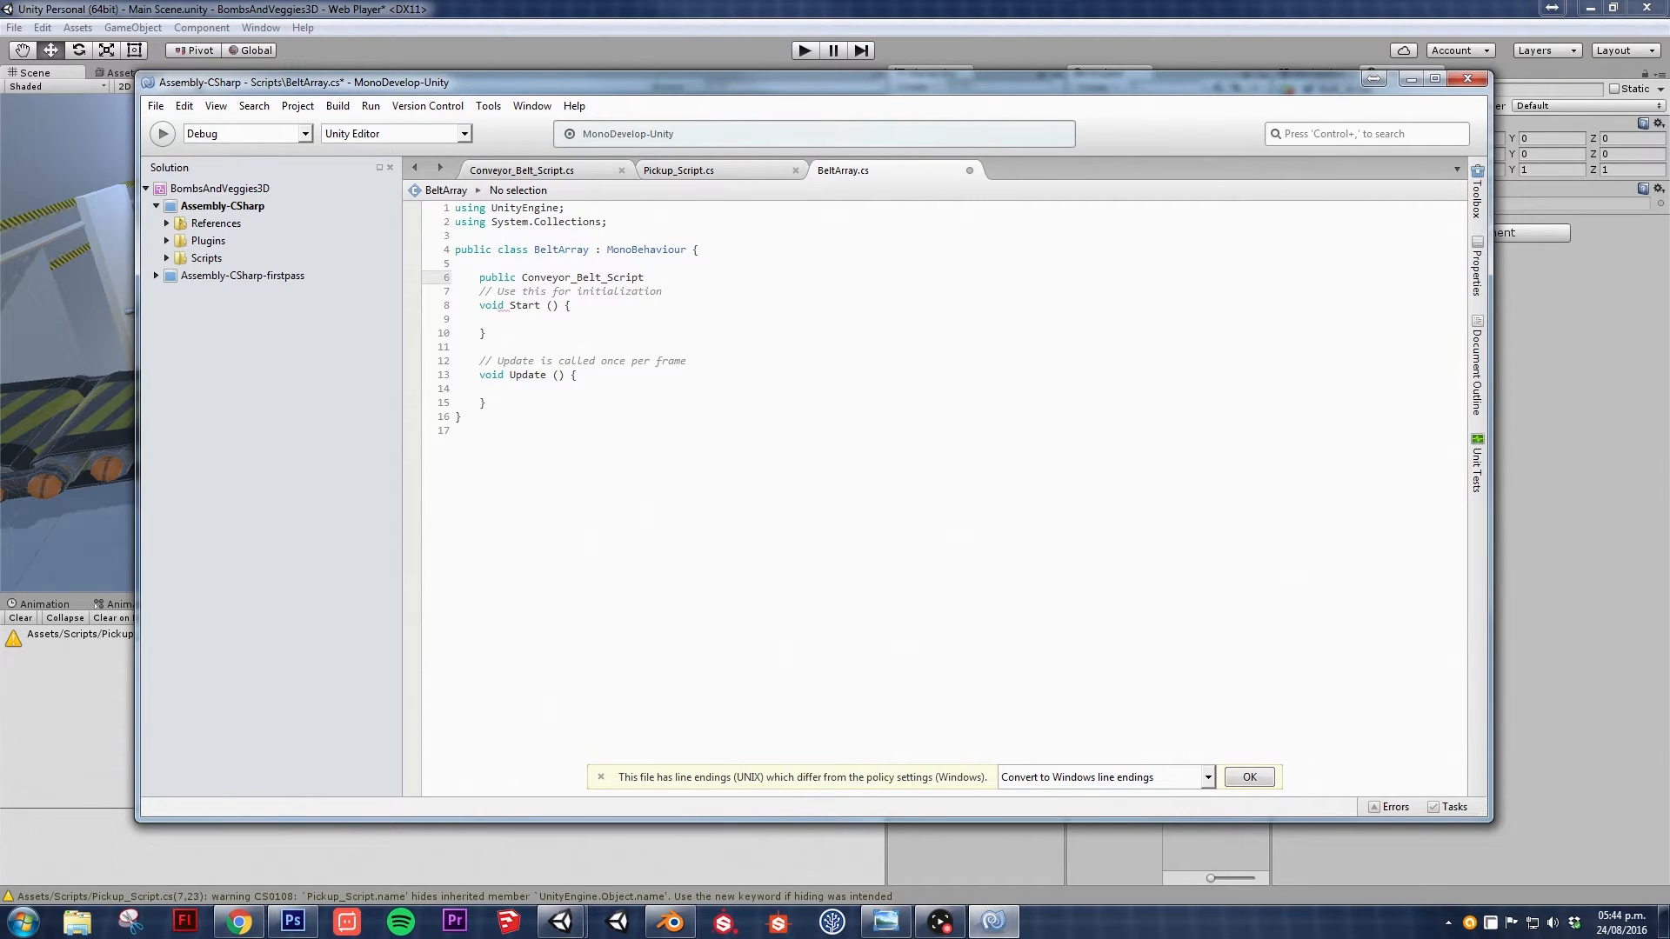
pyautogui.write('[]')
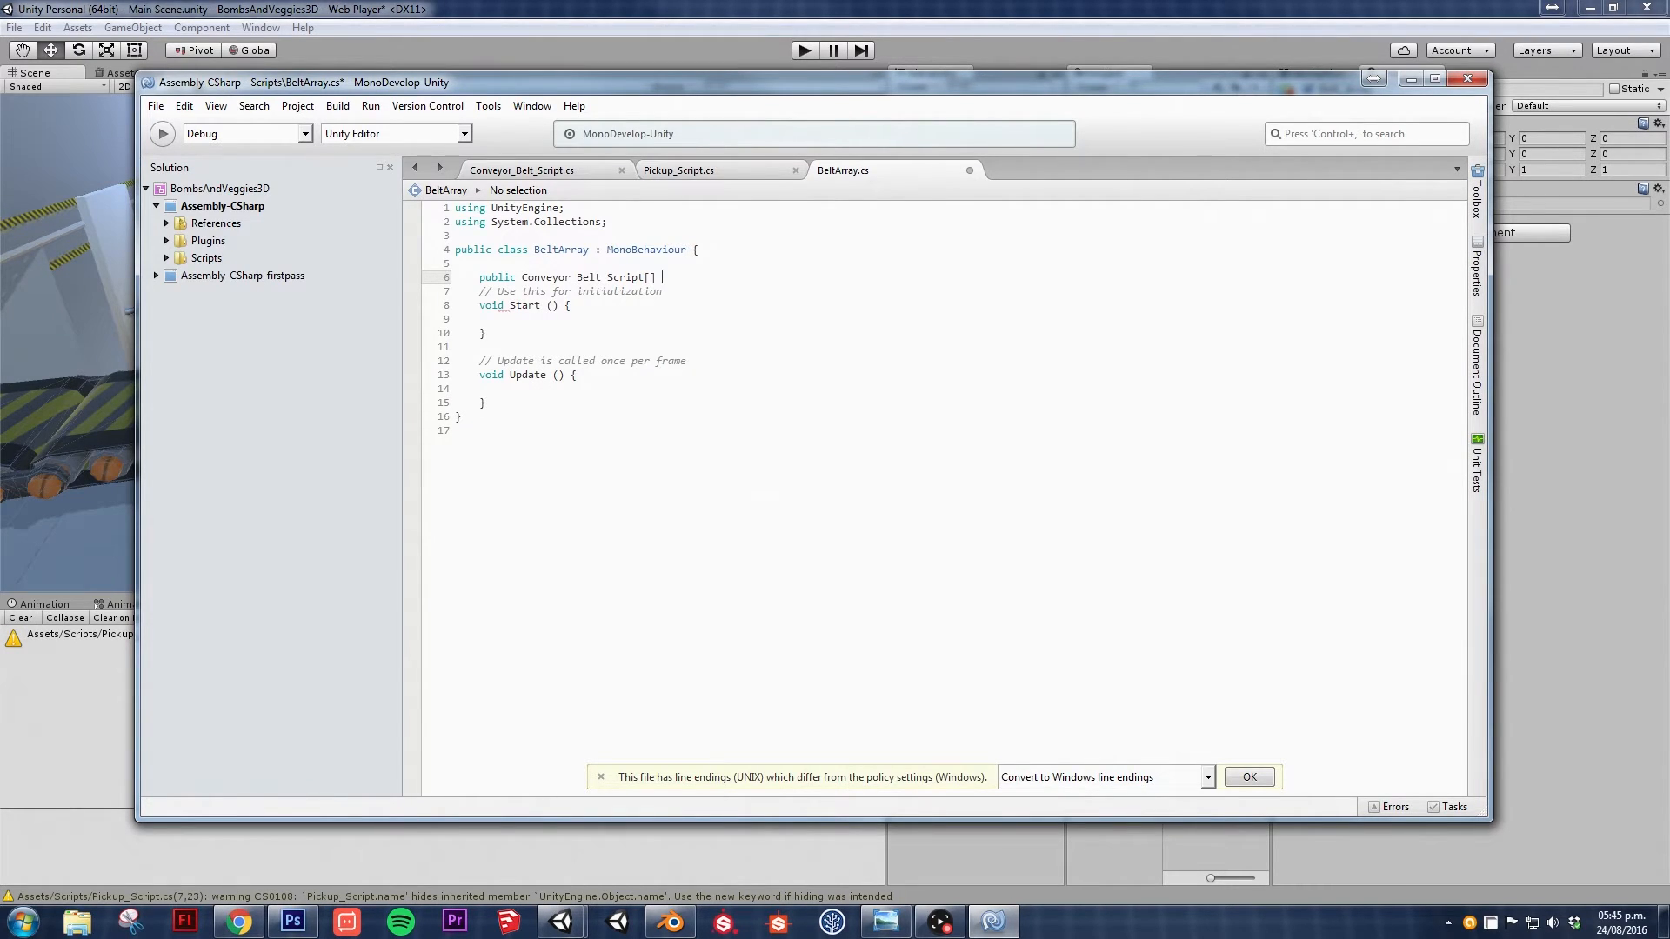
pyautogui.write('convery')
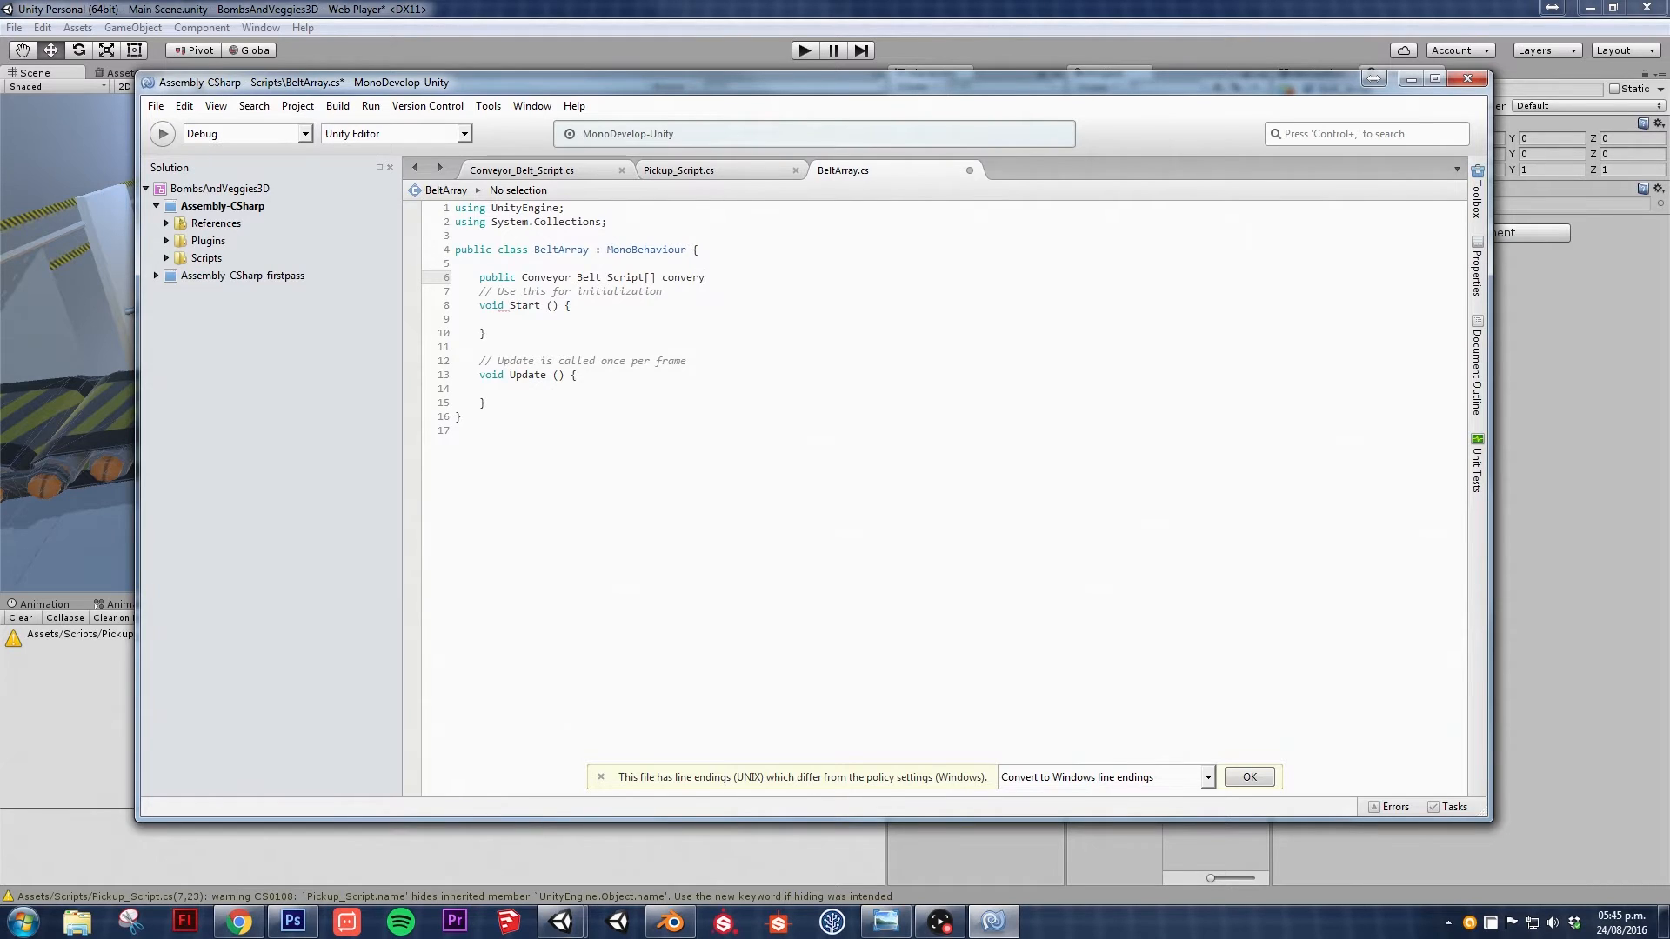
pyautogui.write('or')
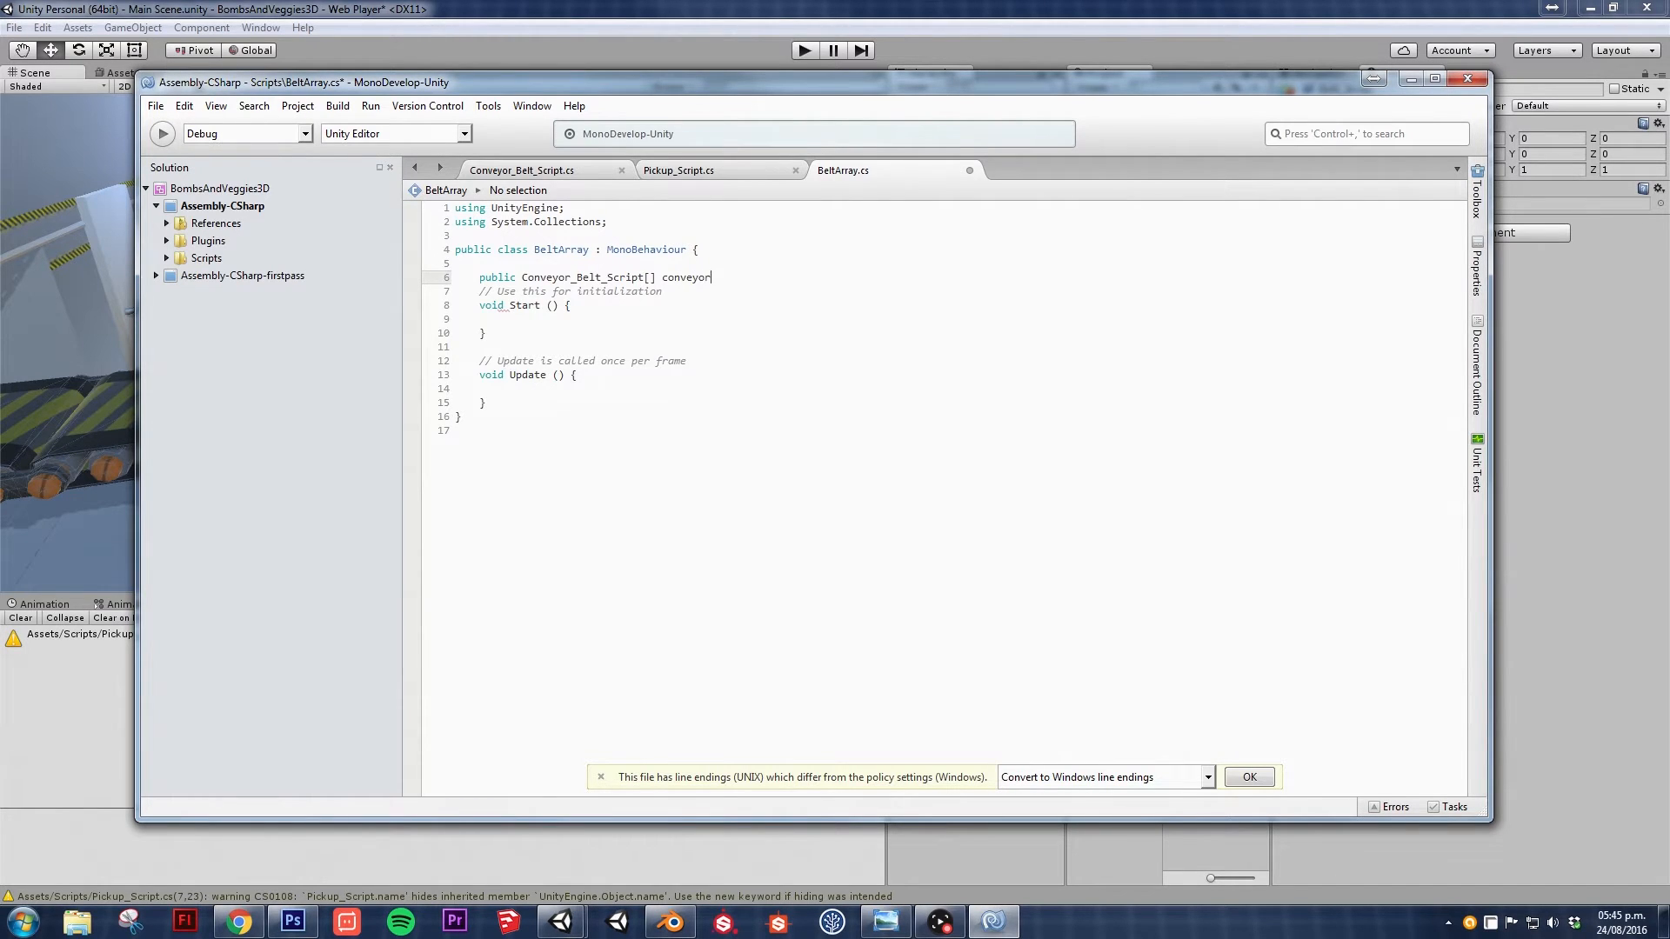
pyautogui.write('_bet')
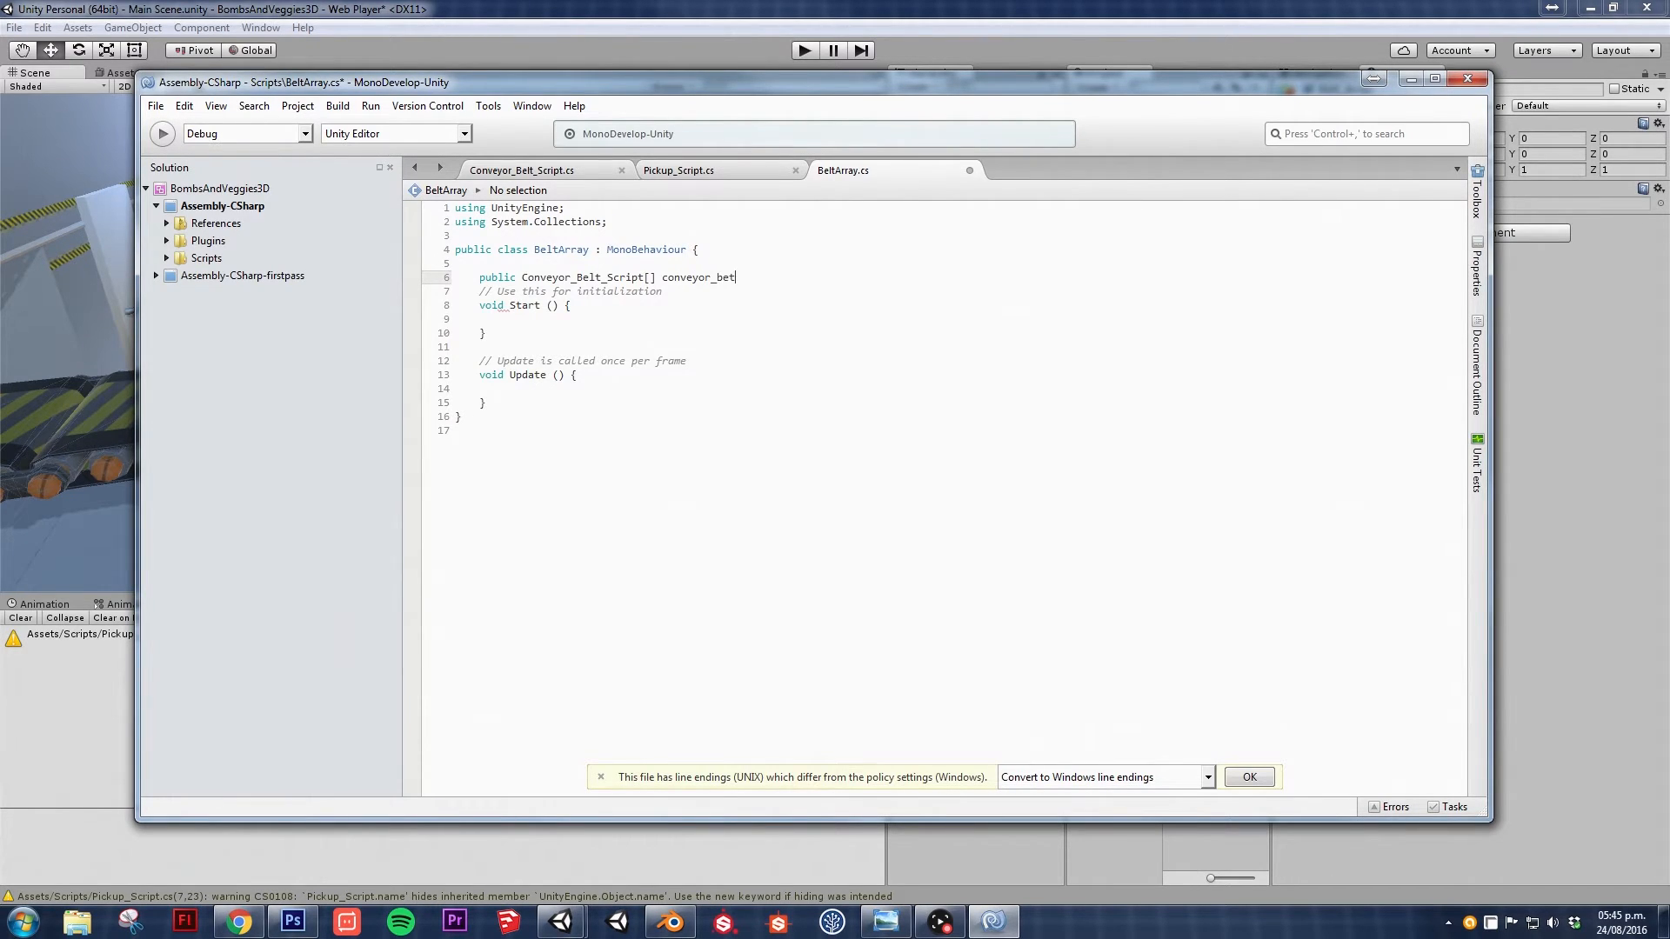
pyautogui.write('l')
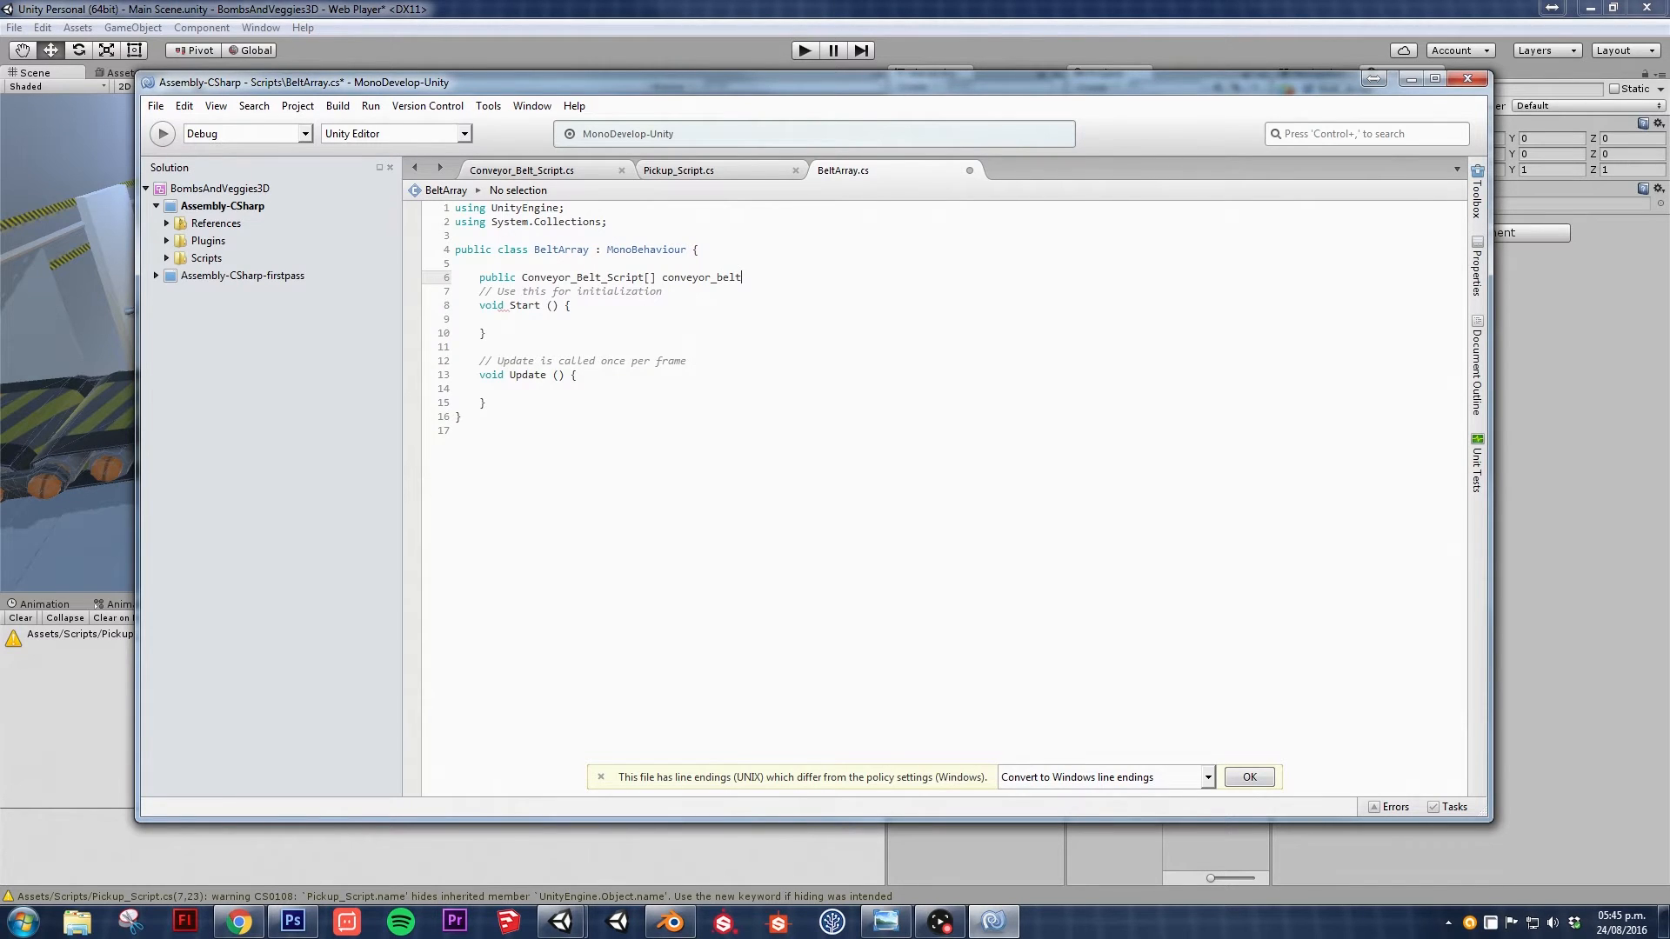
pyautogui.write('_scr')
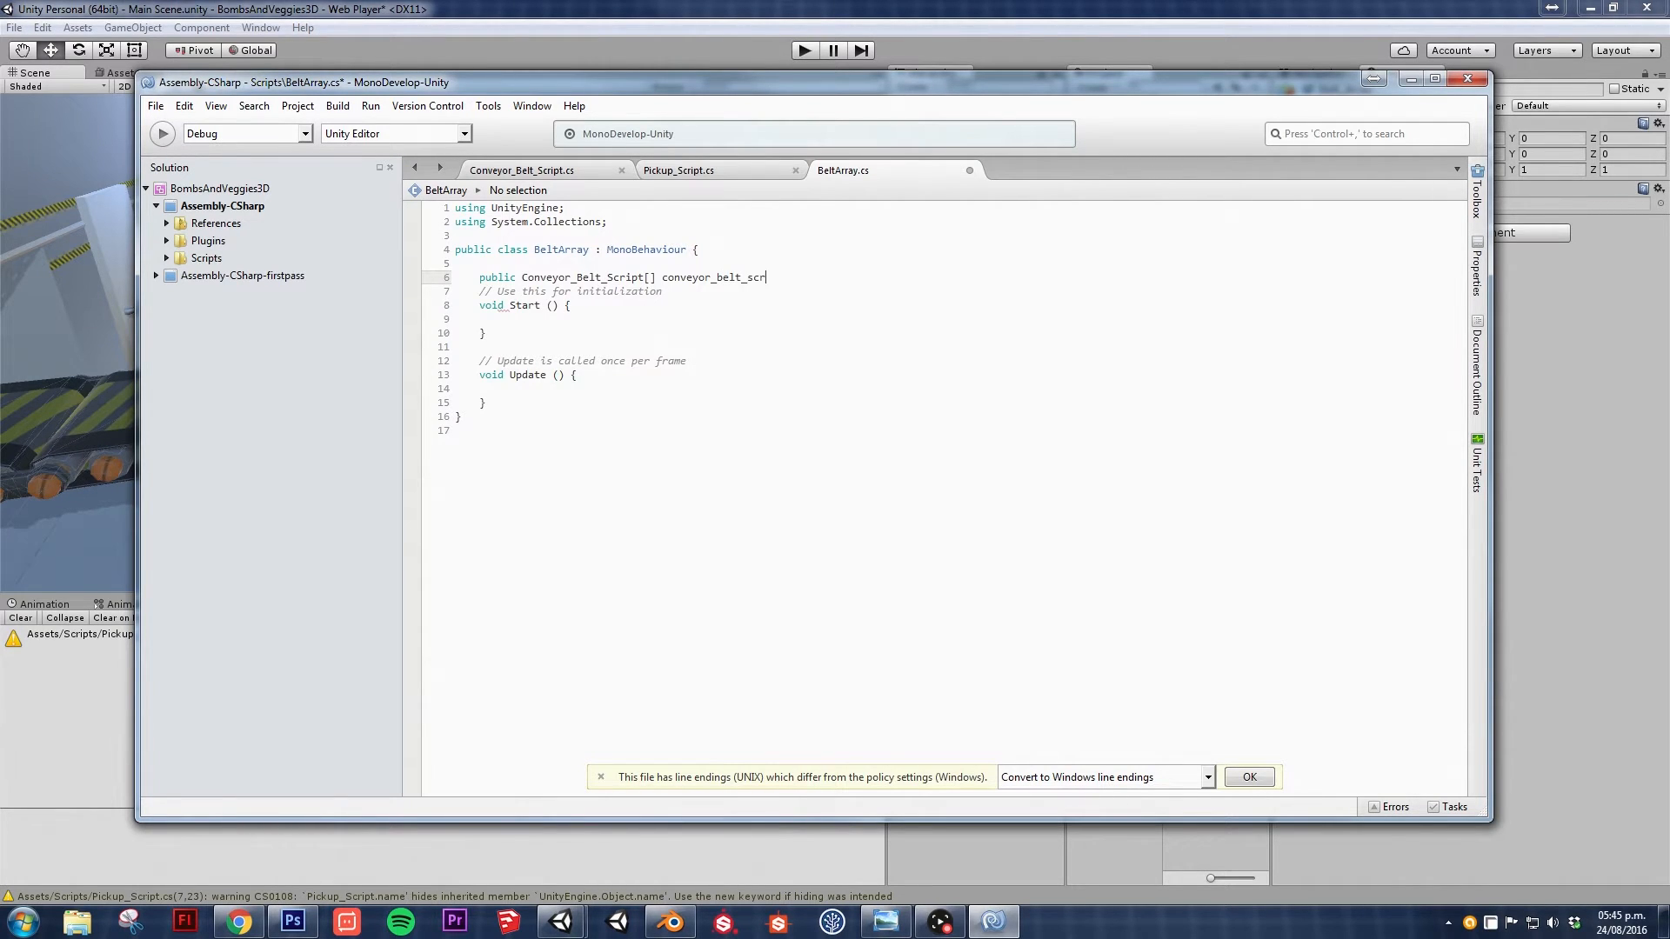
pyautogui.write('ipts;')
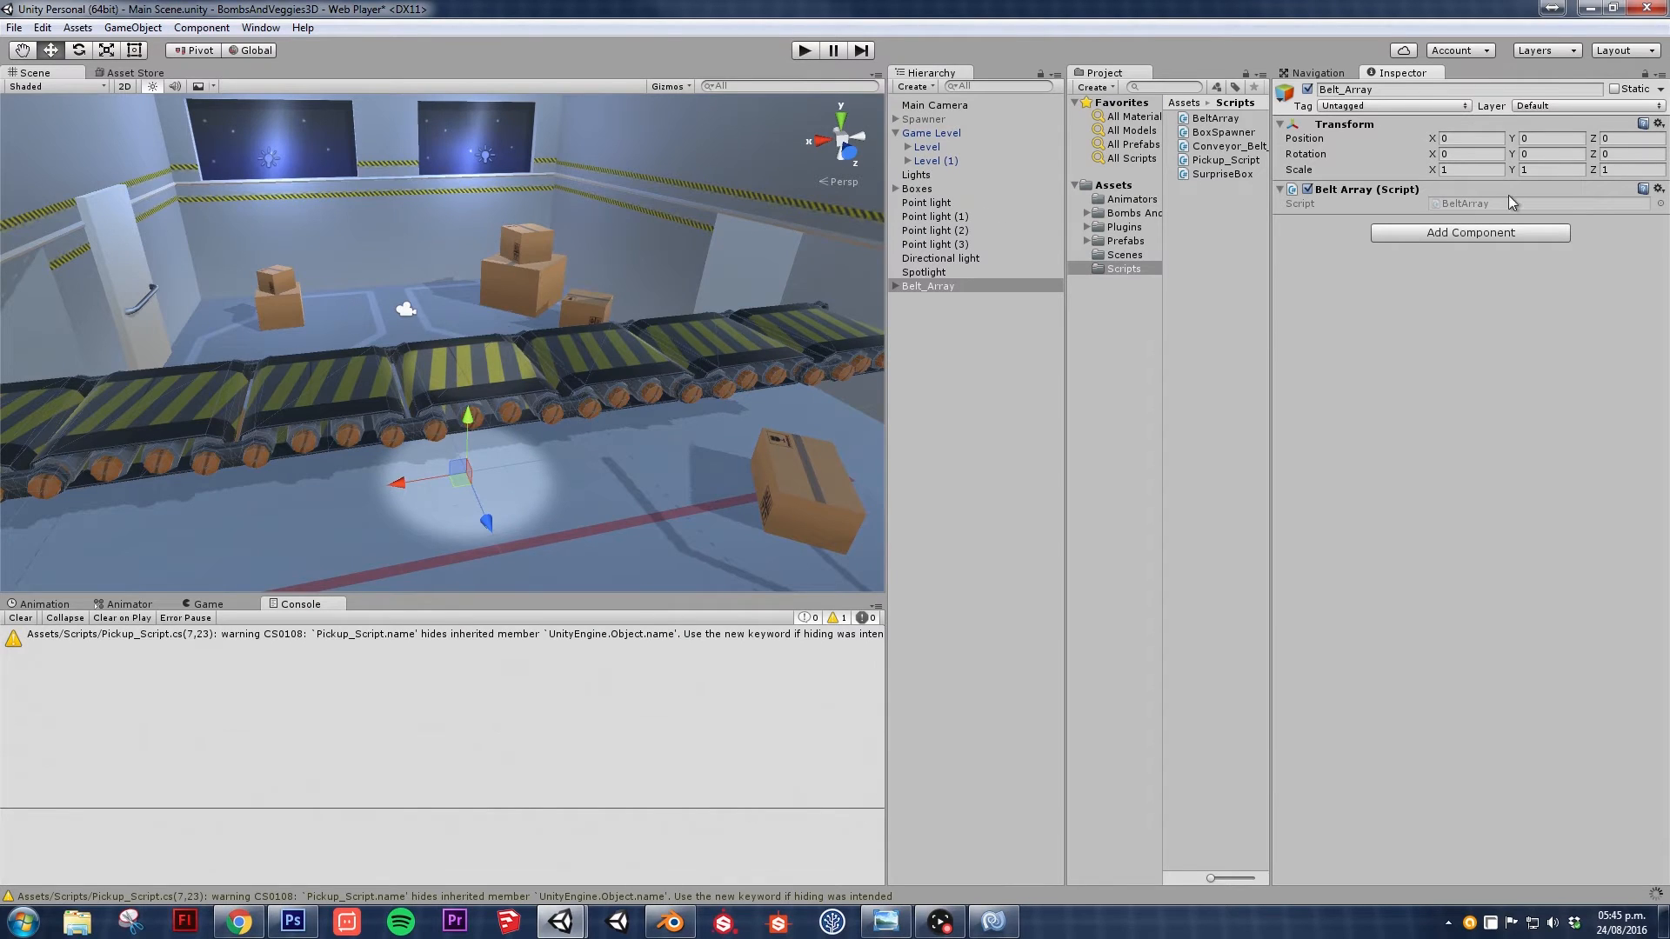
# - Expand Belt_Array's conveyor belt scripts array and lock the Inspector on Belt_Array
pyautogui.click(897, 286)
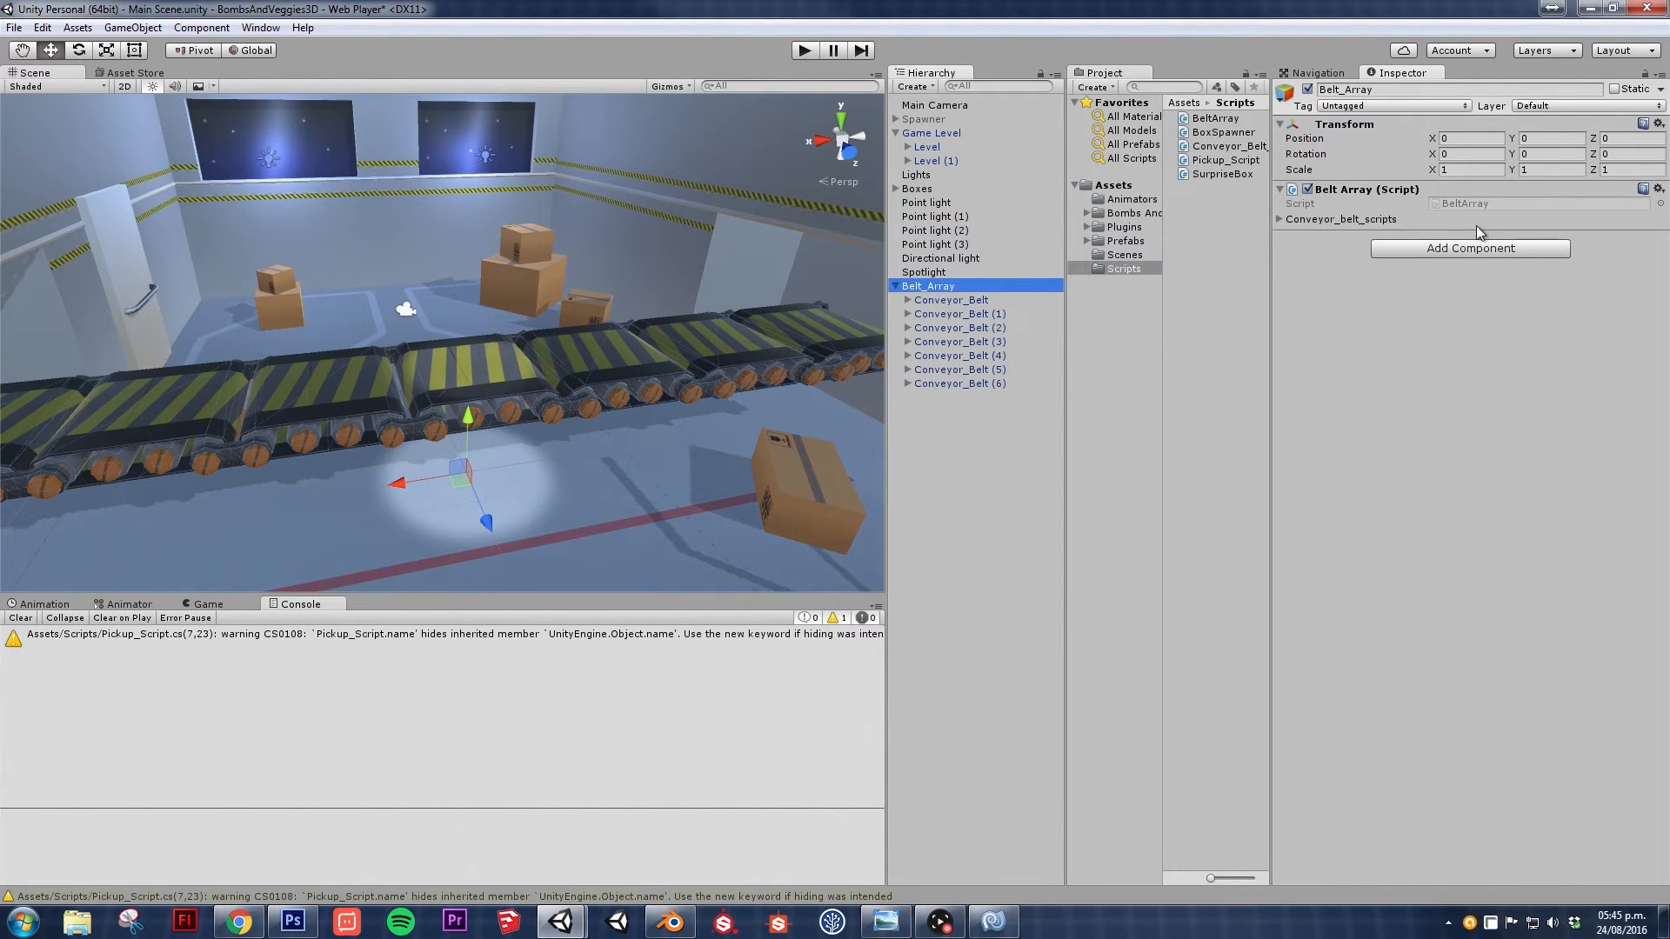
pyautogui.click(1278, 219)
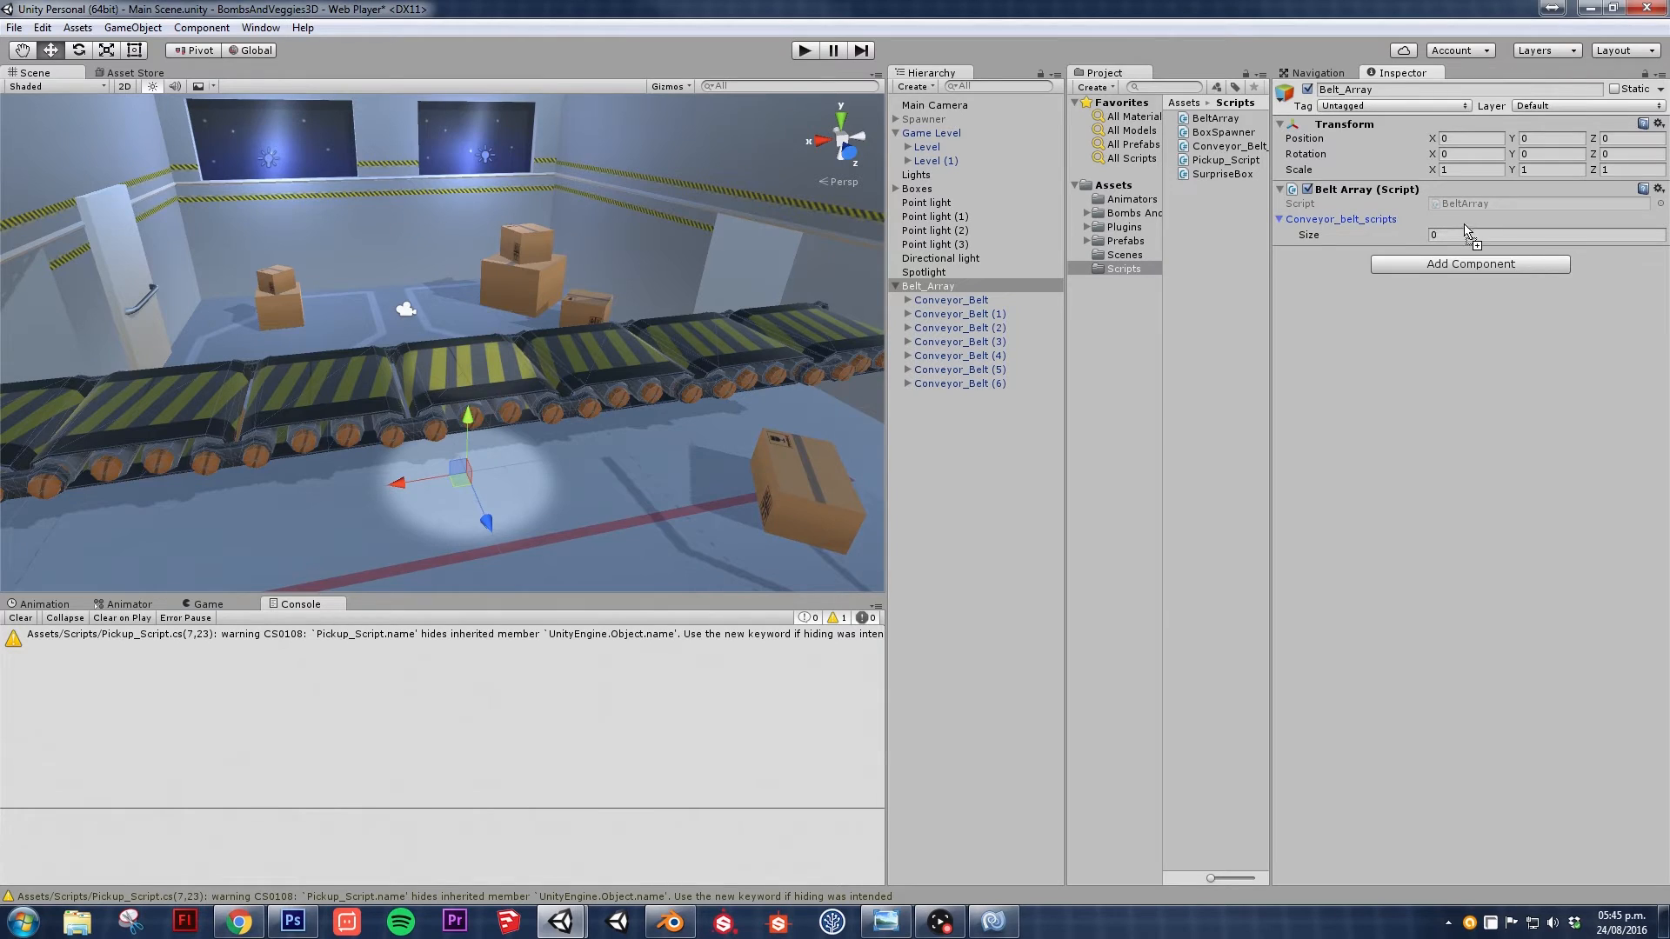
pyautogui.write('1')
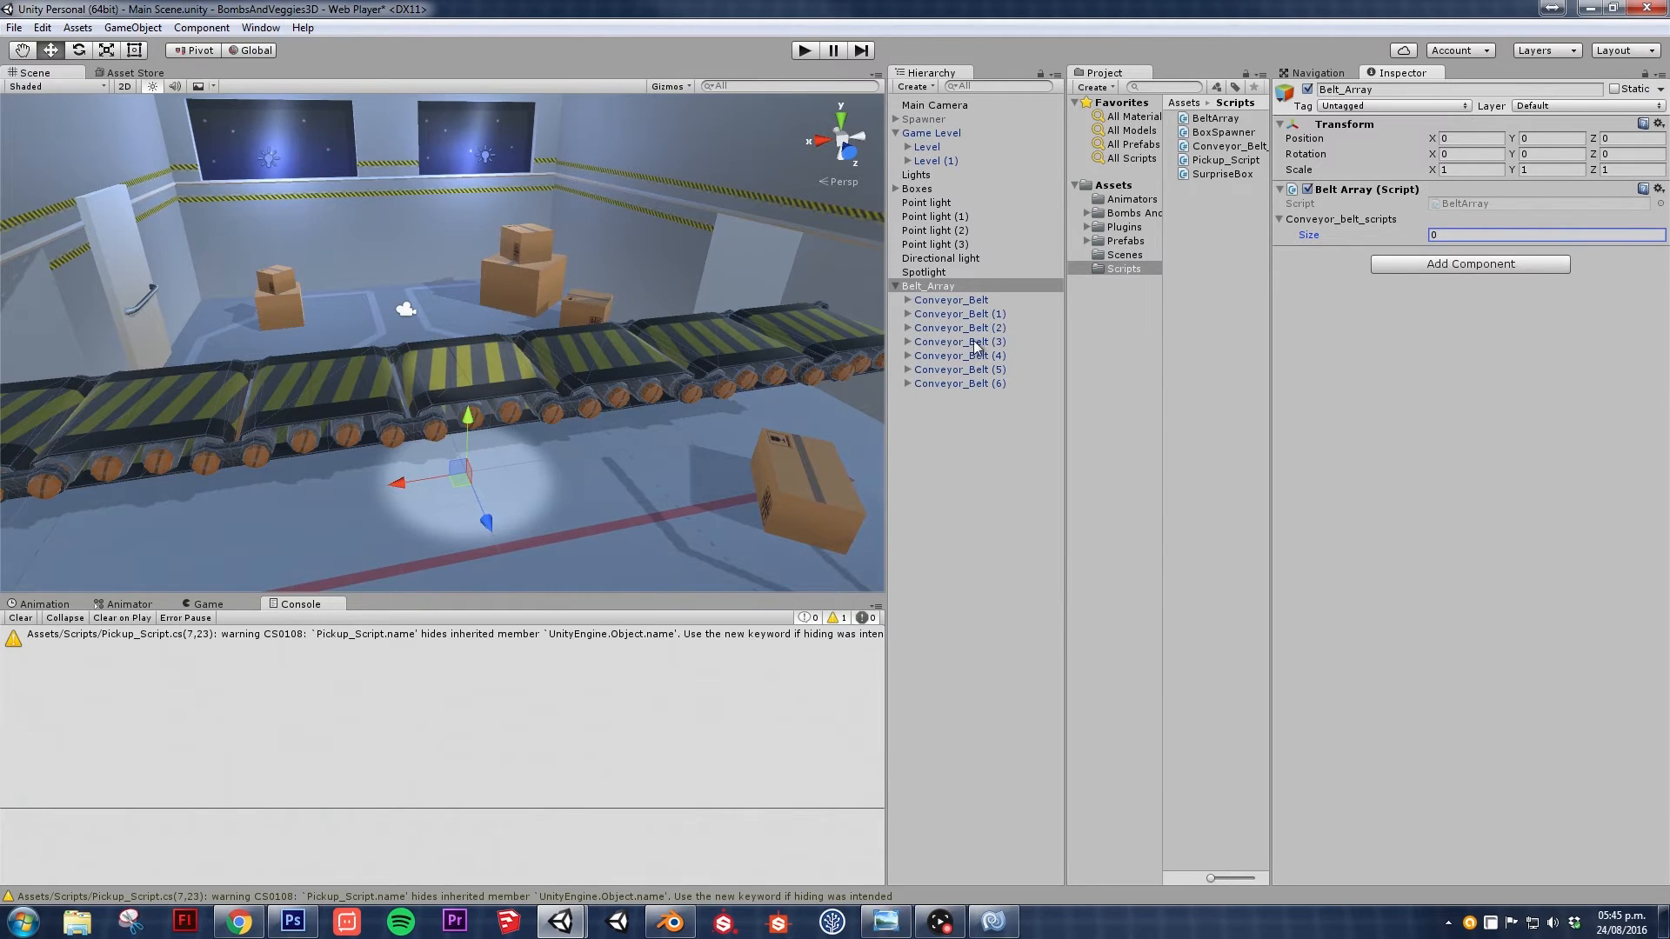
pyautogui.click(927, 286)
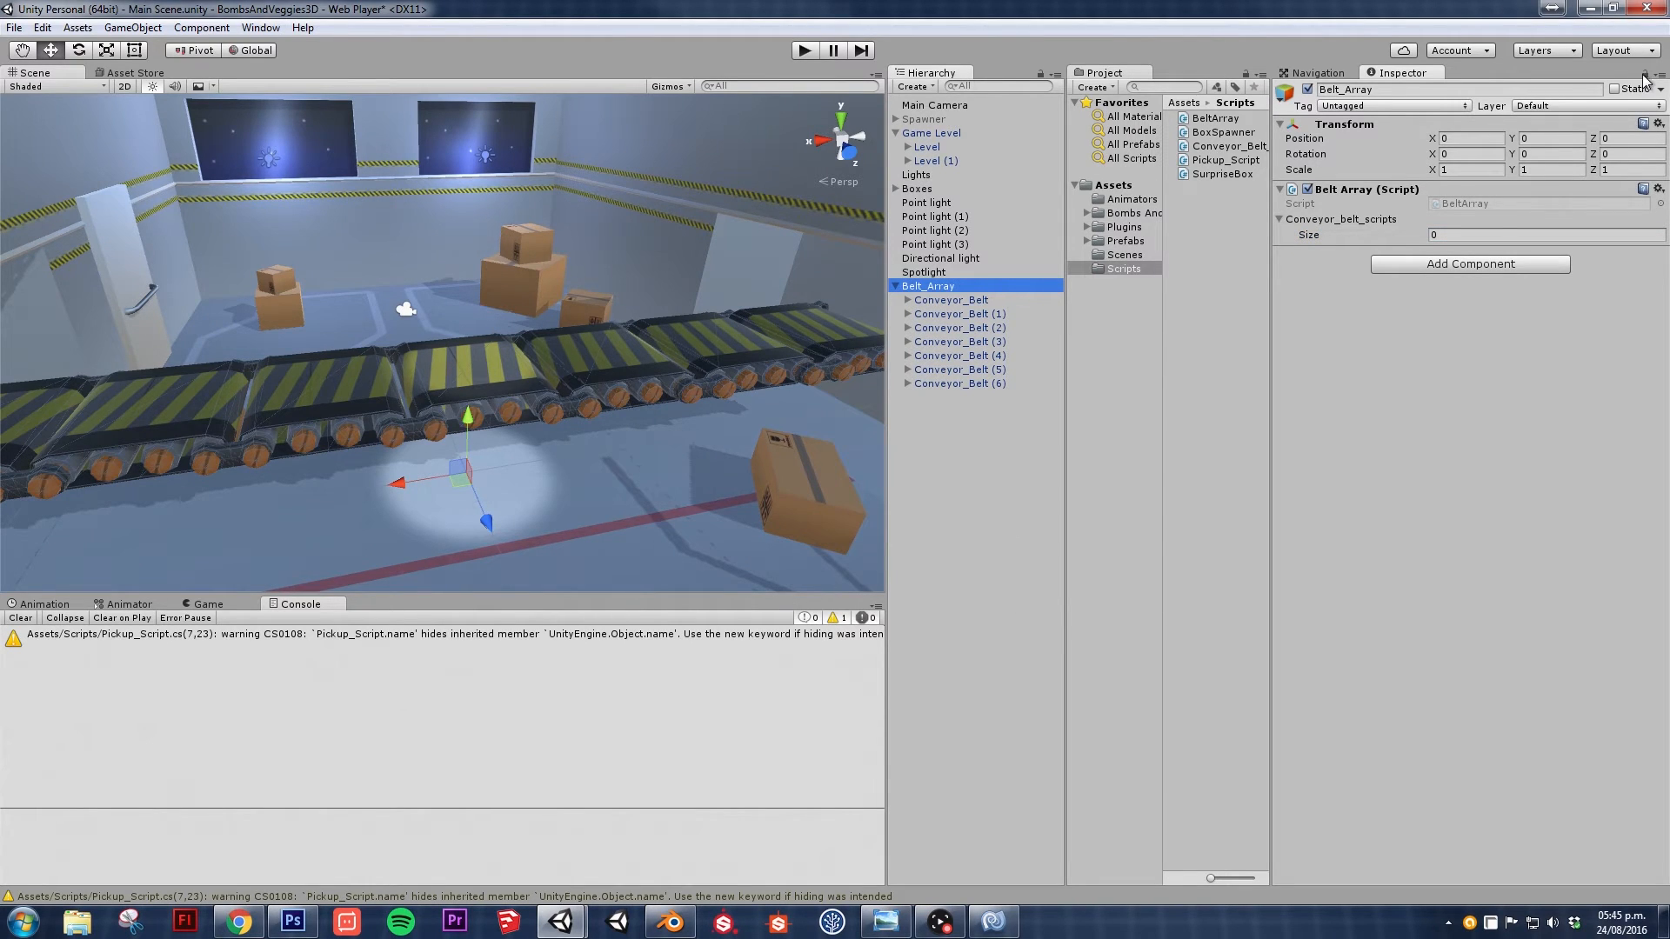
pyautogui.click(1544, 235)
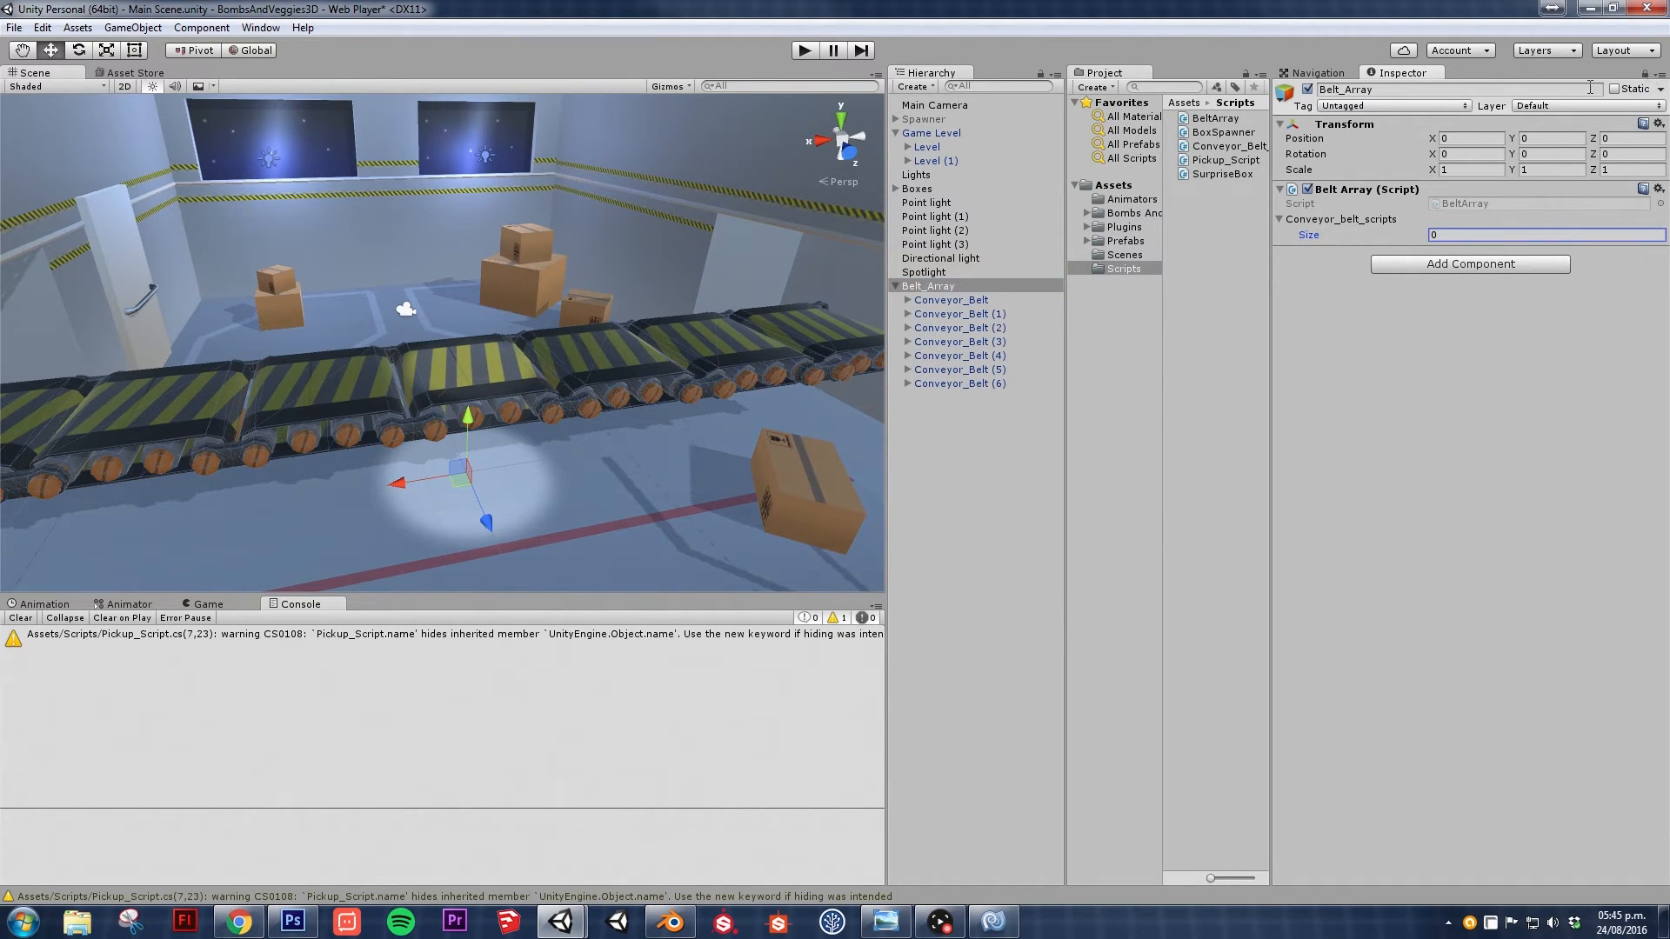
pyautogui.click(934, 160)
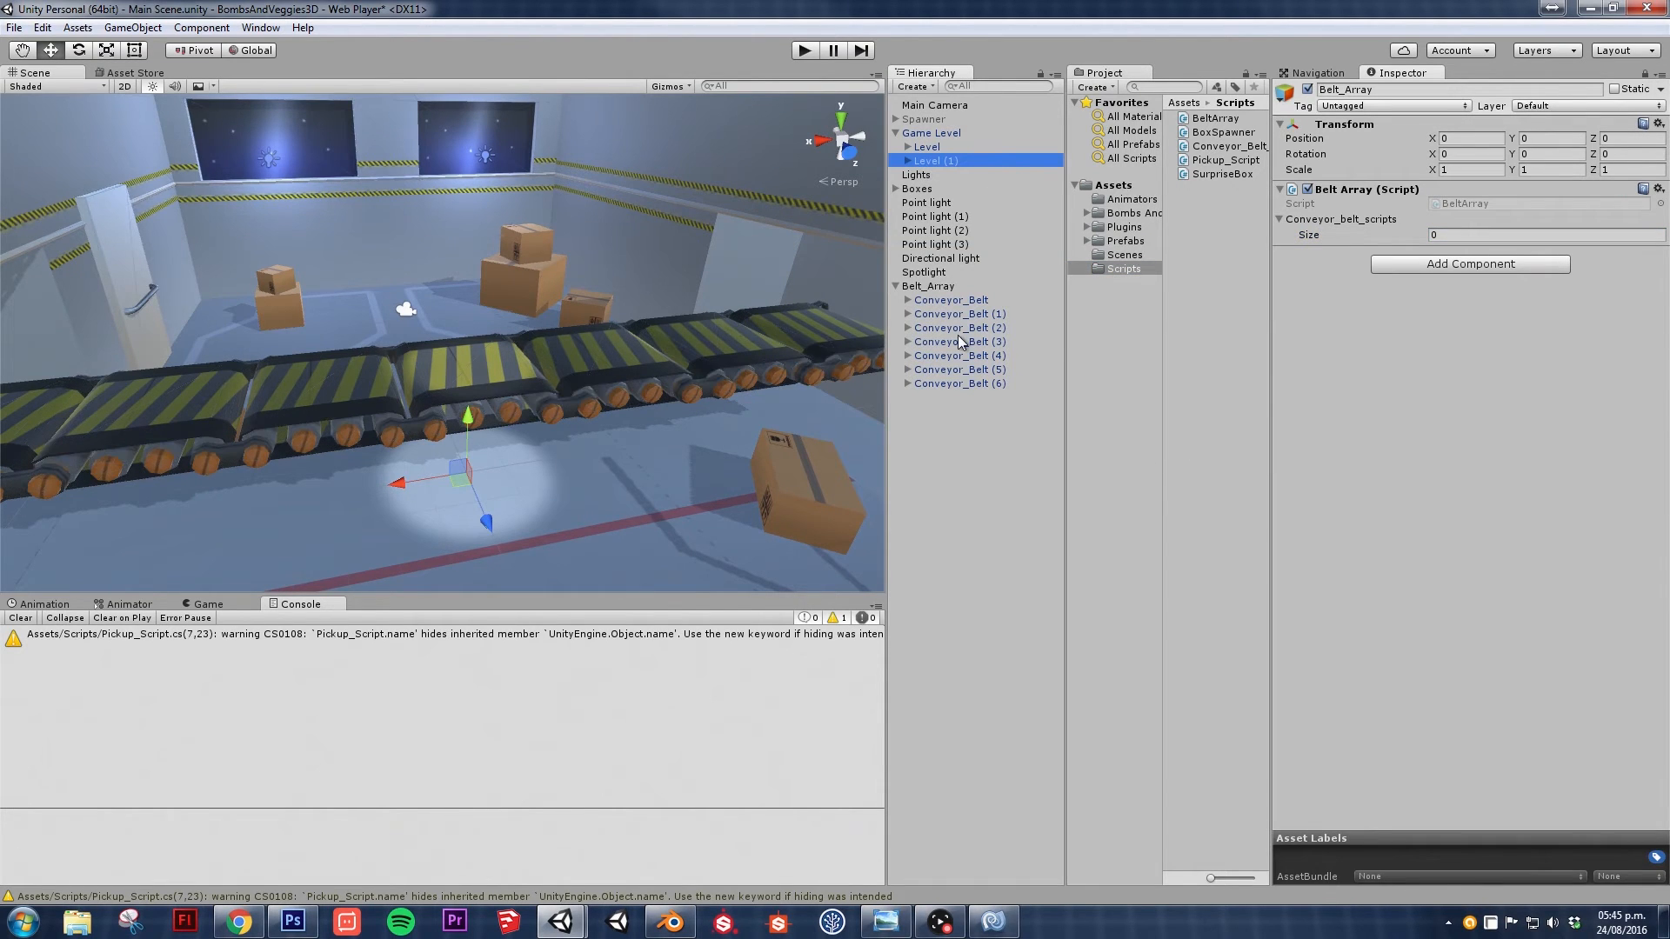
pyautogui.click(956, 341)
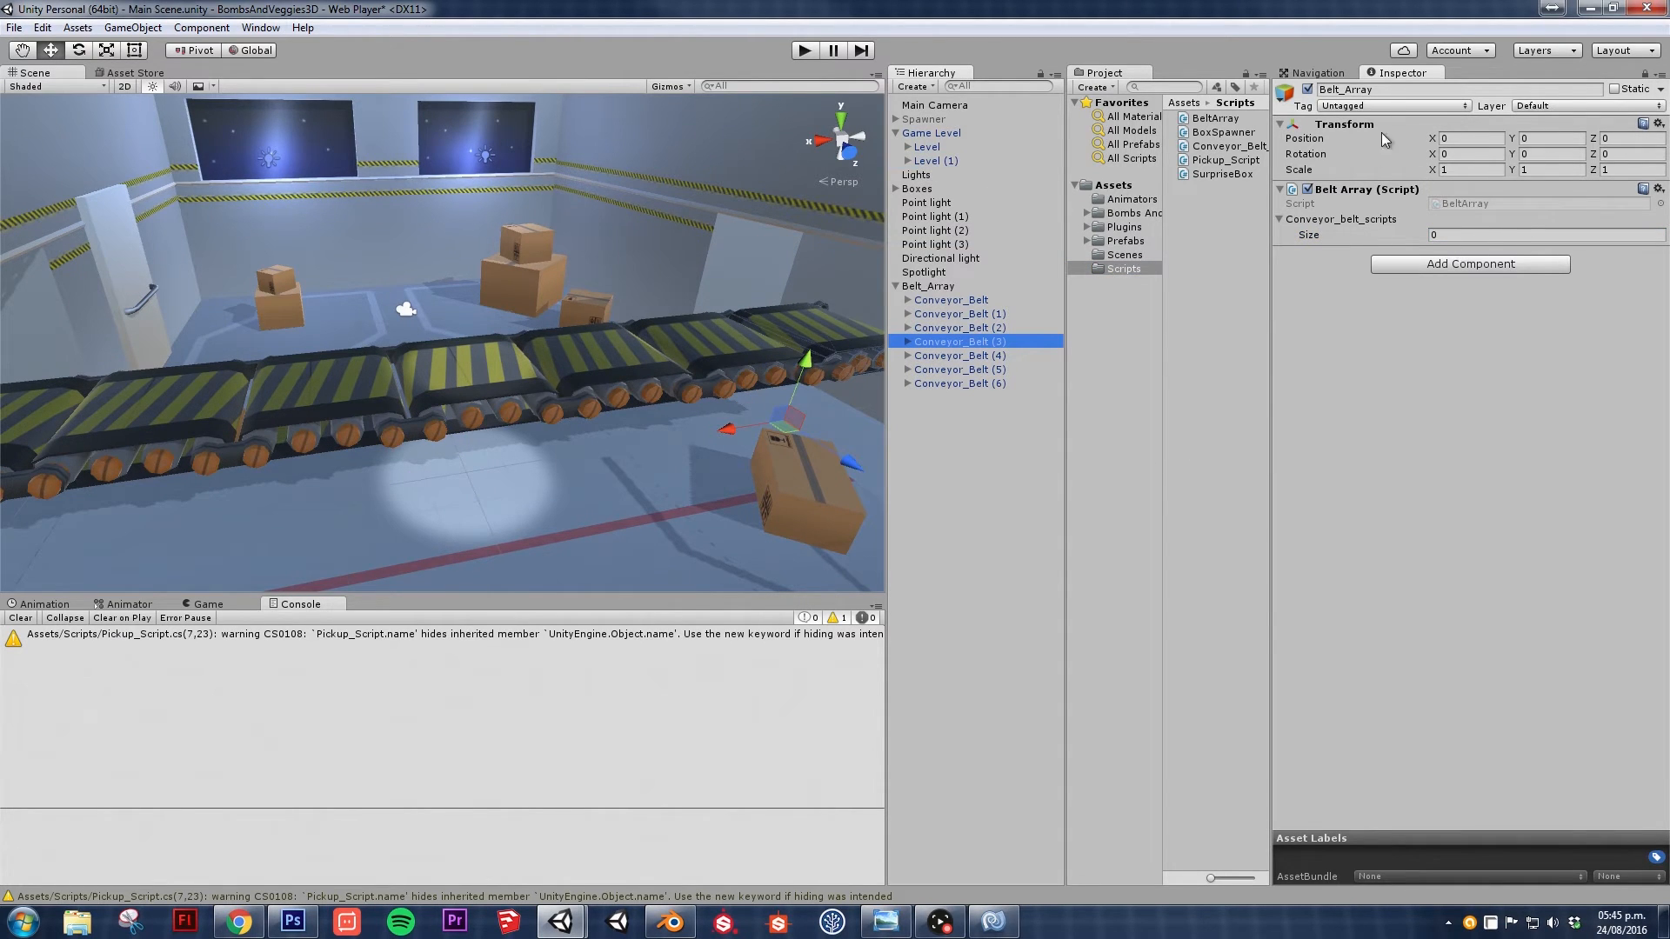
pyautogui.click(927, 286)
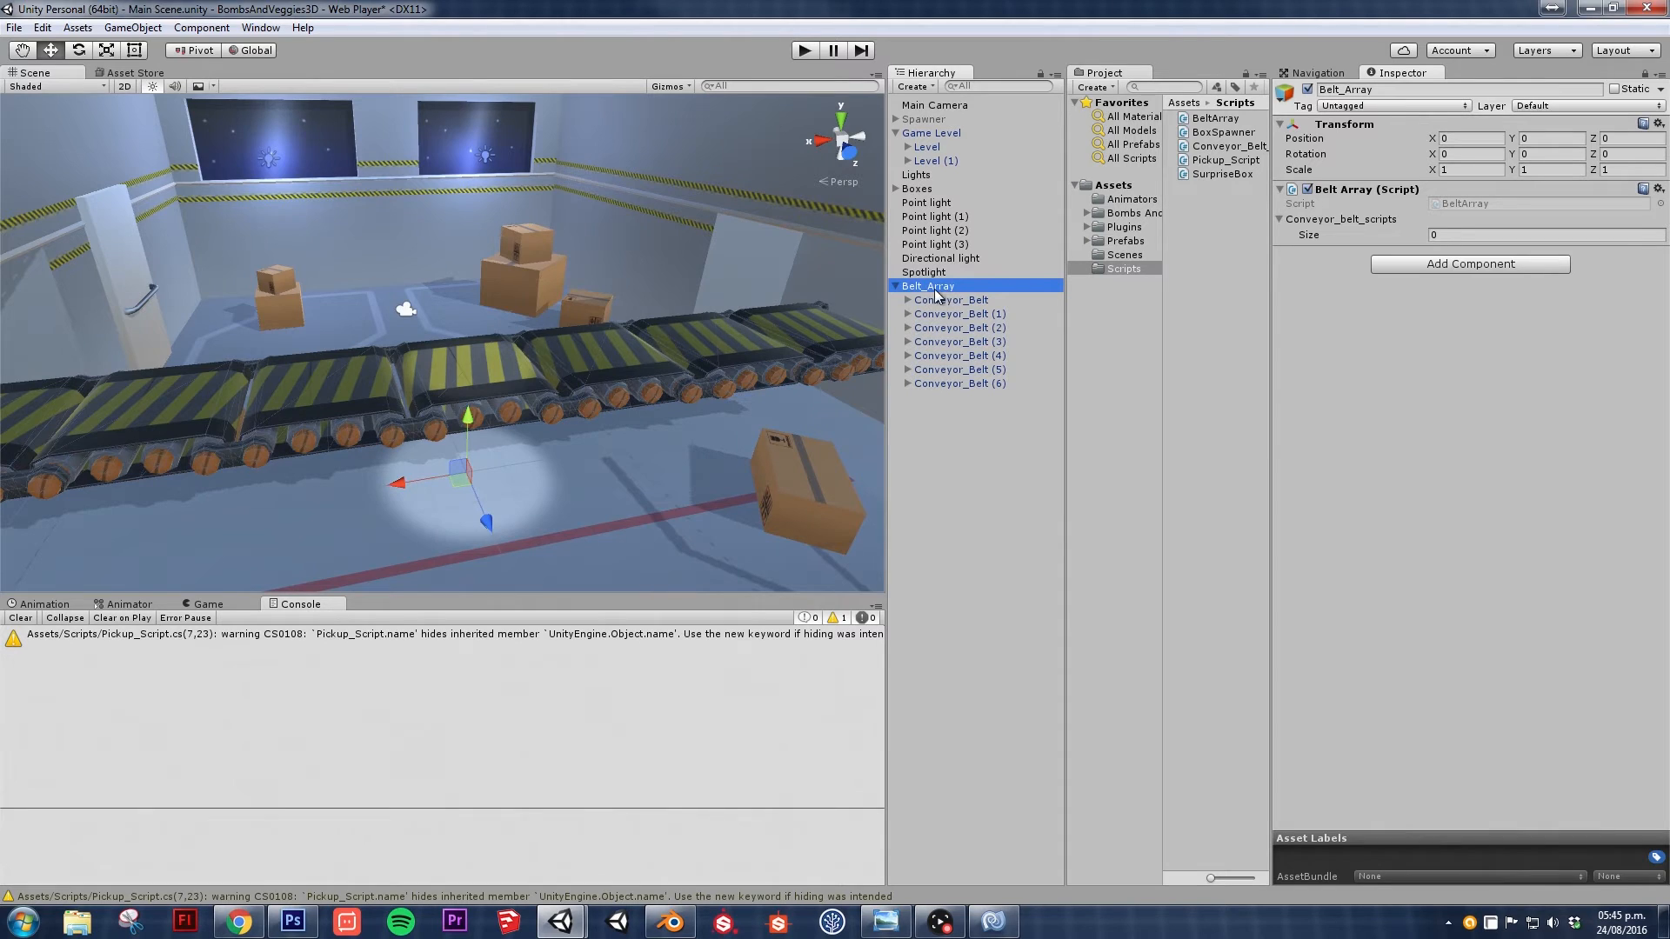
pyautogui.moveTo(910, 399)
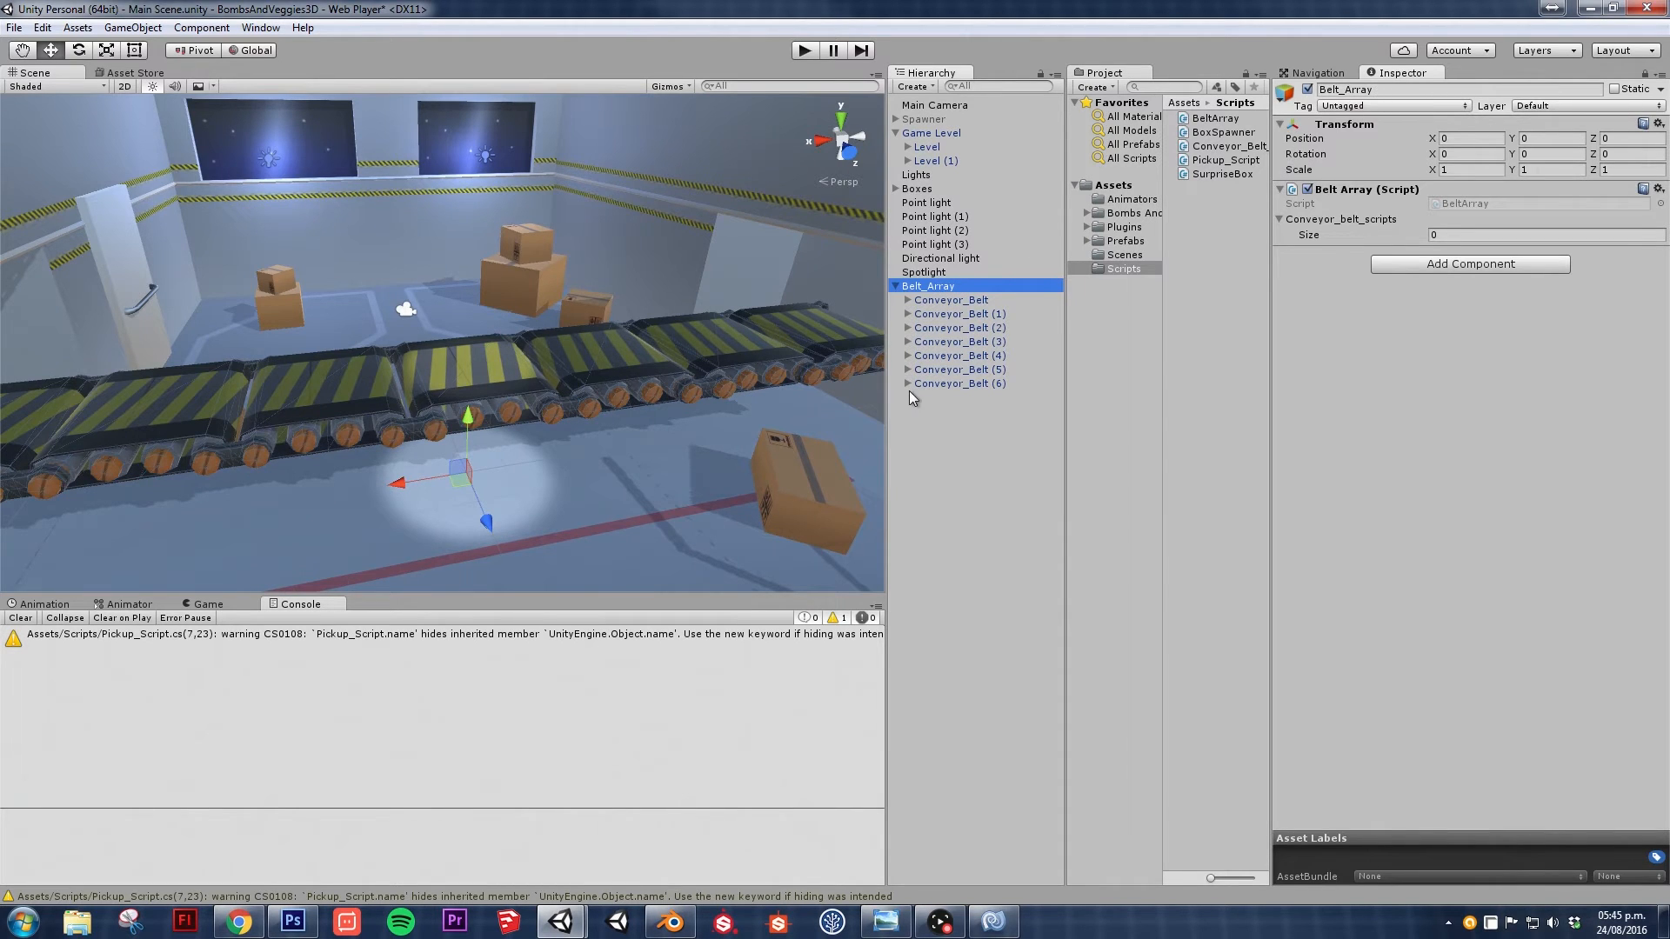
# - Fill the array with all seven Conveyor_Belt objects, unlock the Inspector and verify the filled array
pyautogui.click(950, 299)
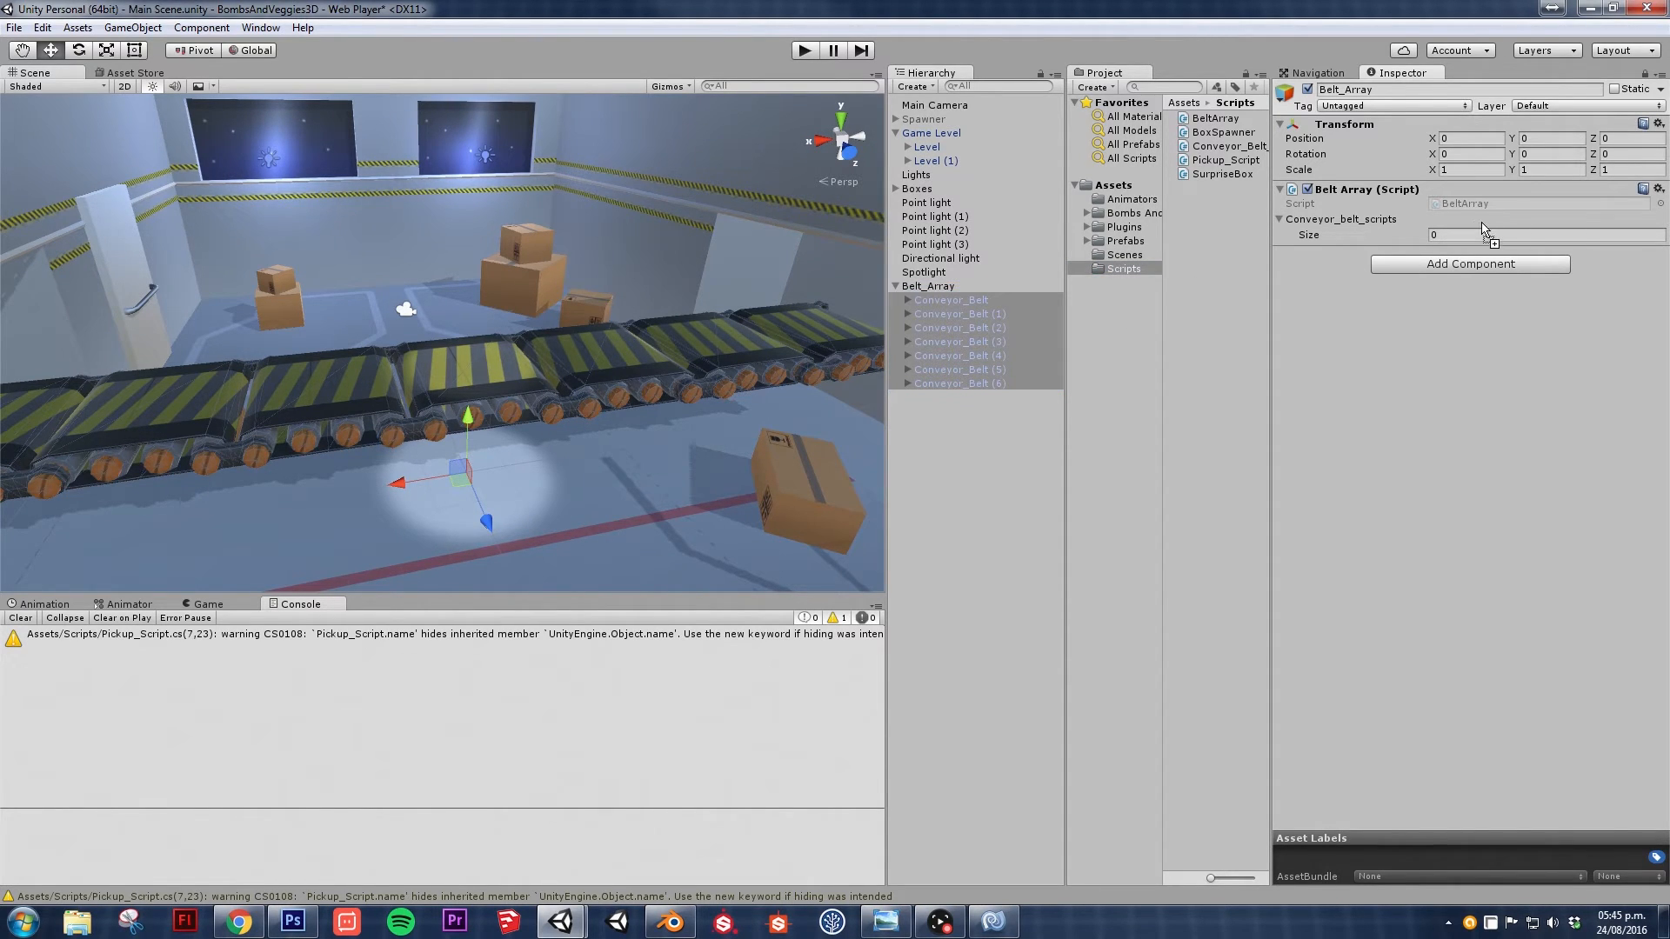
pyautogui.write('7')
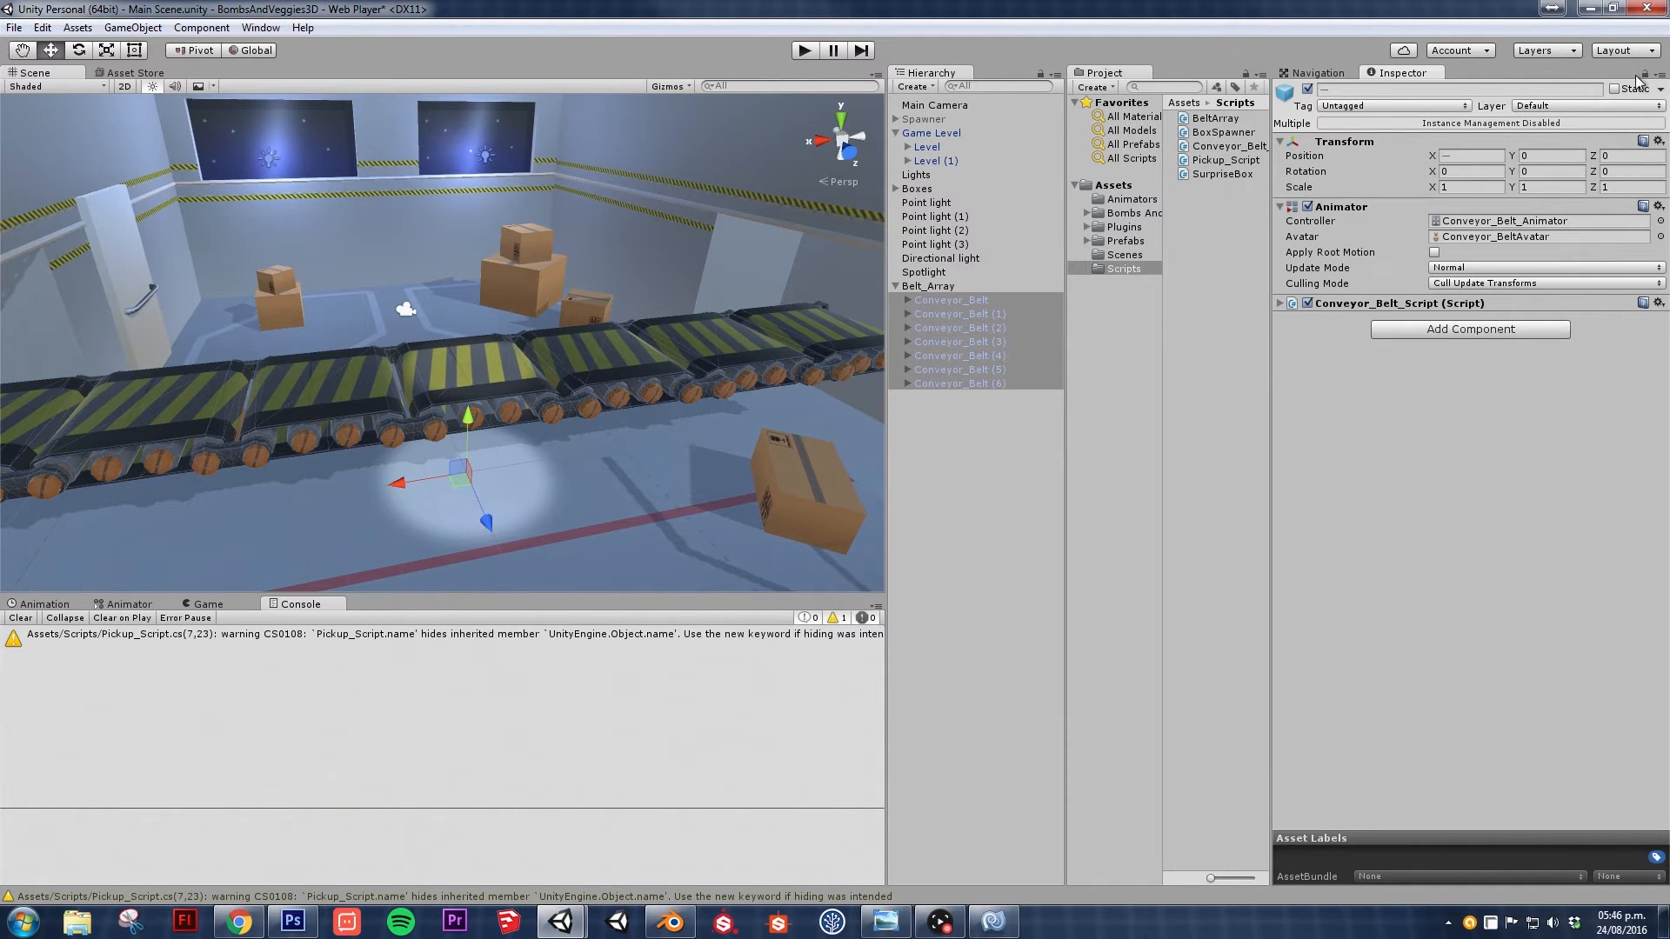
pyautogui.click(932, 216)
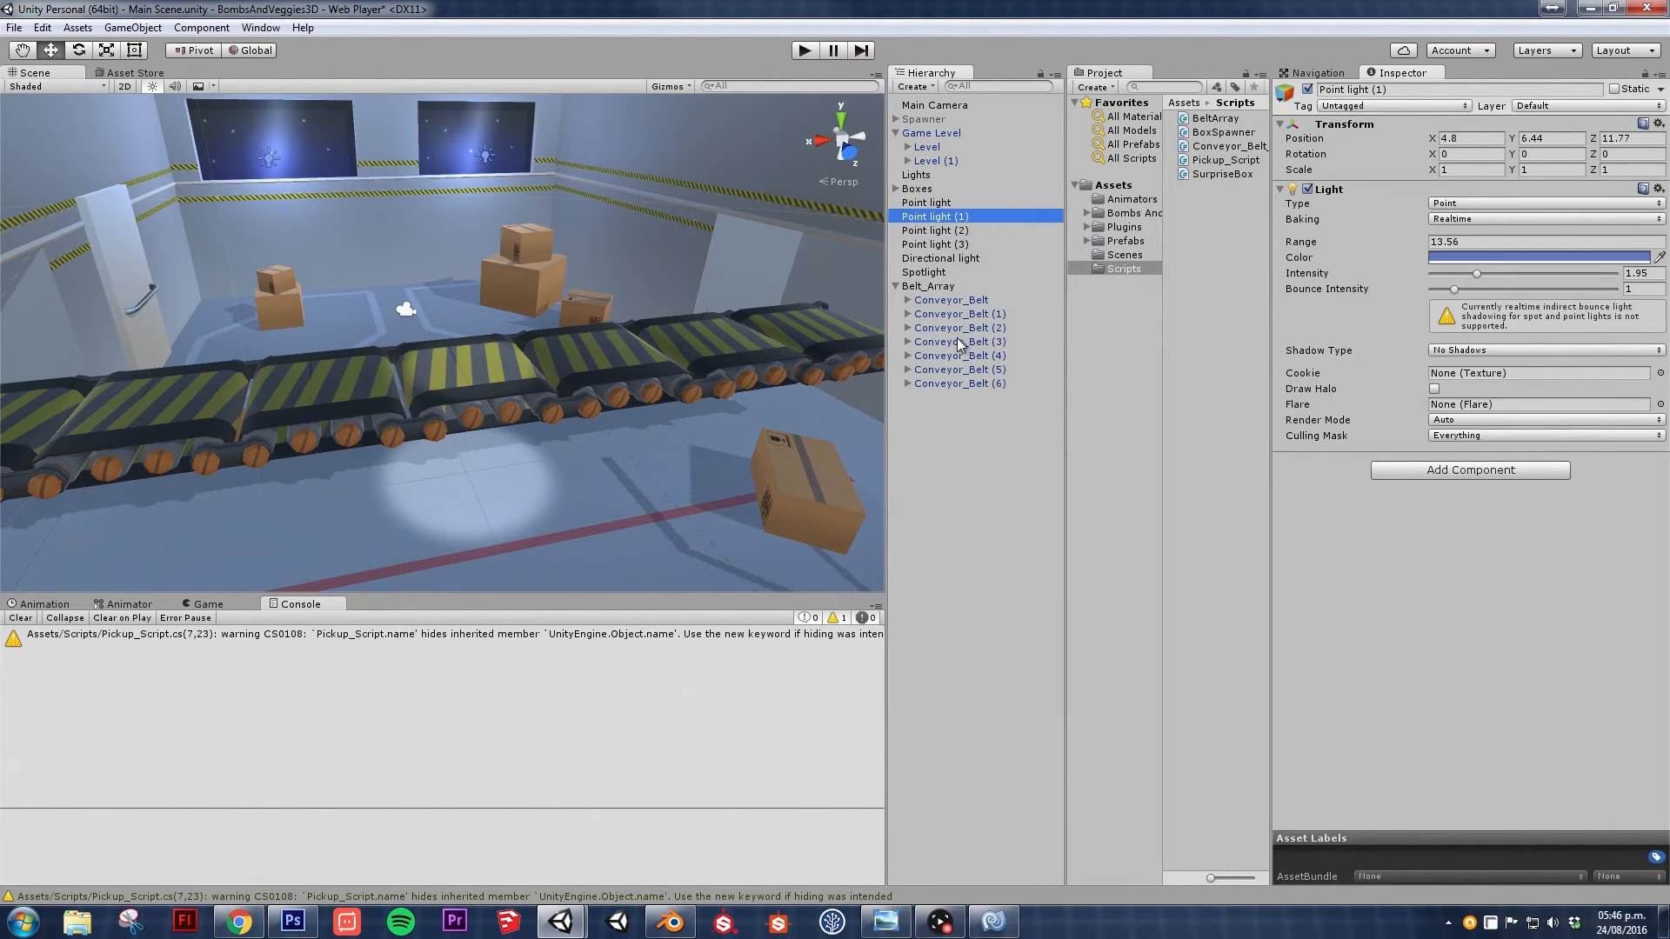
pyautogui.click(956, 341)
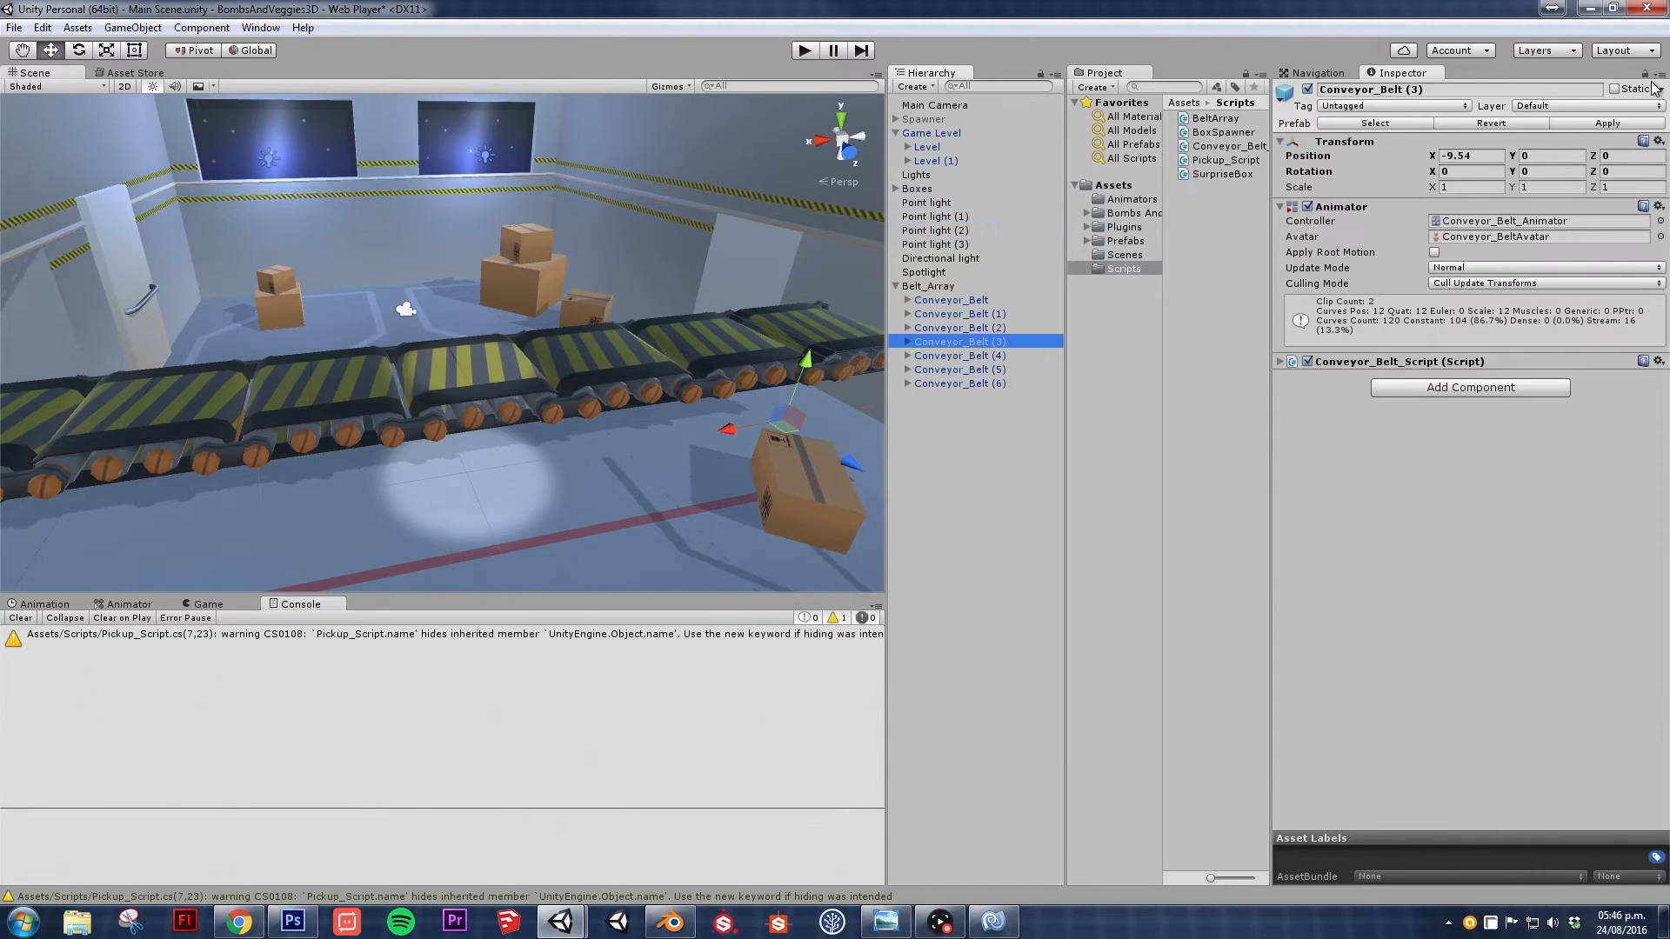
pyautogui.click(934, 230)
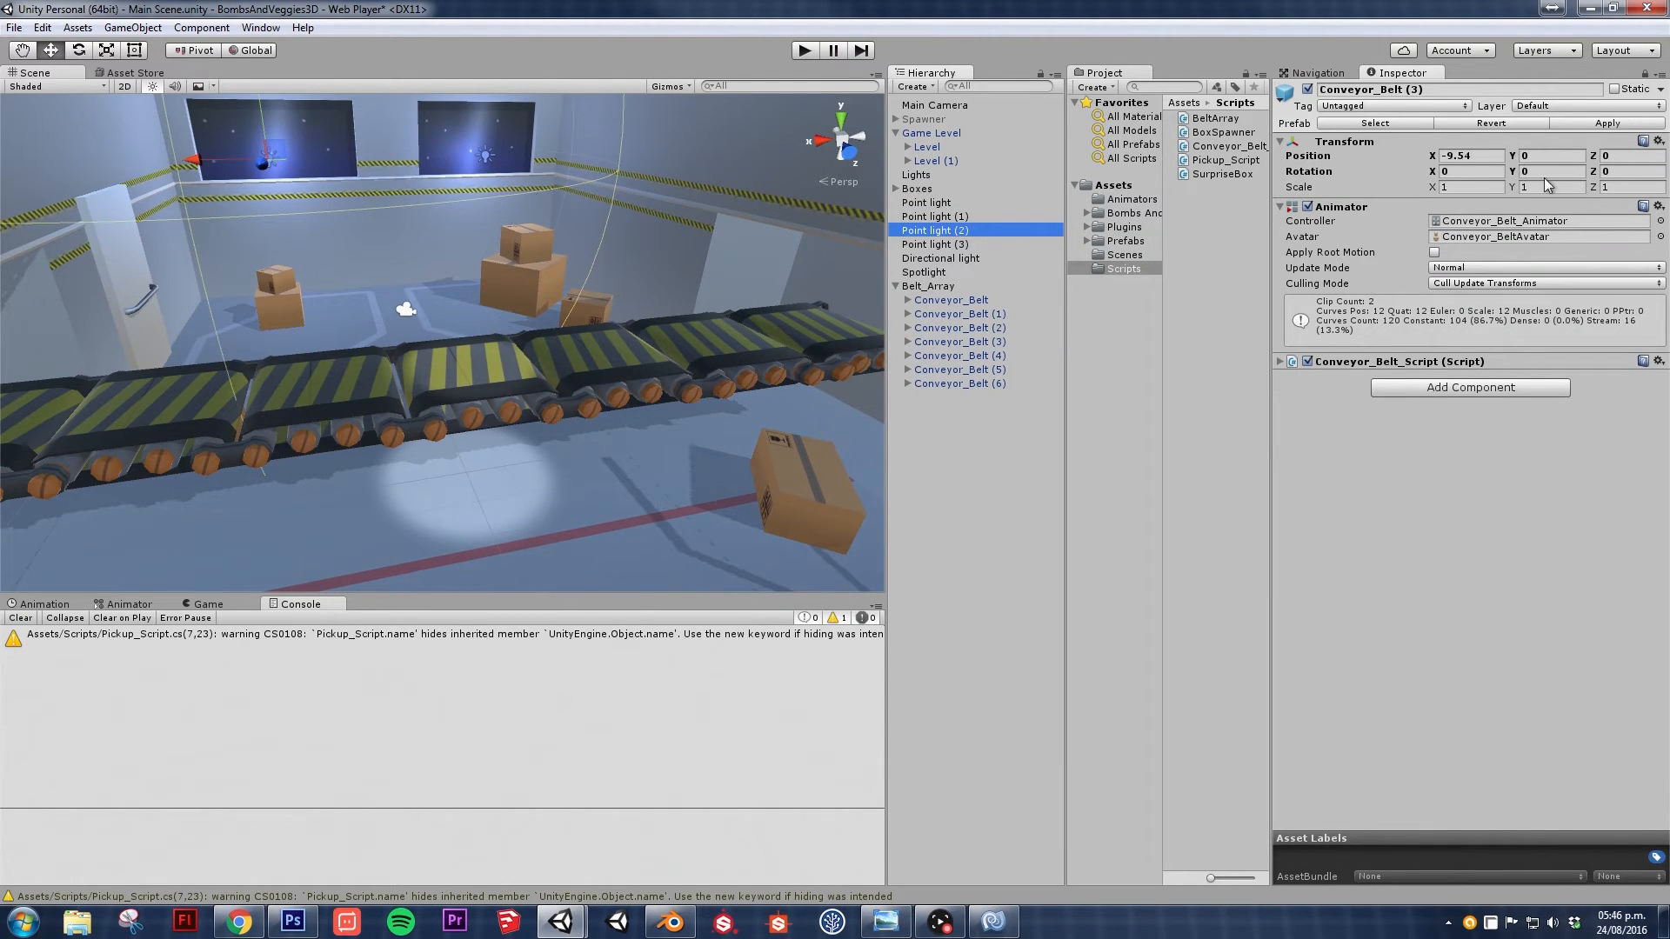
pyautogui.moveTo(948, 296)
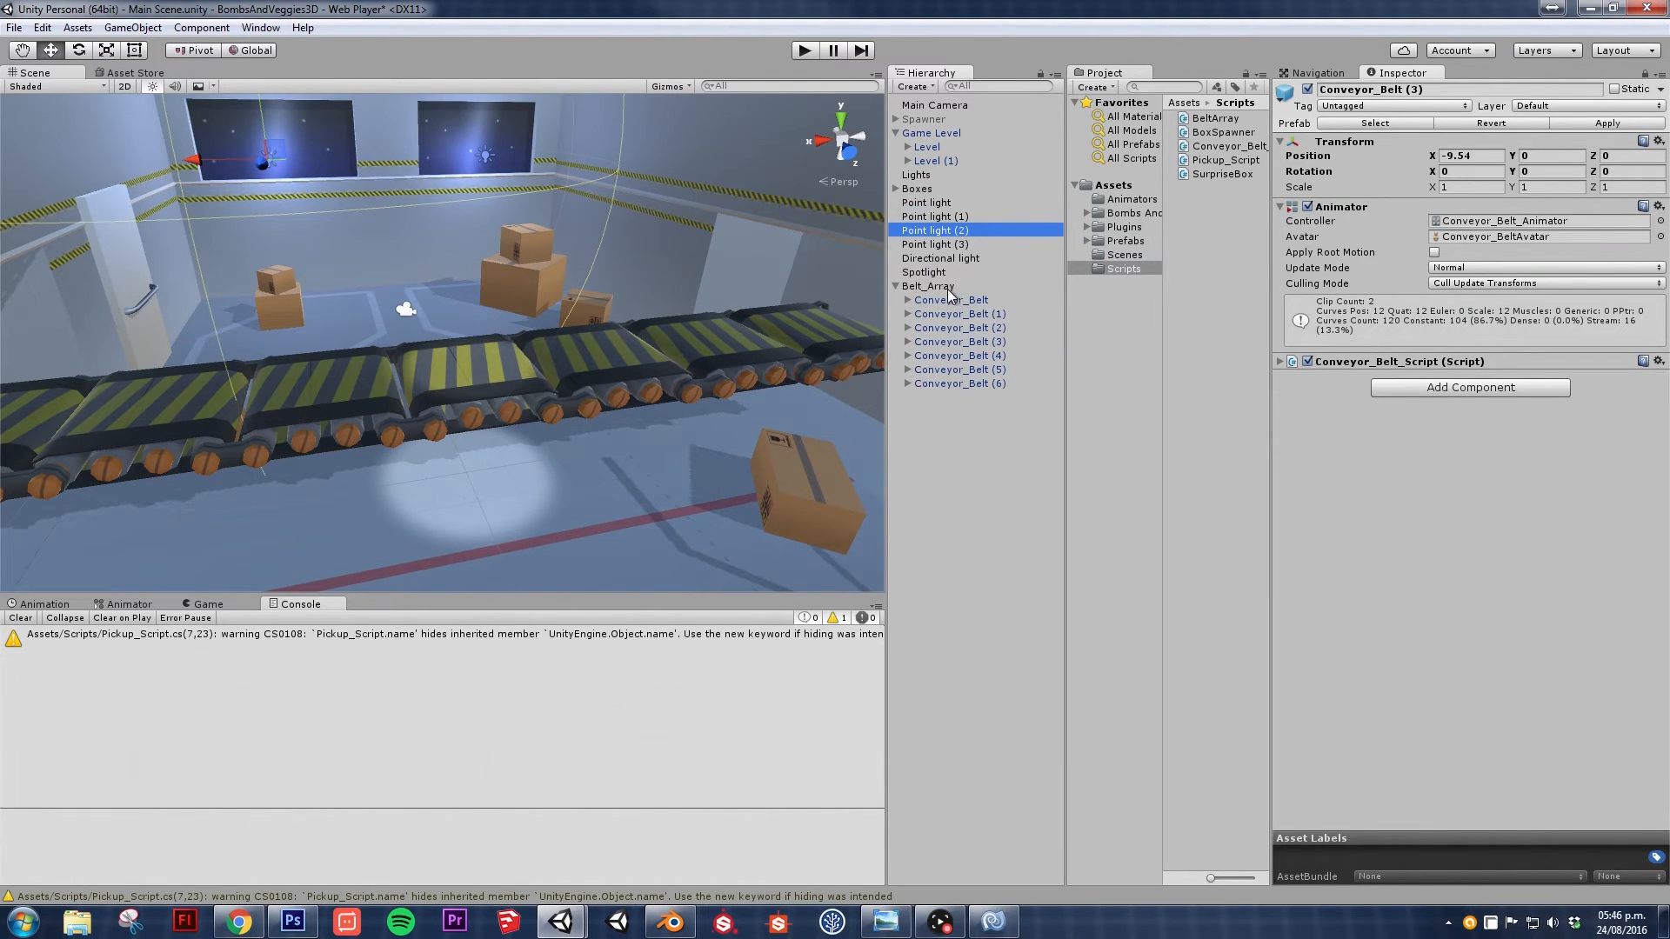
pyautogui.click(927, 285)
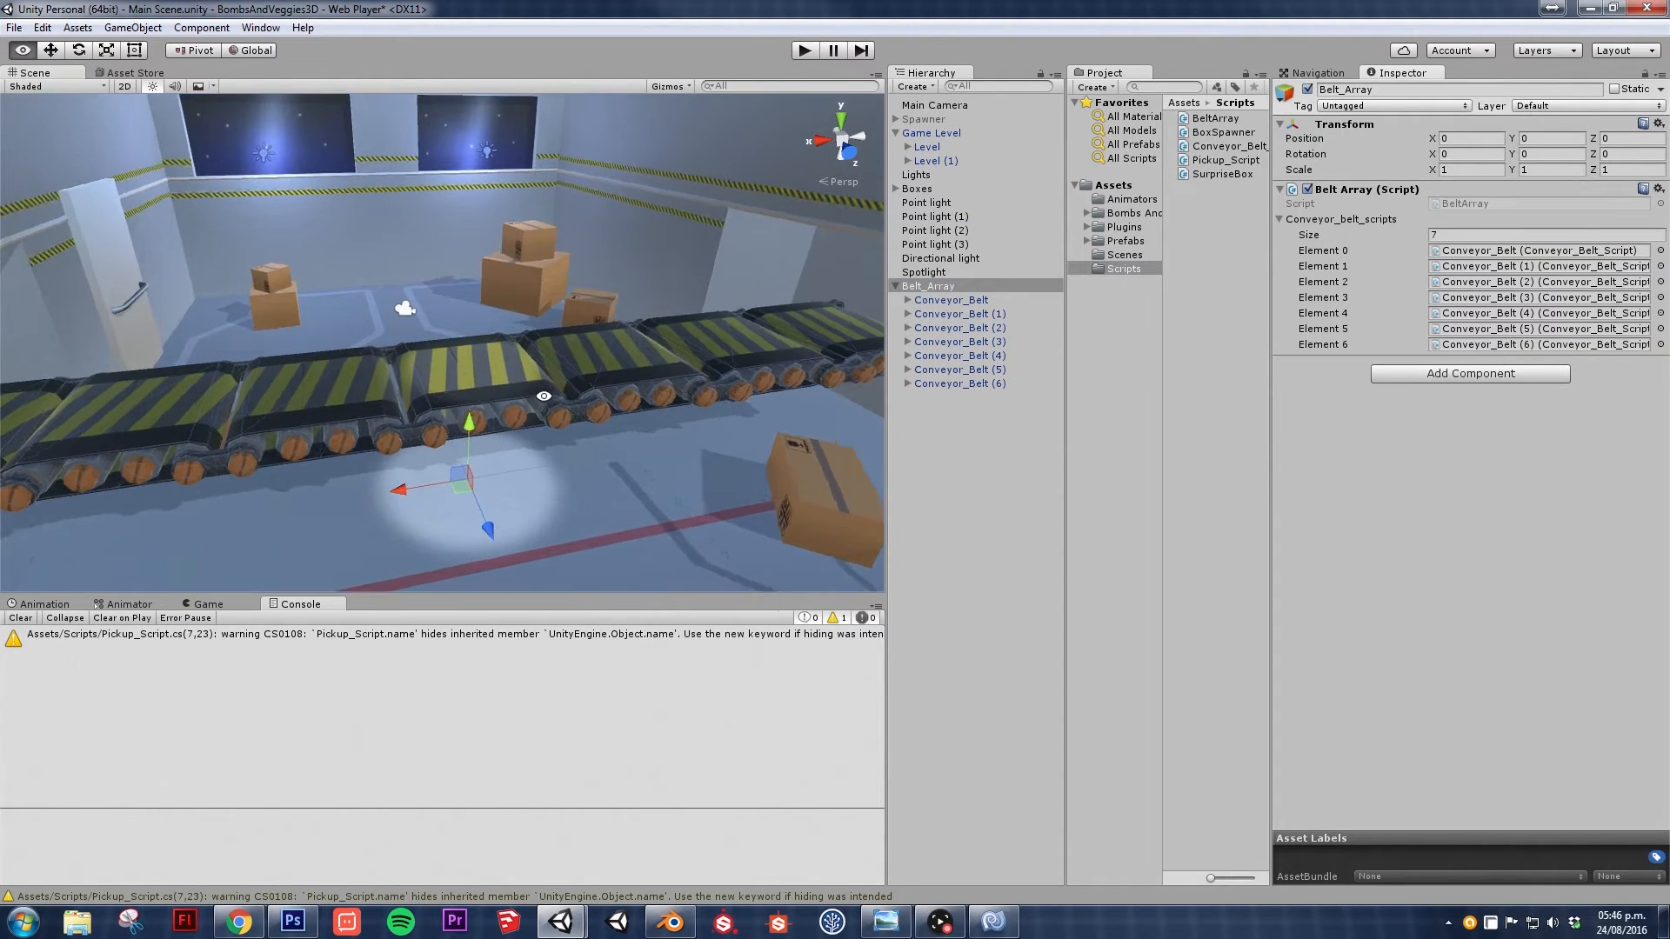
pyautogui.click(924, 271)
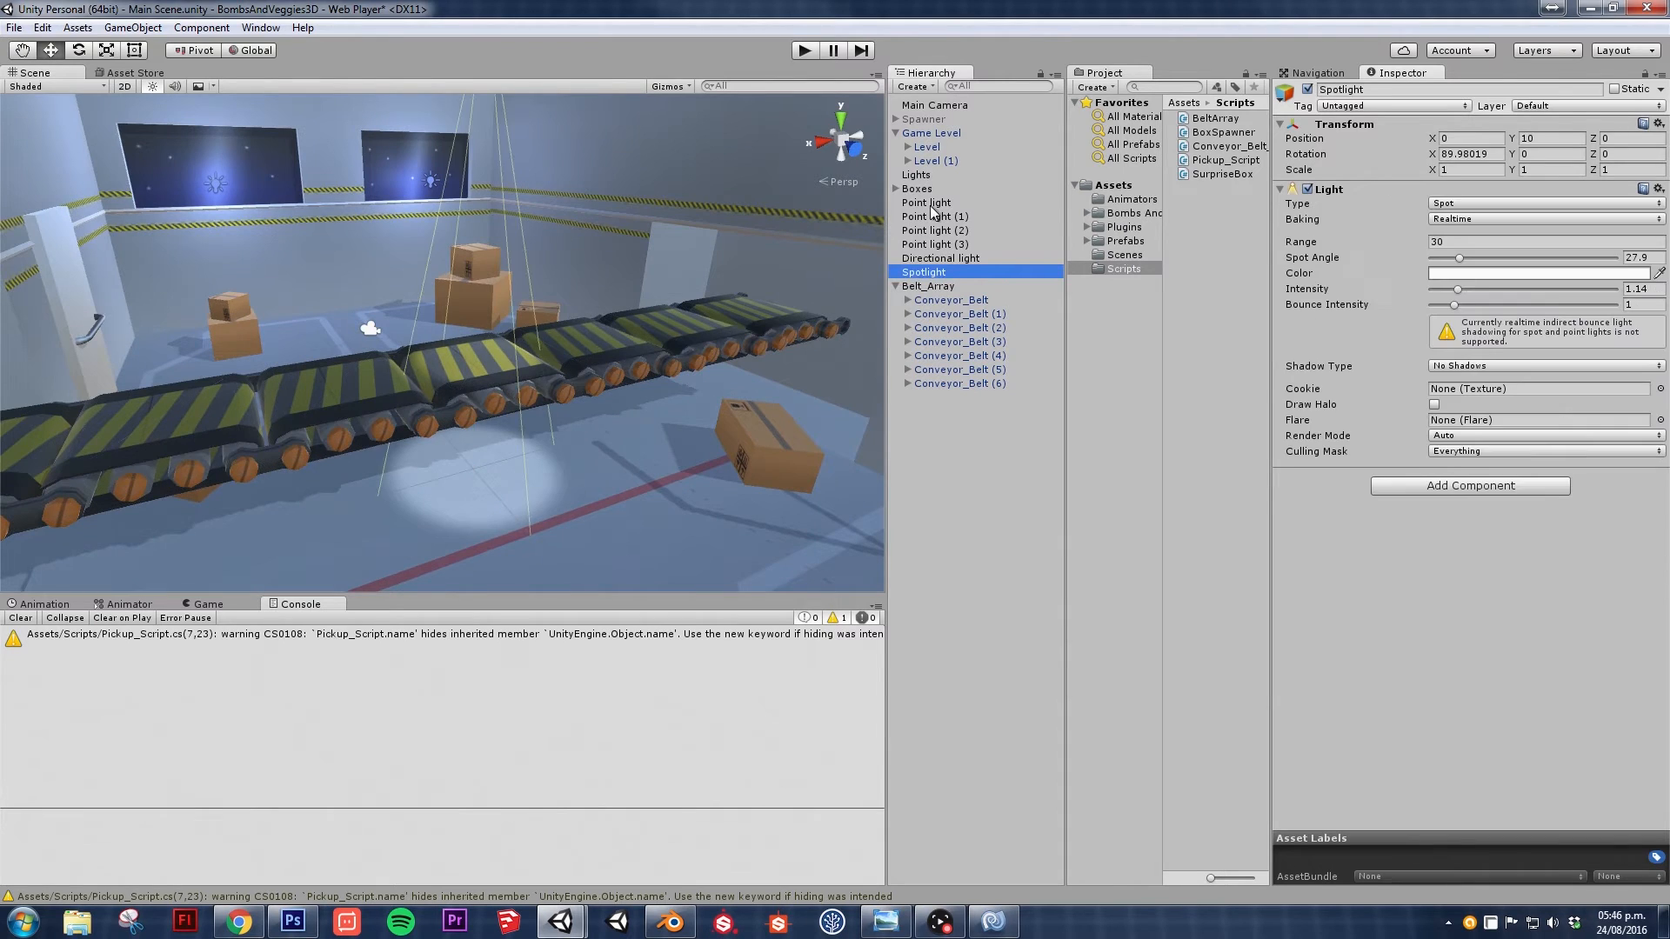
pyautogui.click(927, 286)
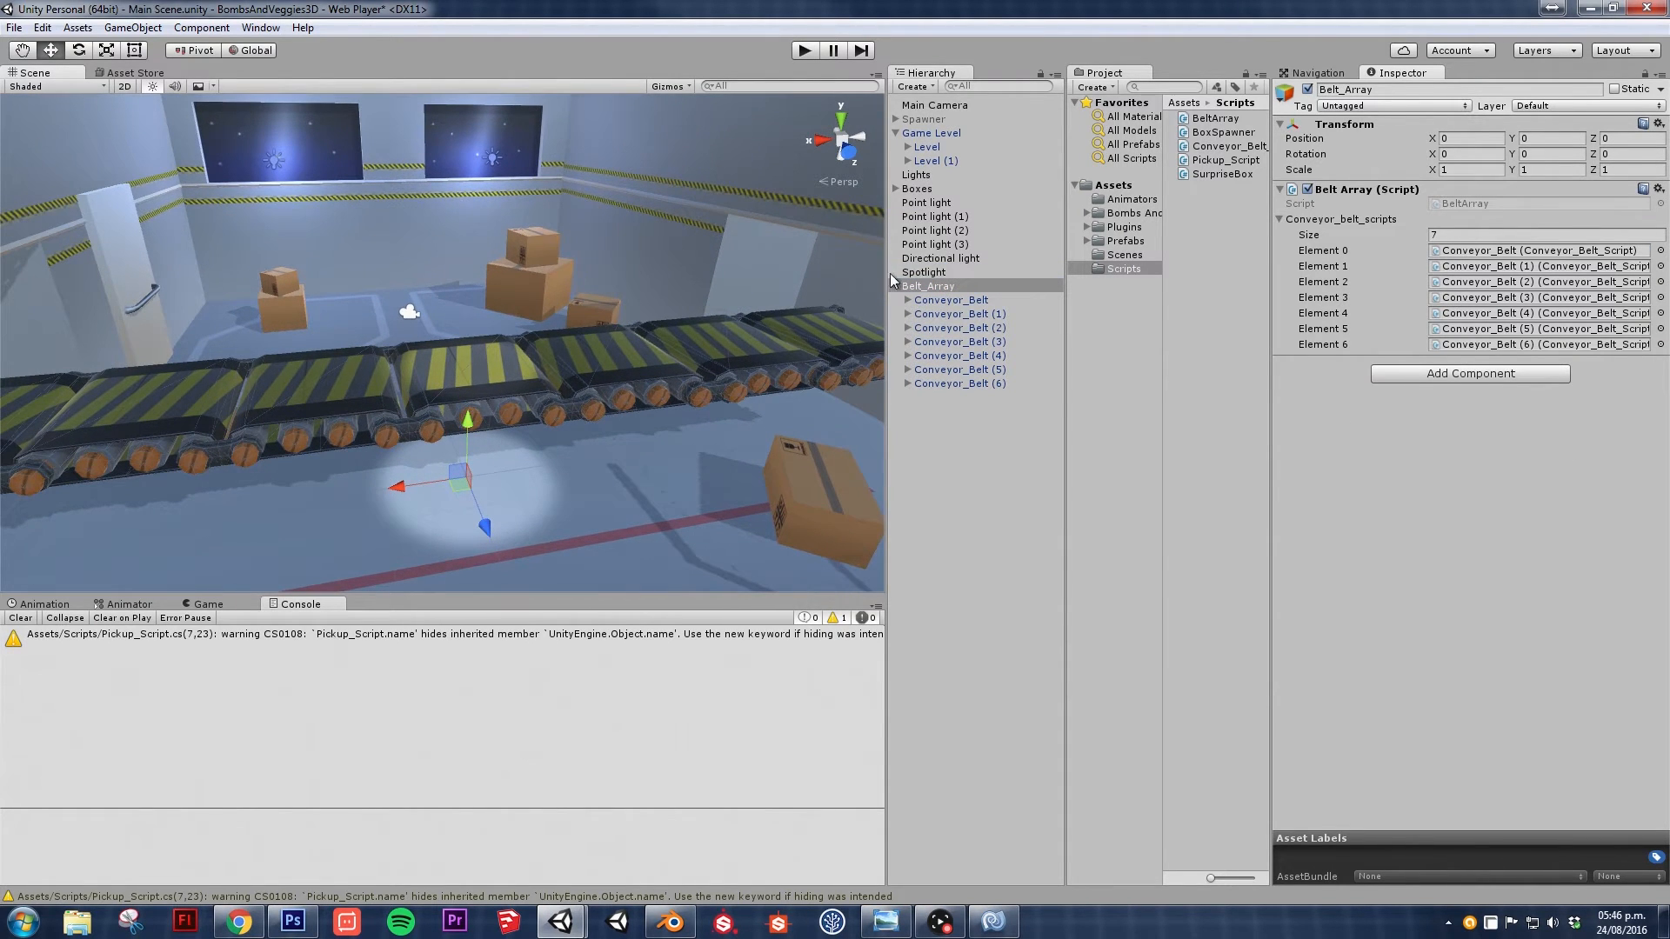
pyautogui.click(891, 285)
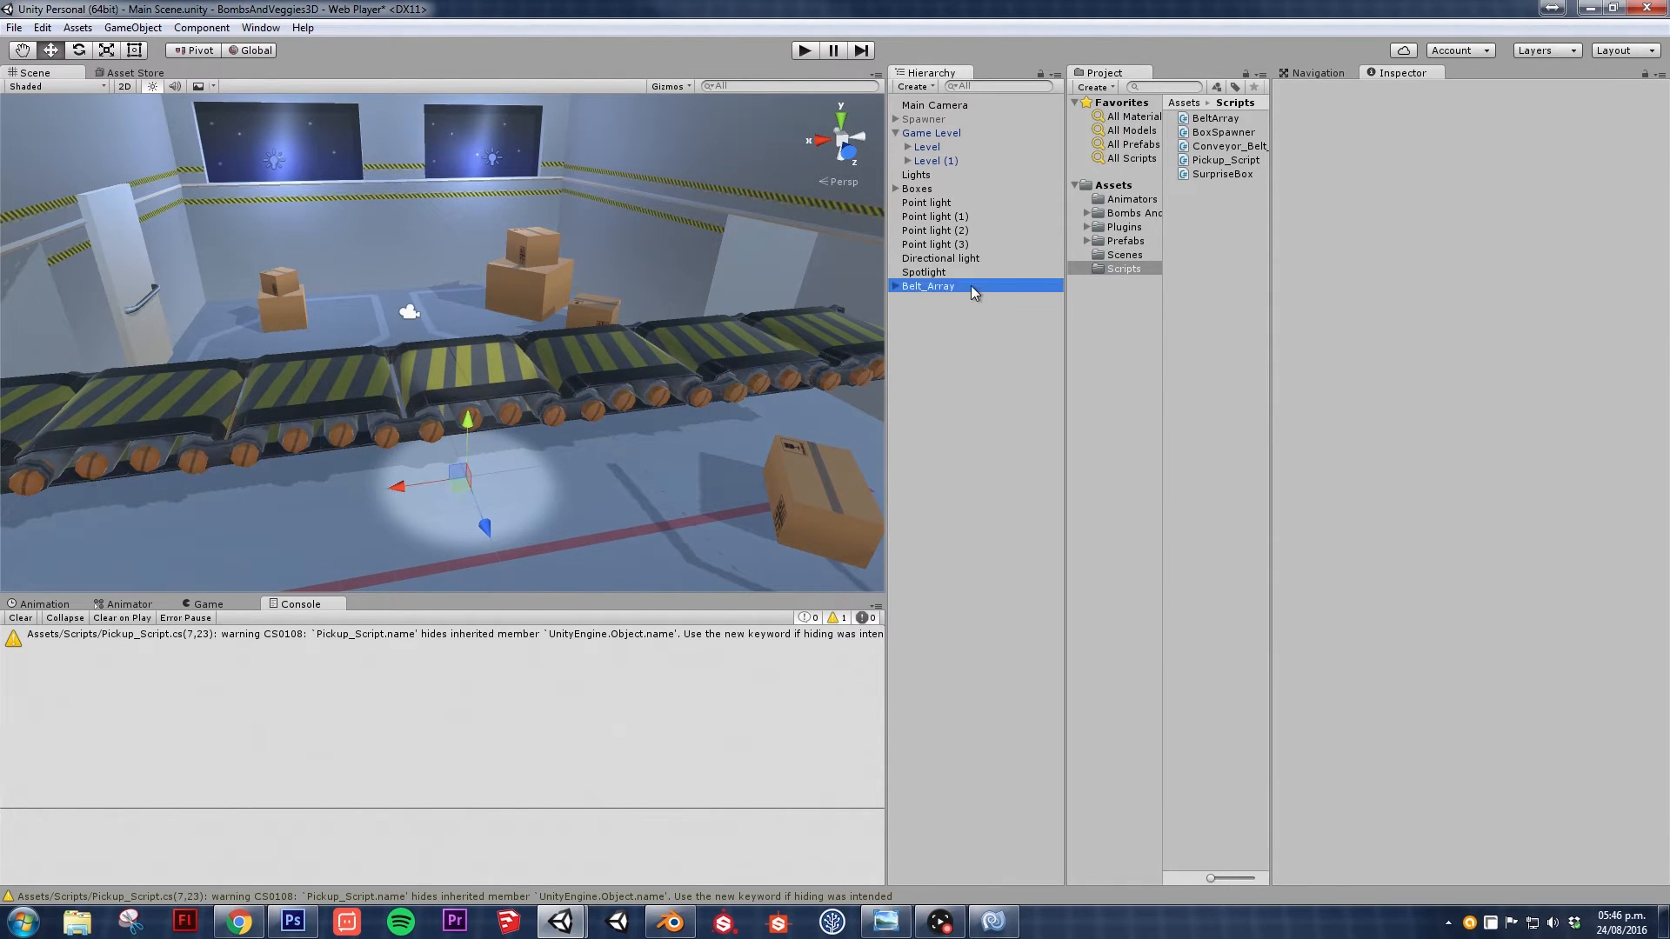
# - Add 'if (Input.GetKeyDown(KeyCode.M))' inside BeltArray's Update method
pyautogui.click(927, 286)
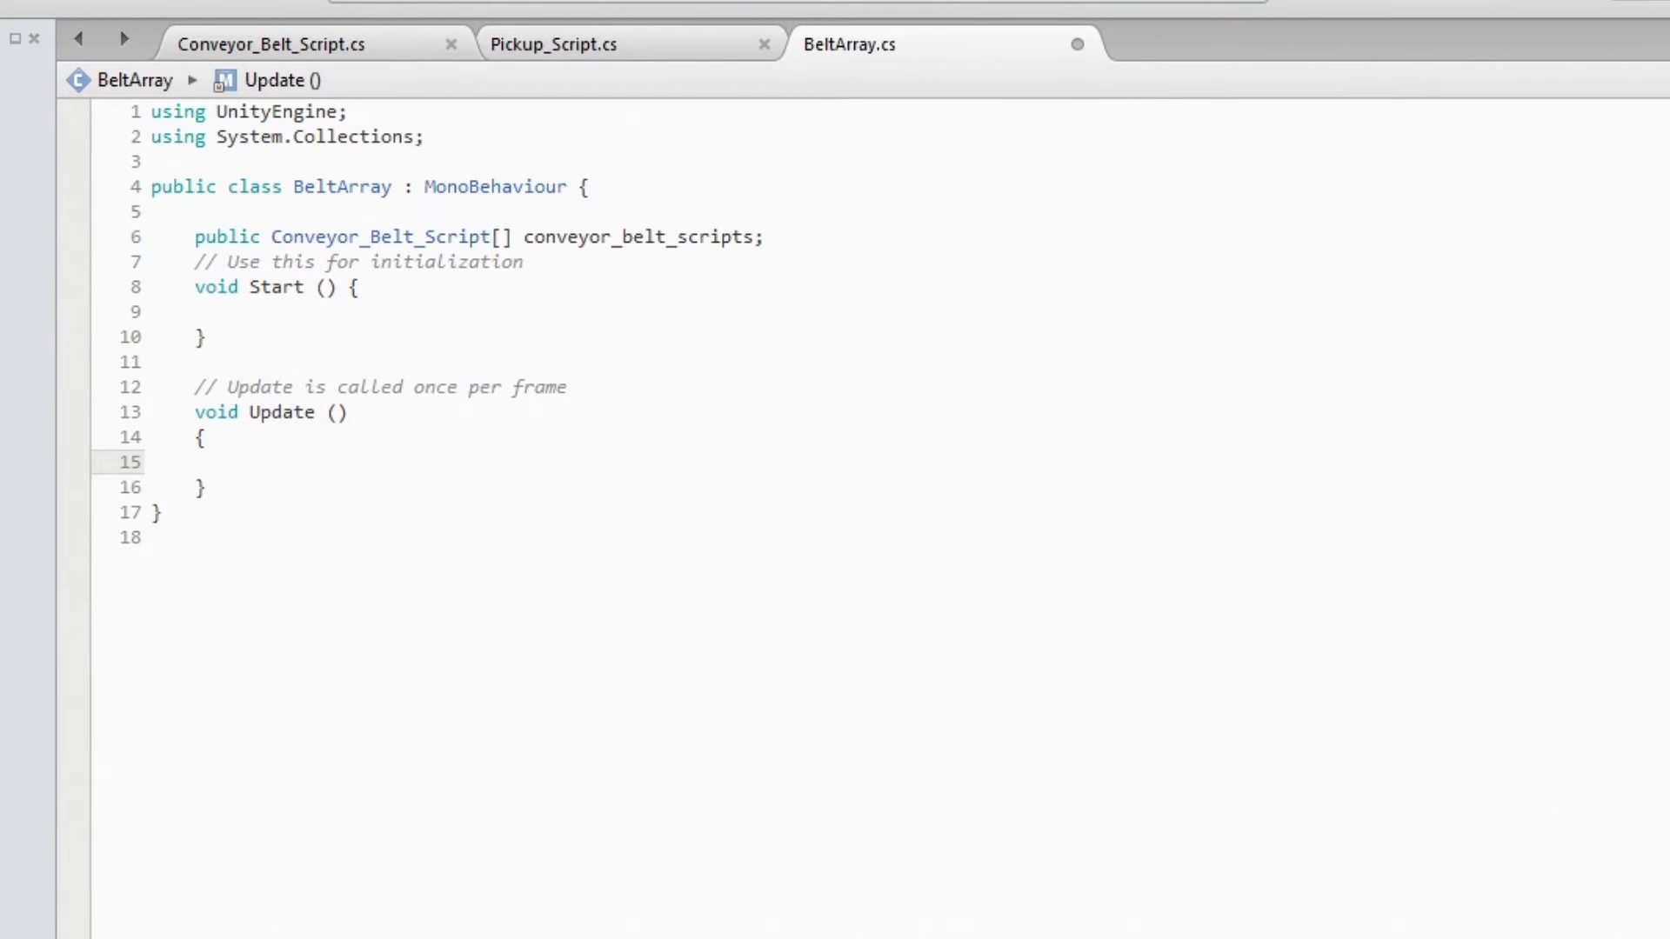
pyautogui.click(240, 461)
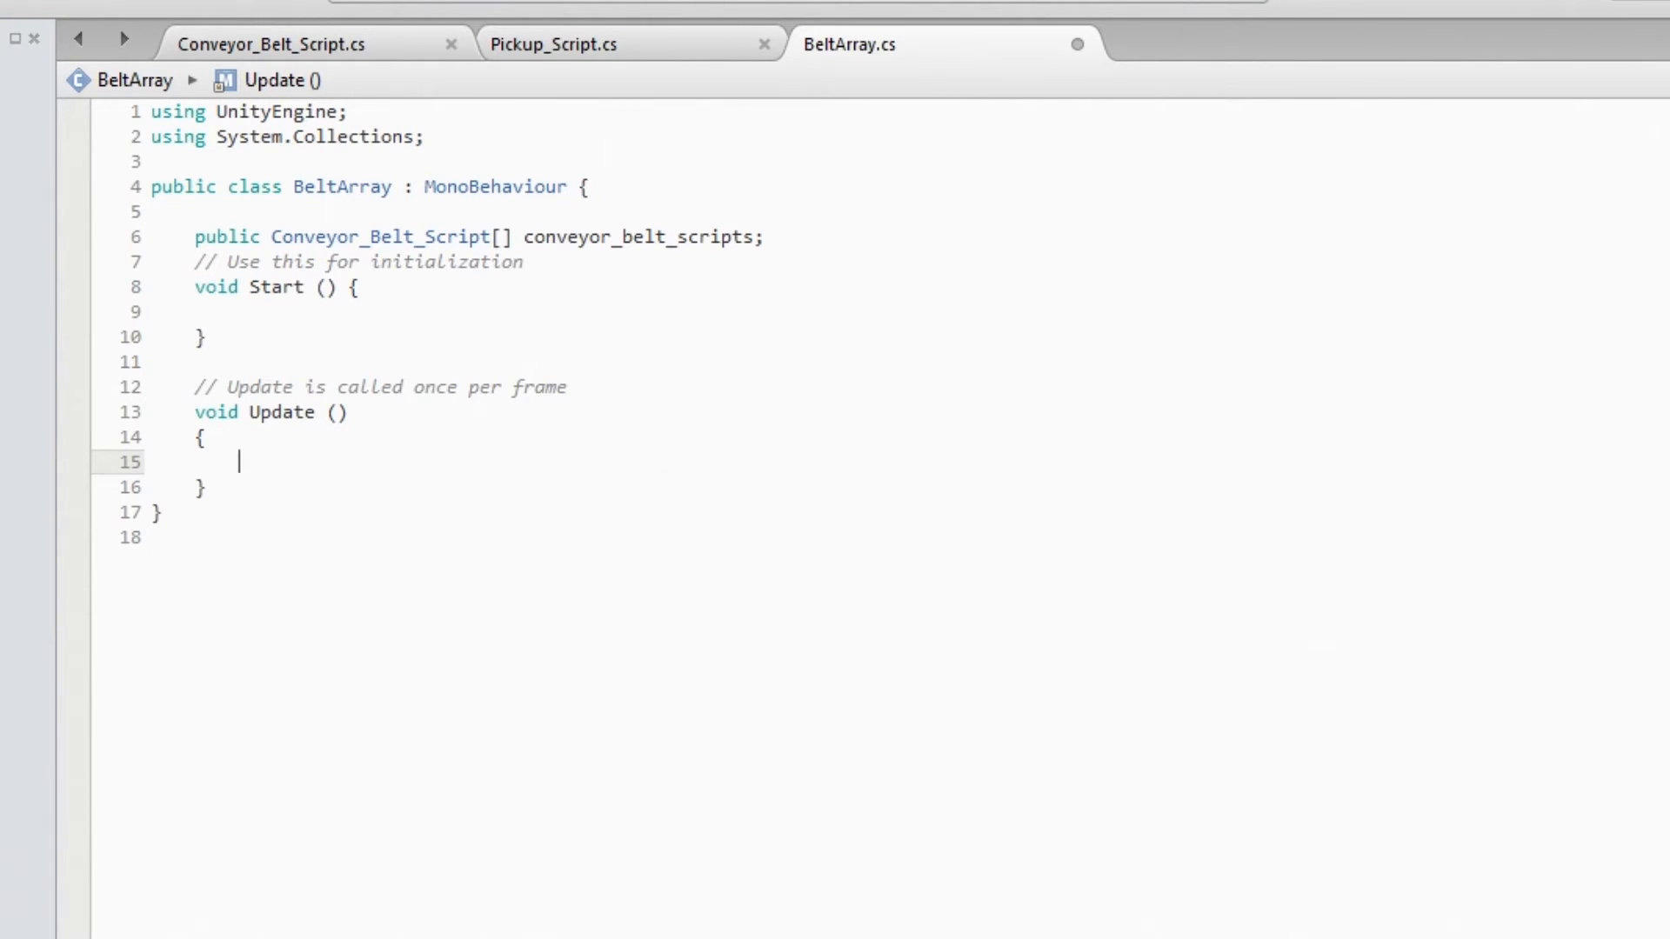
pyautogui.write('if (Input.) {')
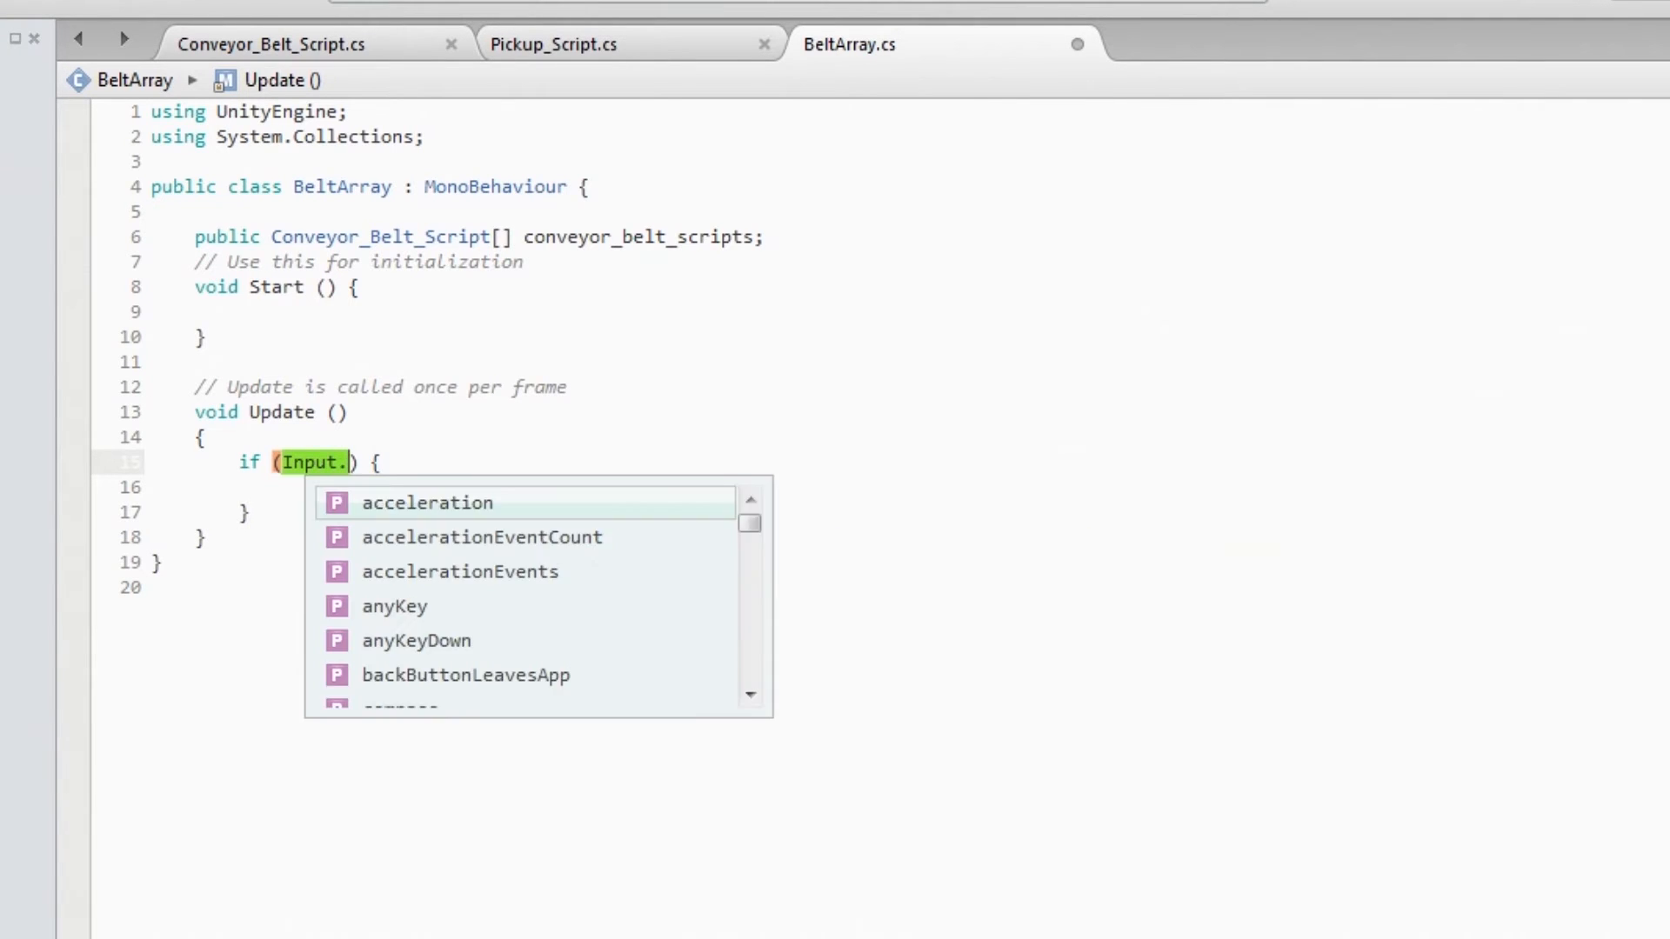
pyautogui.write('getke')
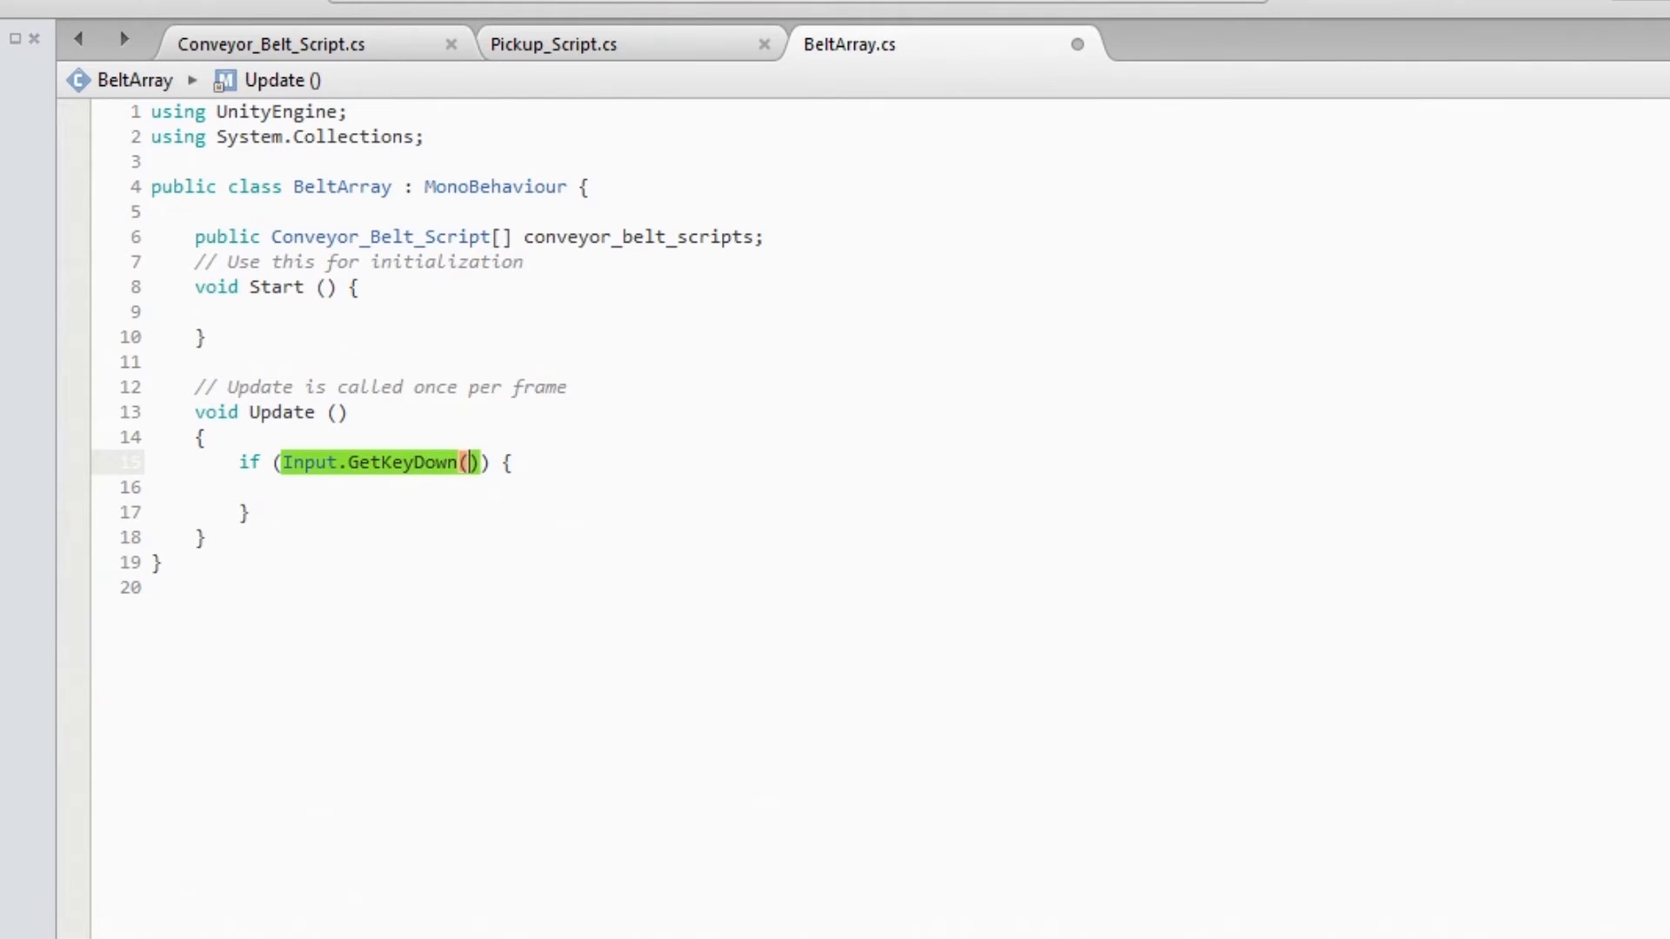
pyautogui.write('KeyCode')
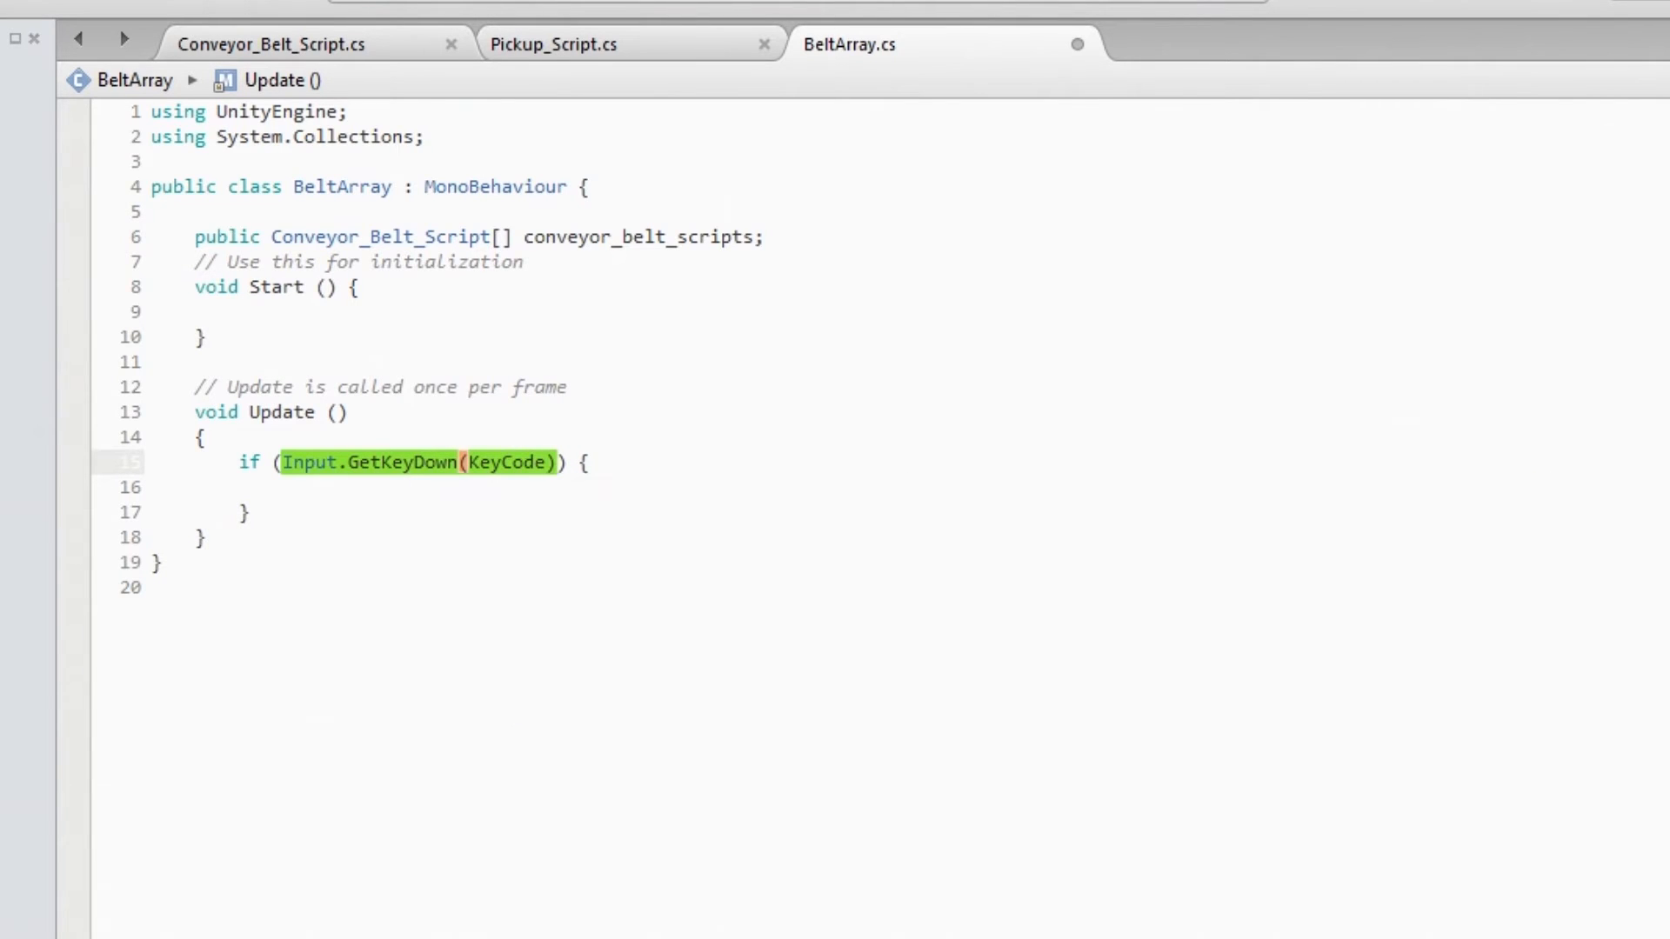
pyautogui.write('m')
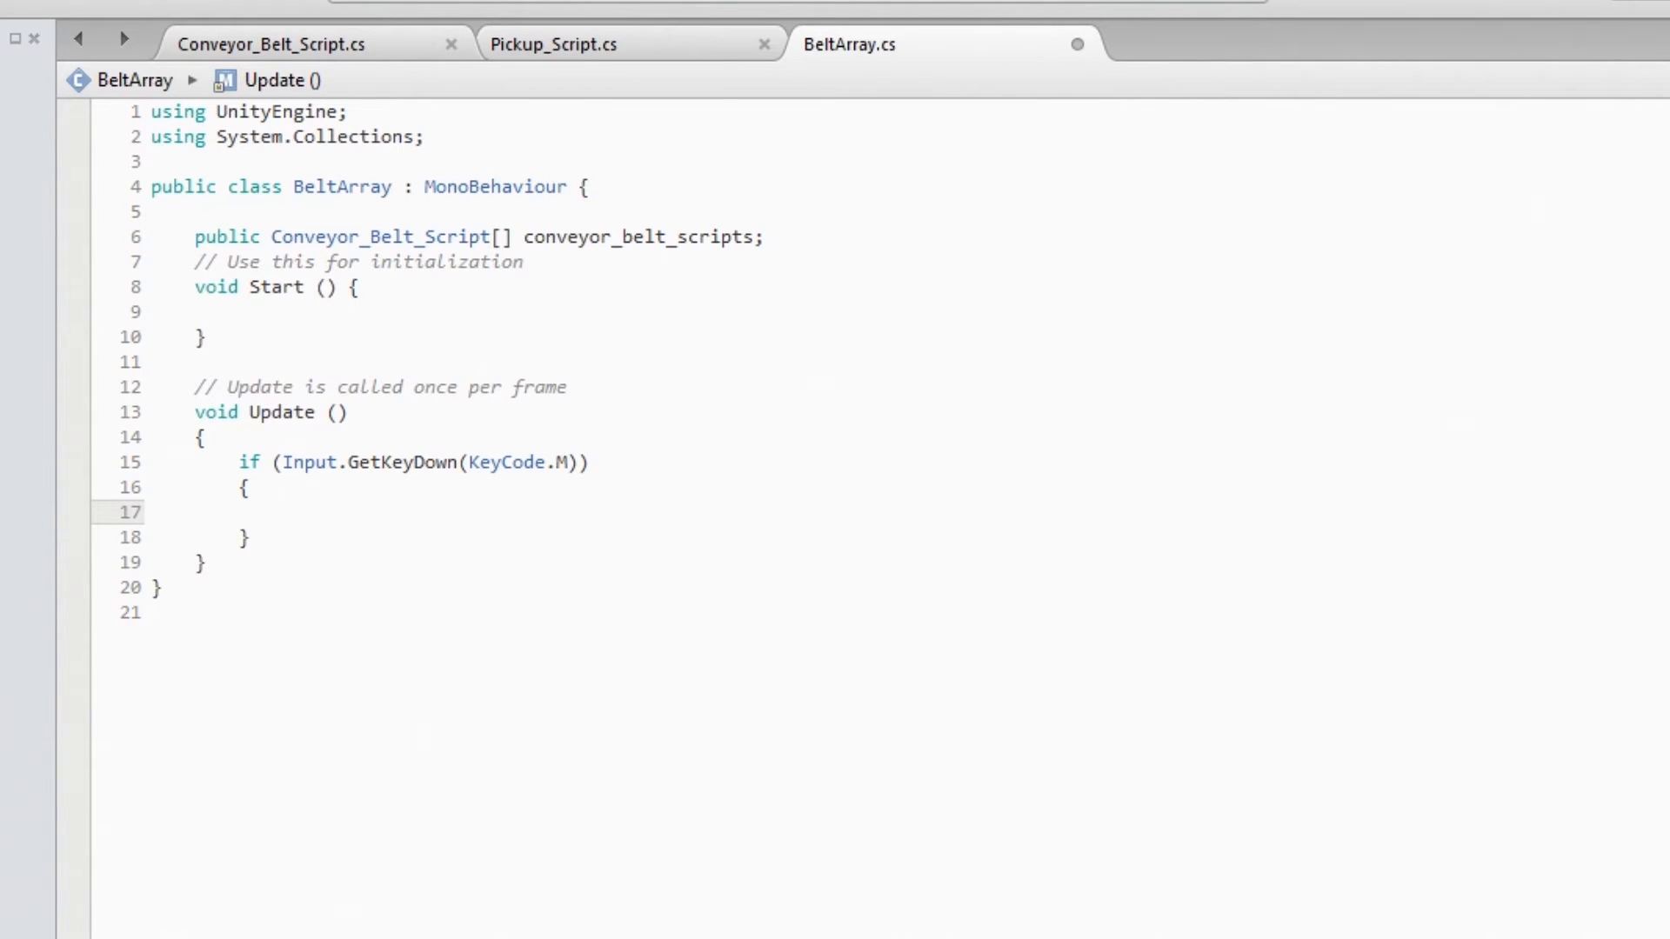
# - Insert a foreach loop over conveyor_belt_scripts inside the M key block
pyautogui.click(282, 511)
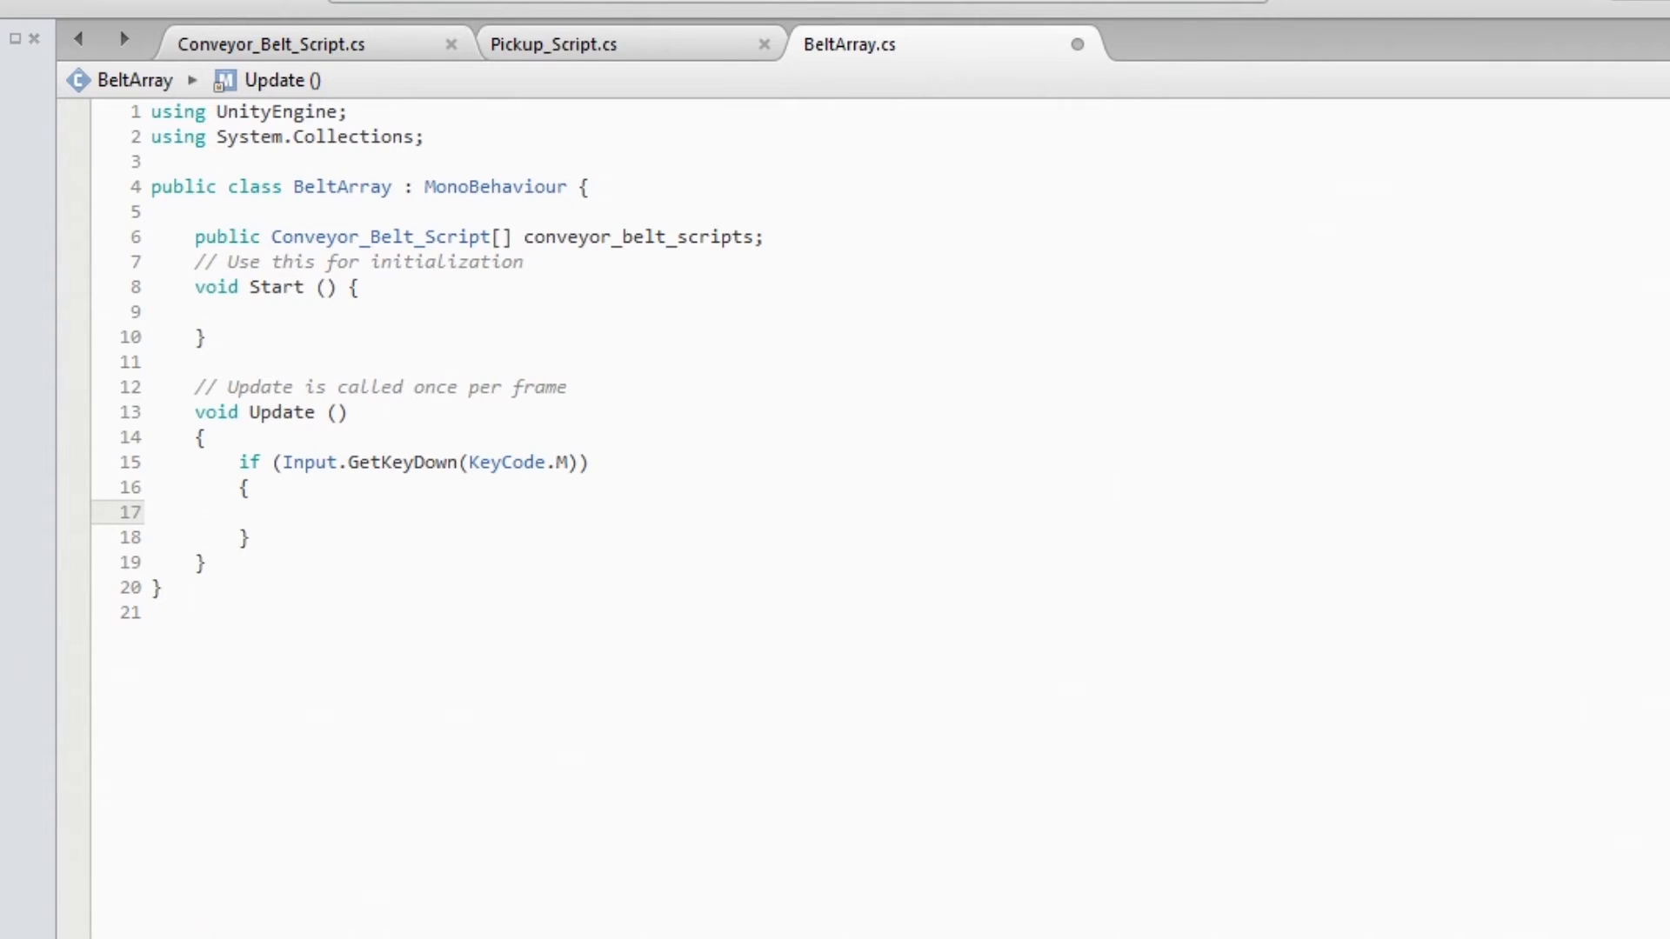
pyautogui.click(282, 511)
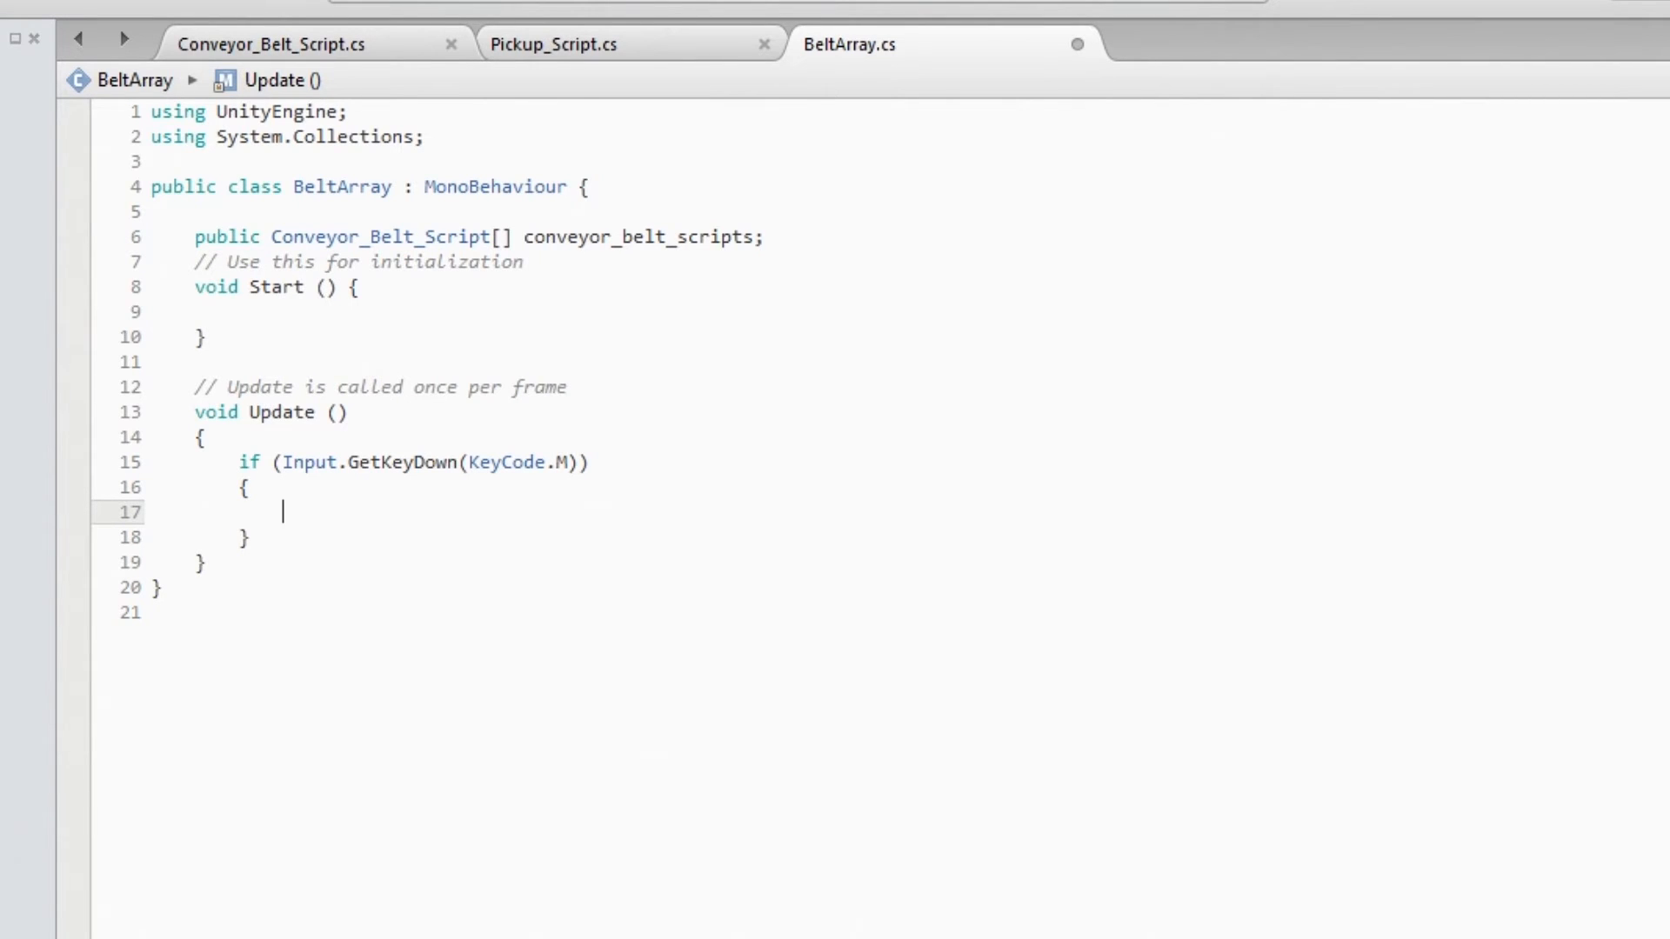
pyautogui.write('foreach (var item in conveyor_belt_scripts) {')
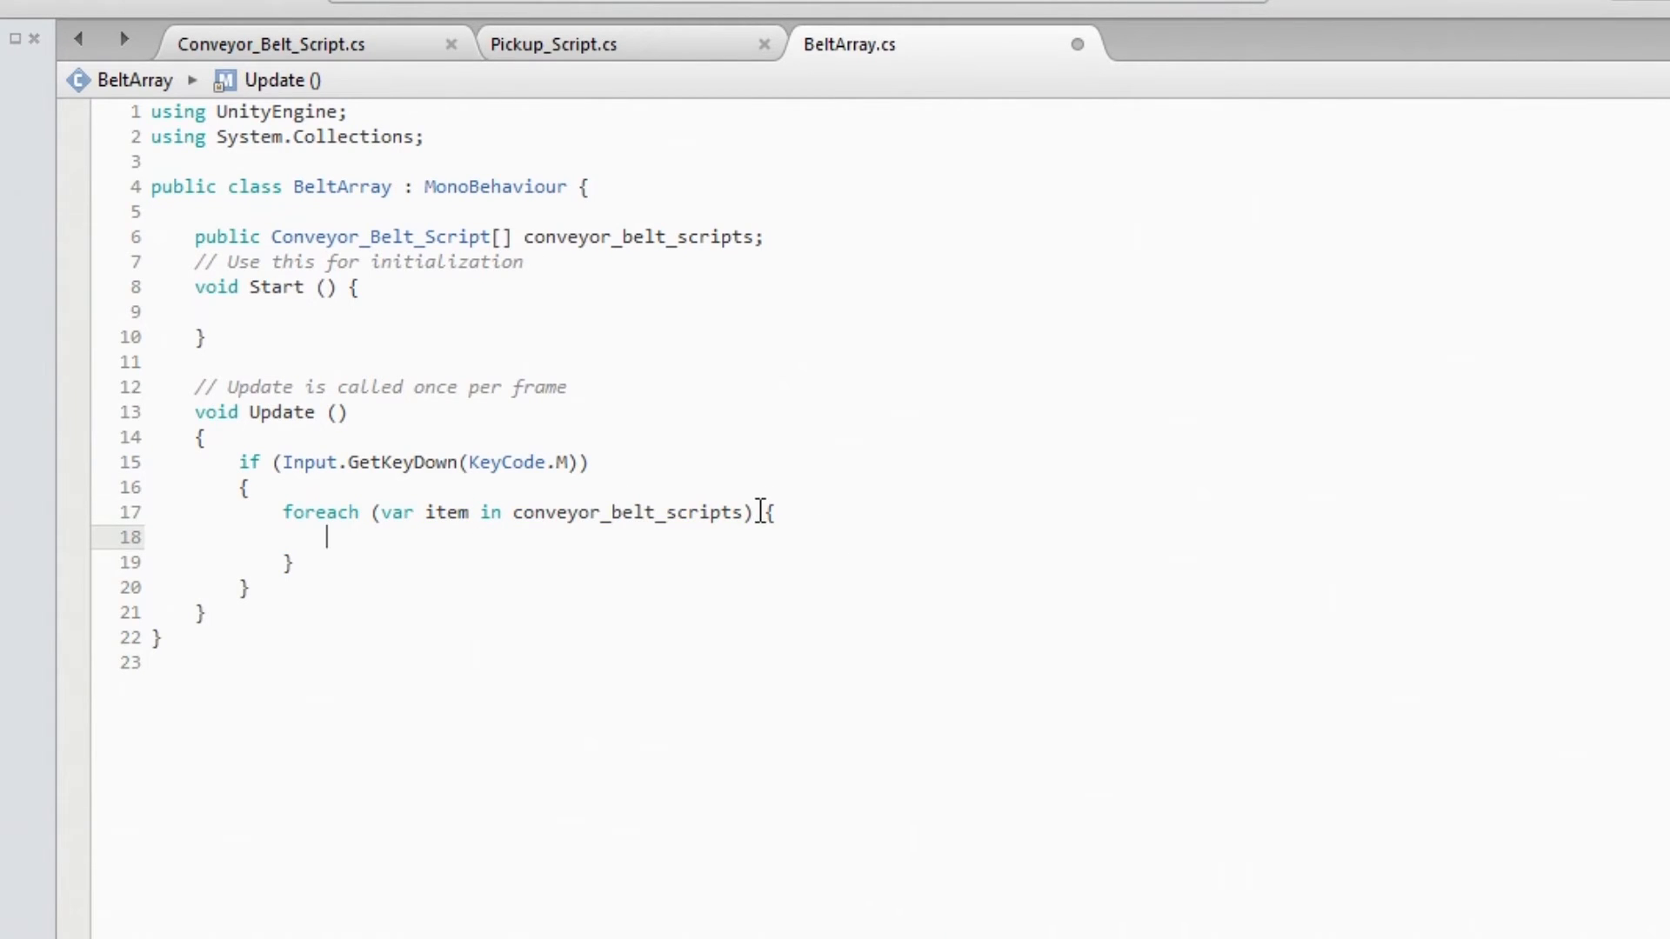
# - Call item.MoveBelt() inside the foreach loop and save BeltArray.cs
pyautogui.press('enter')
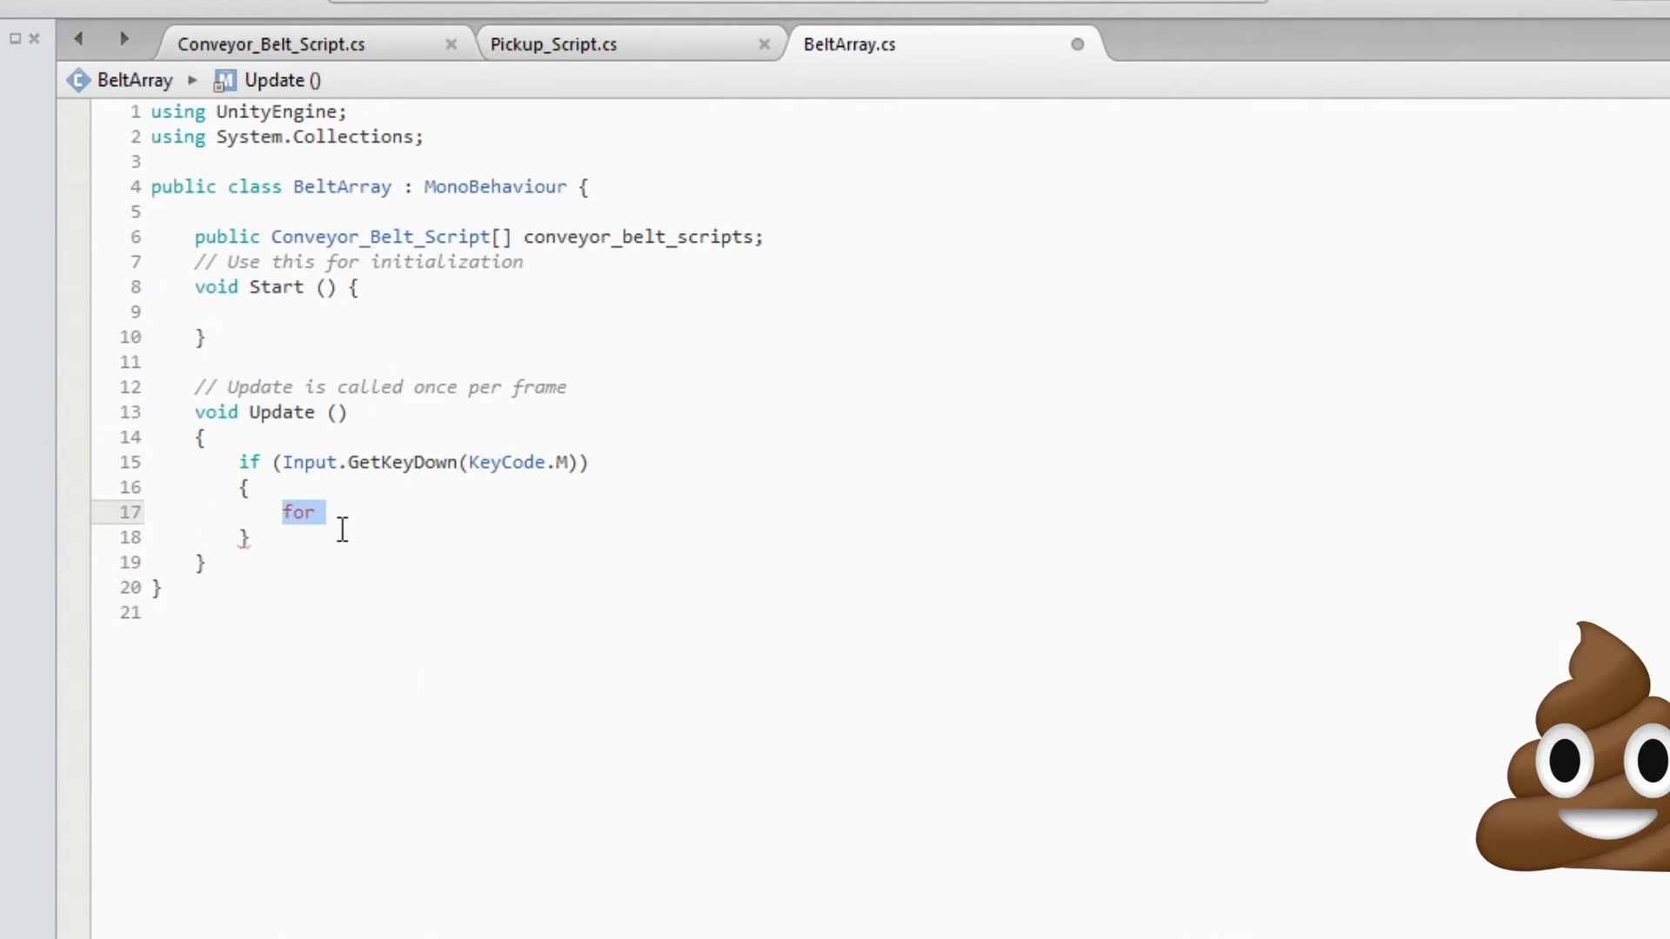
pyautogui.write('e')
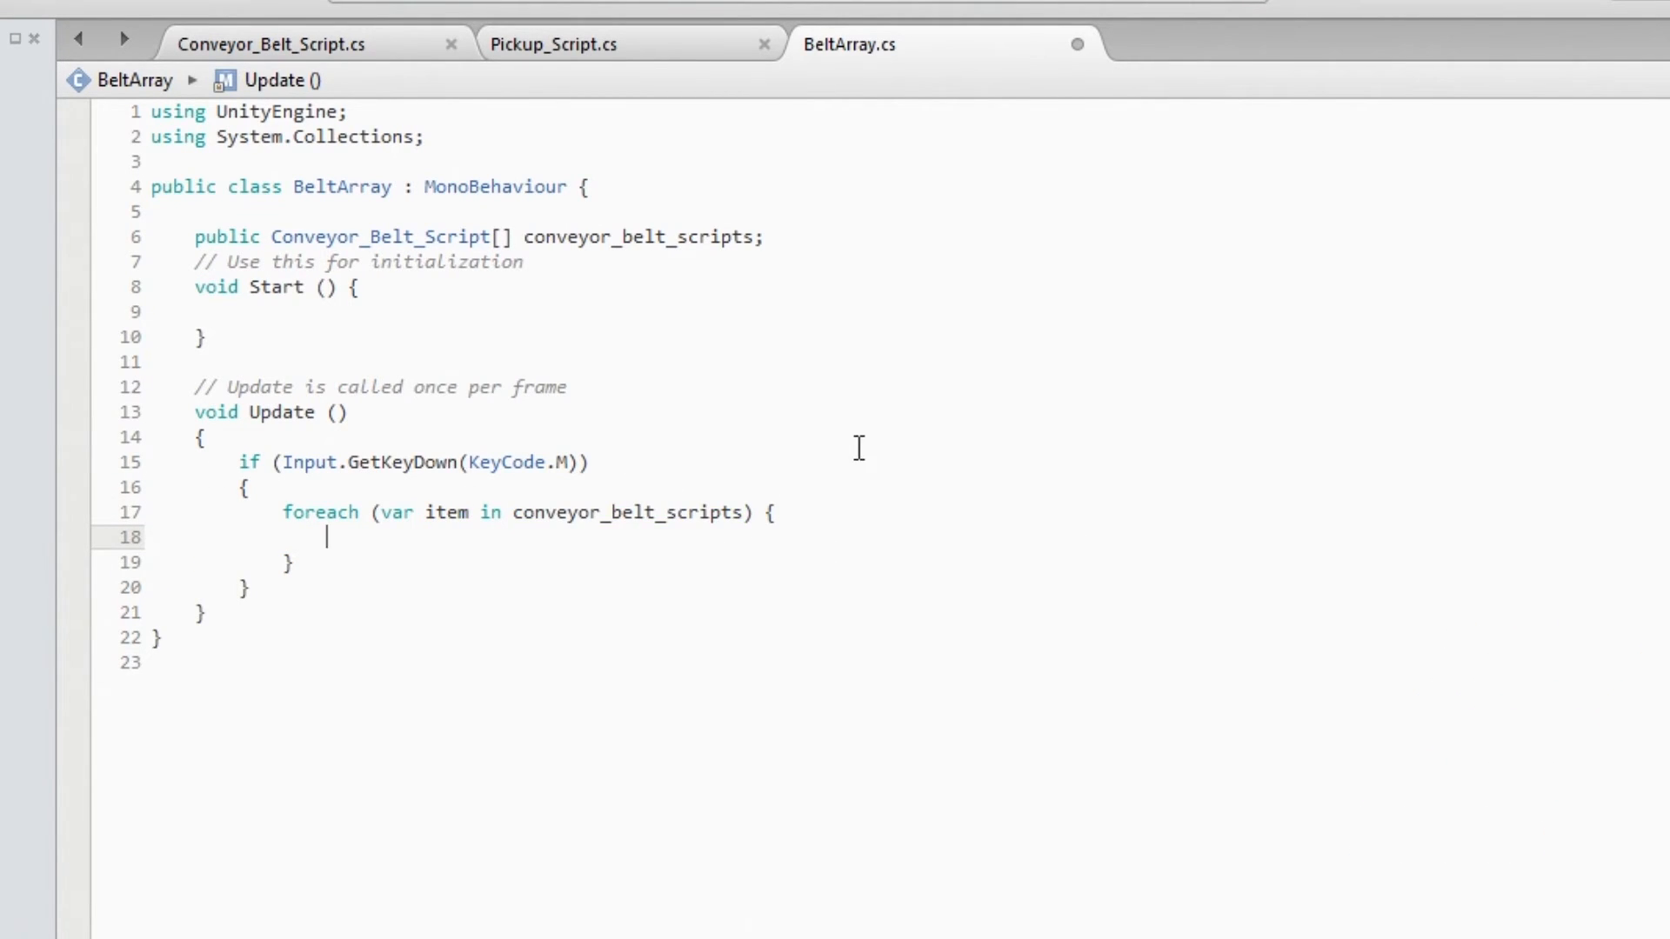
pyautogui.write('item')
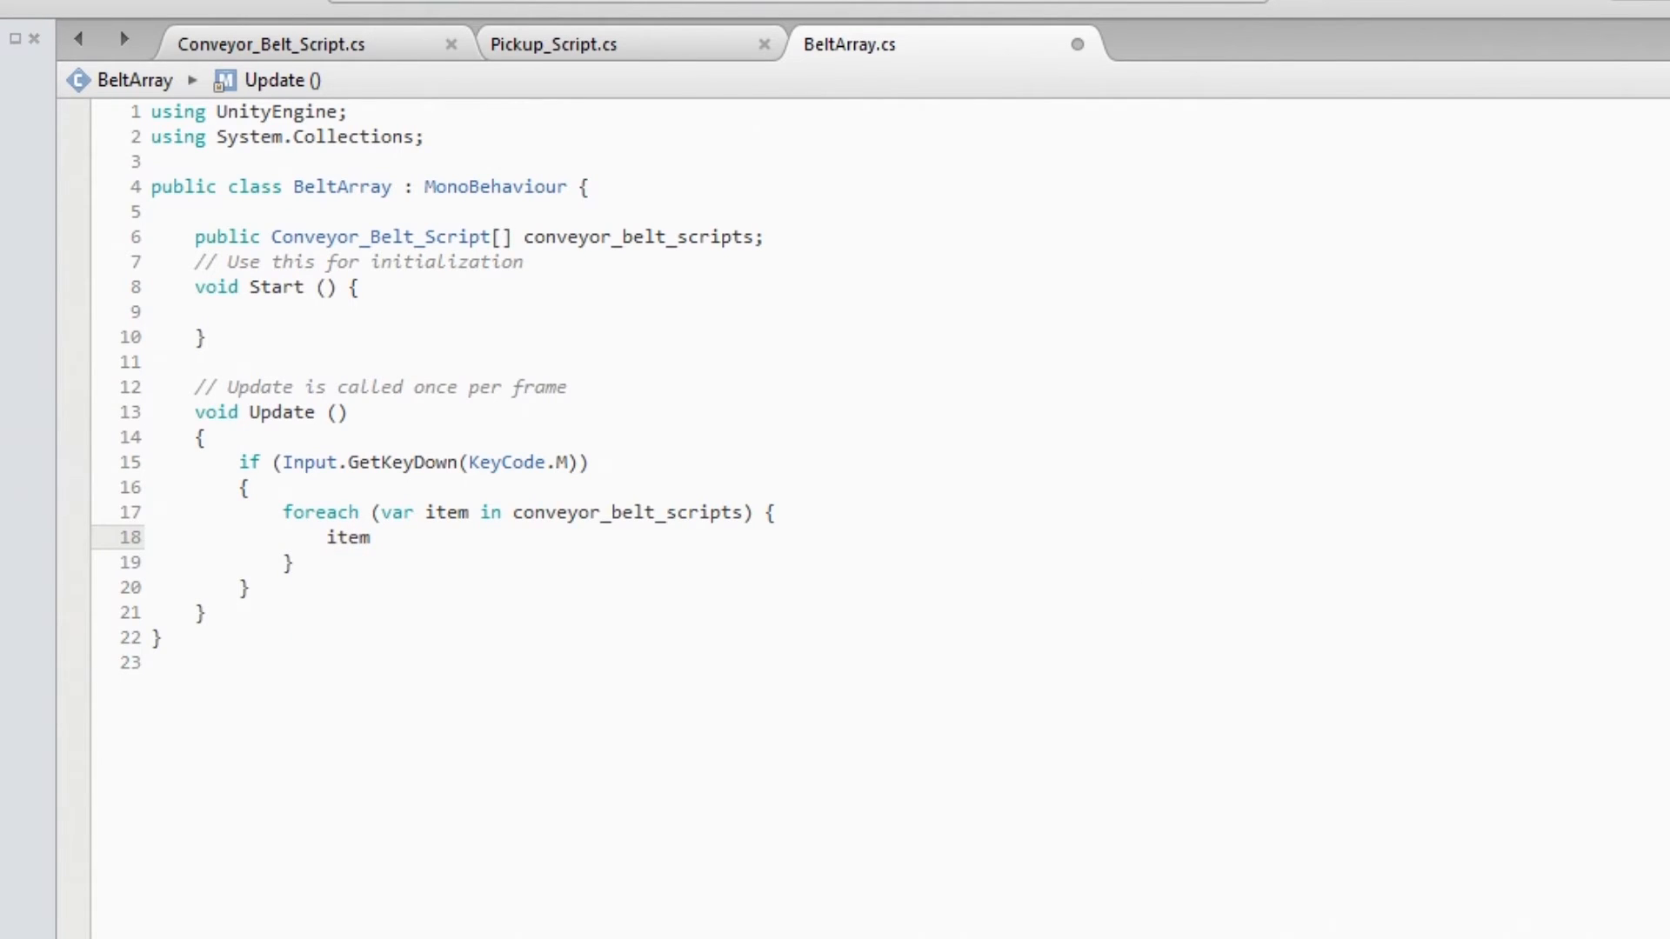
pyautogui.write('.')
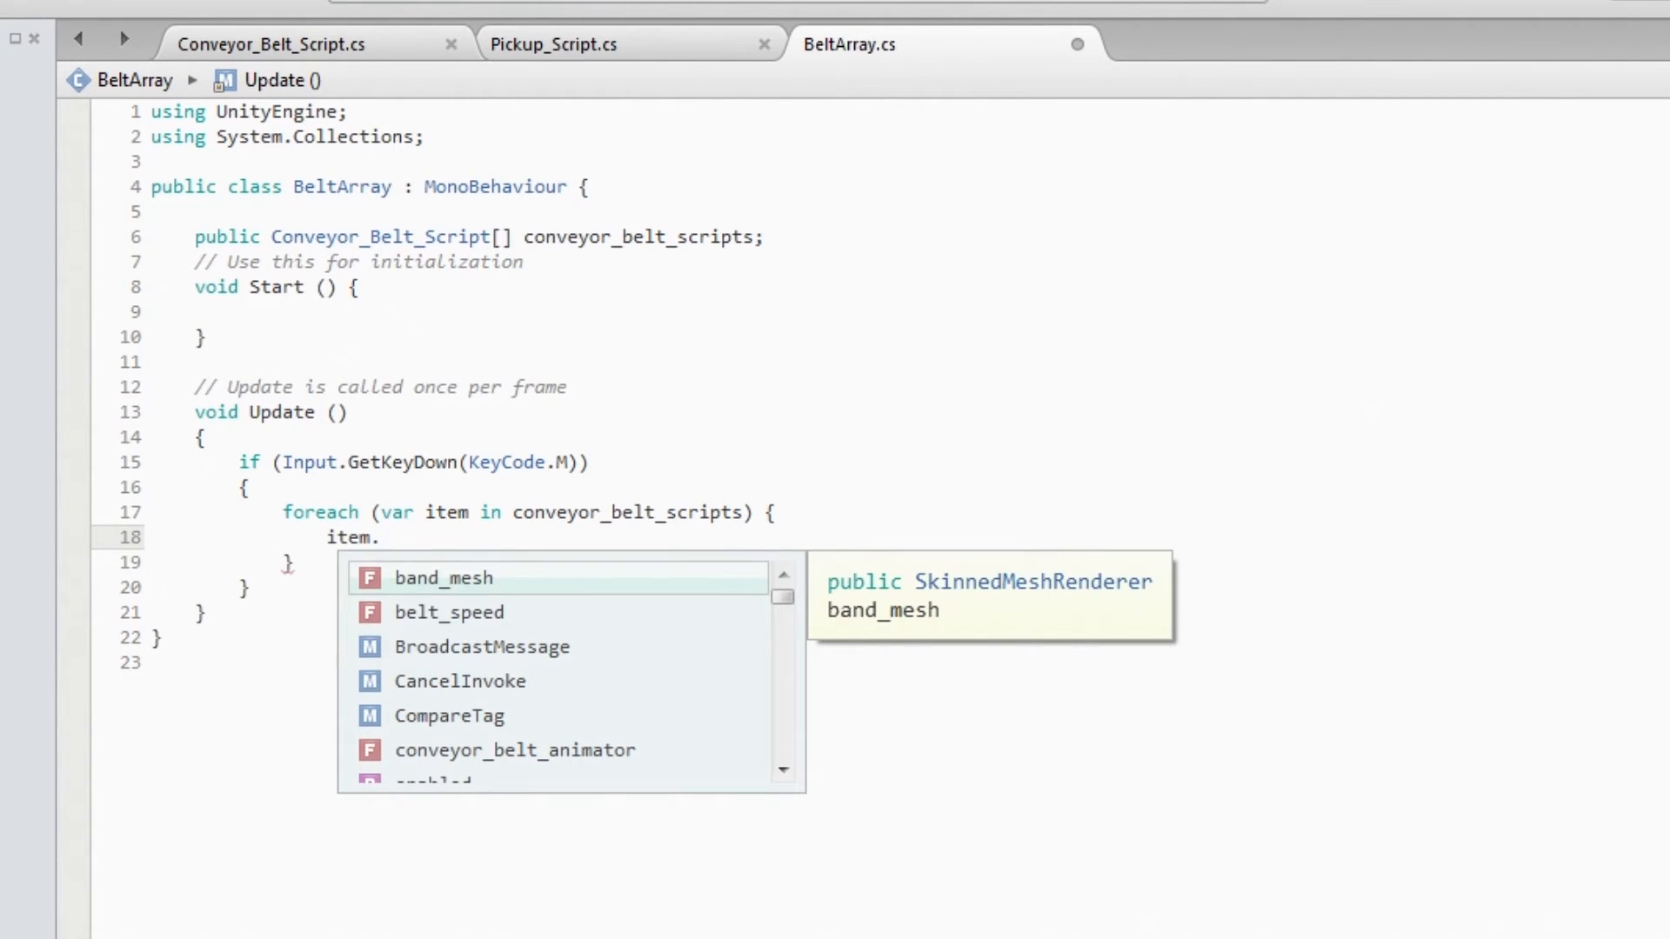
pyautogui.write('mo')
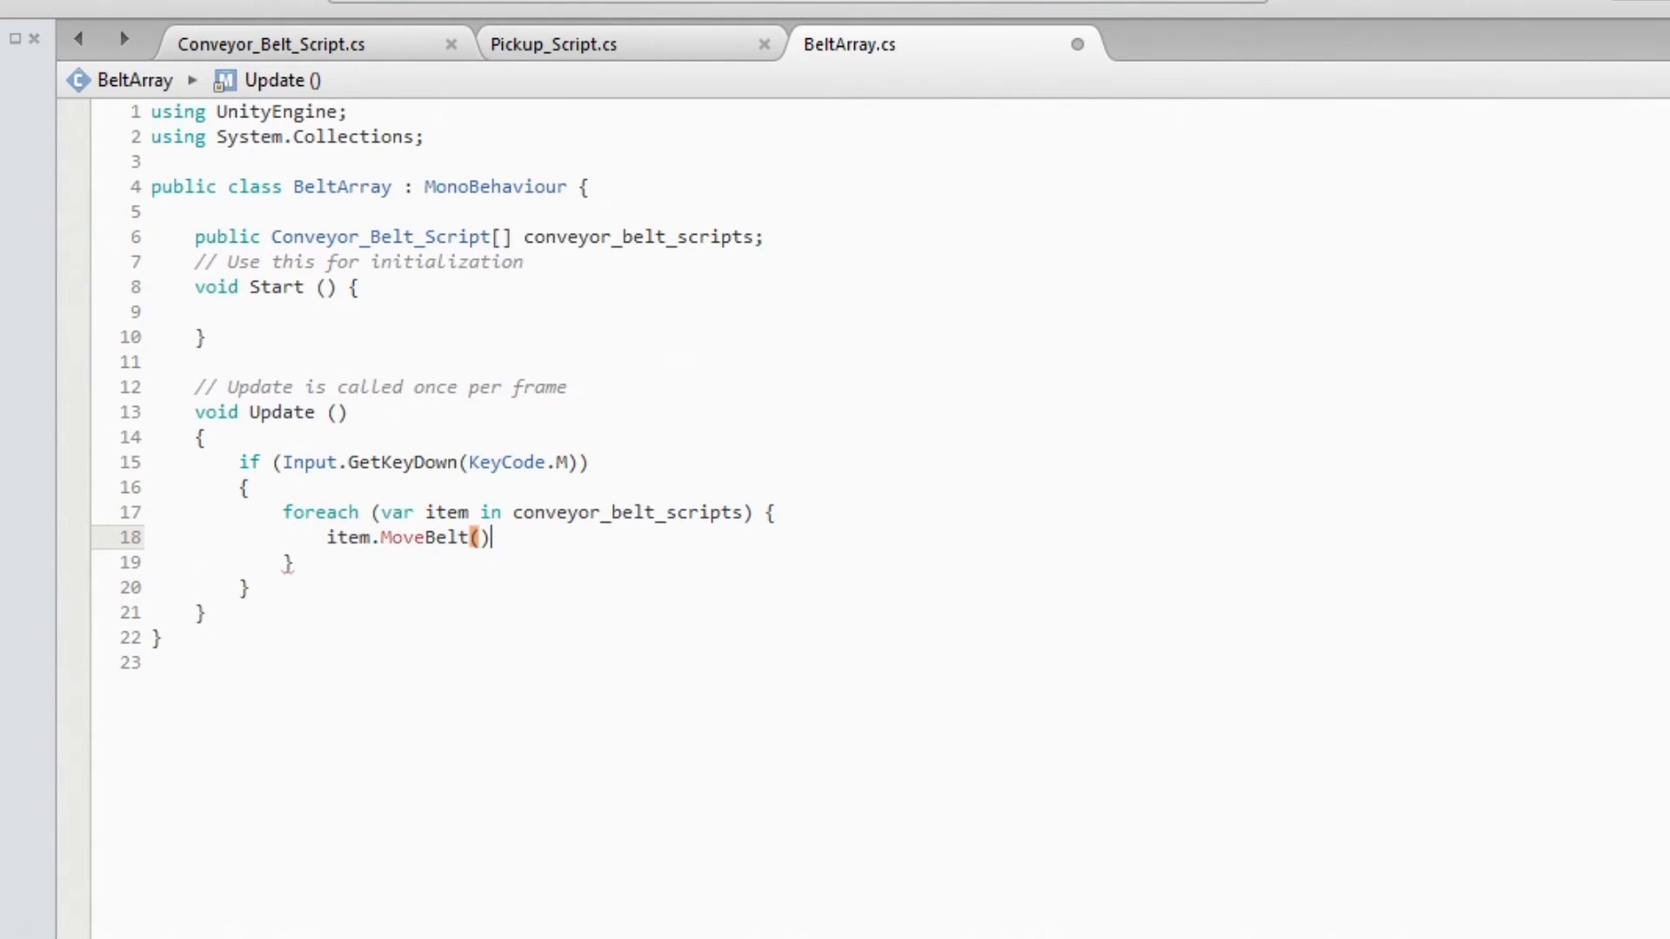
pyautogui.write(');')
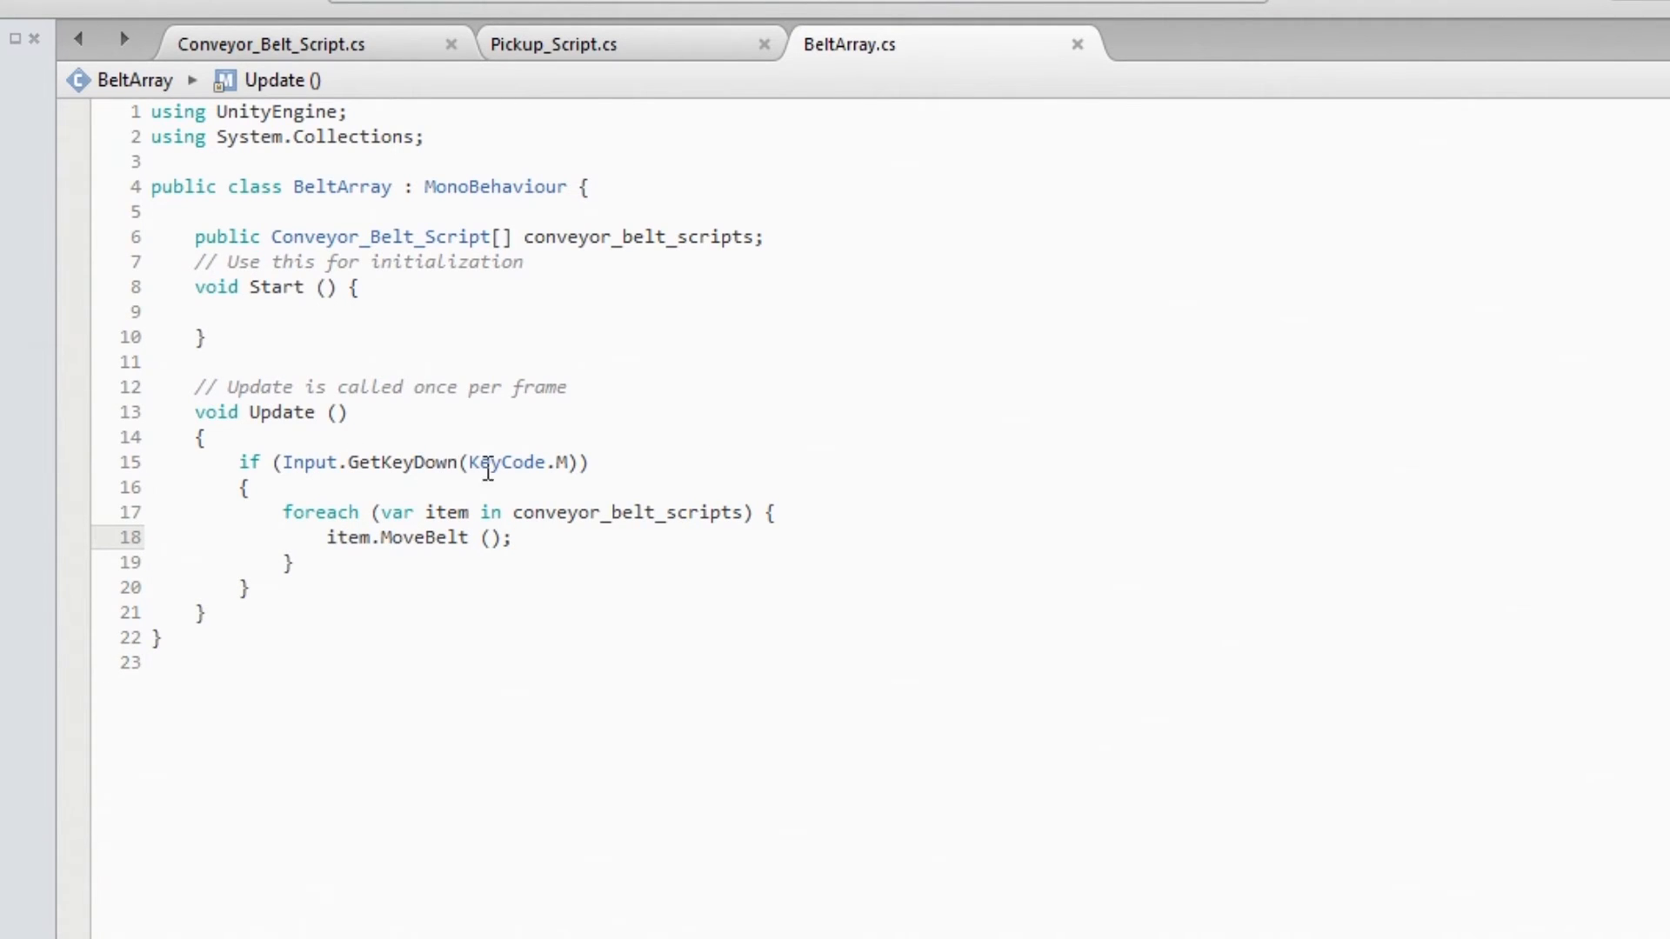
pyautogui.click(512, 538)
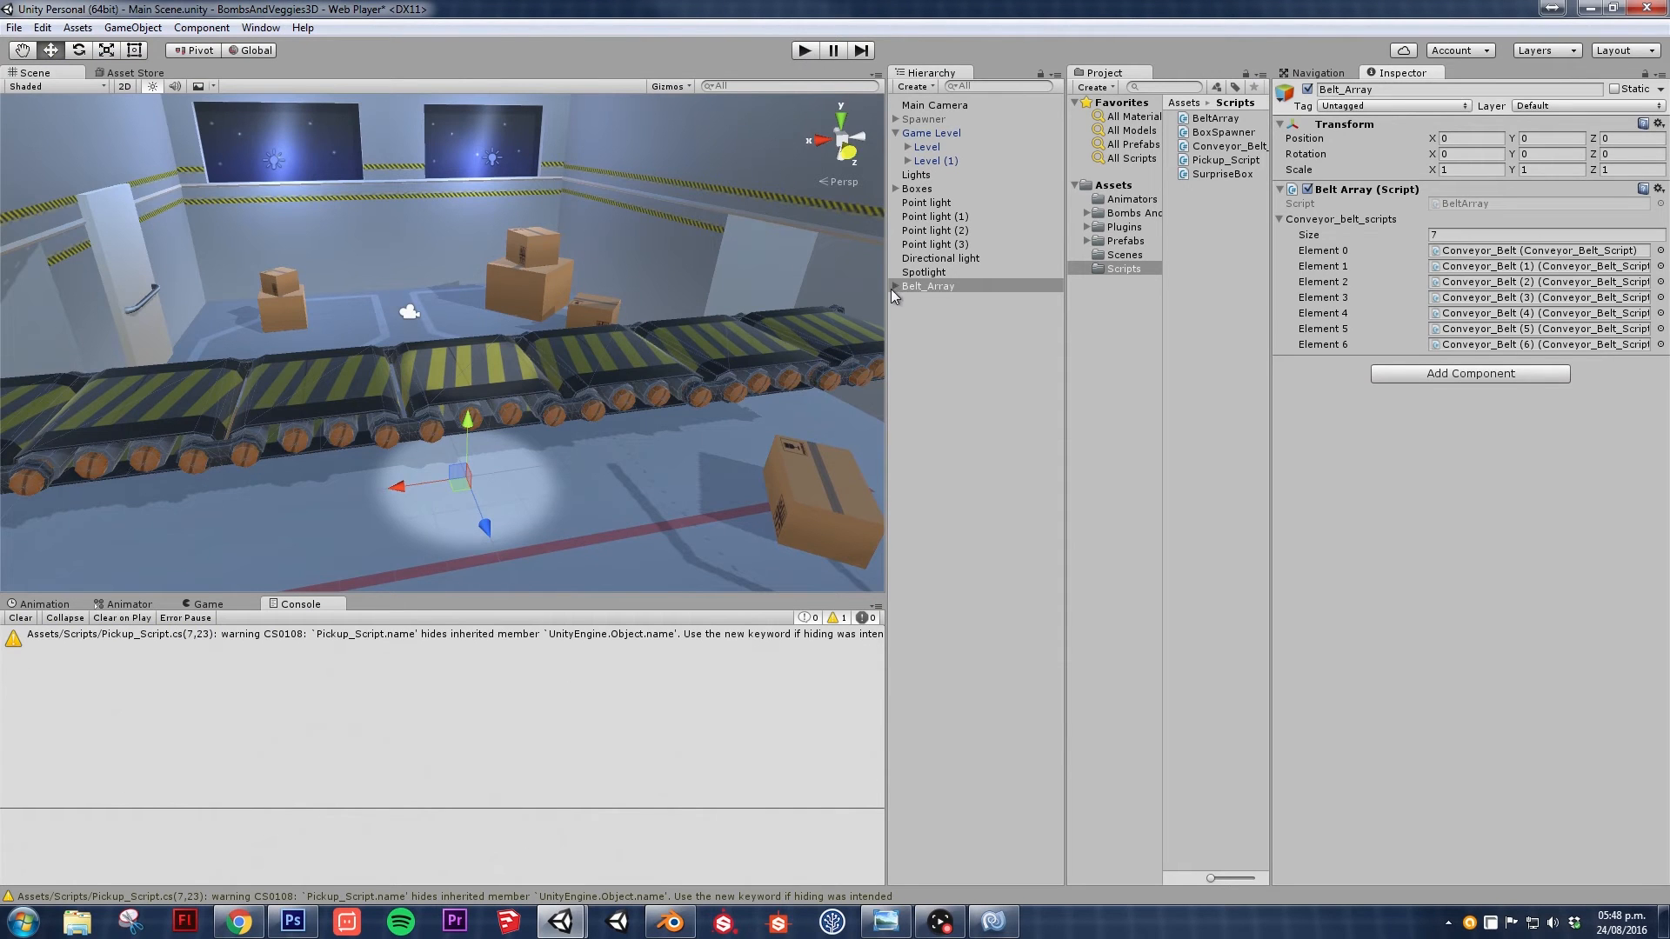
# - Expand Belt_Array and inspect the first Conveyor_Belt's Conveyor_Belt_Script component
pyautogui.click(948, 299)
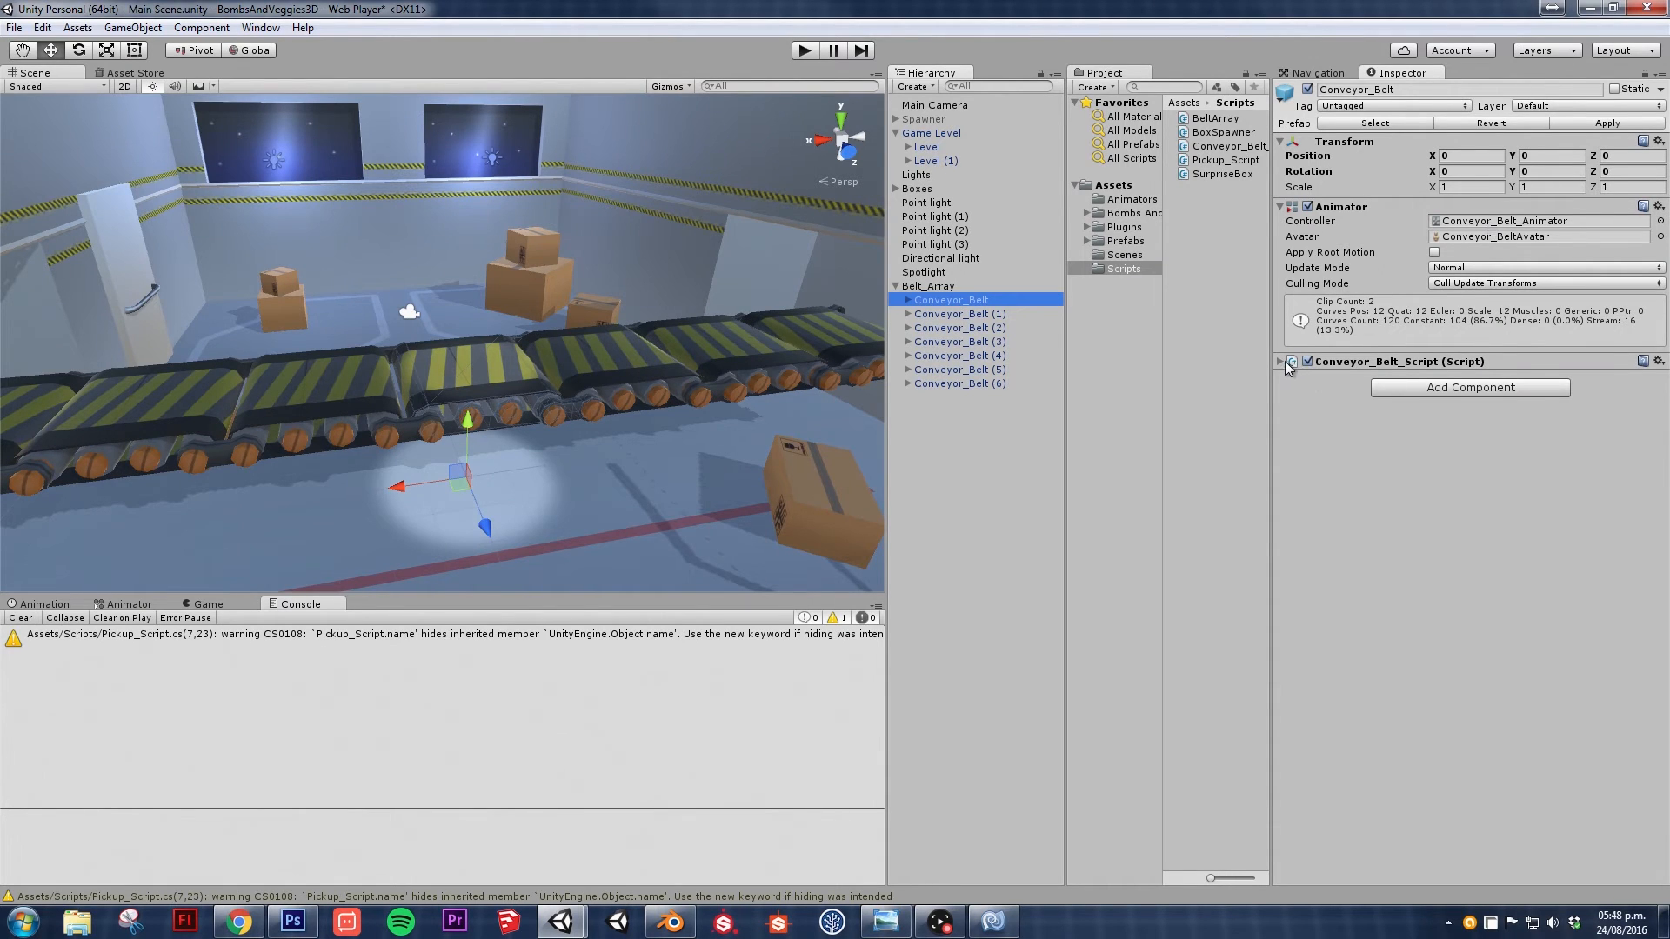
pyautogui.click(1282, 361)
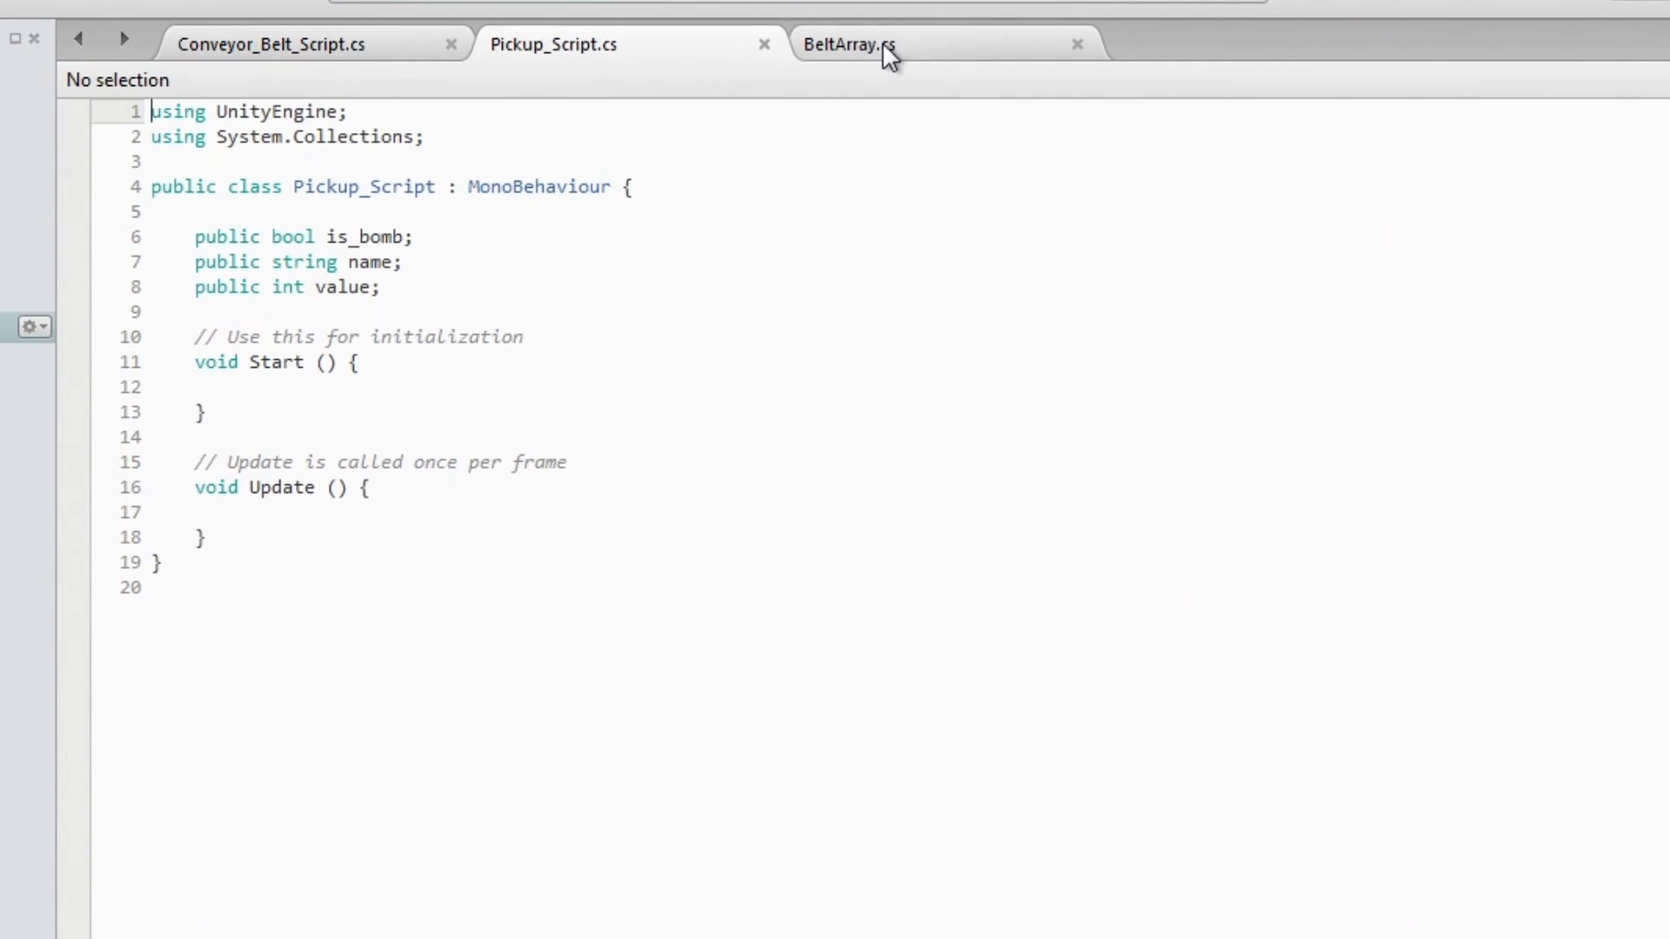
# - Delete the M and S GetKeyDown blocks from Conveyor_Belt_Script's Update, then return to Pickup_Script
pyautogui.click(271, 44)
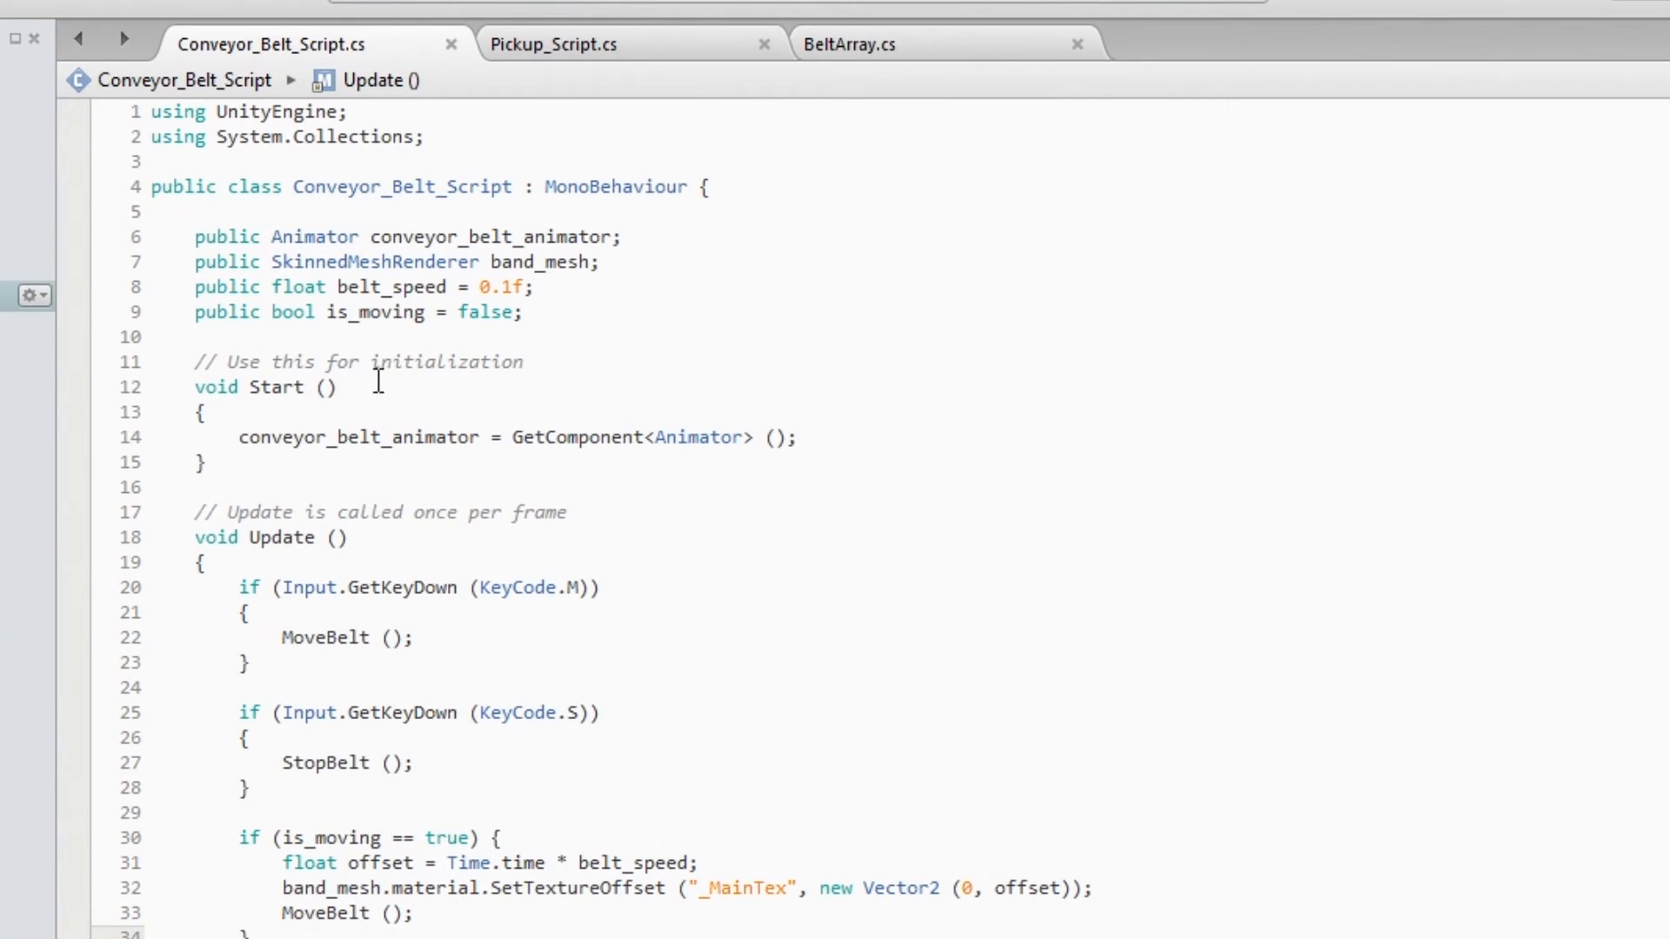
pyautogui.scroll(-3)
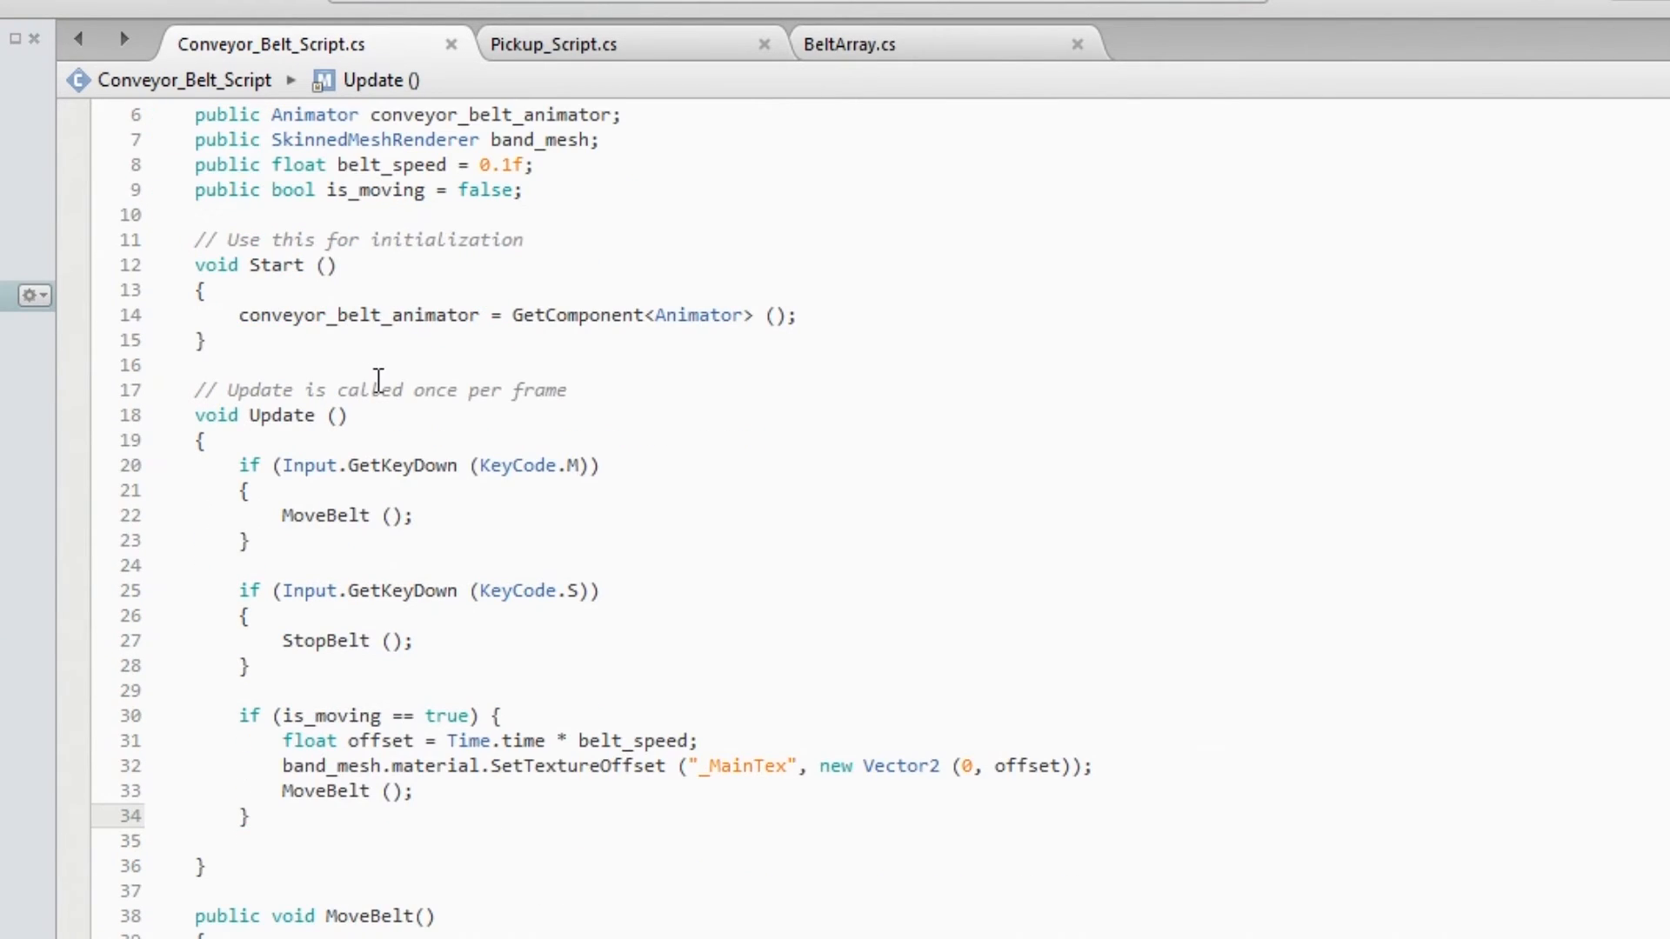
pyautogui.click(238, 466)
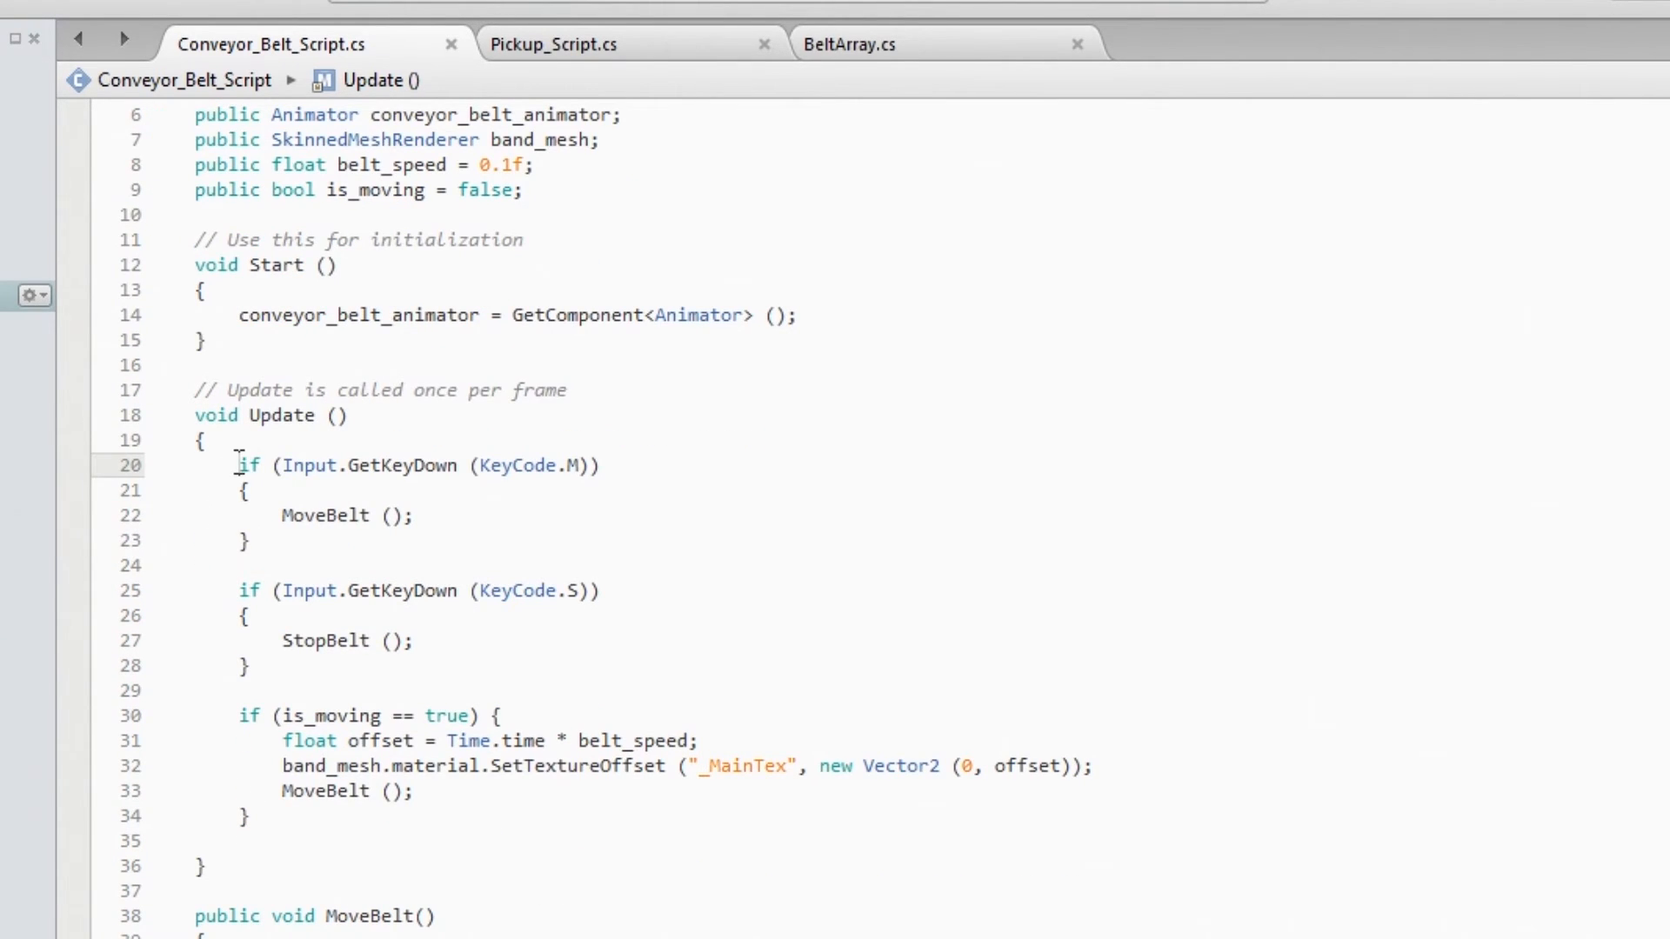
pyautogui.moveTo(237, 466); pyautogui.dragTo(251, 666)
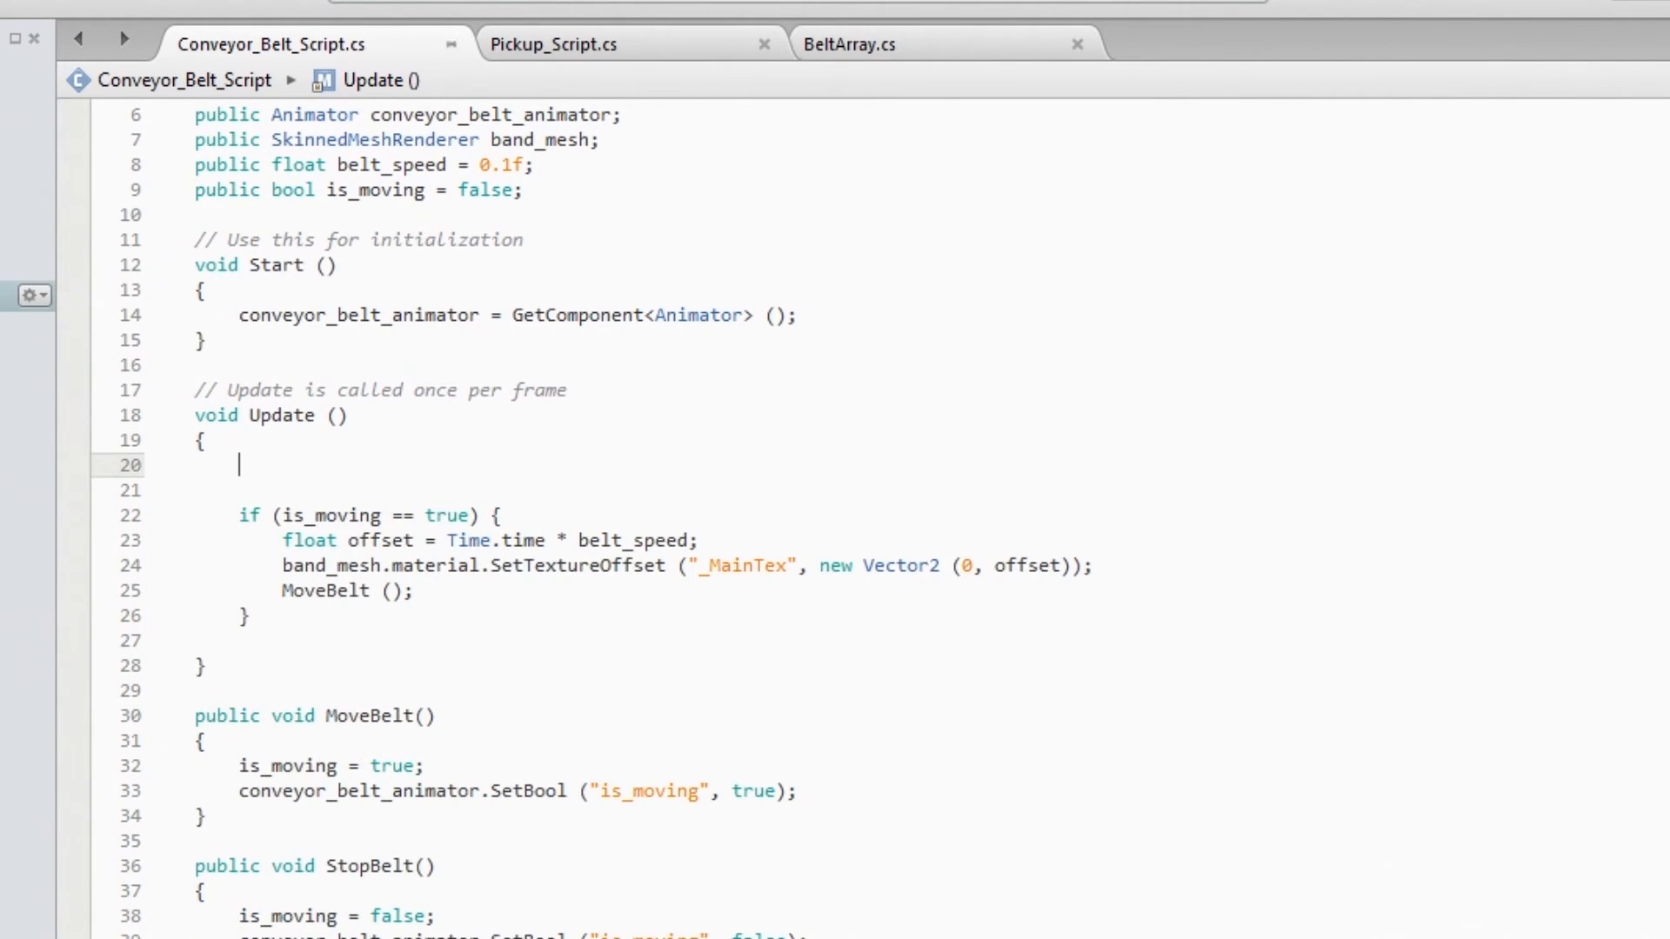
pyautogui.press('Backspace')
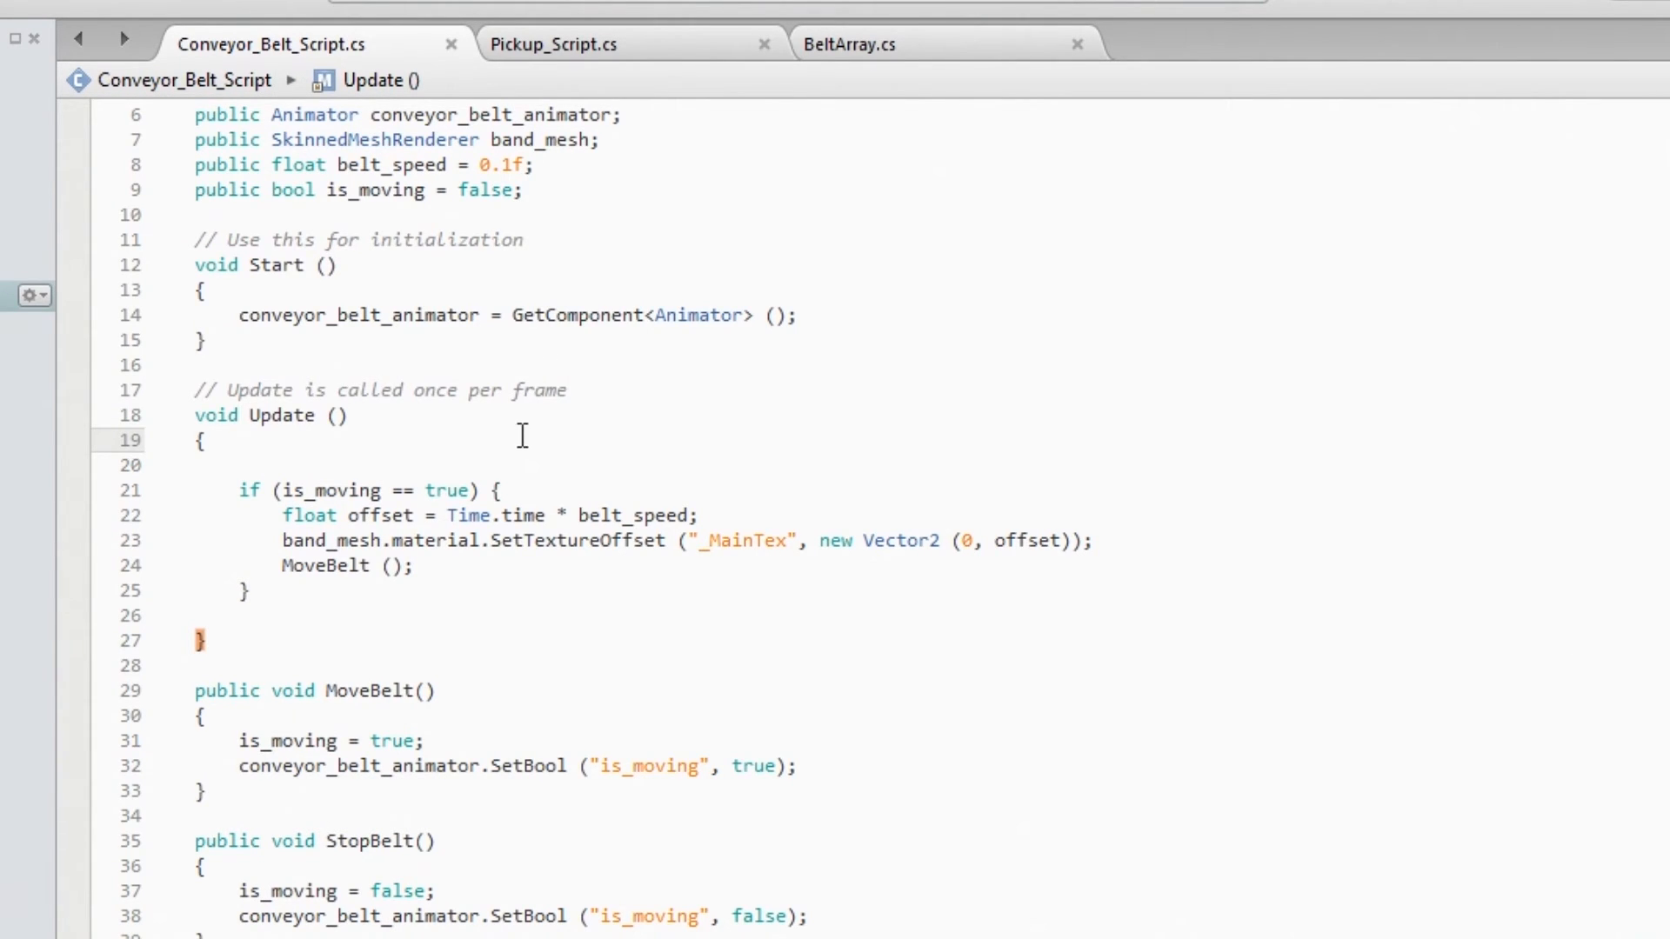
pyautogui.click(551, 44)
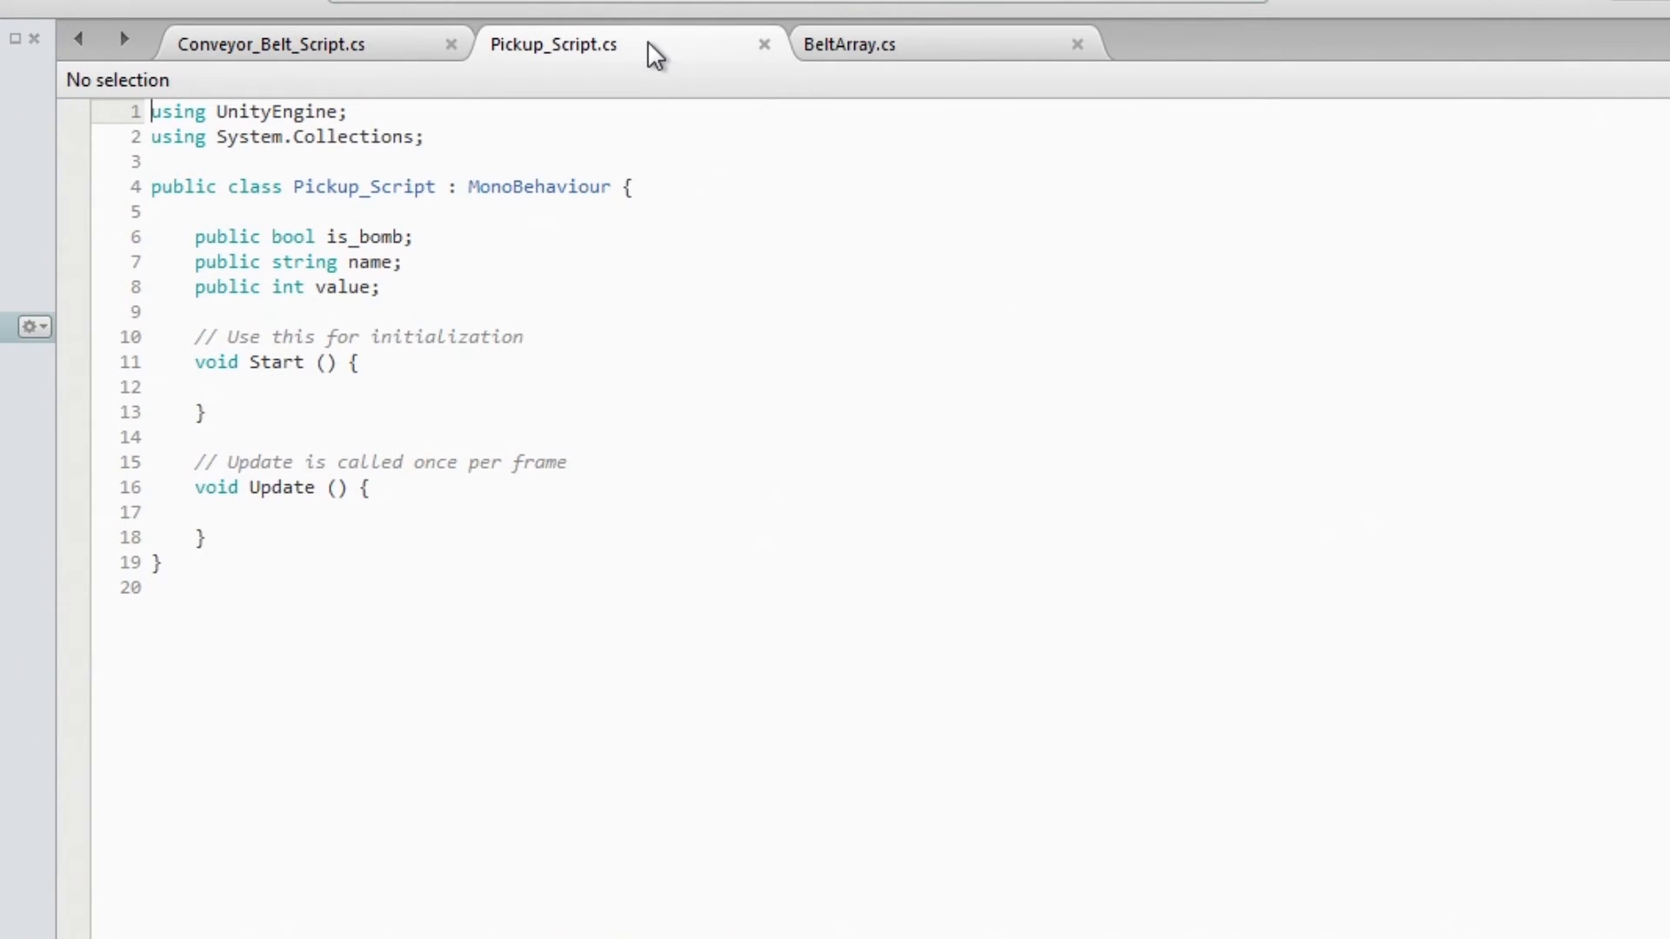
pyautogui.moveTo(570, 44)
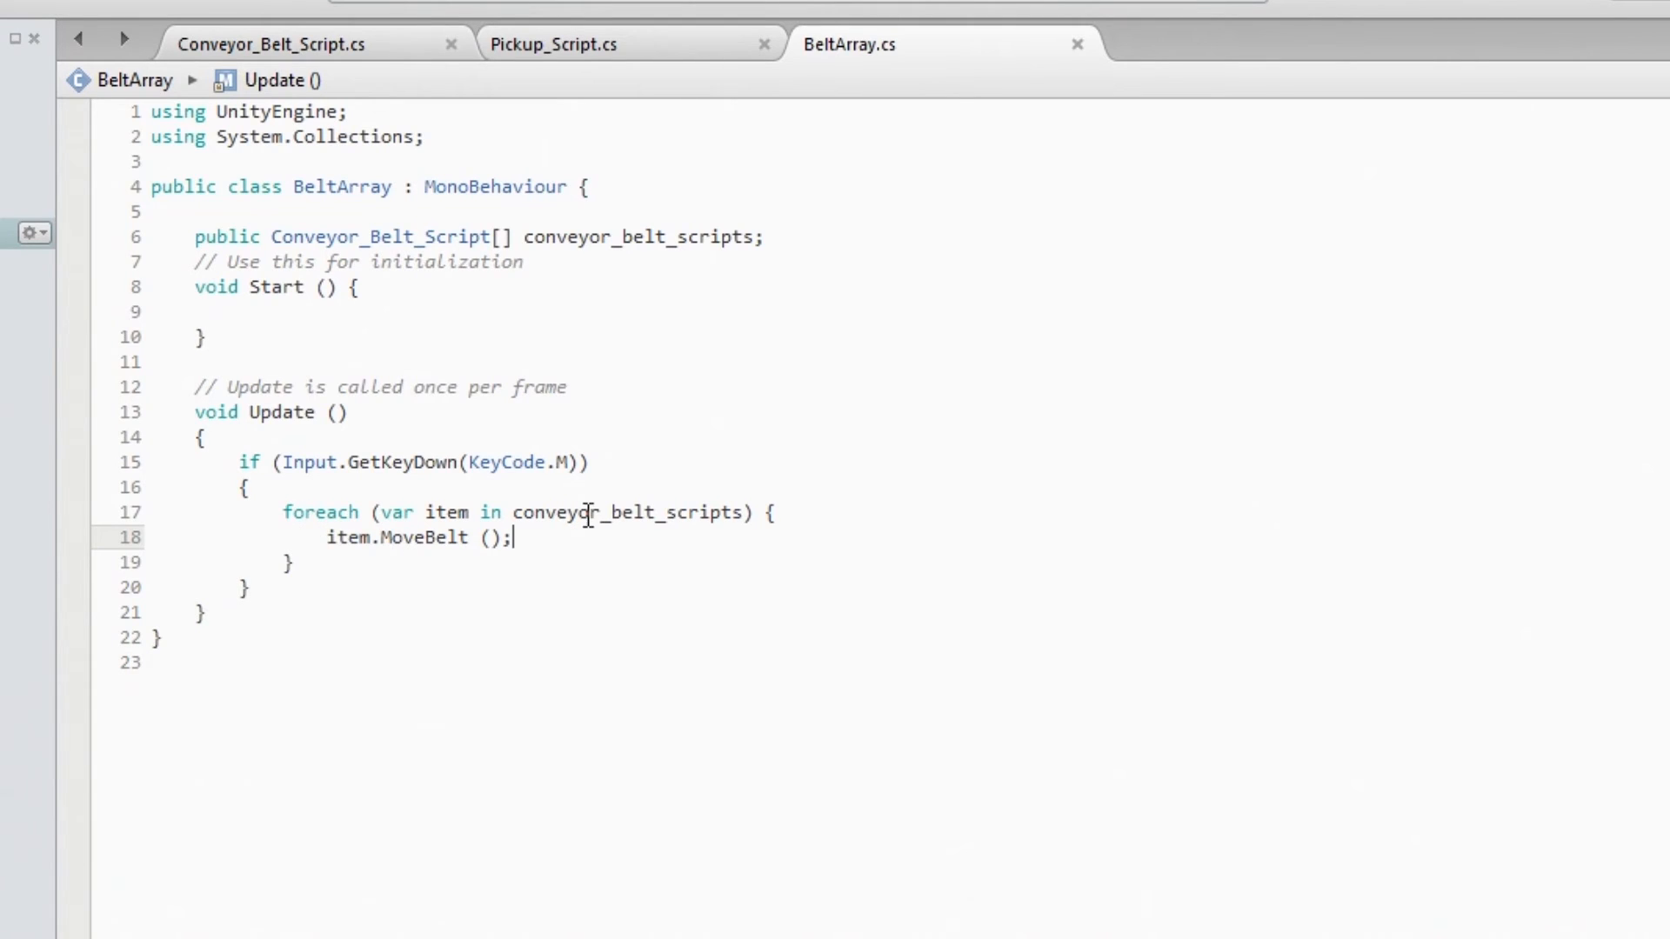
pyautogui.moveTo(306, 578)
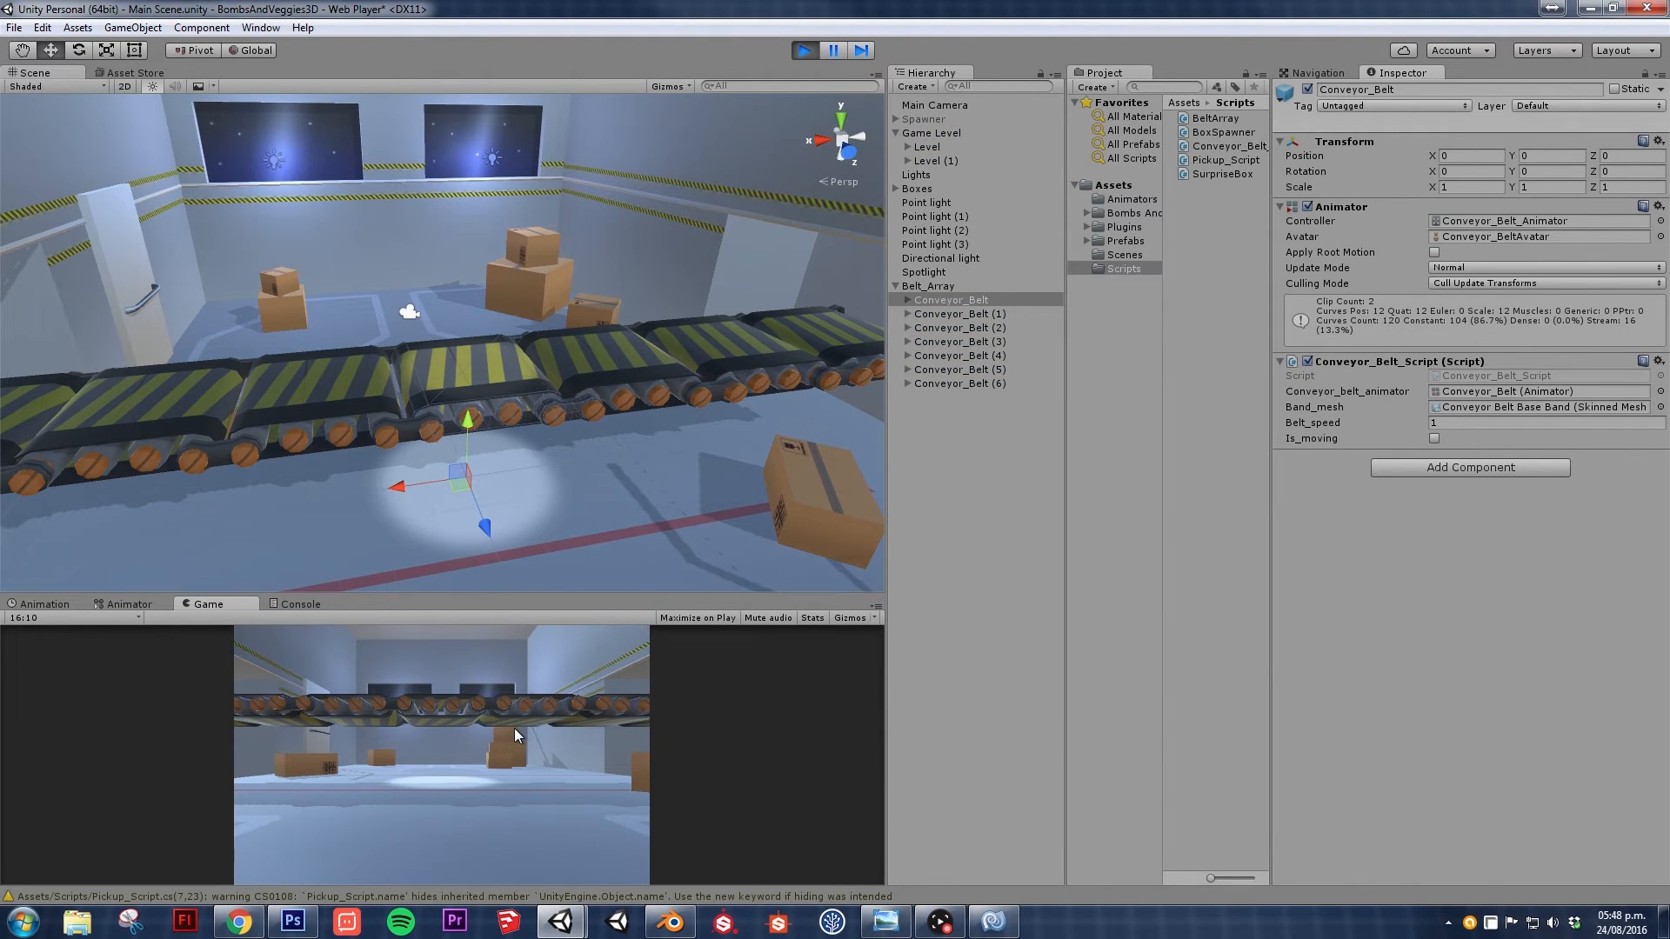
# - Focus the running Game view to test the belts in Play mode
pyautogui.click(1435, 438)
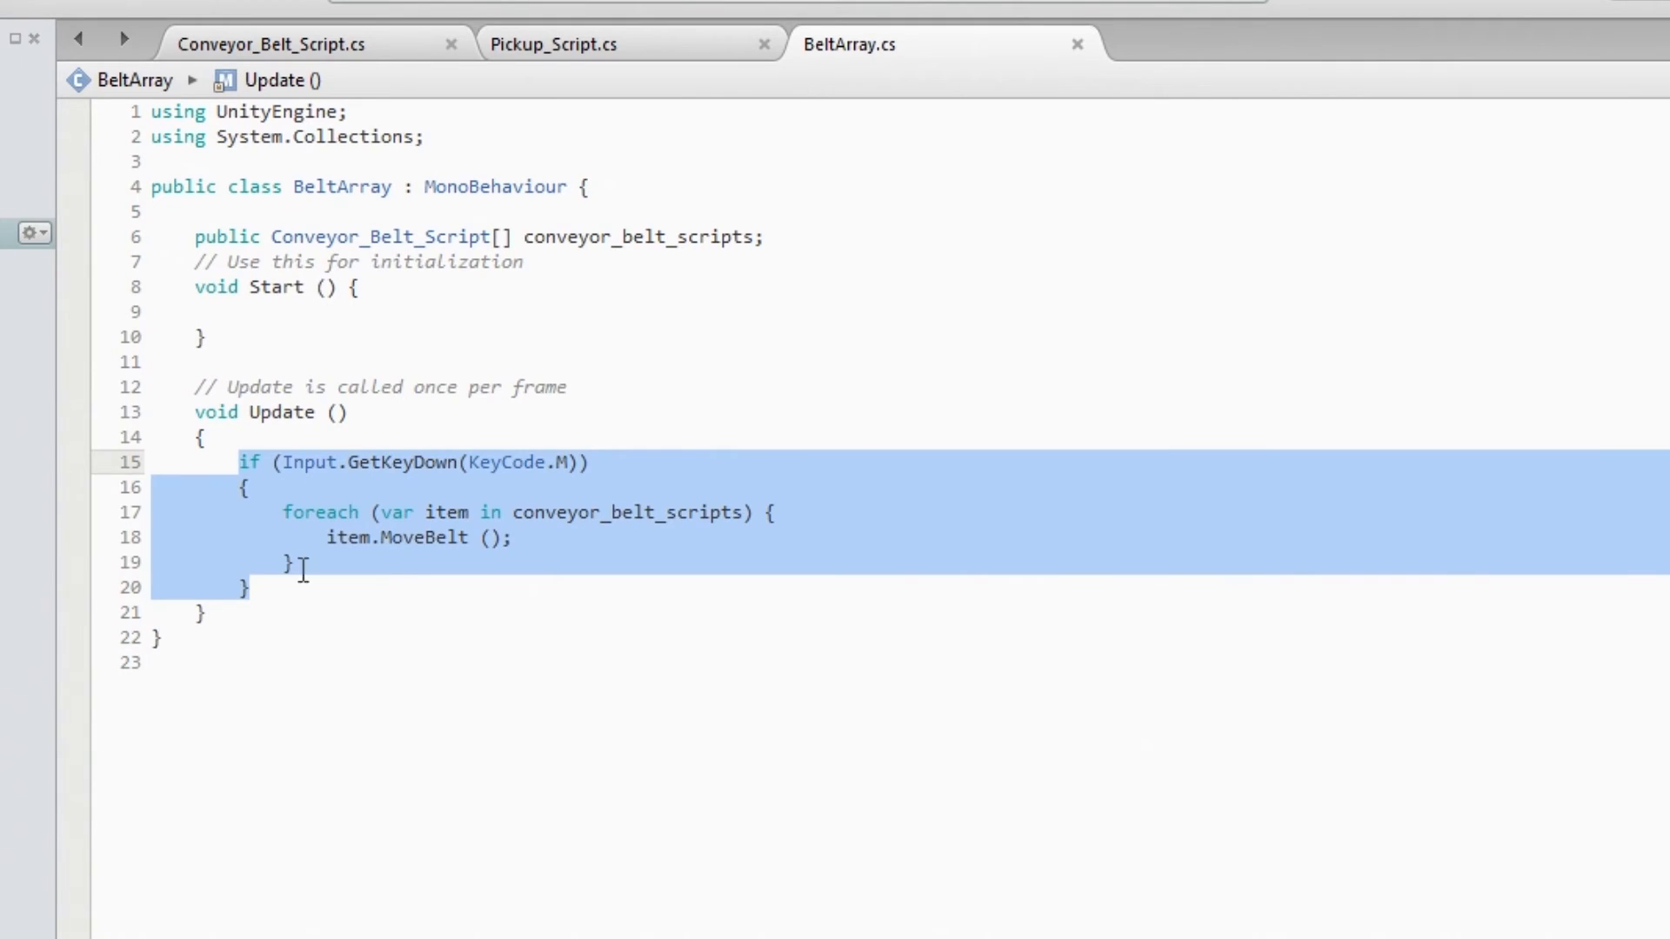
# - Paste a copy of the M block, change its key to S and its call to StopBelt ();
pyautogui.press('ctrl+v')
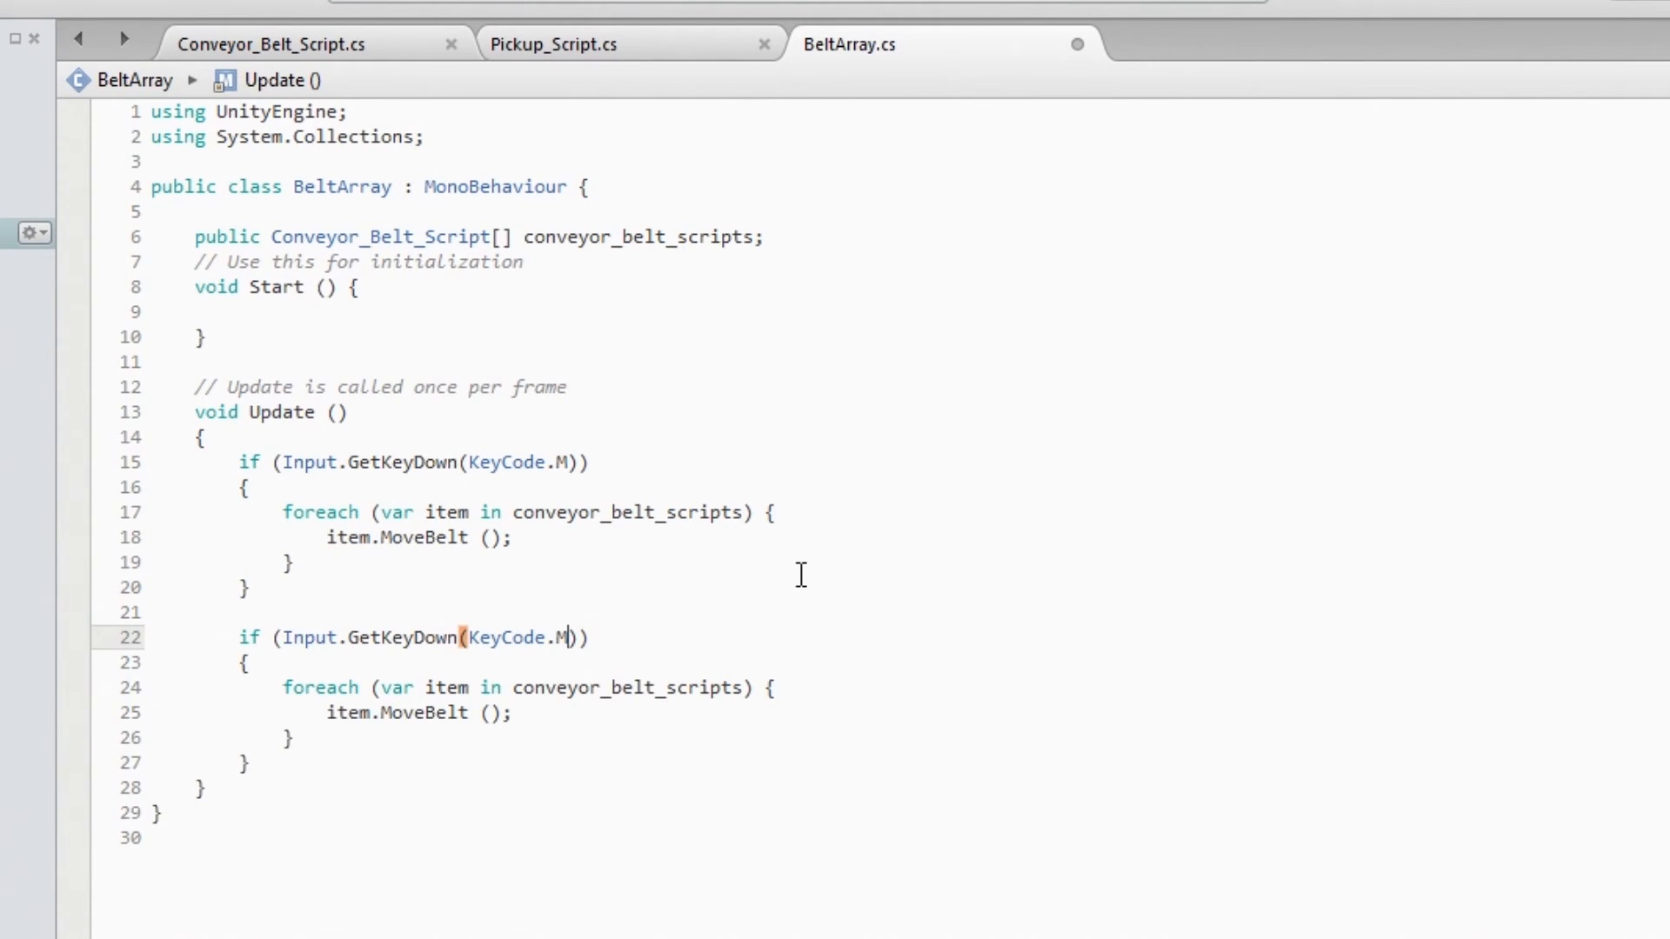
pyautogui.write('S')
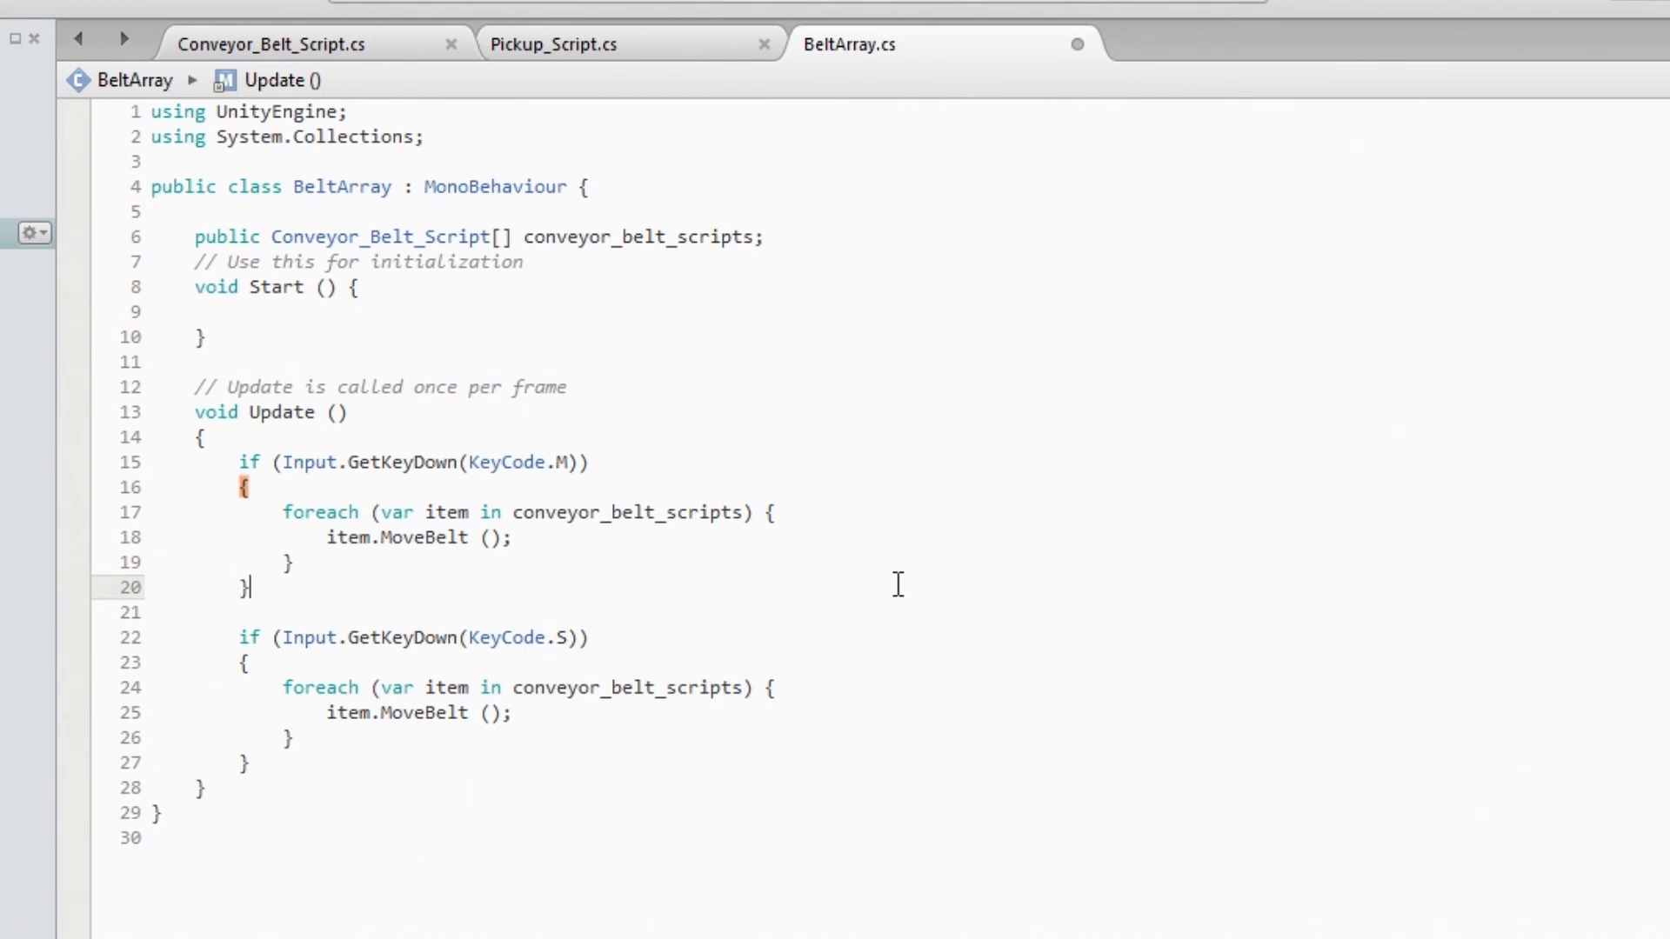
pyautogui.doubleClick(421, 713)
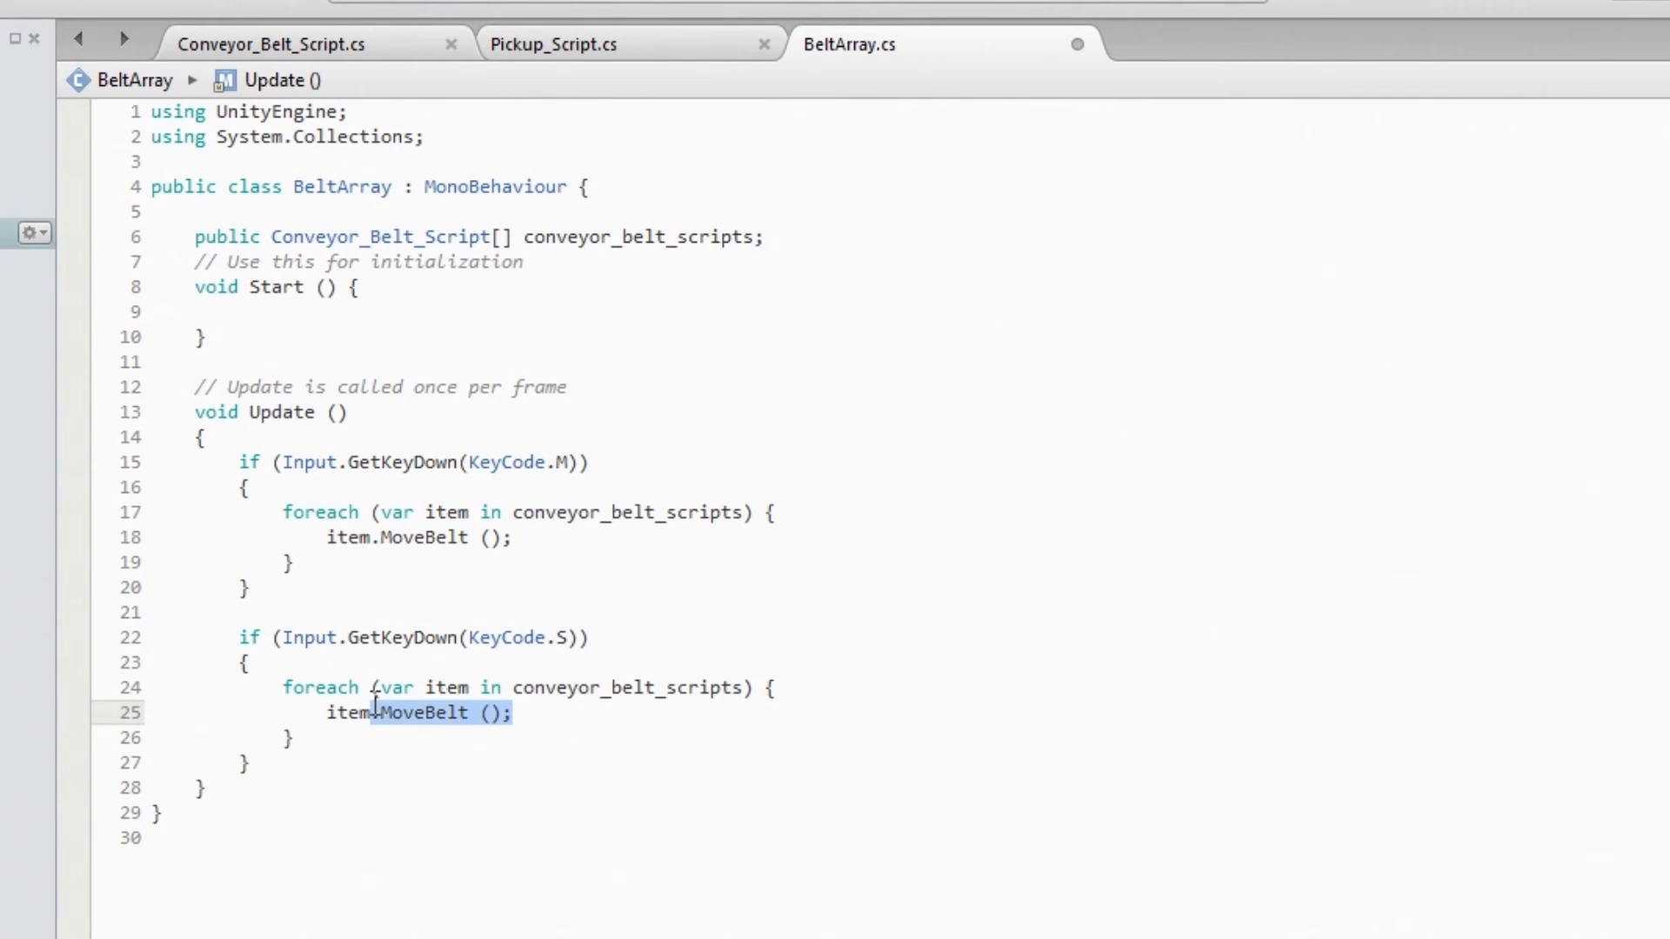
pyautogui.write('StopBelt')
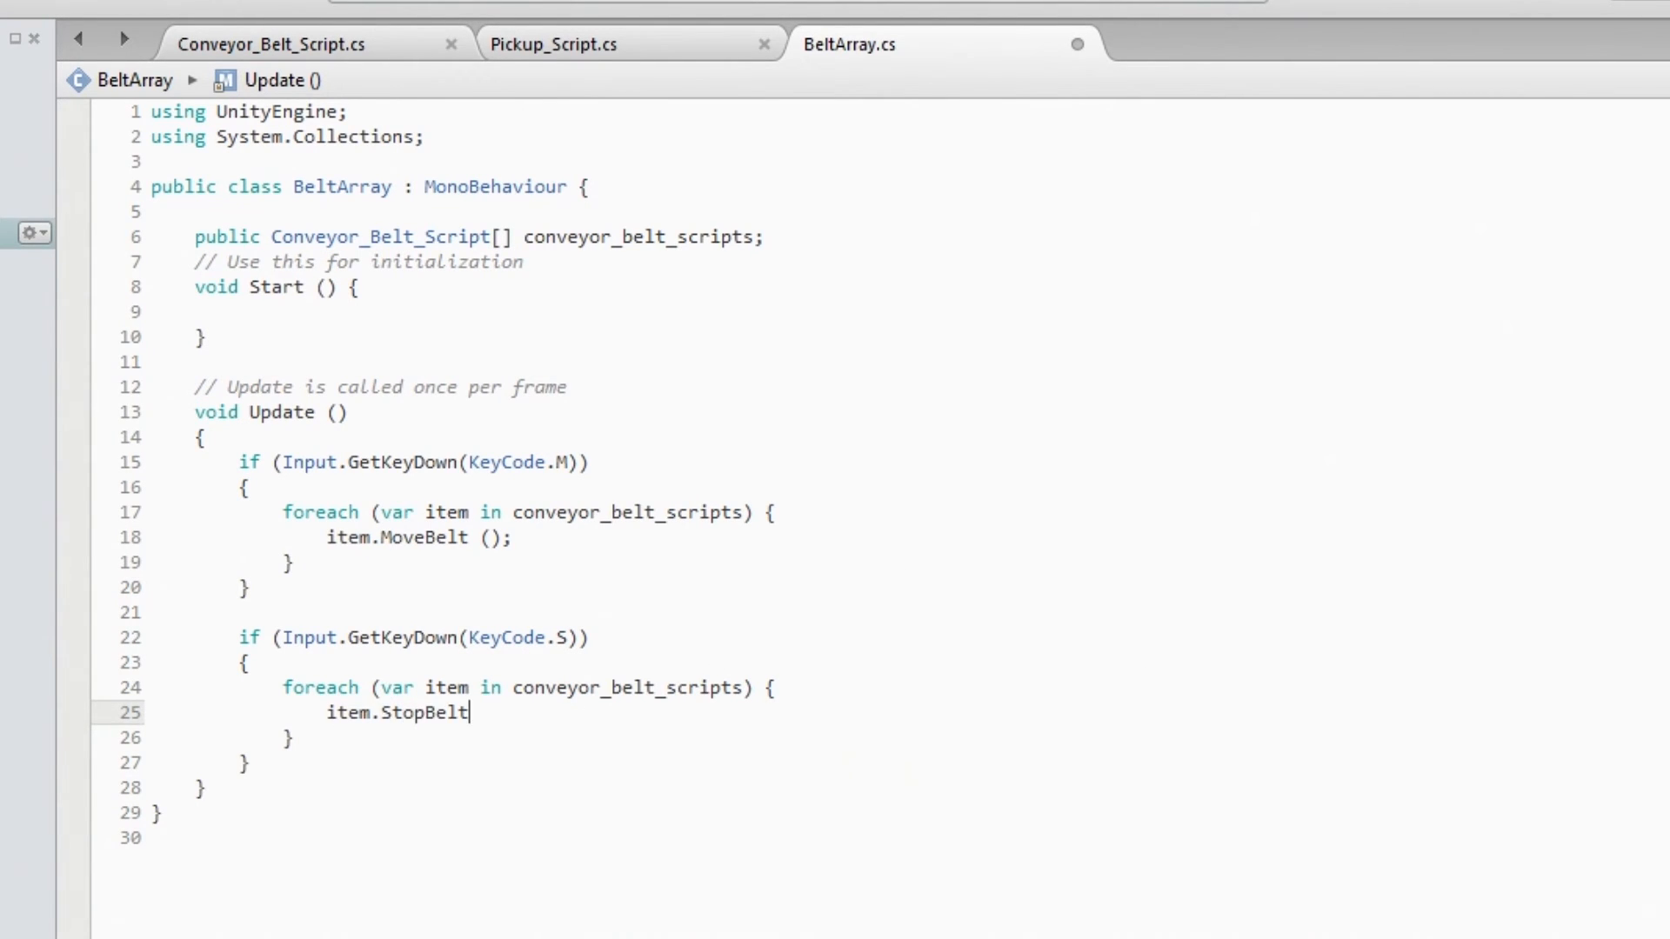
pyautogui.write('();')
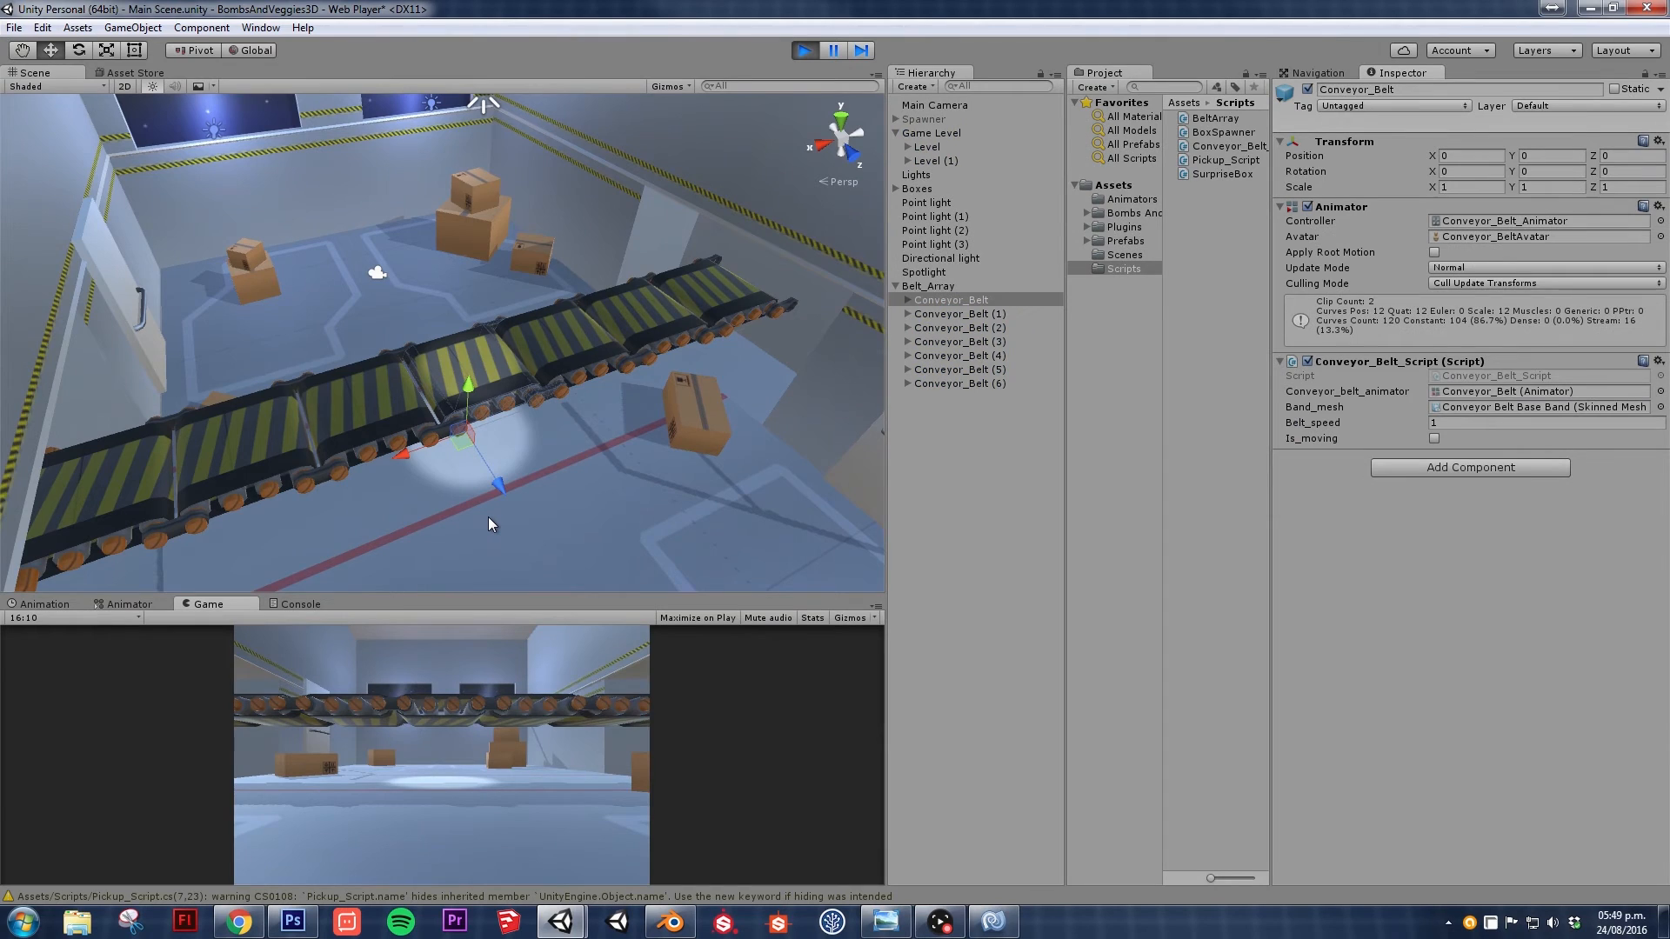
pyautogui.moveTo(555, 510)
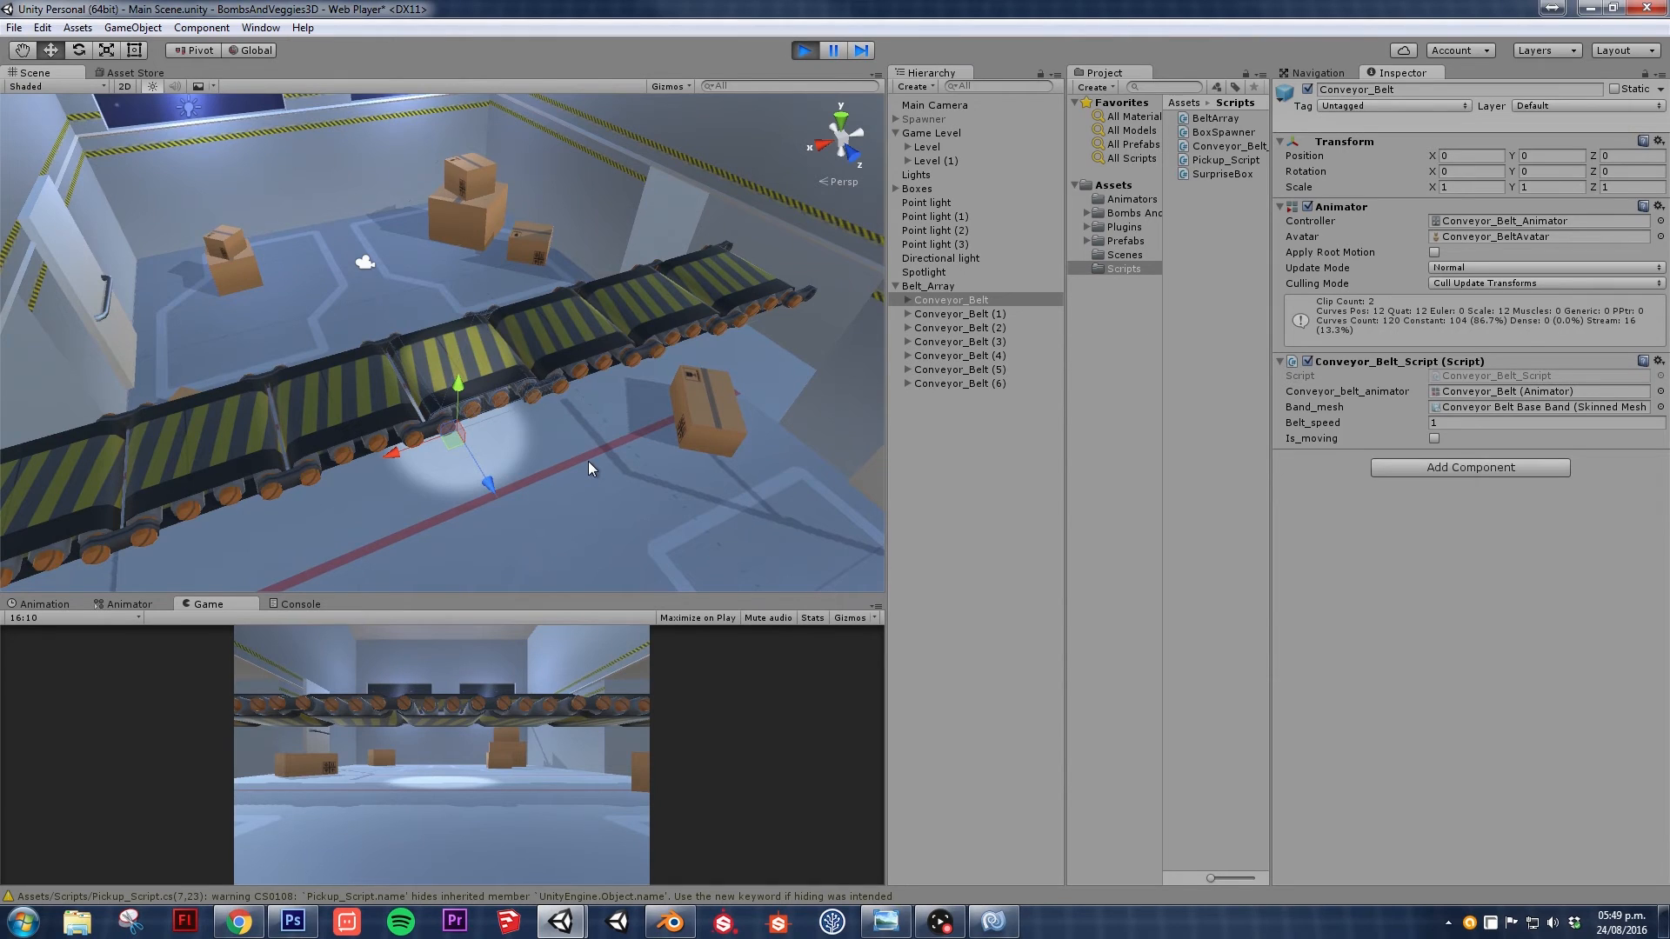
# - Toggle the Conveyor_Belt_Script's Is_moving flag on, off and on again, then focus the Game view
pyautogui.click(1435, 439)
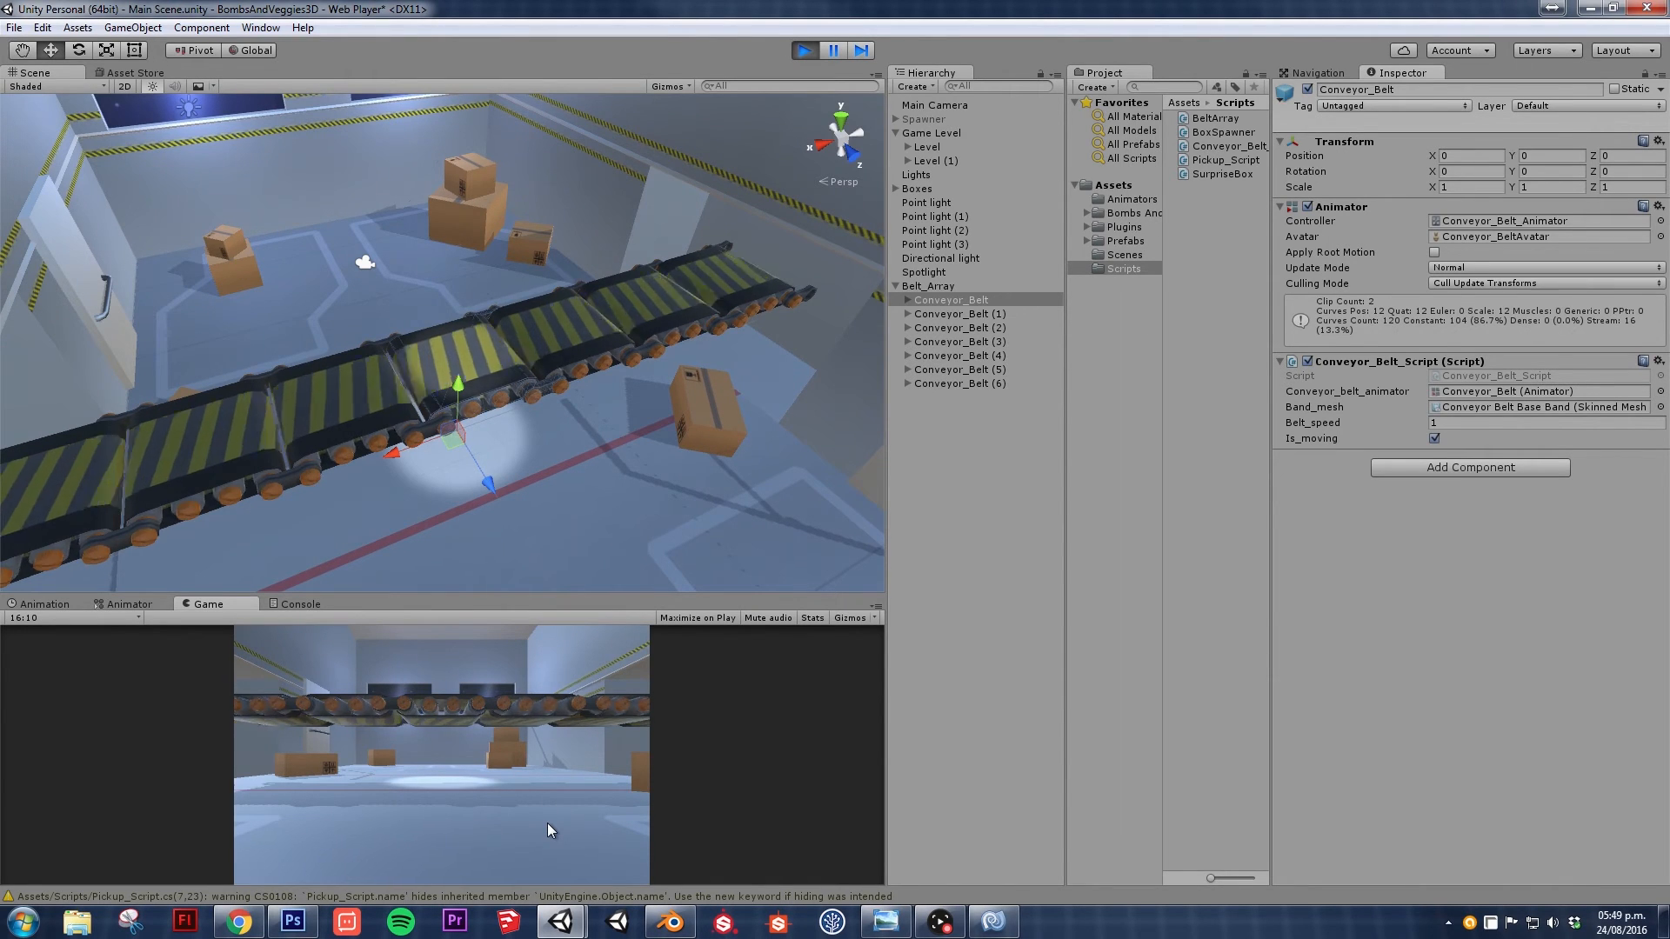
pyautogui.click(1435, 439)
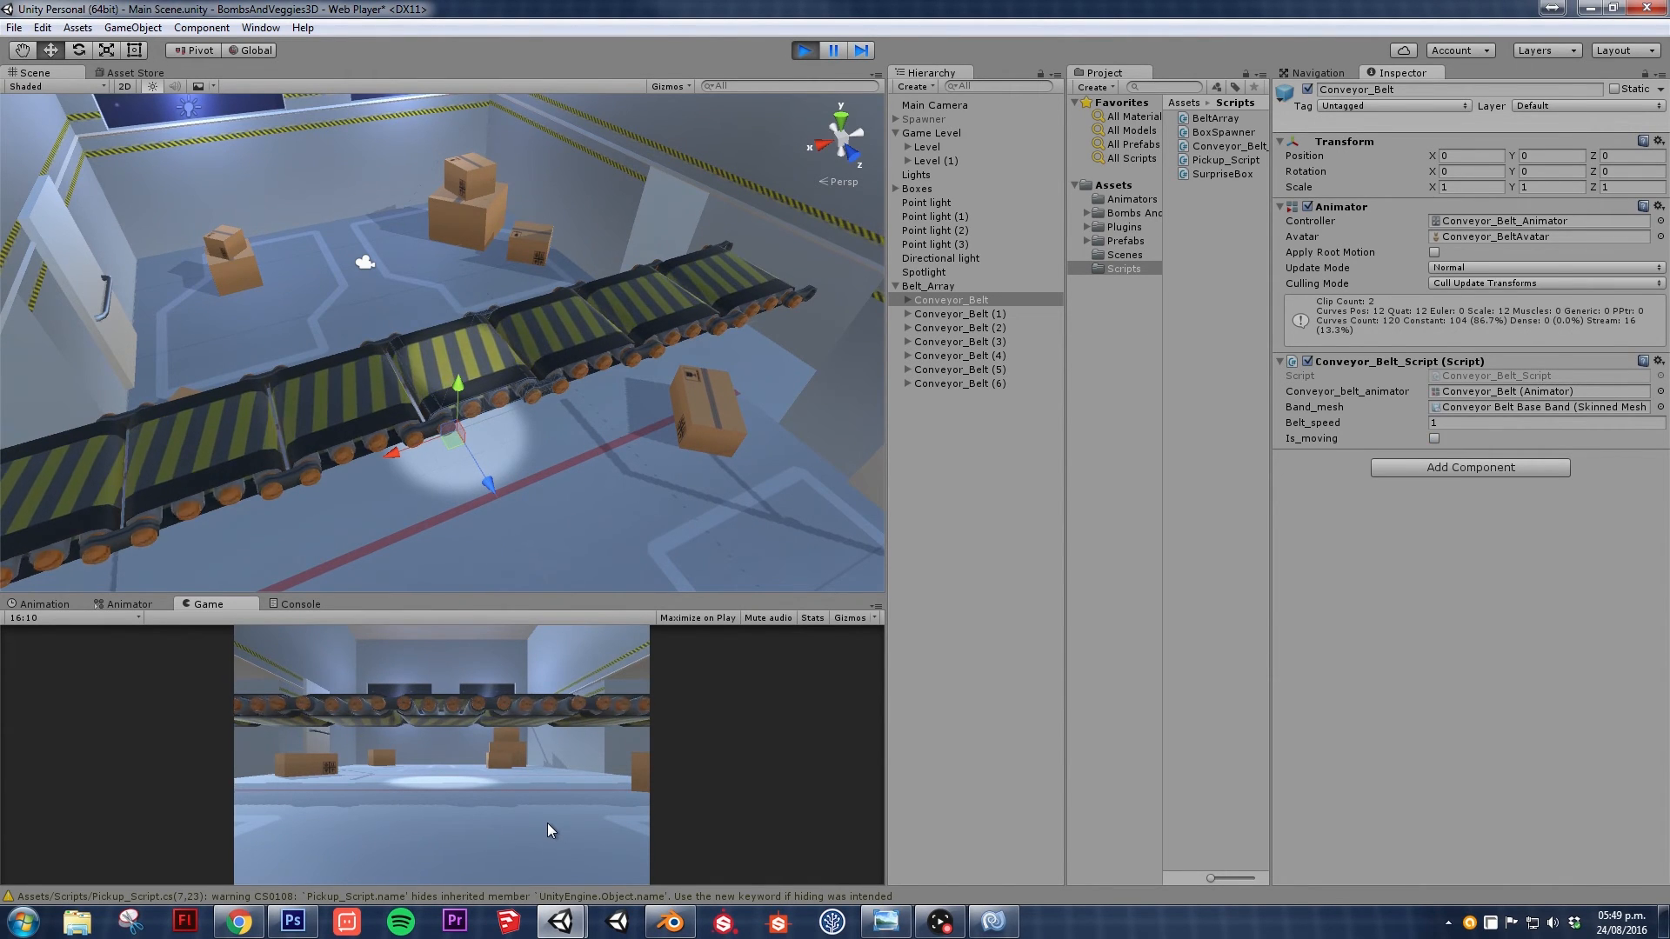
pyautogui.click(1434, 438)
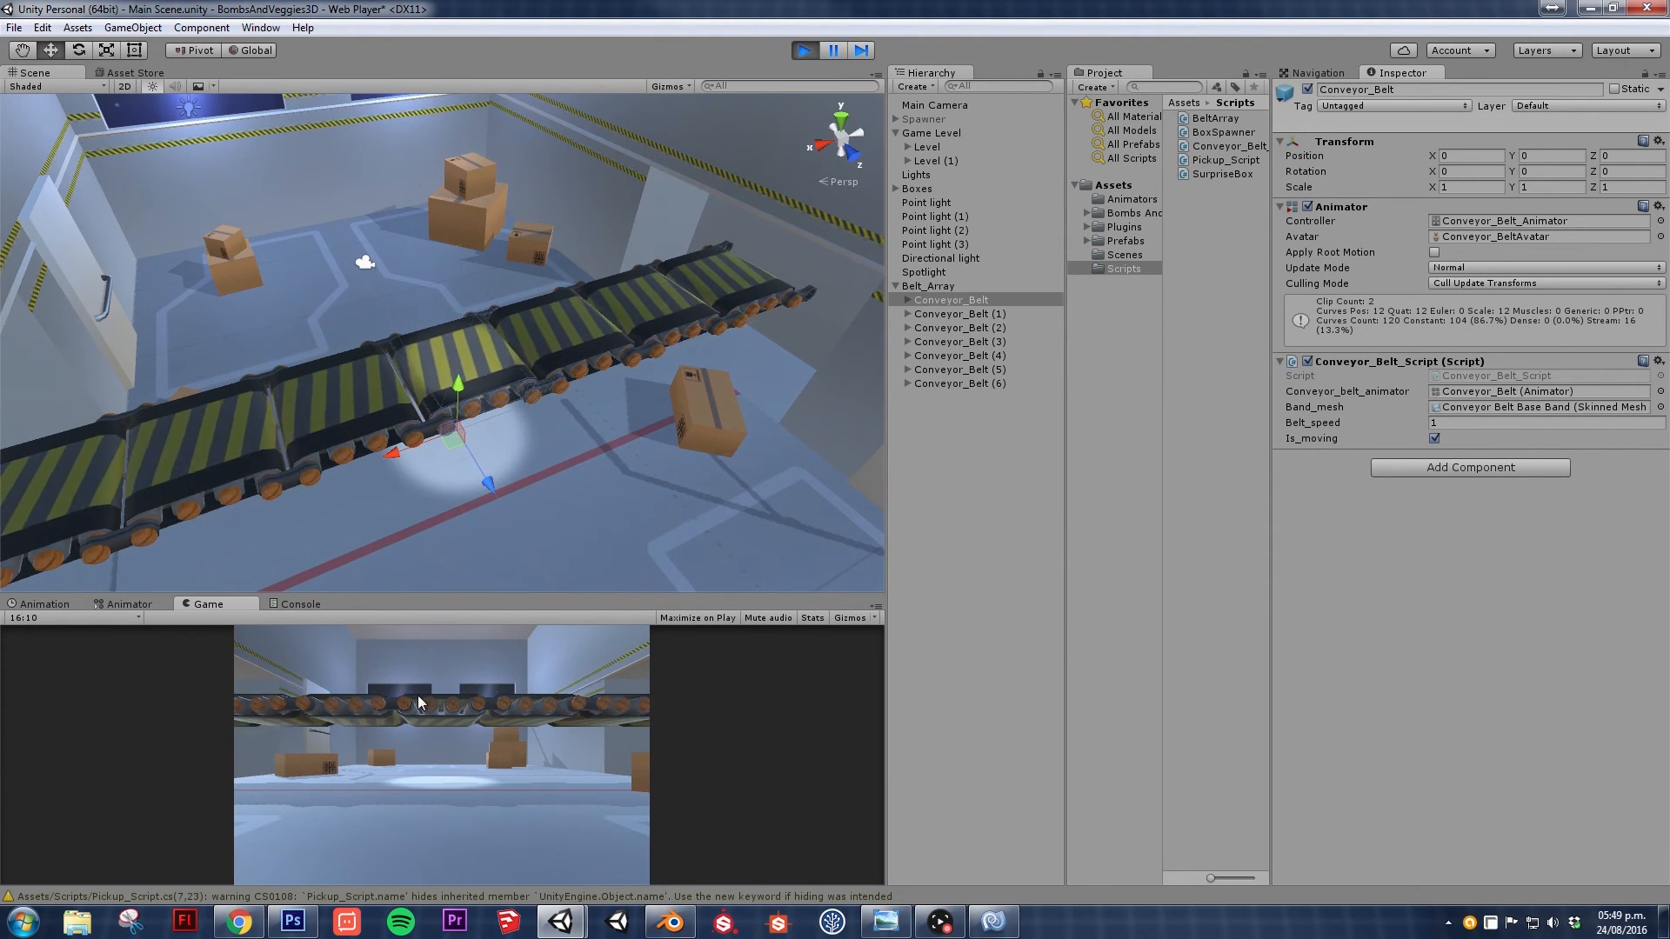
pyautogui.click(1433, 438)
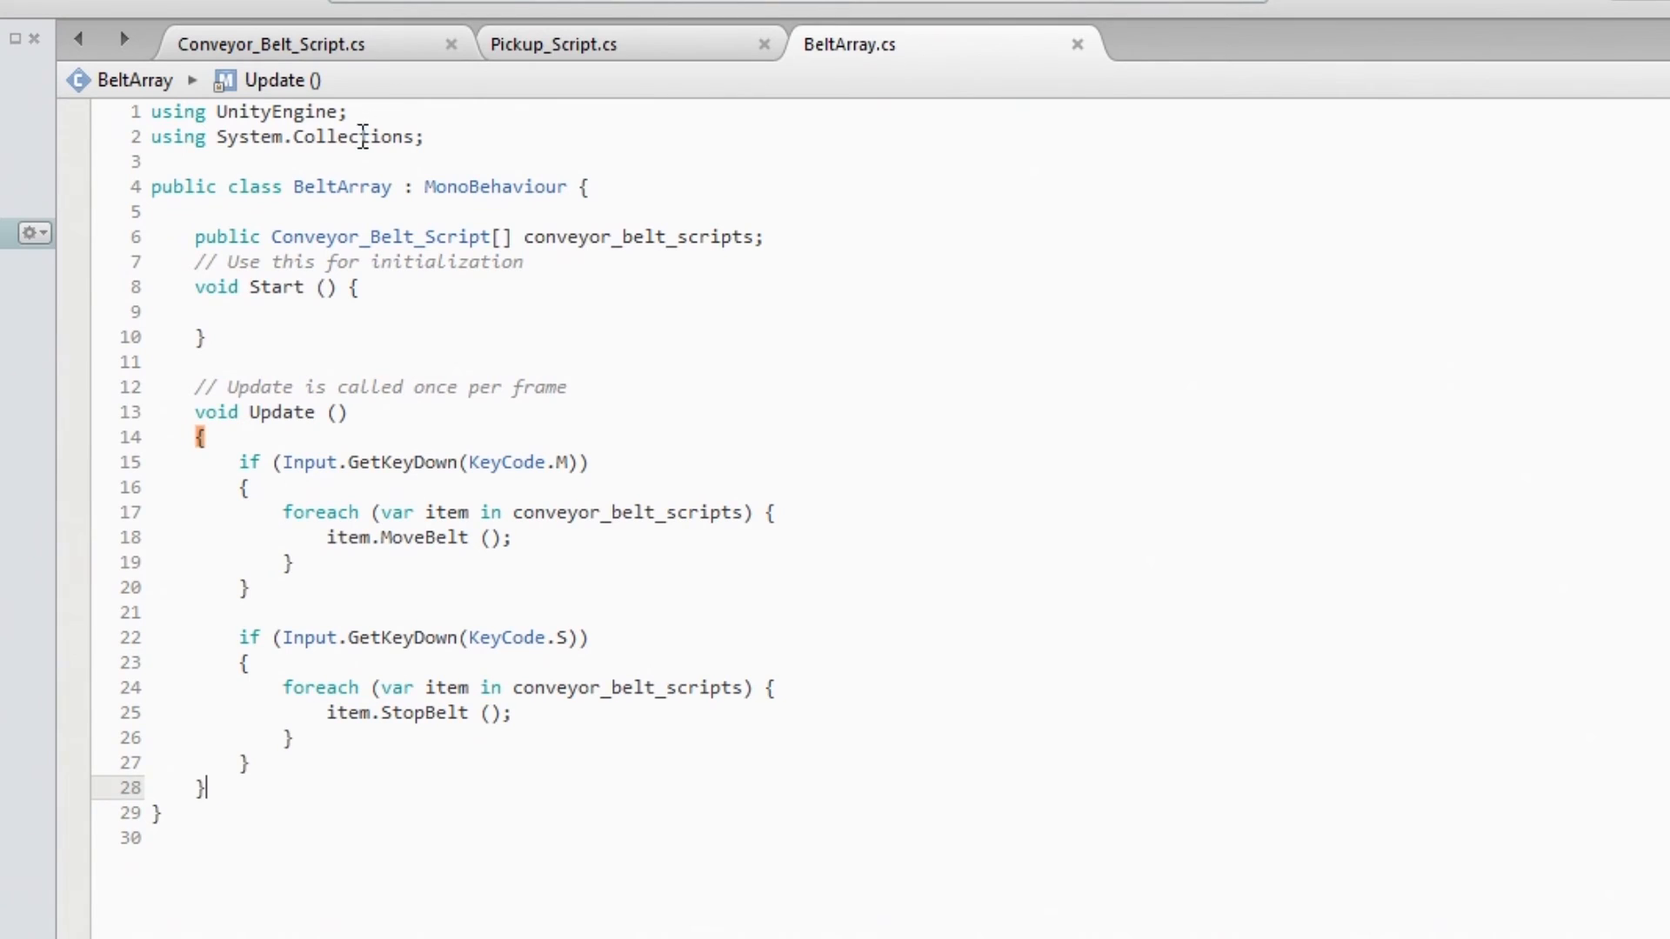
# - Declare 'public static BeltArray instance;' above the array field
pyautogui.click(329, 287)
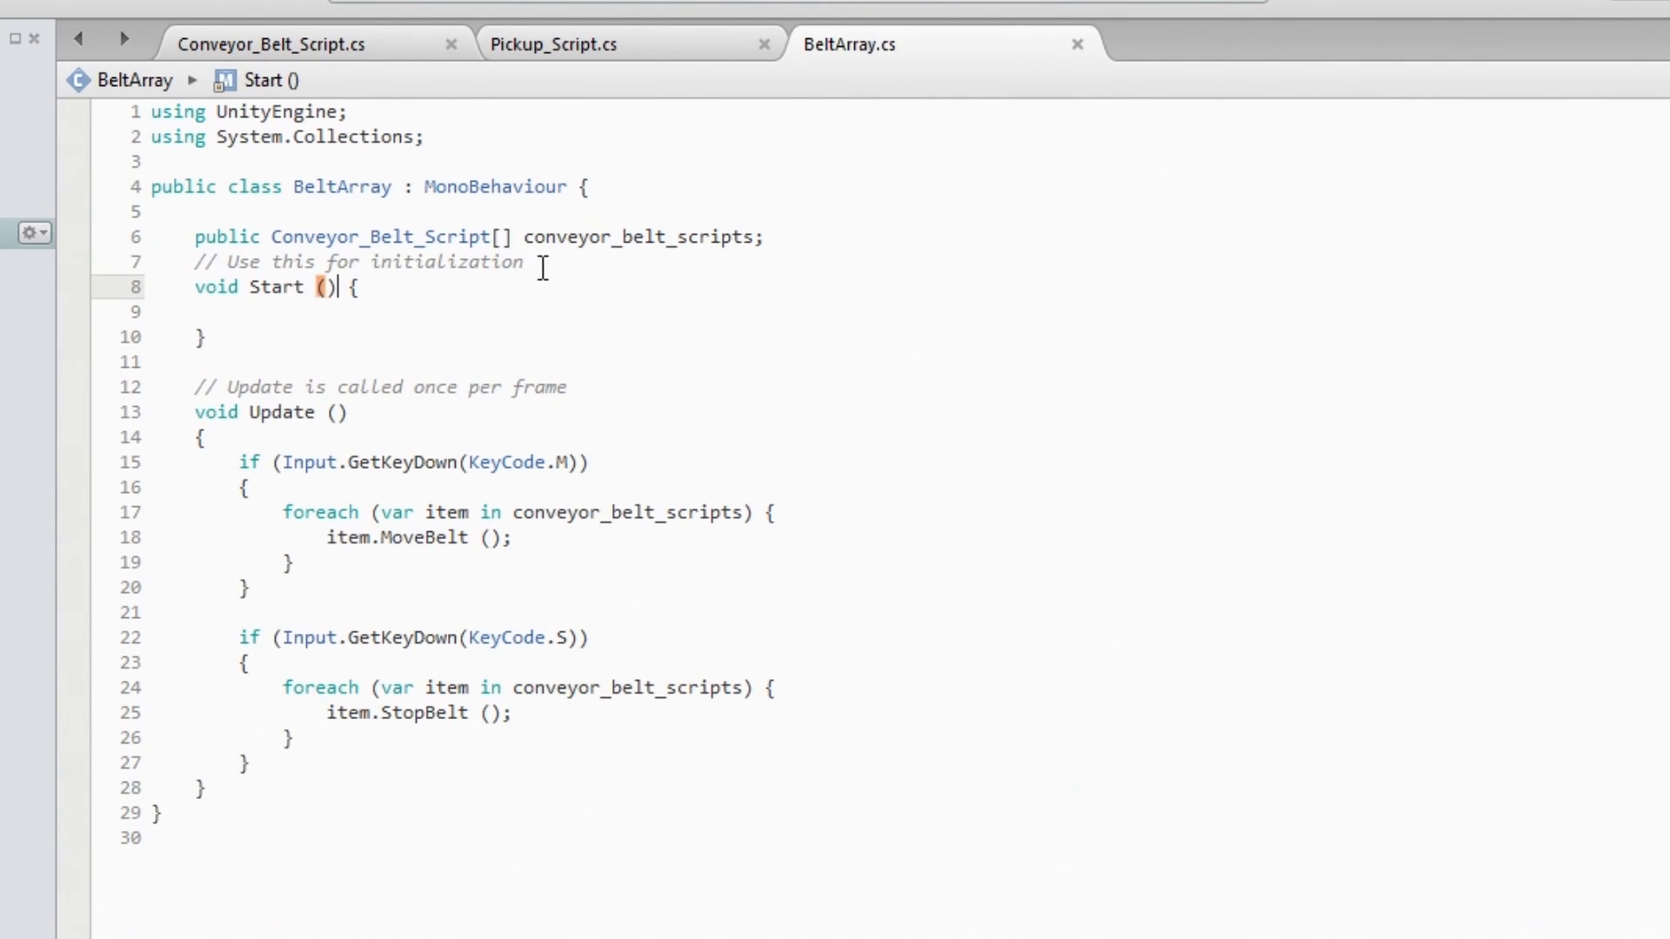
pyautogui.press('Enter')
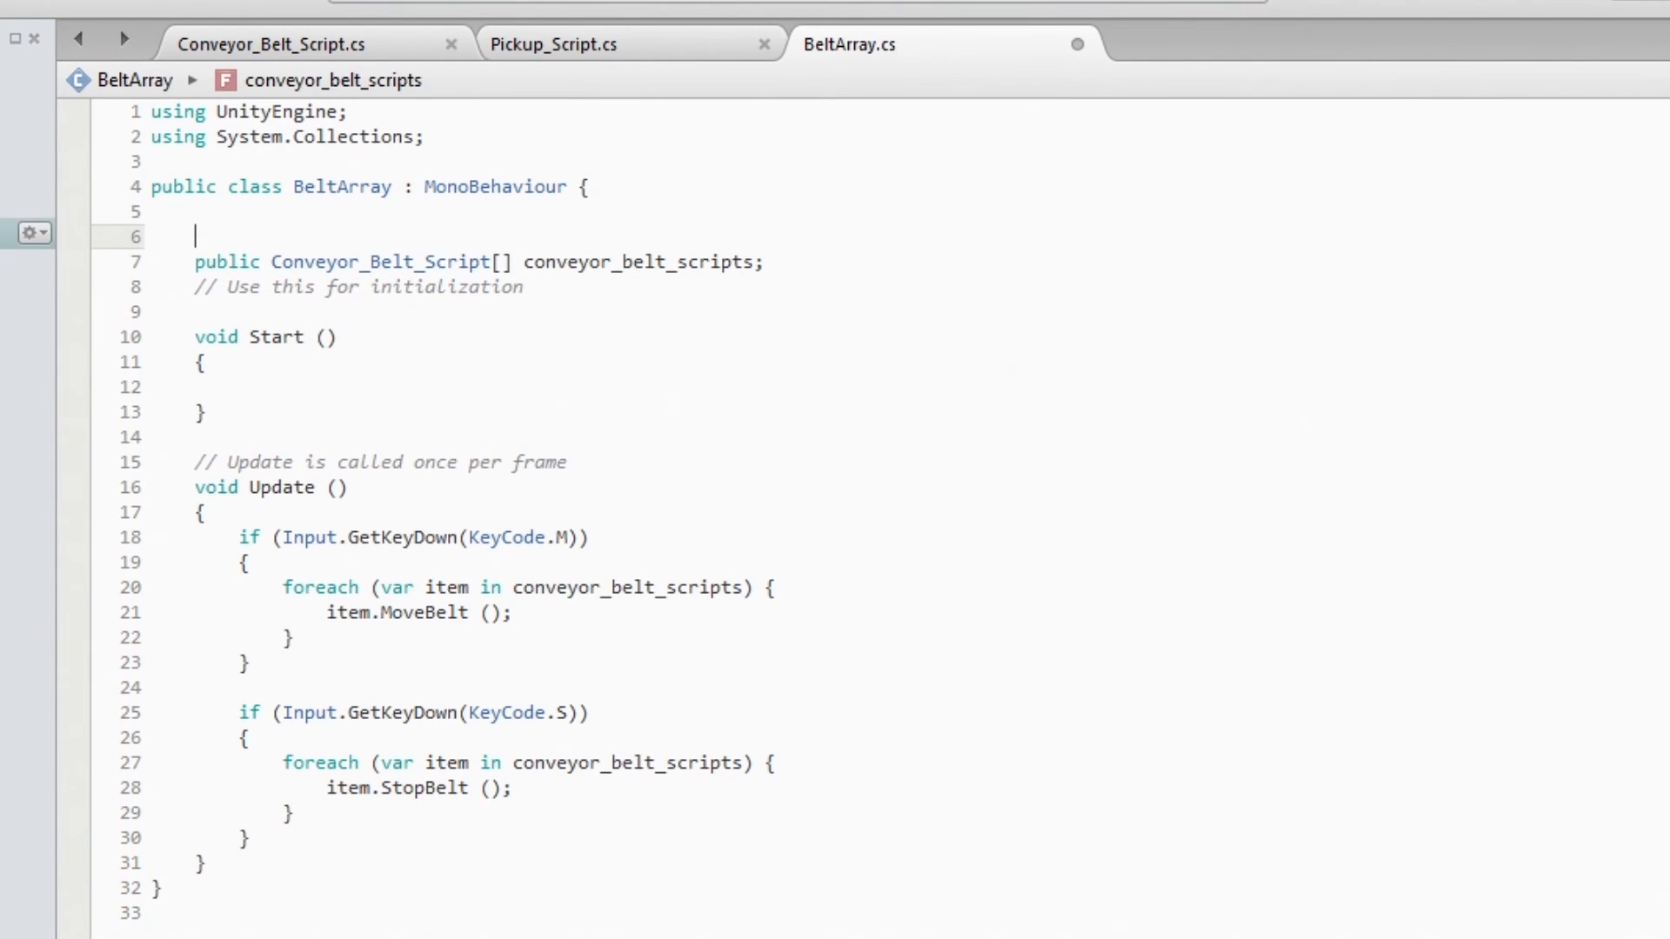
pyautogui.write('public static Betl')
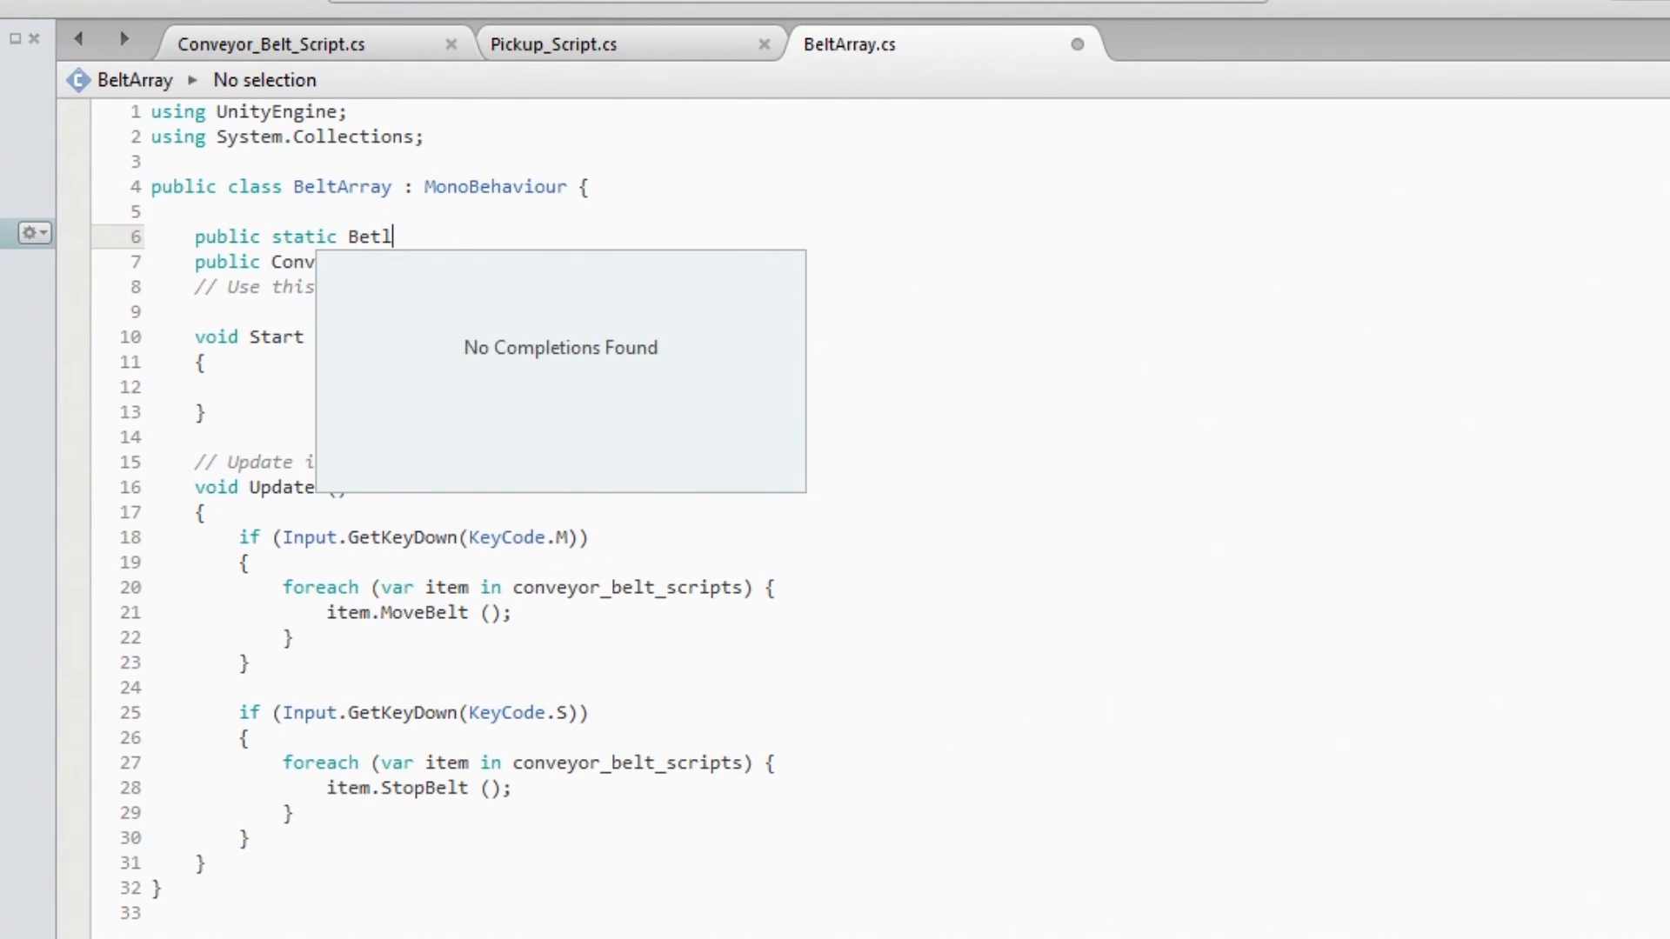
pyautogui.write('a')
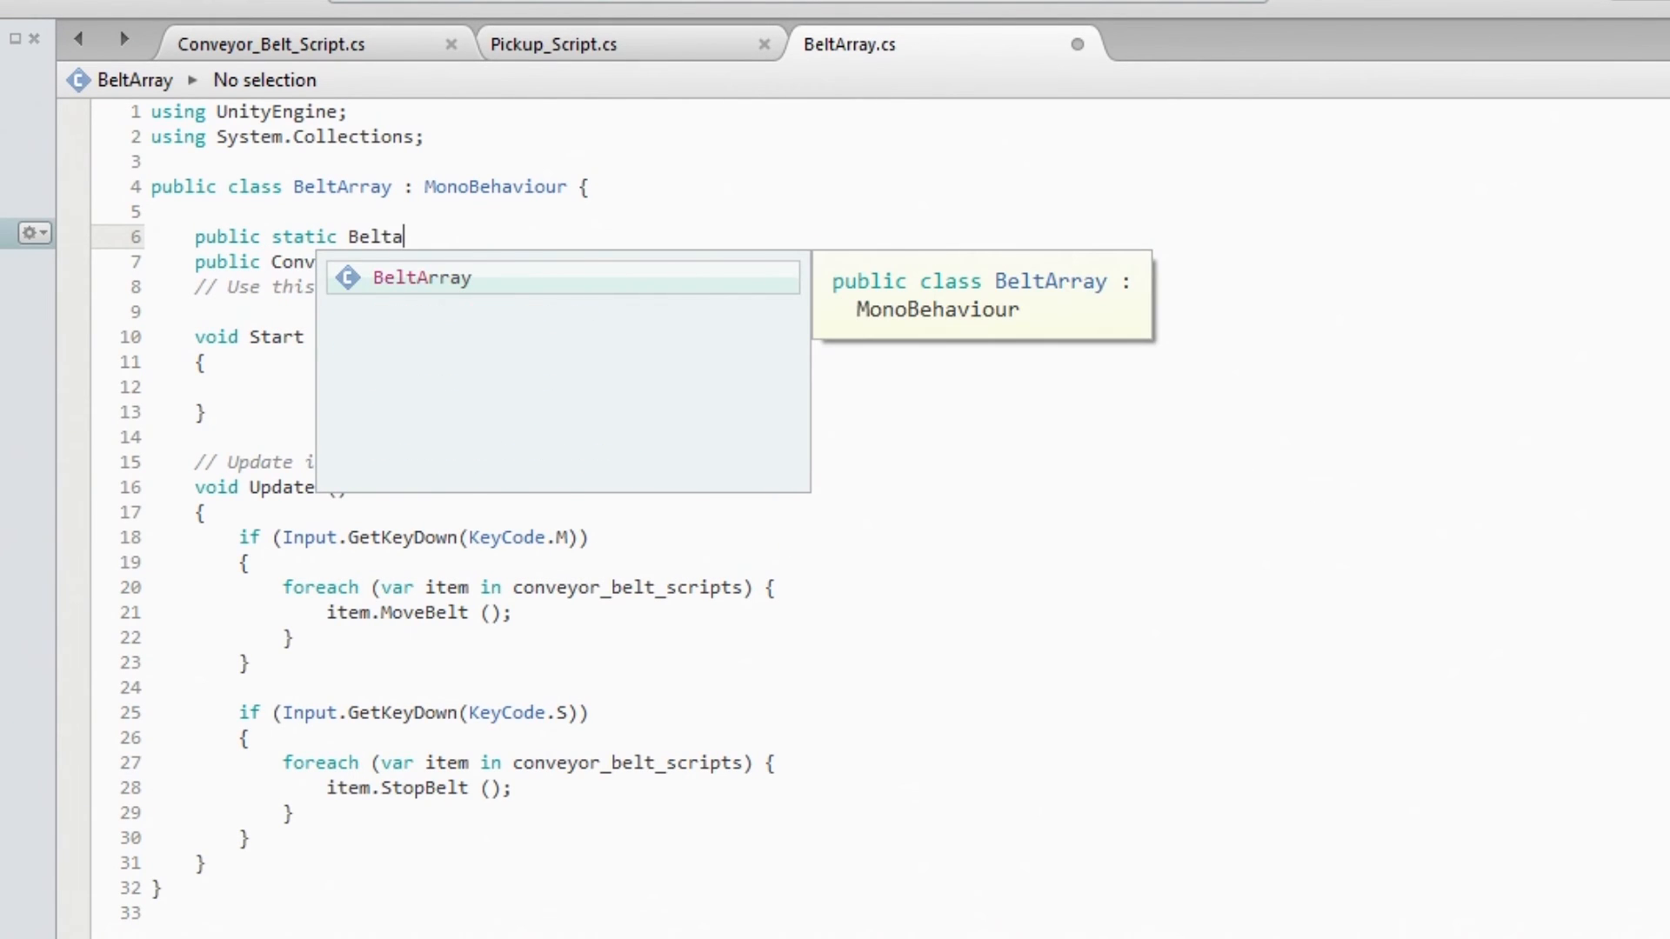
pyautogui.write('inst')
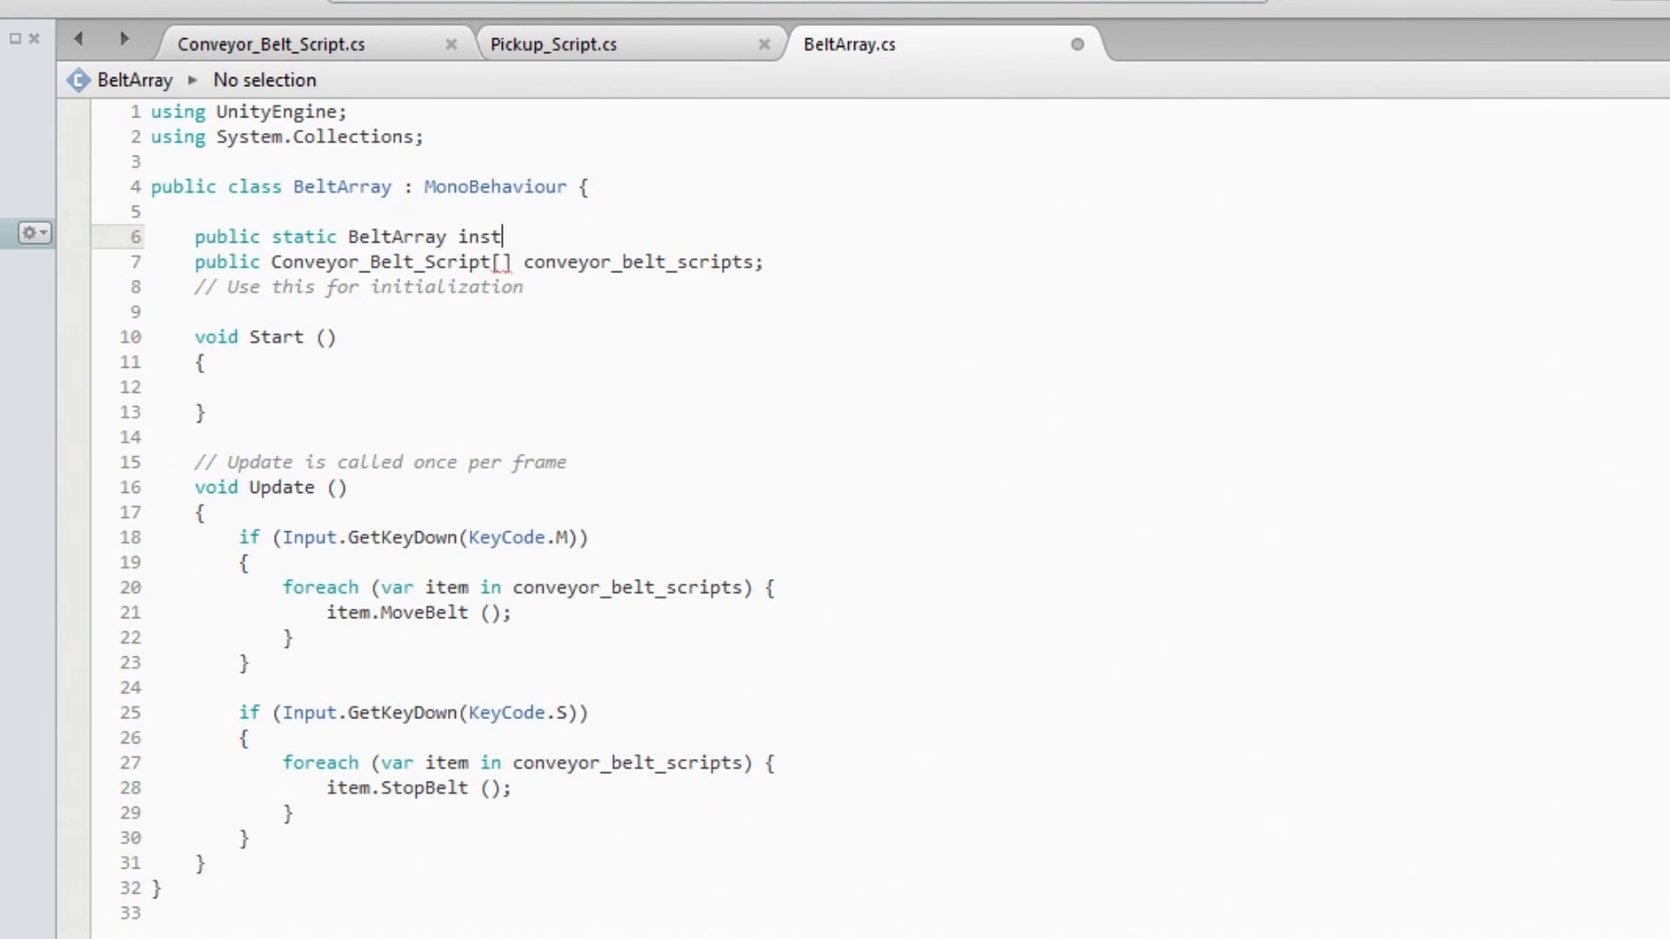
pyautogui.write('ance;')
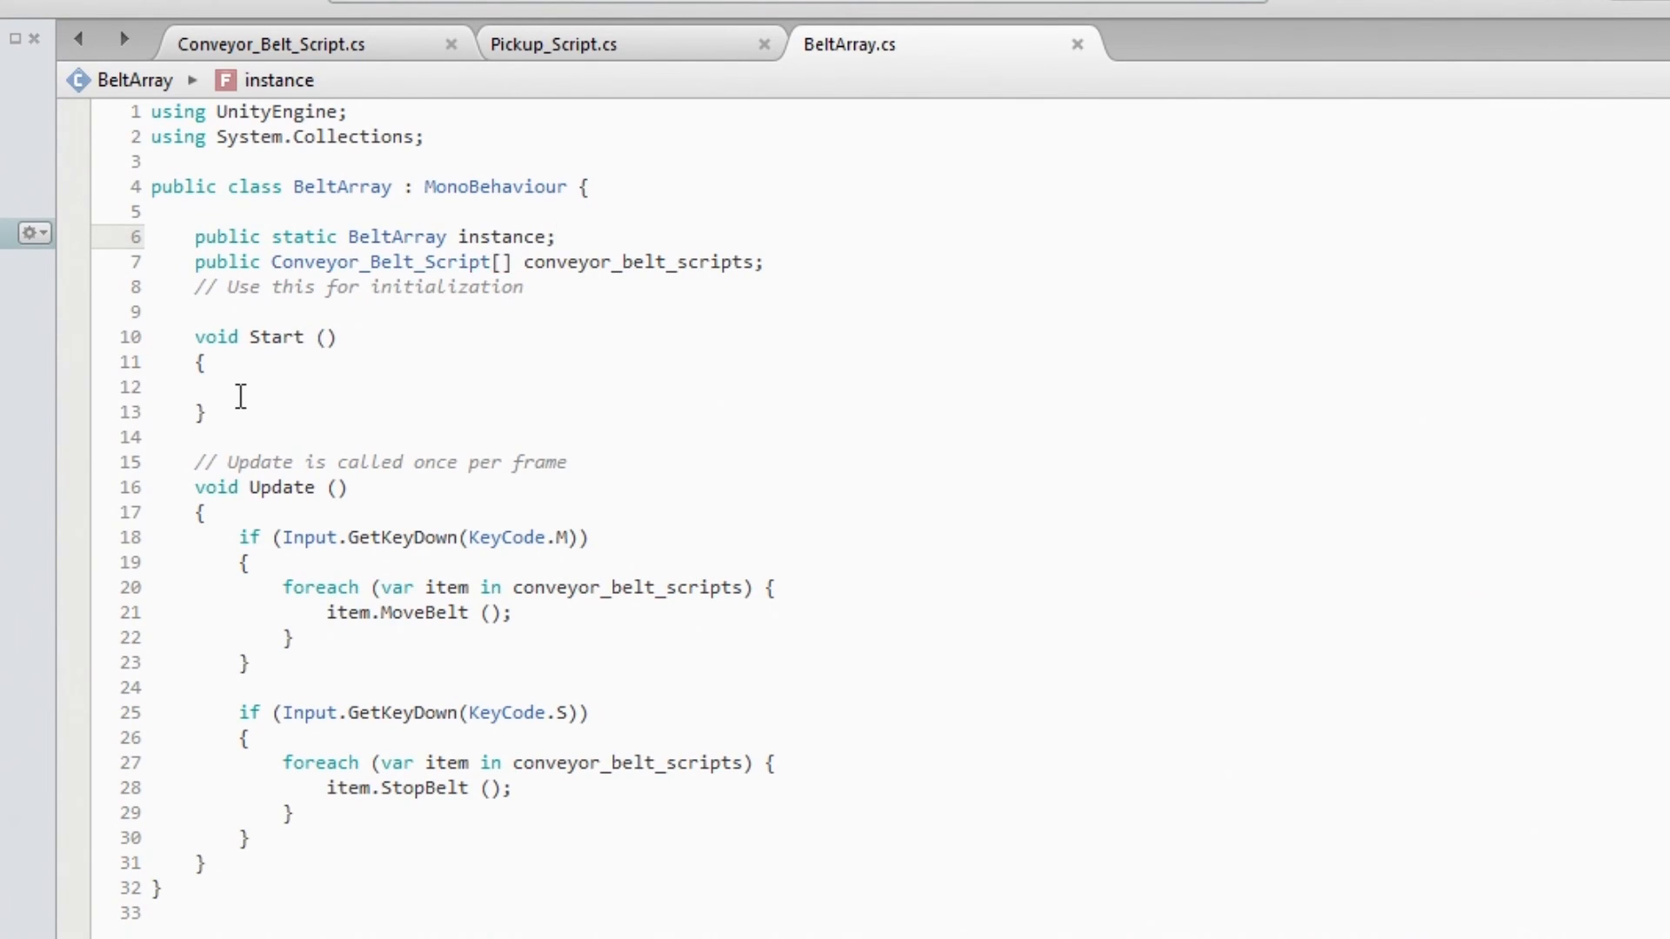
# - Assign 'instance = this;' inside Start()
pyautogui.write('inth')
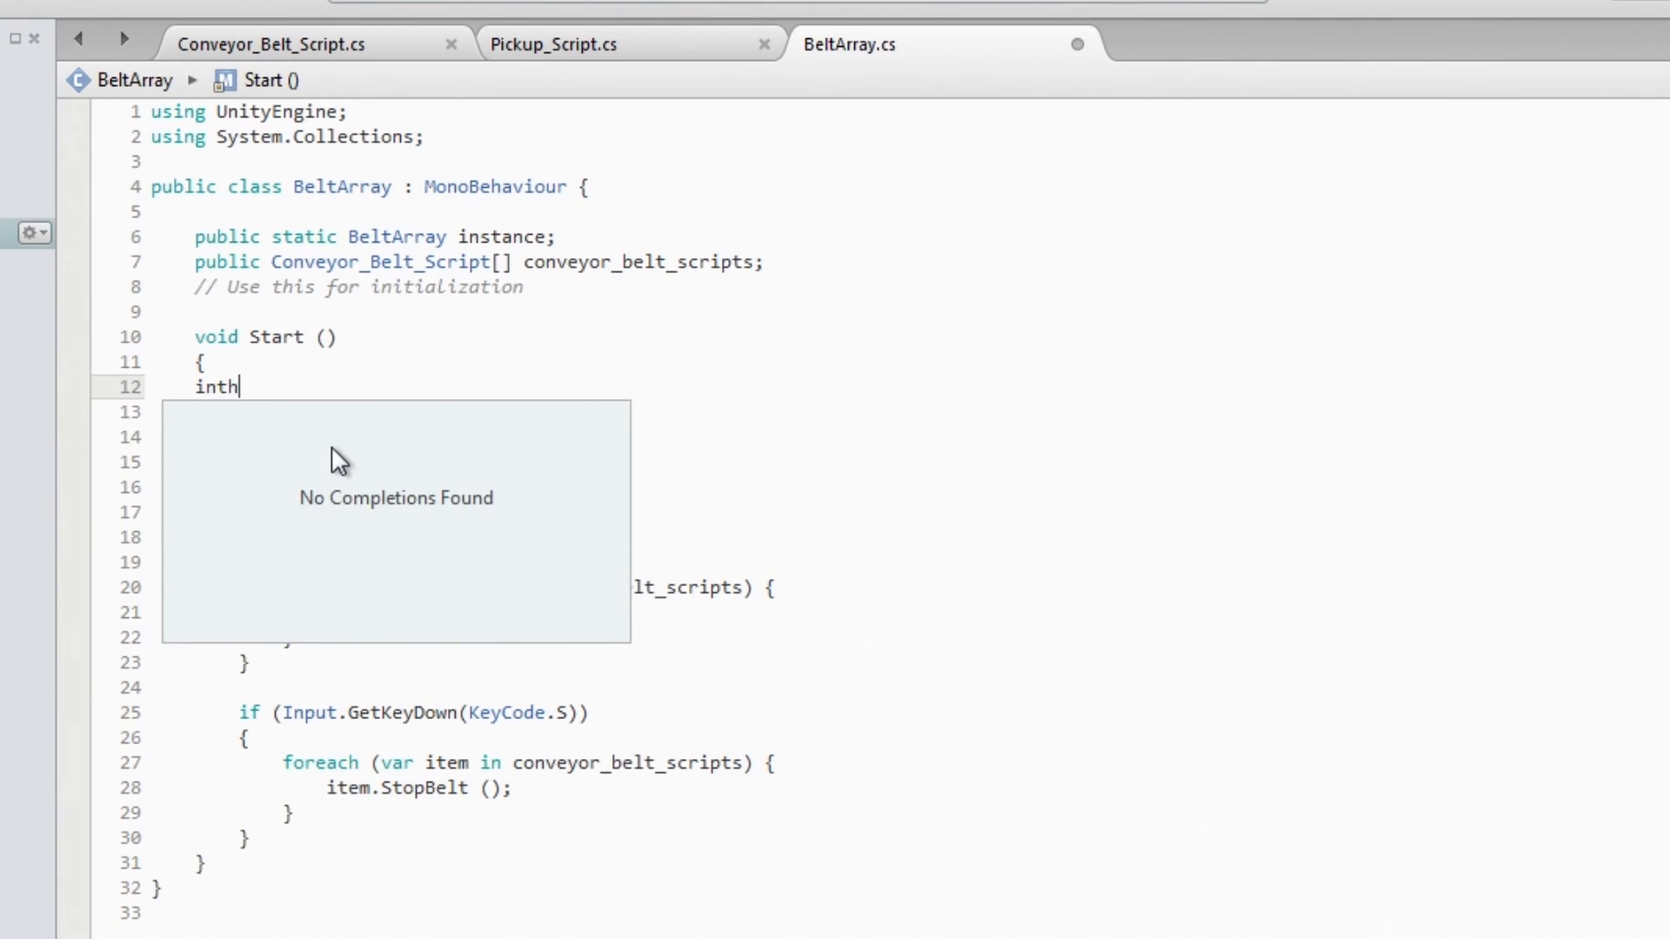
pyautogui.press('Backspace')
pyautogui.write('stance')
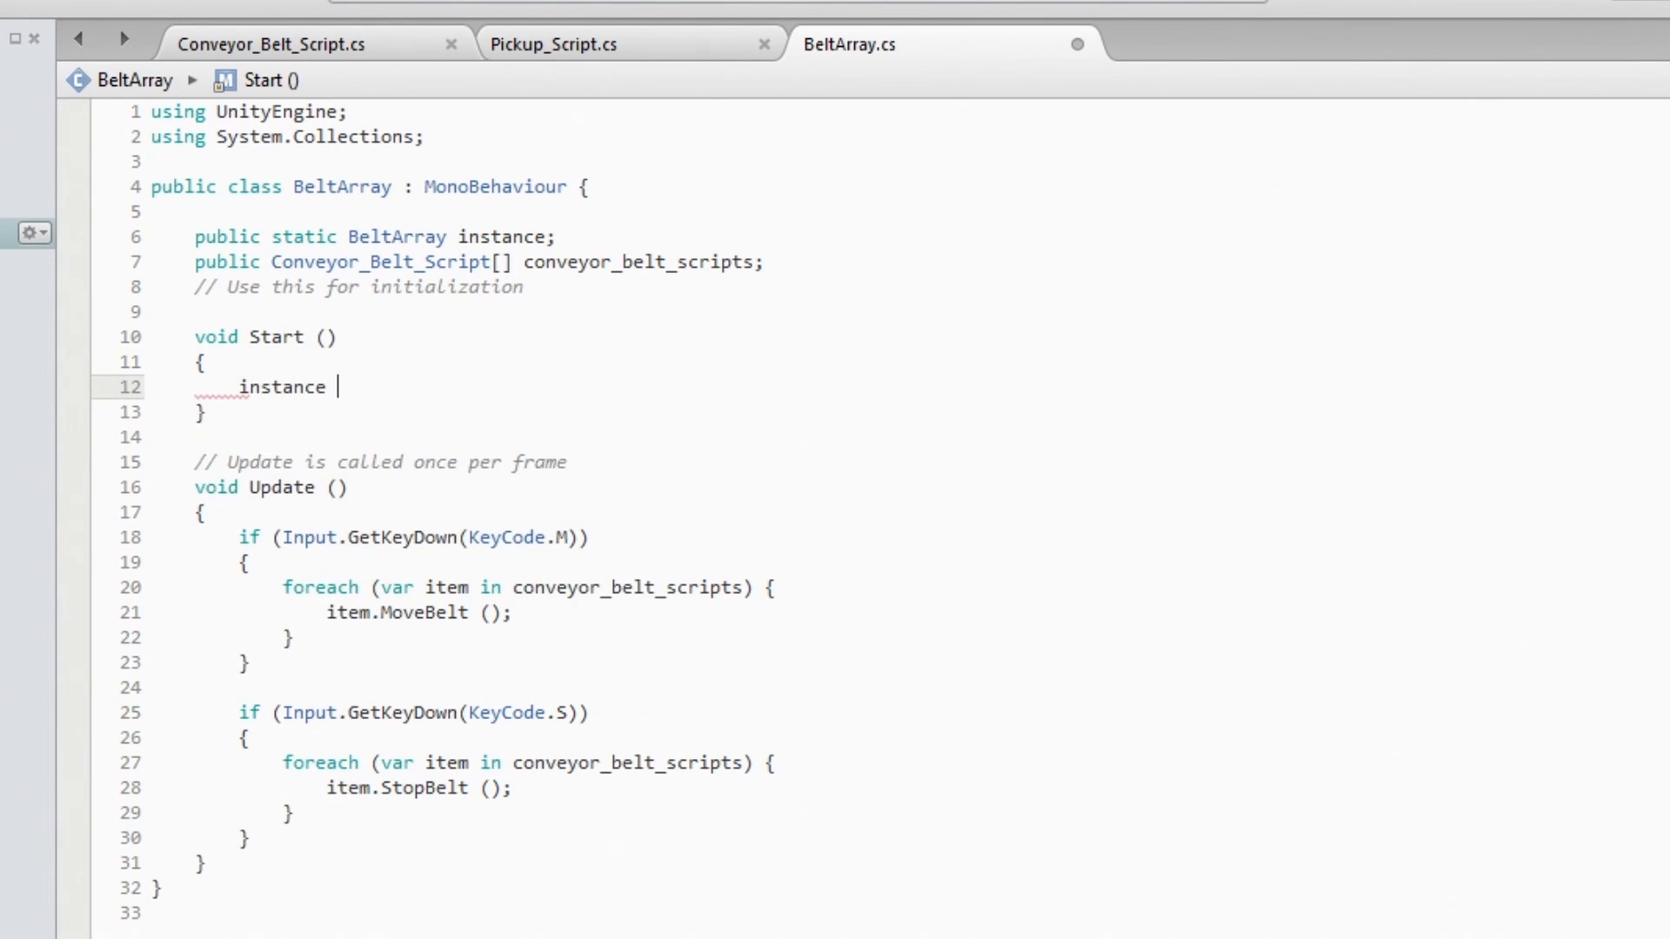
pyautogui.write('= this;')
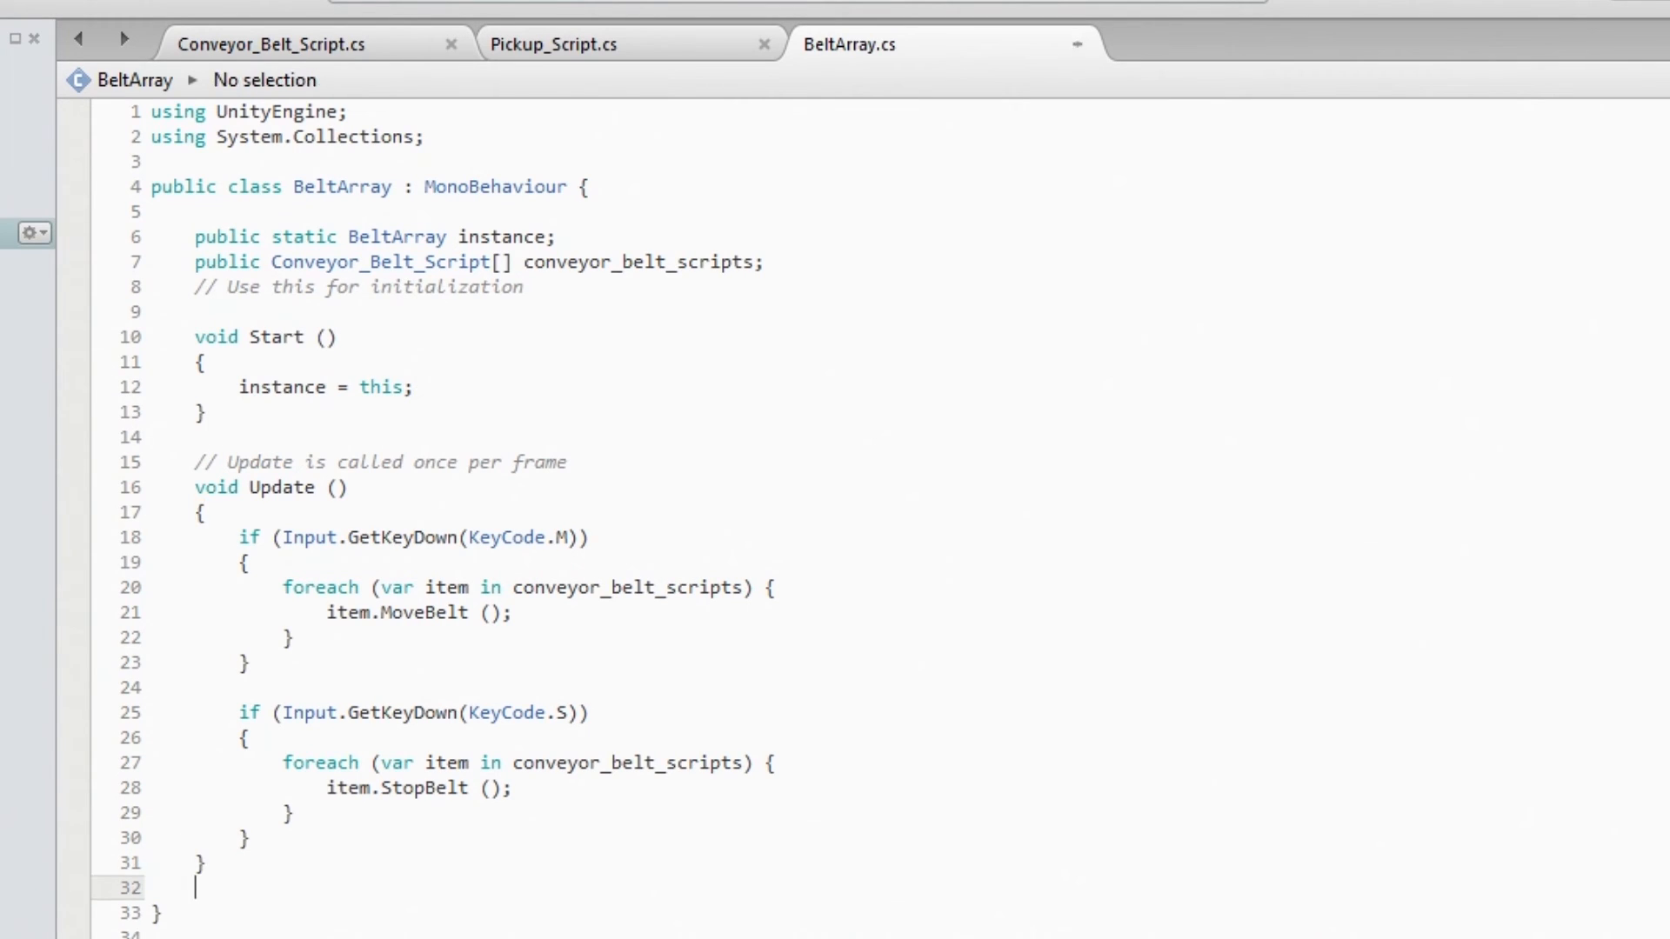
pyautogui.press('enter')
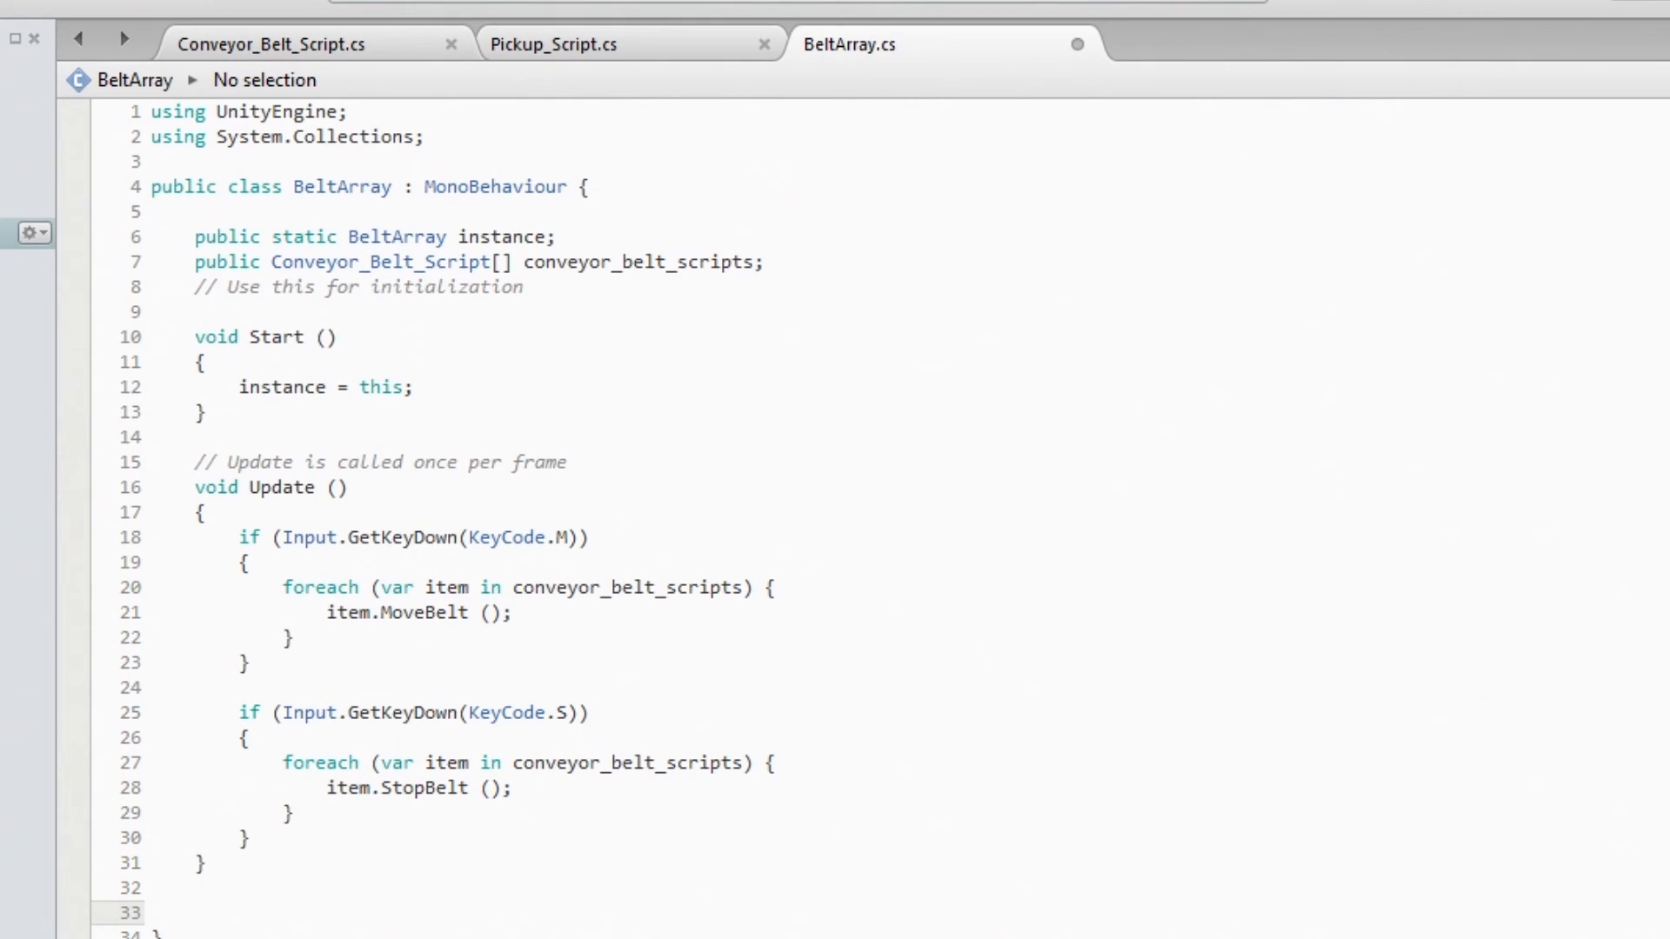
# - Write the 'public void StartBelts()' method header below Update and select its name
pyautogui.write('pub')
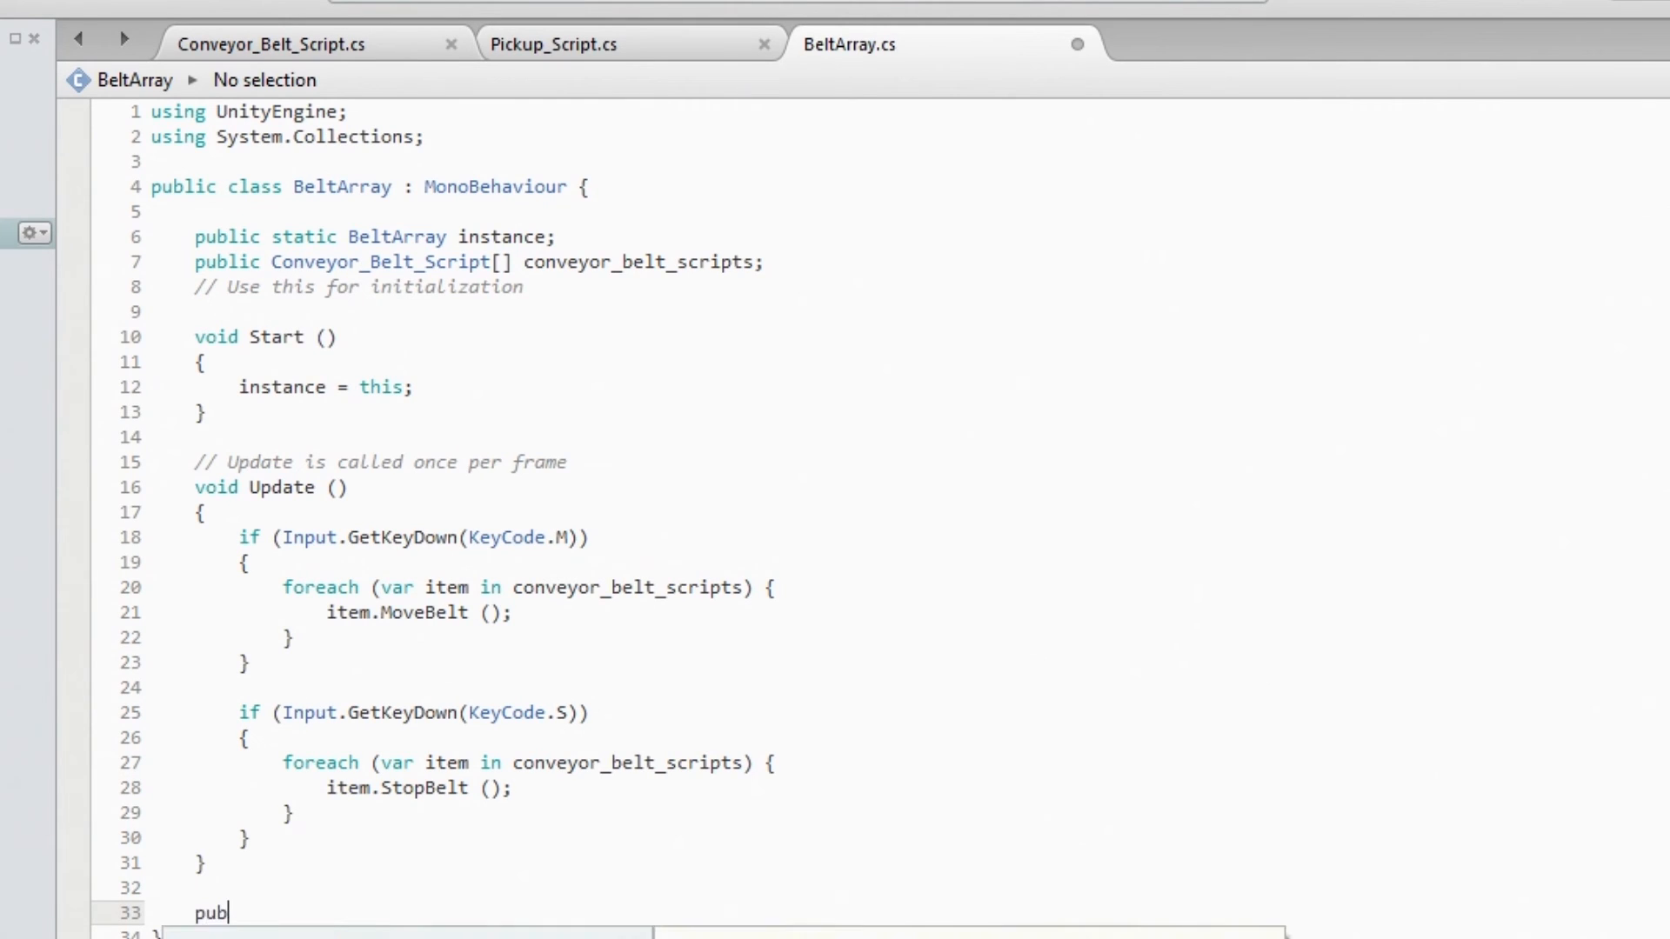
pyautogui.write('lic void')
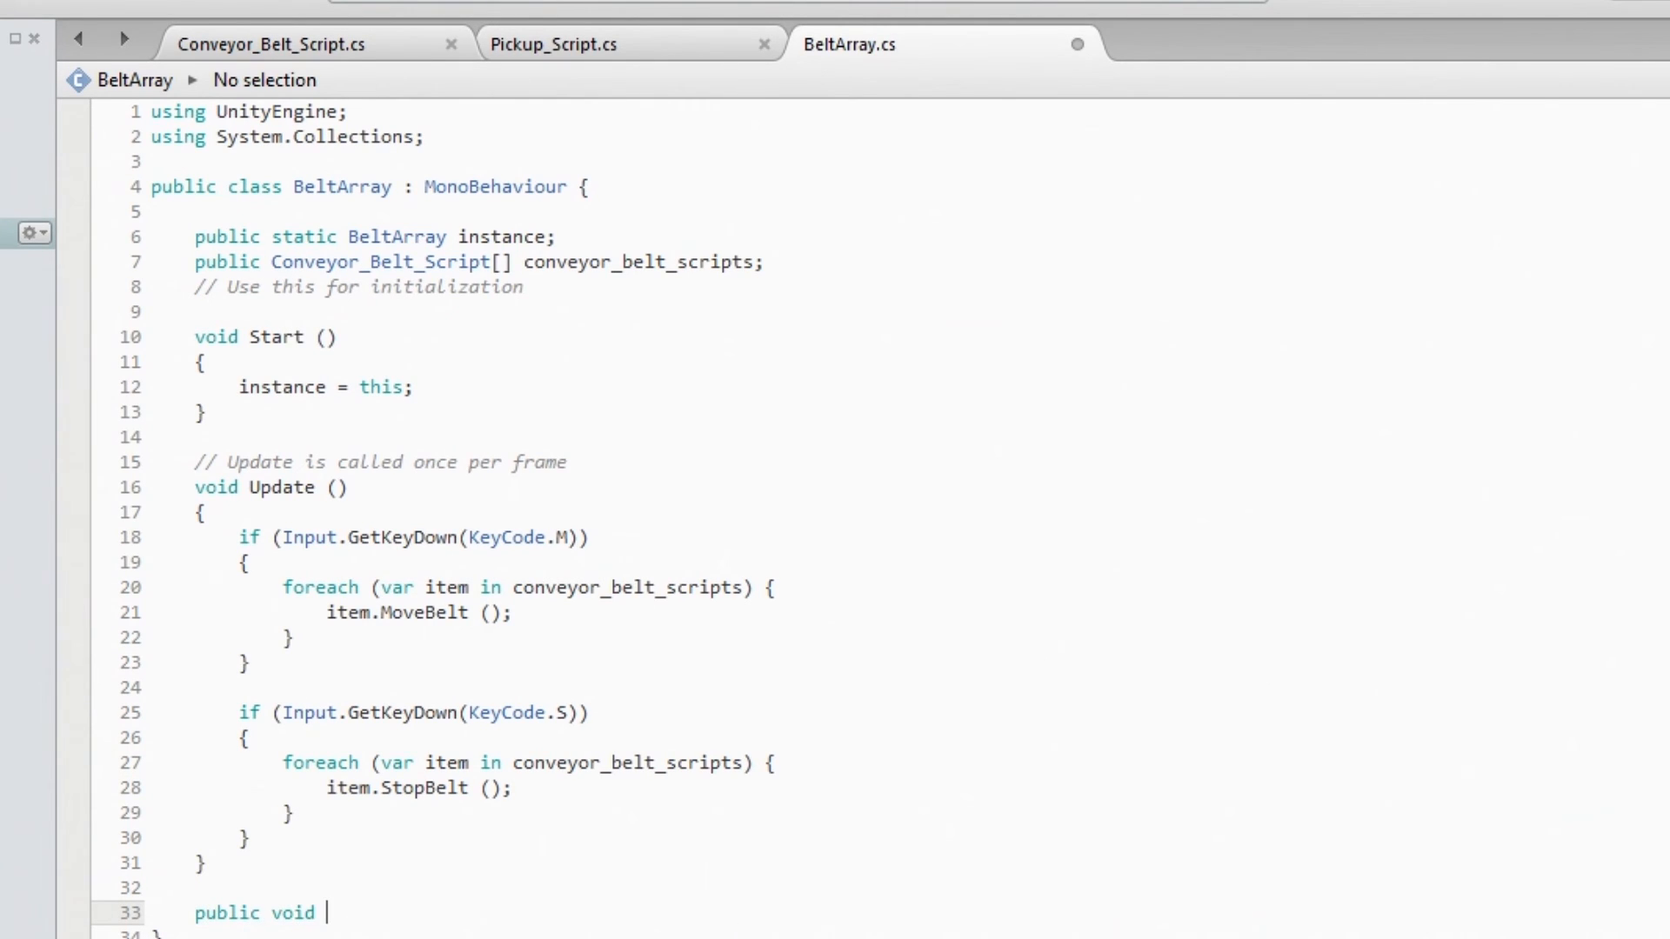
pyautogui.write('Stop')
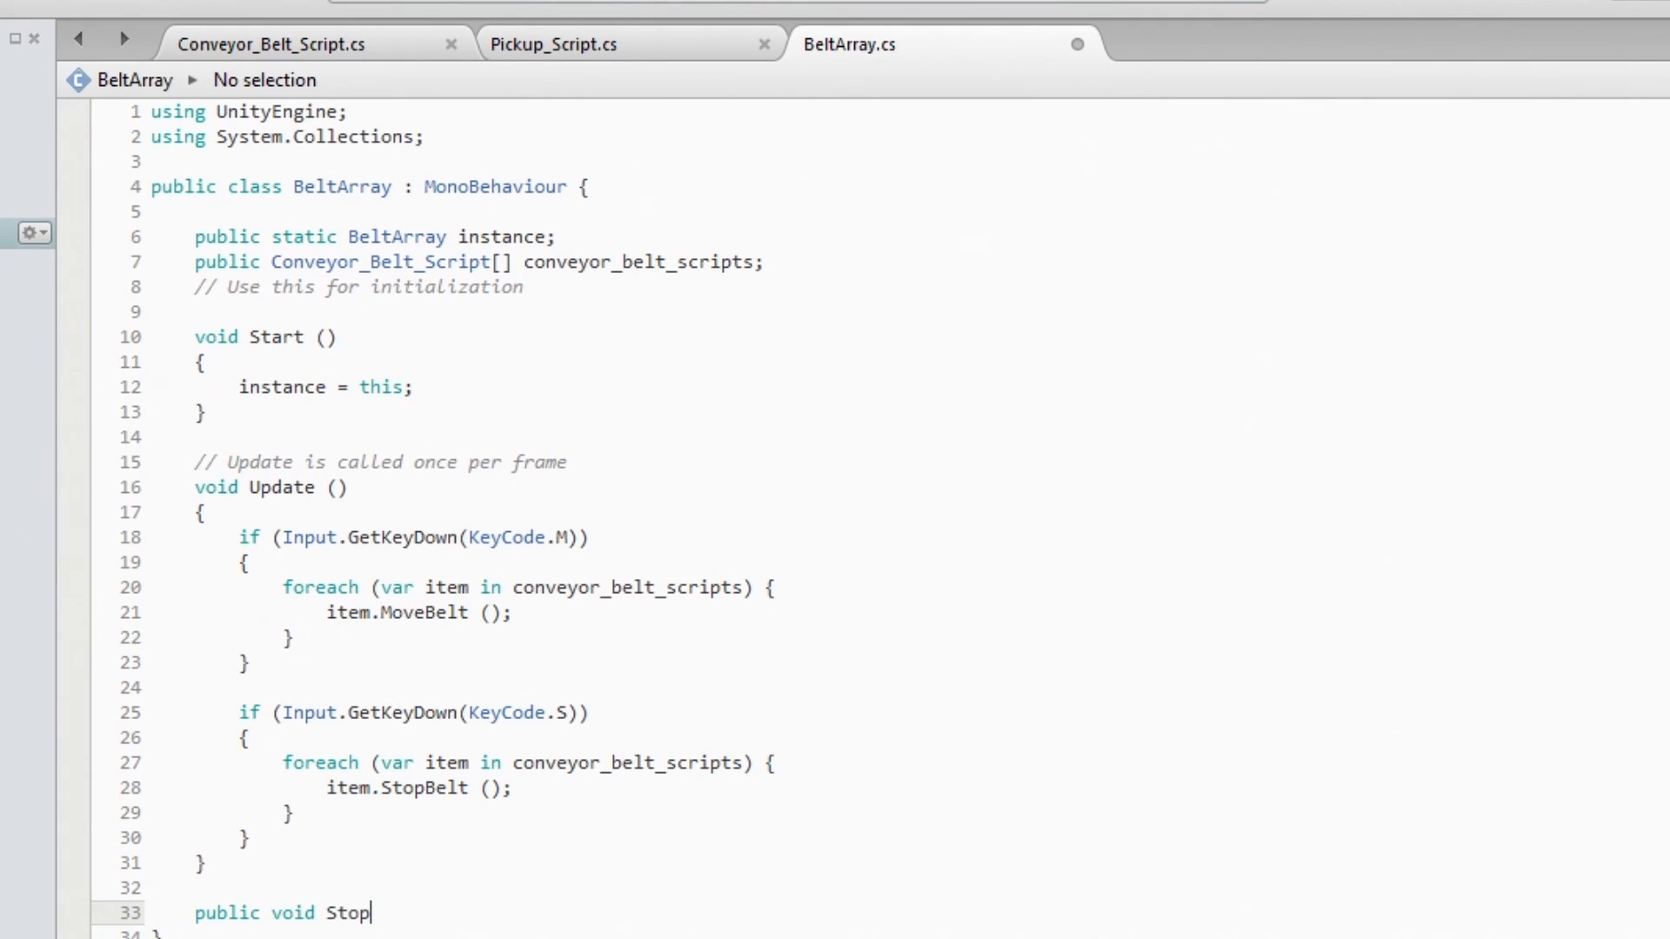
pyautogui.press('BackSpace')
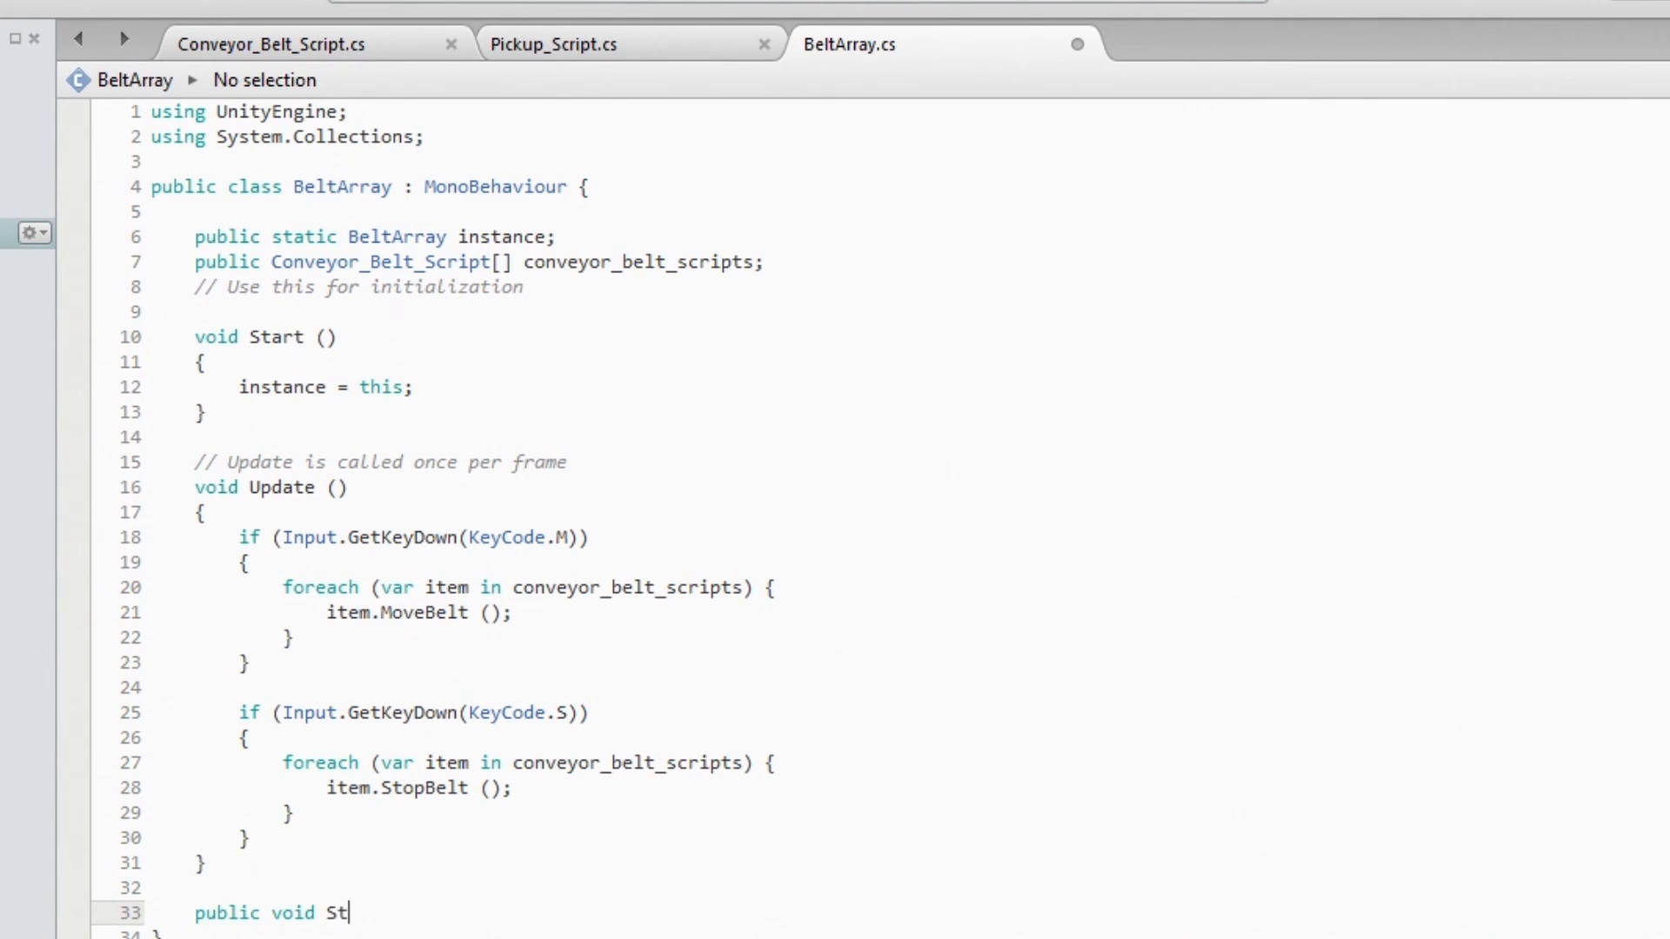
pyautogui.write('artBand(')
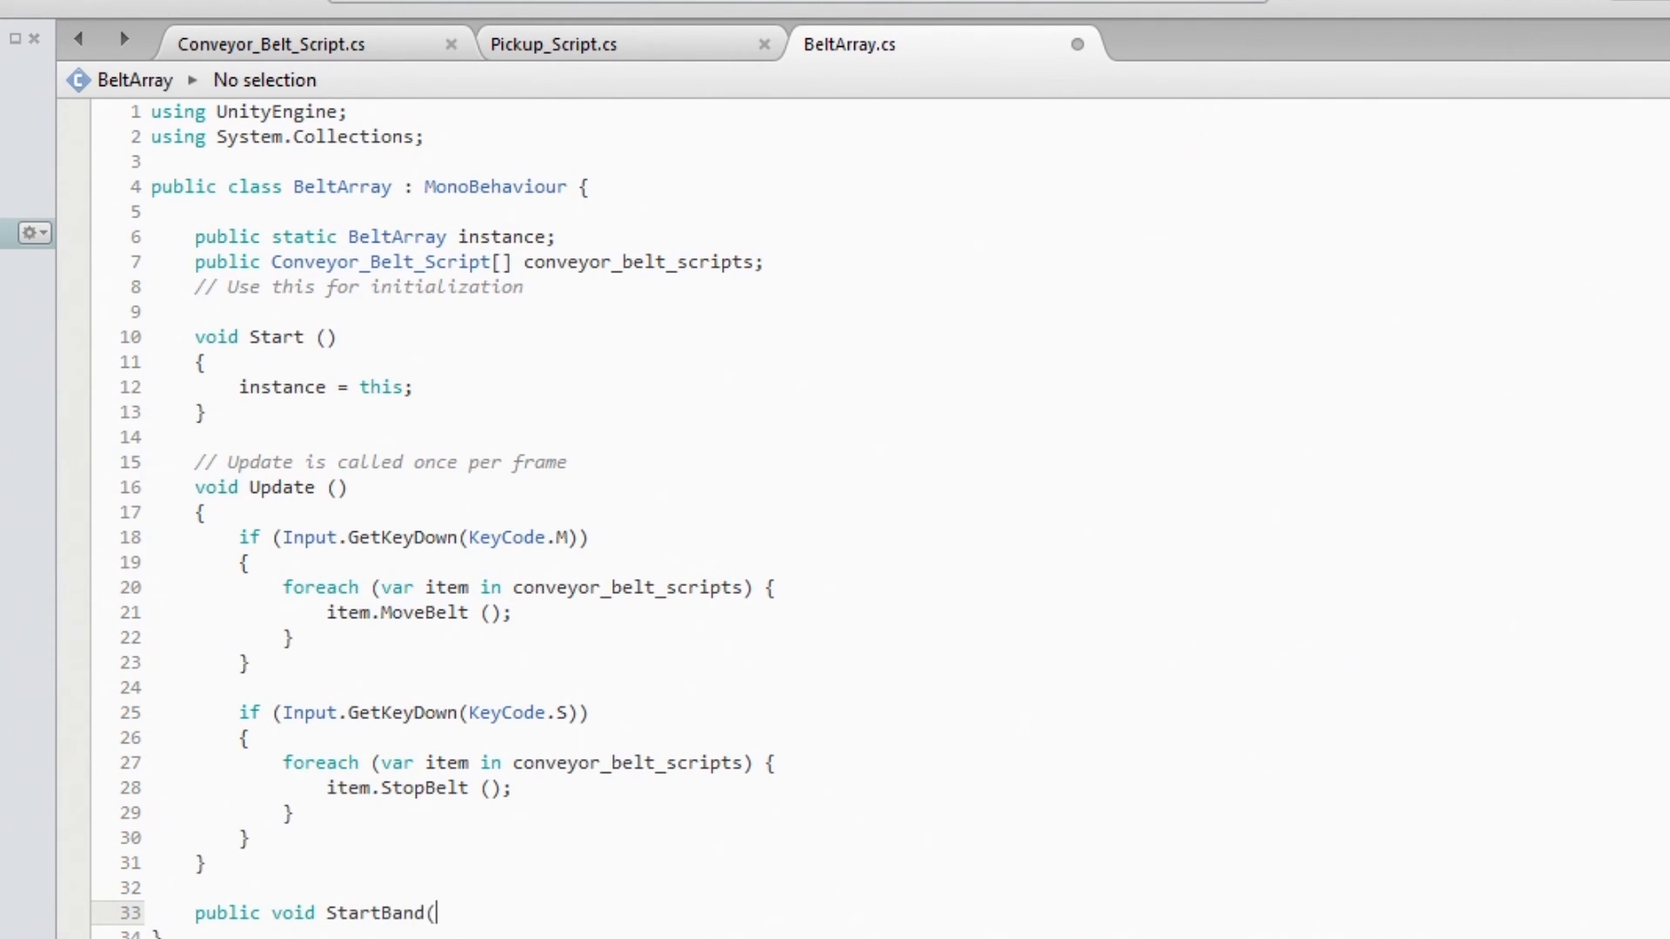
pyautogui.write('(')
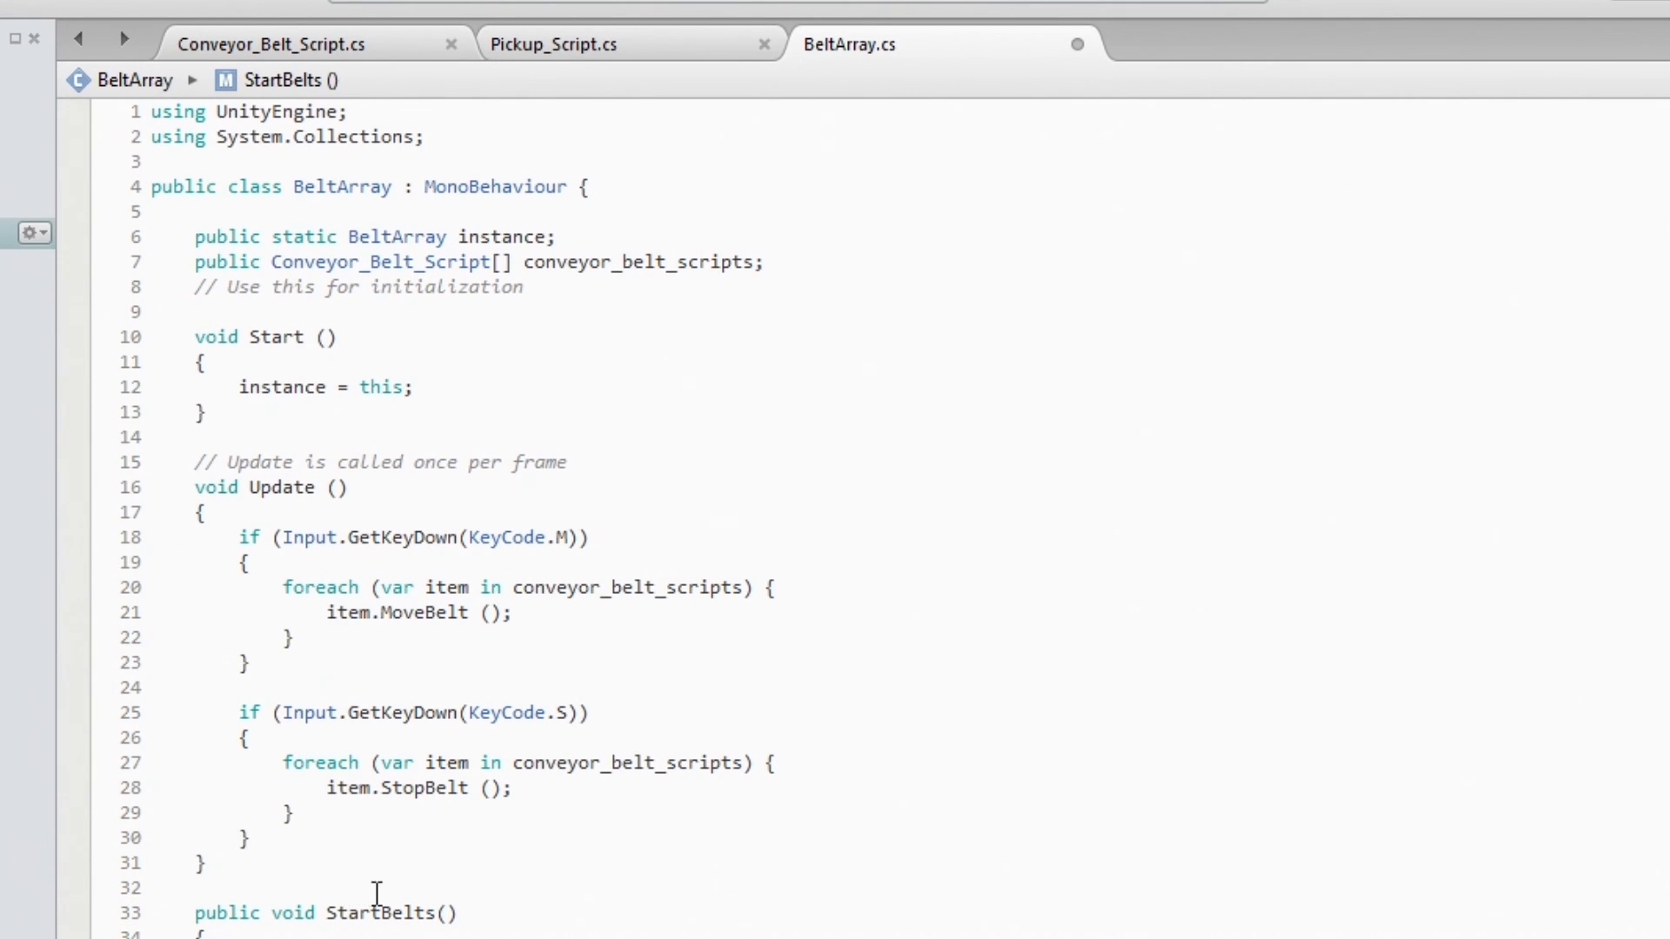
pyautogui.scroll(-3)
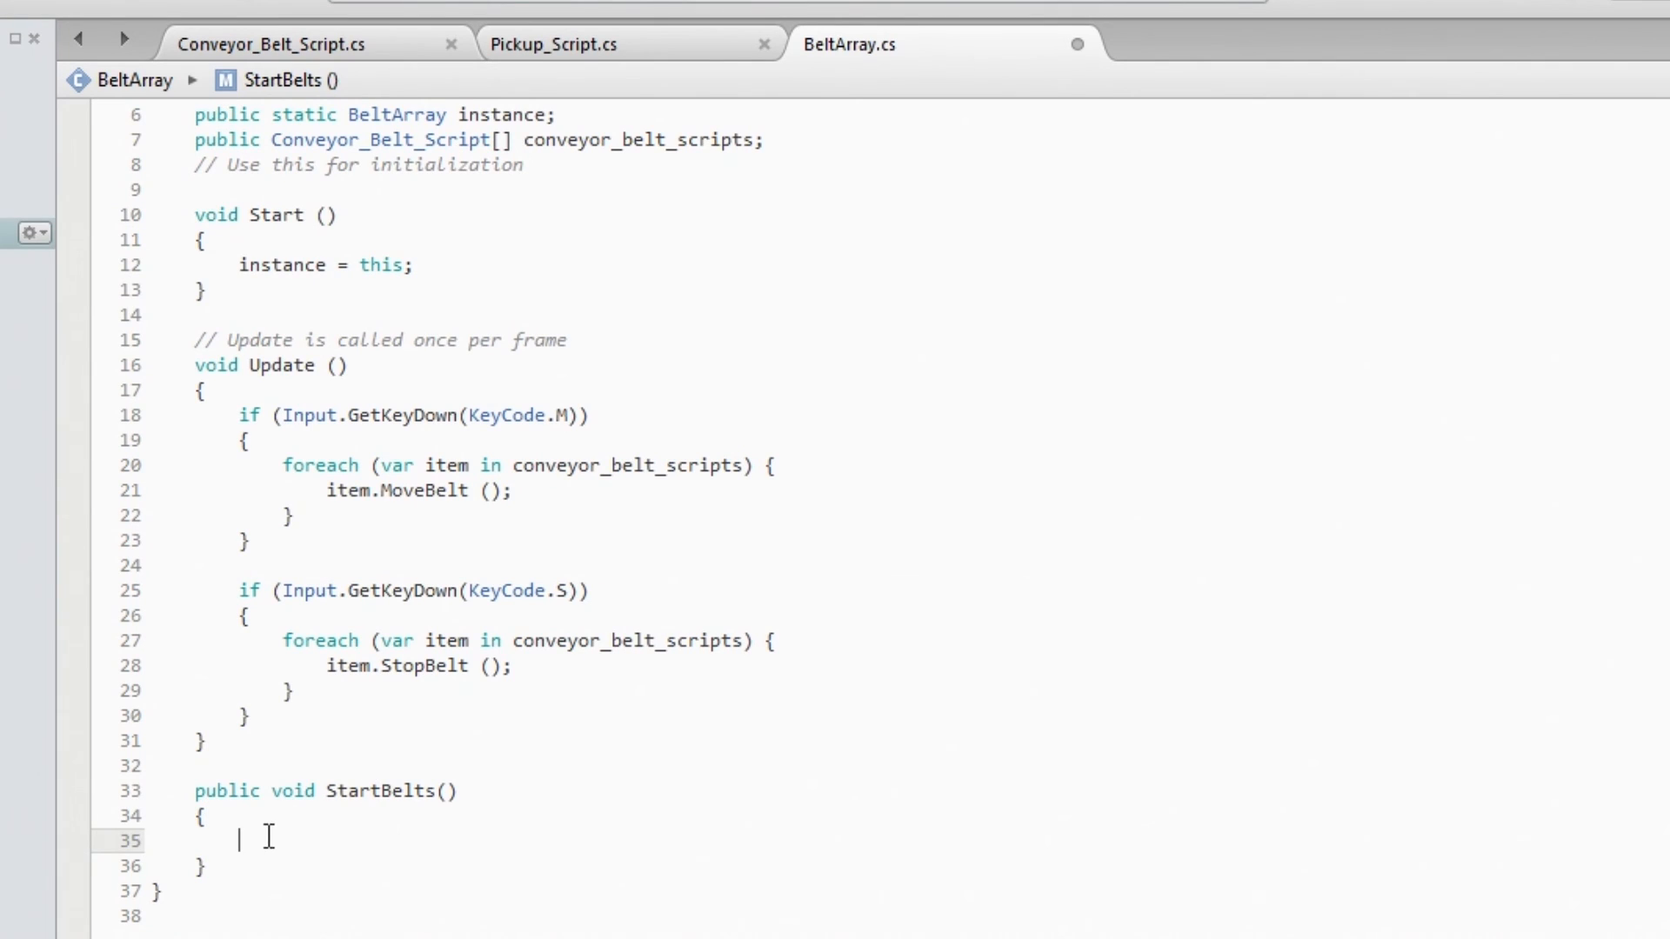
pyautogui.moveTo(510, 837)
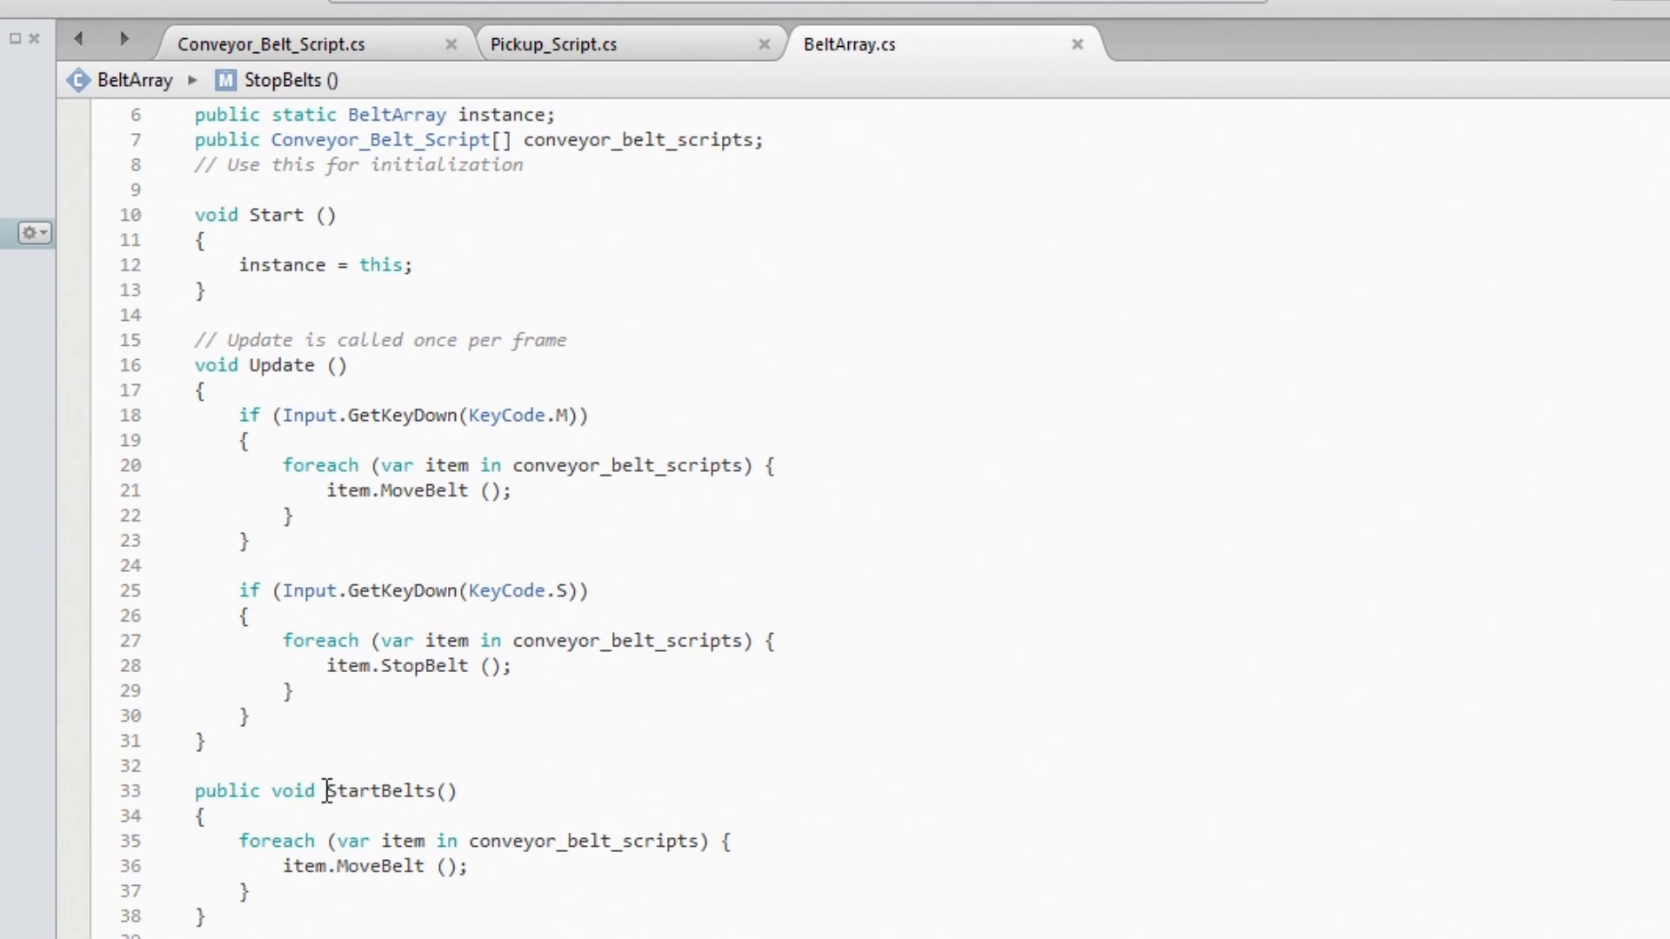
pyautogui.doubleClick(377, 791)
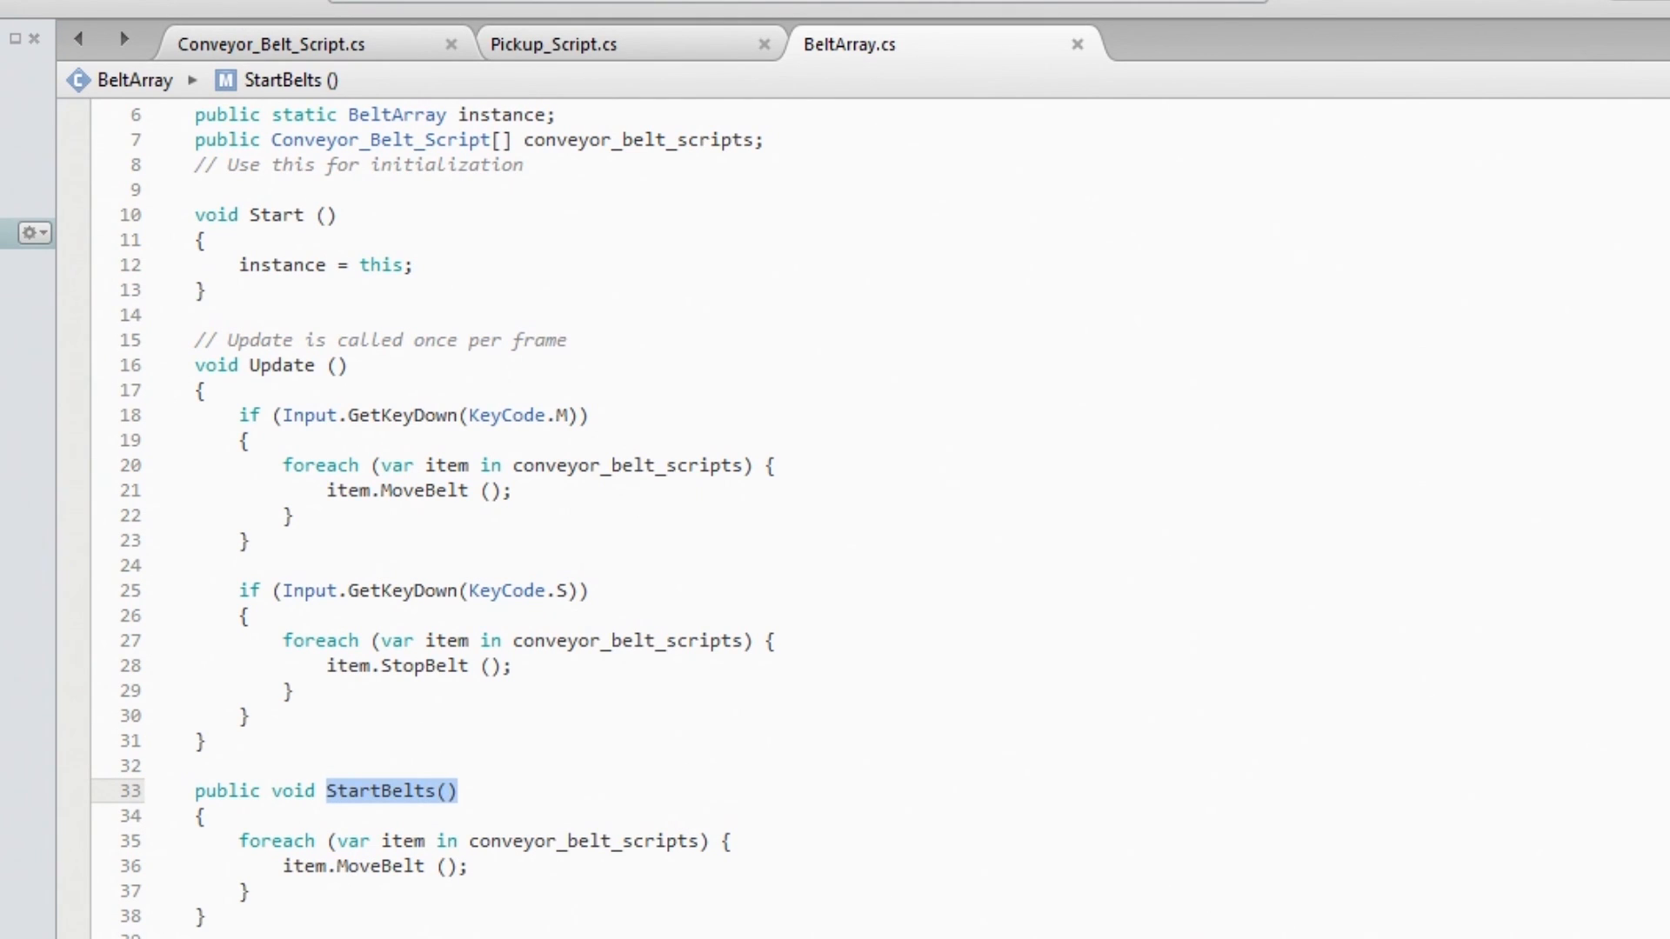
pyautogui.moveTo(466, 825)
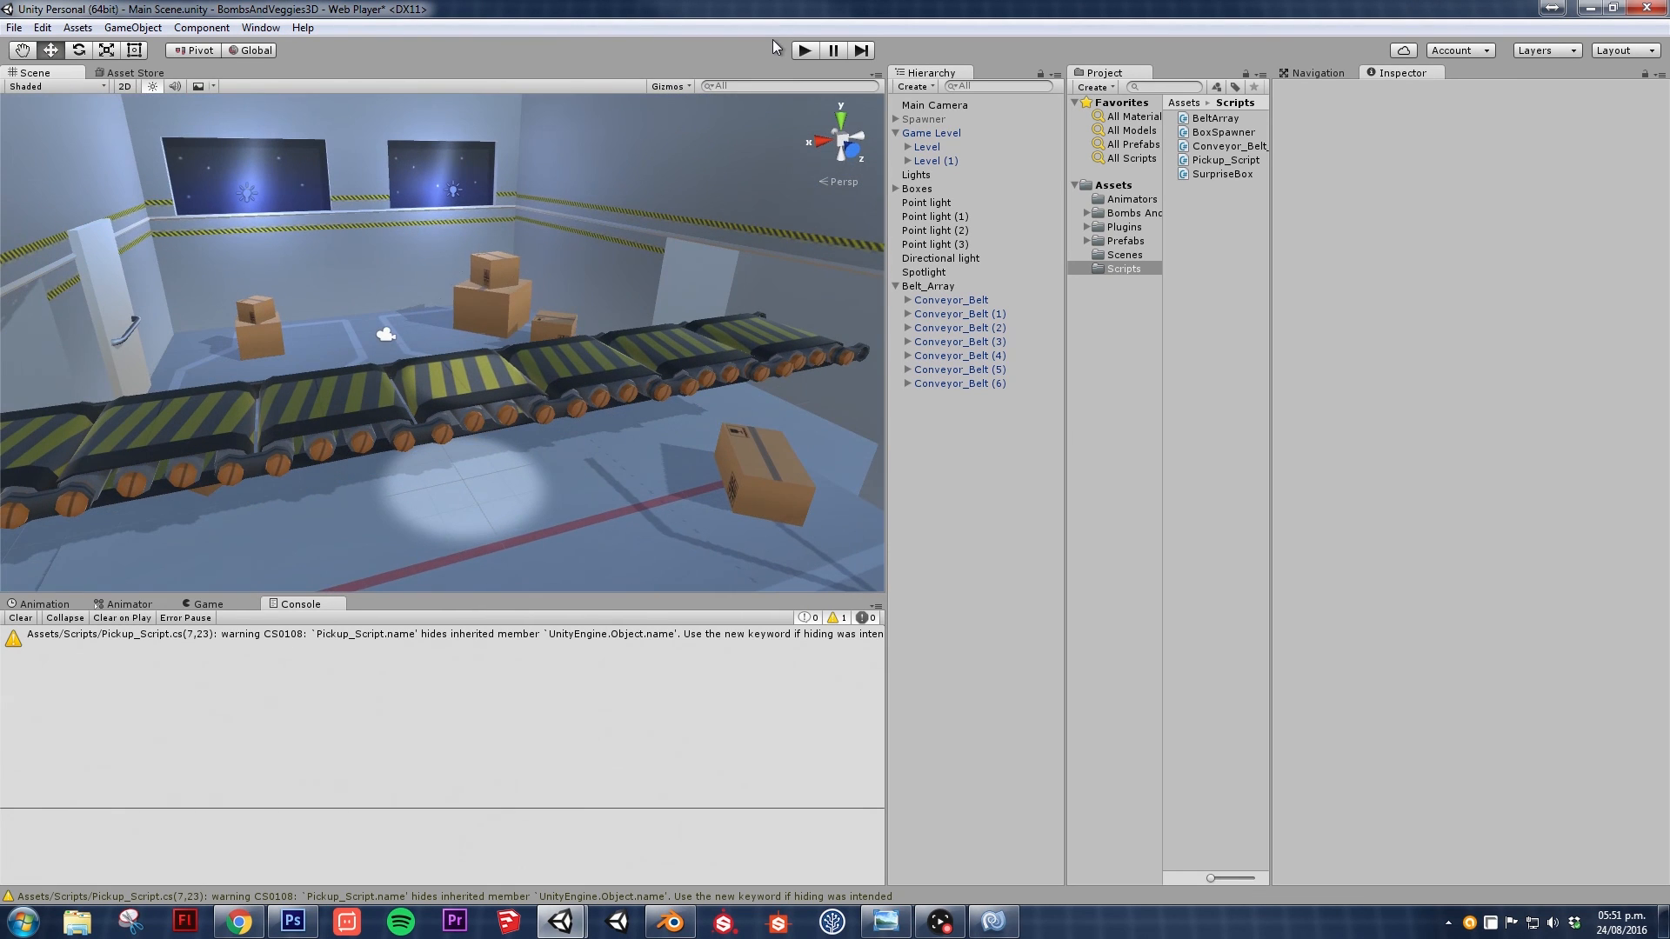
pyautogui.click(803, 50)
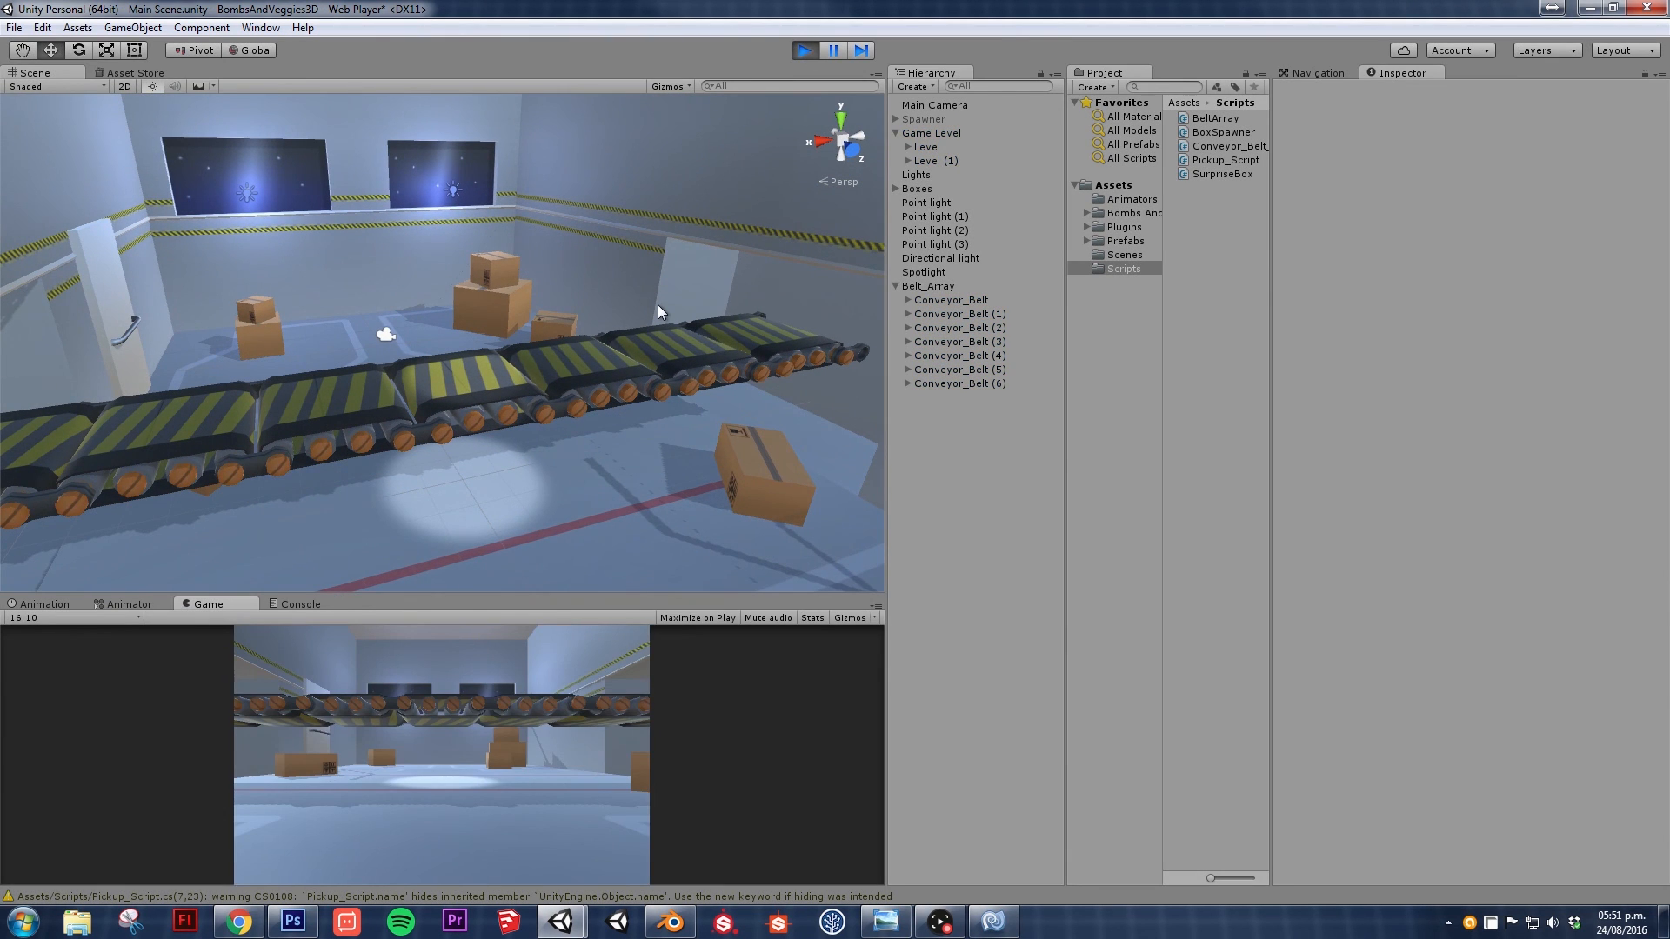
pyautogui.moveTo(504, 774)
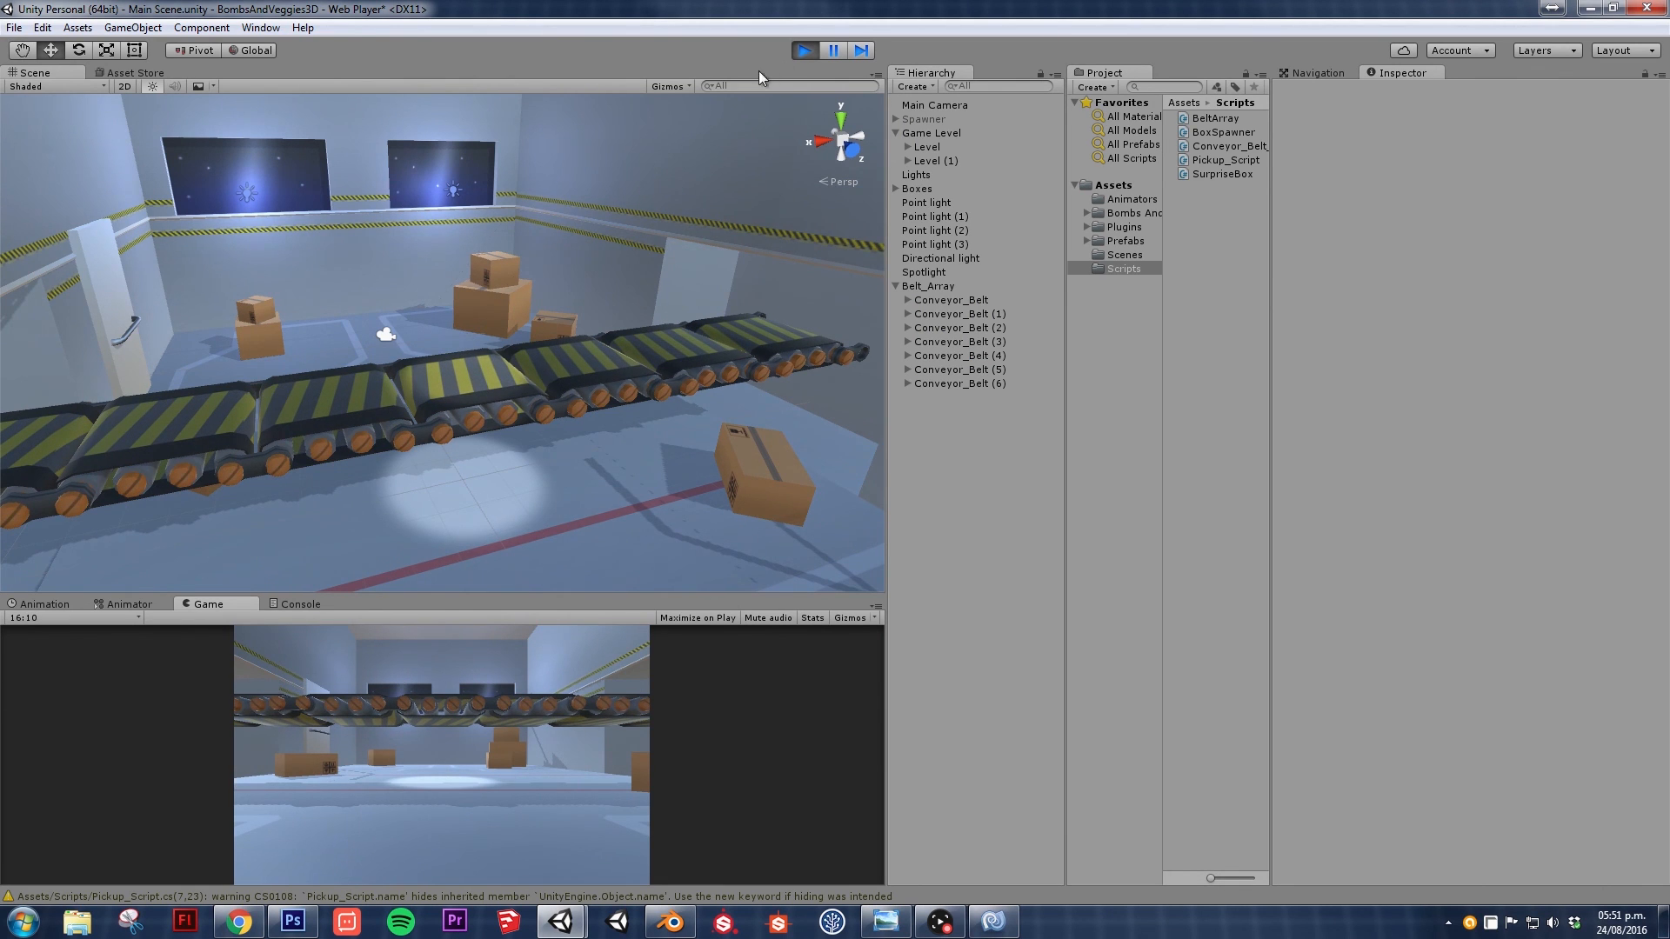
pyautogui.click(301, 604)
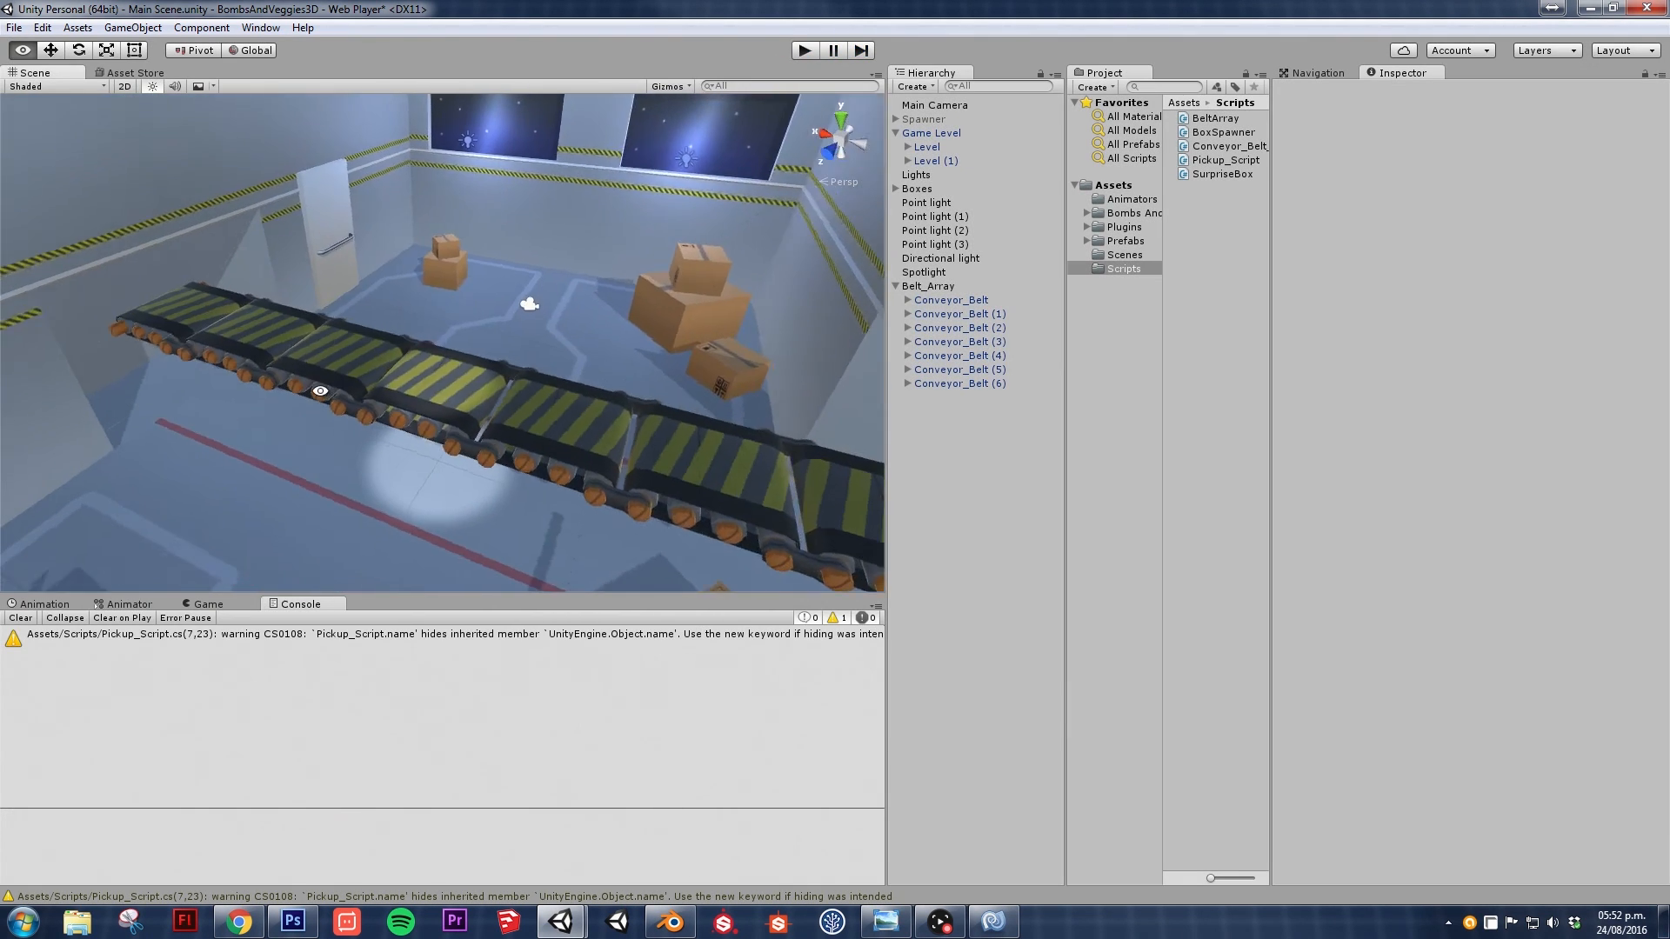